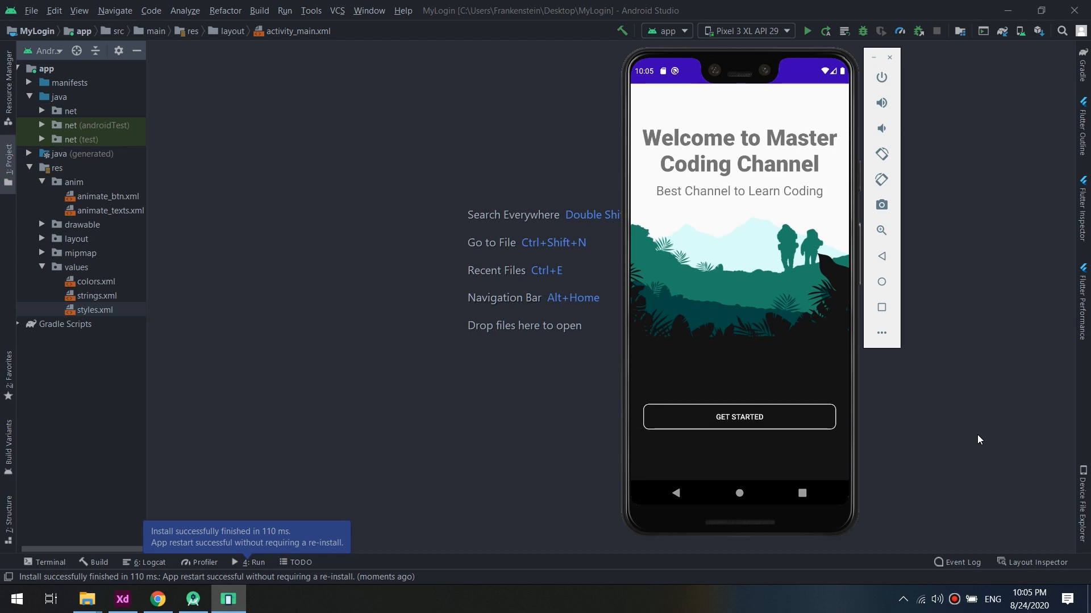
Relaunch the MyLogin app in the emulator, then open File Explorer to view back.png in Photos
click(738, 493)
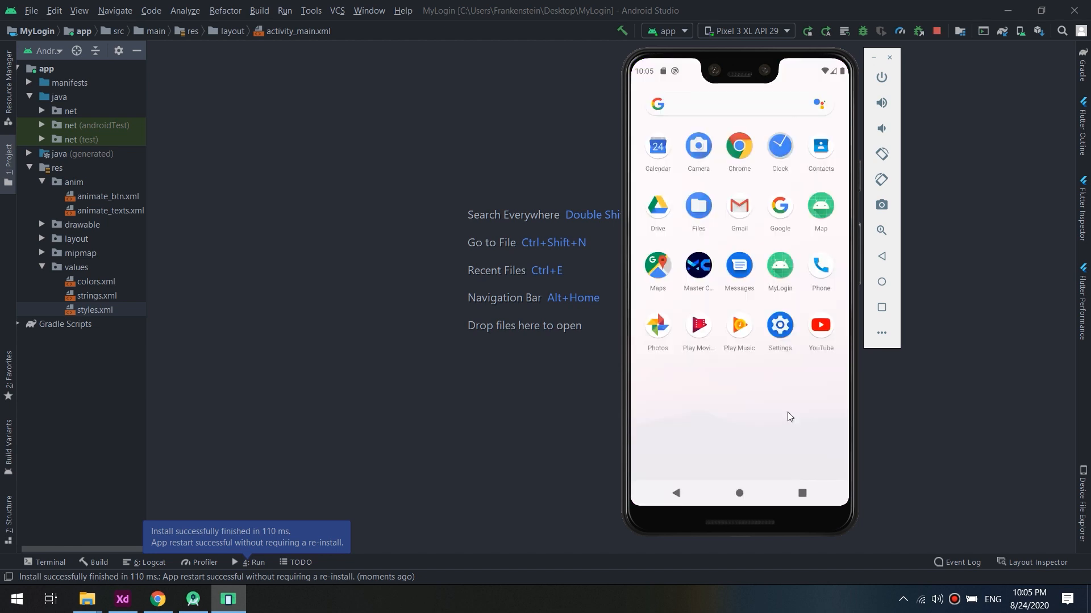
mouse_move(782, 280)
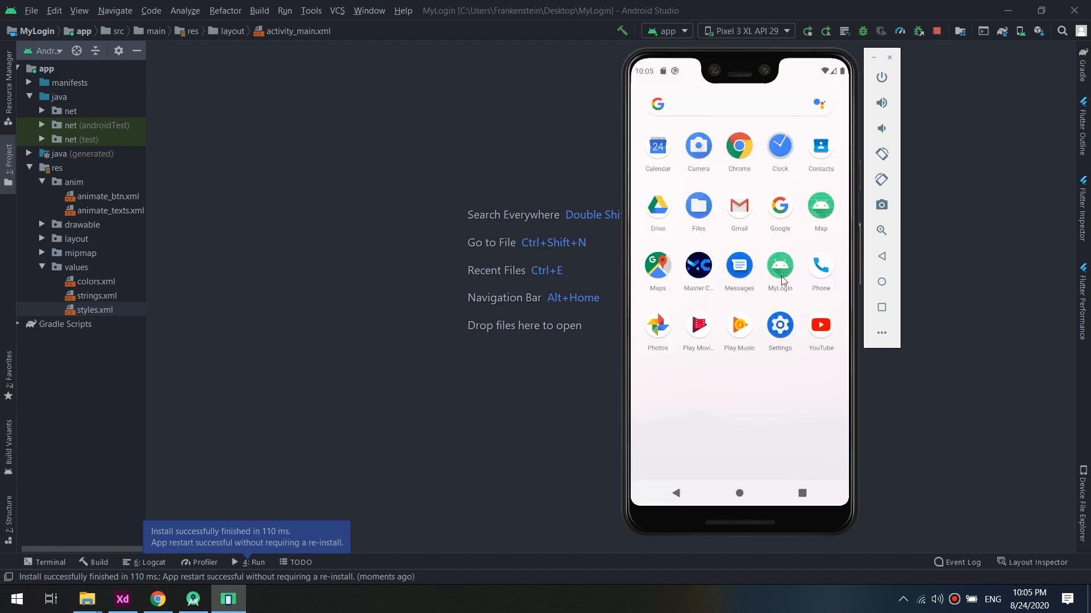
click(779, 267)
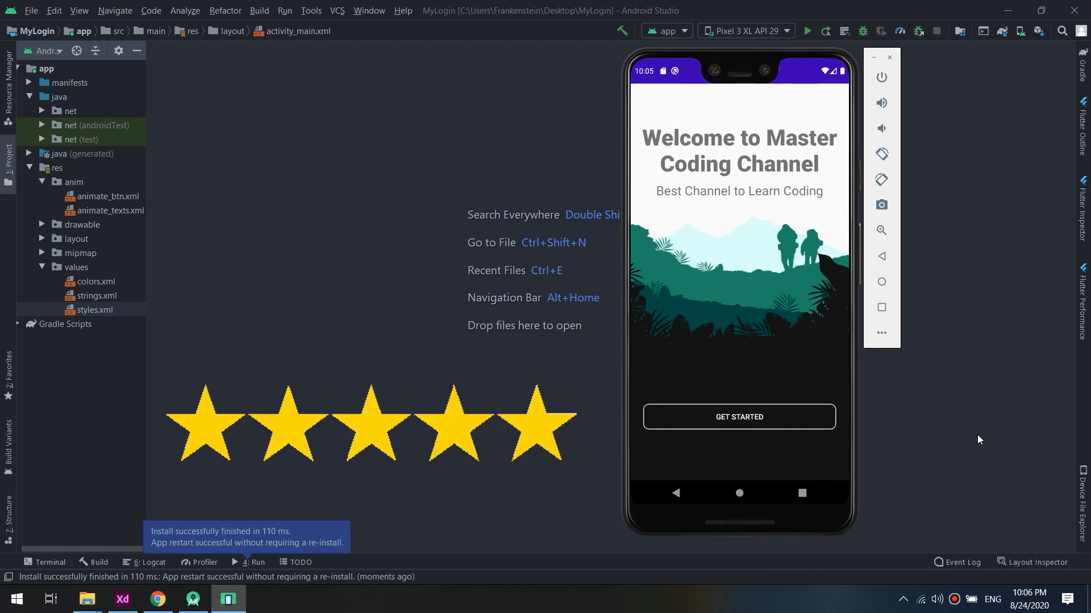
click(739, 493)
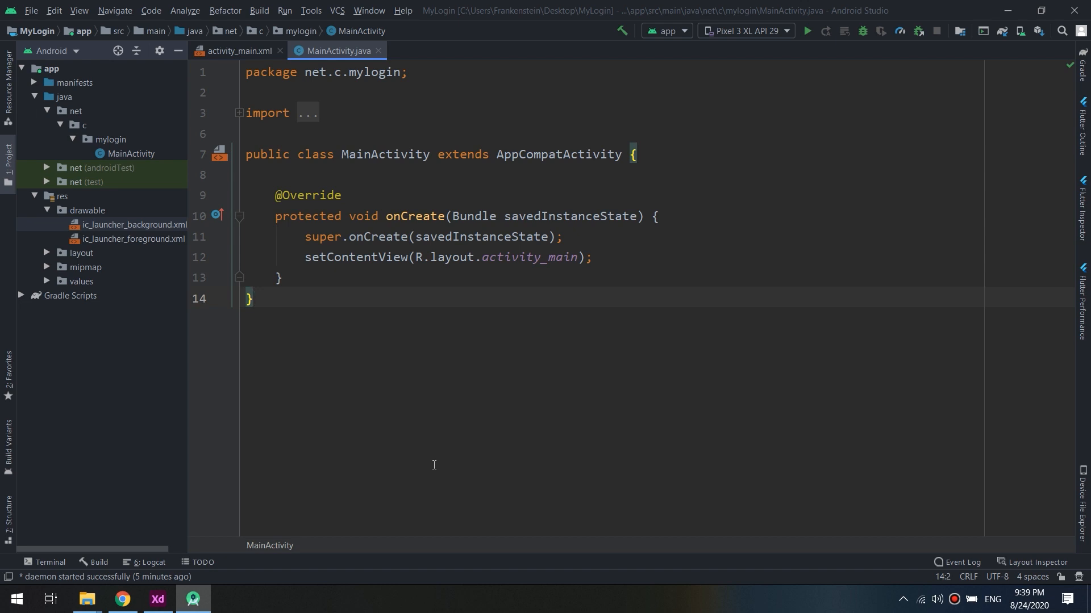
mouse_move(341, 493)
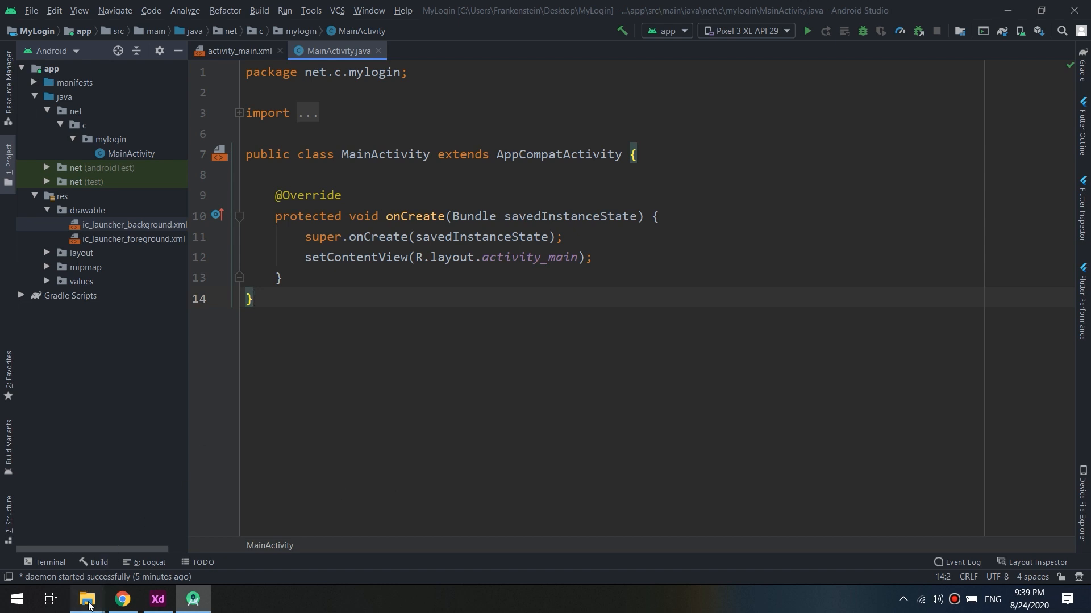
click(86, 598)
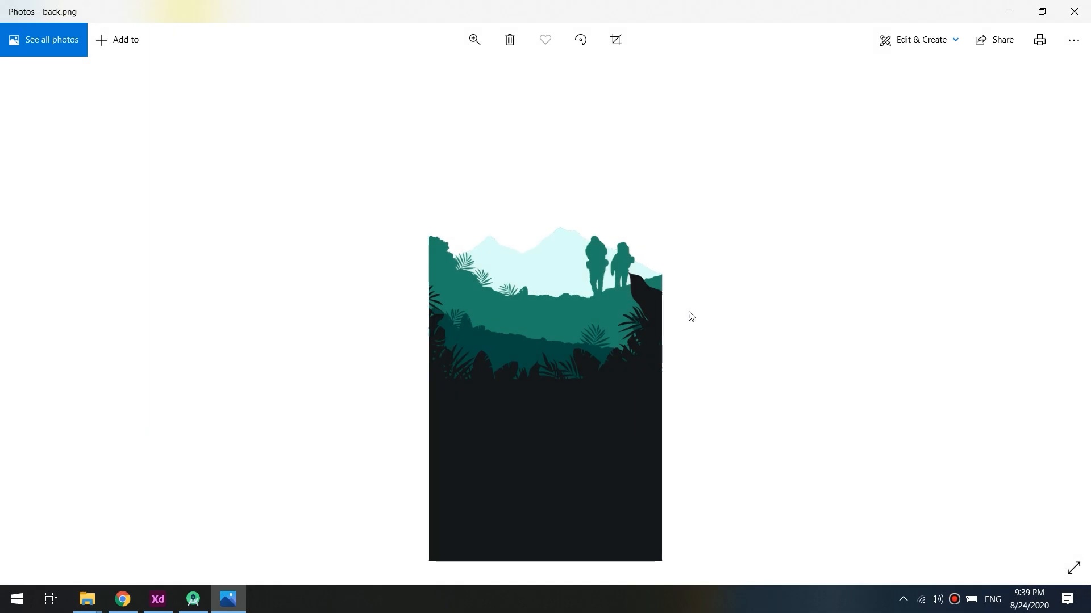
click(87, 598)
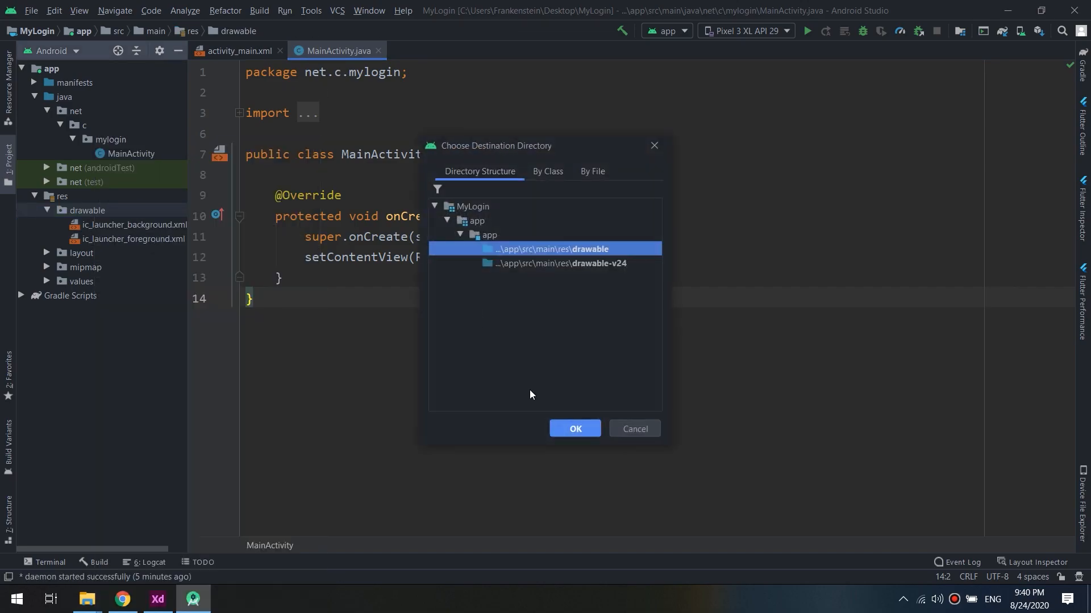
Put back.png into drawable-xxxhdpi, switch the tree to Project view, and preview the image
click(574, 428)
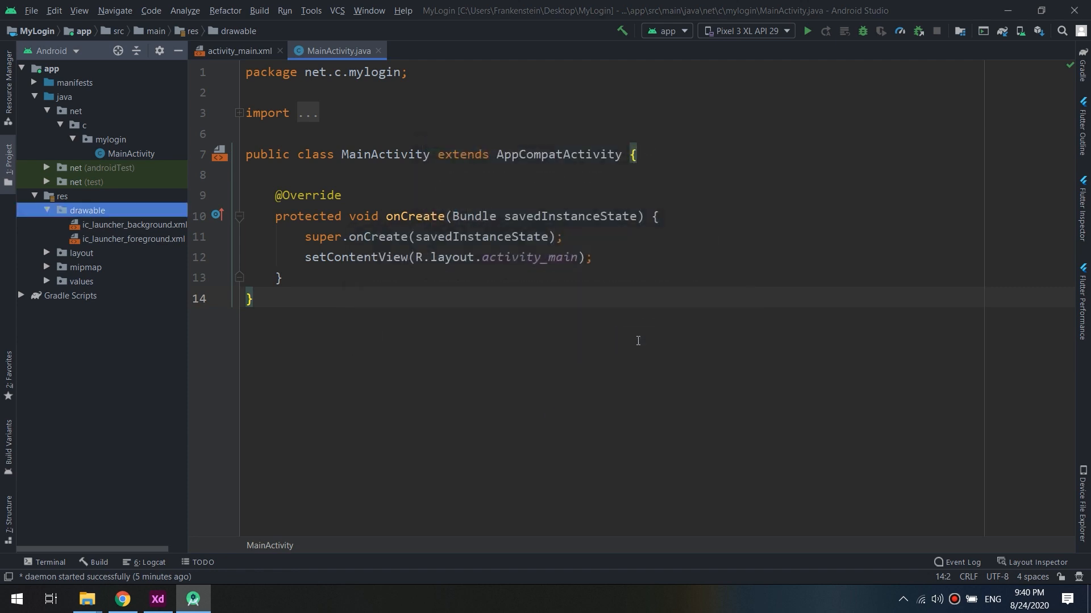
mouse_move(63, 55)
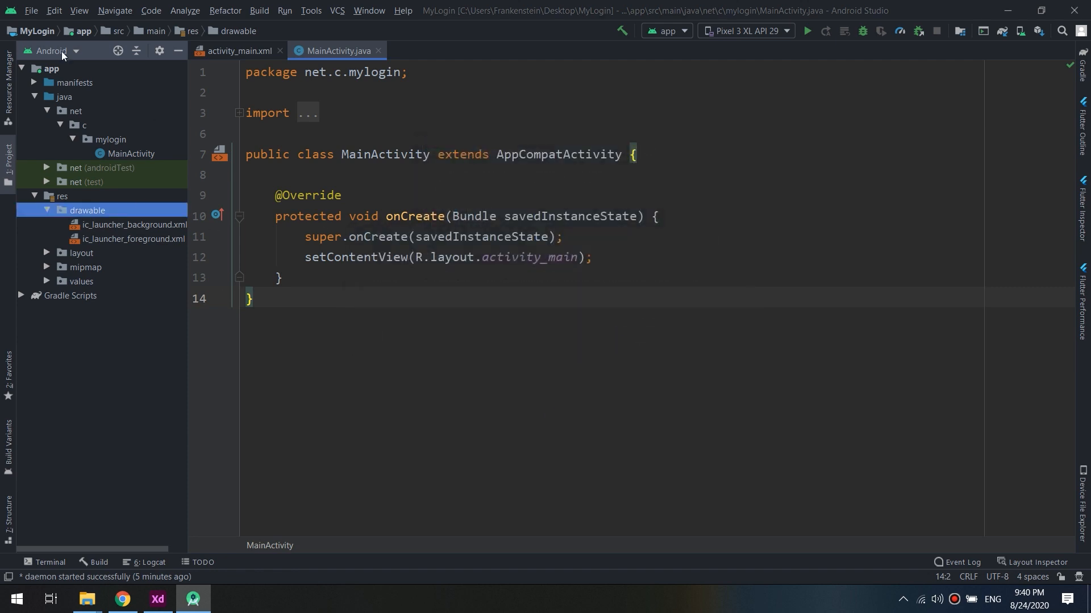
click(49, 50)
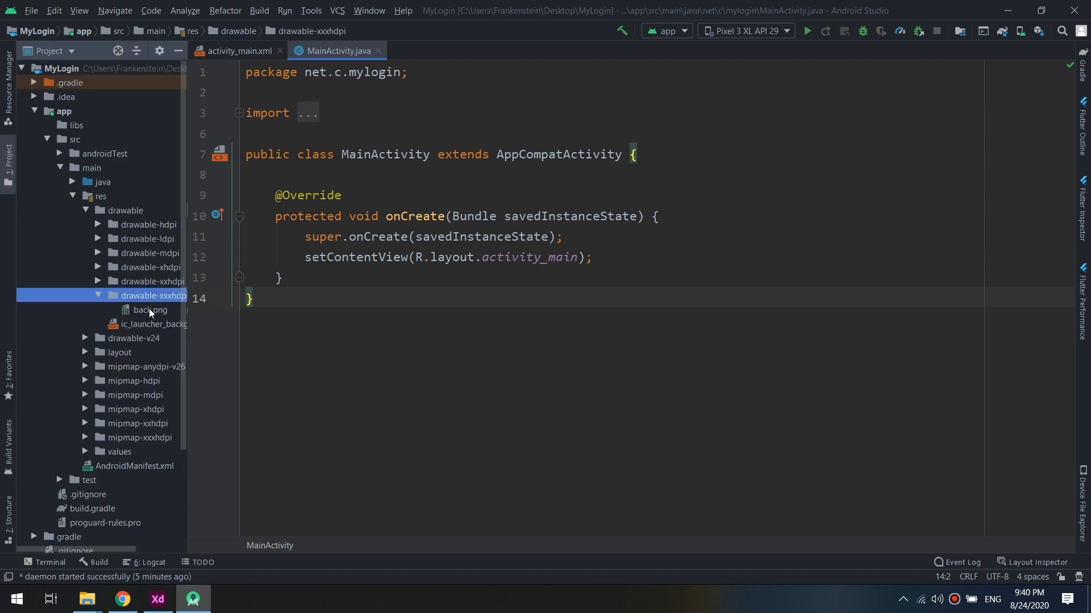
double_click(150, 310)
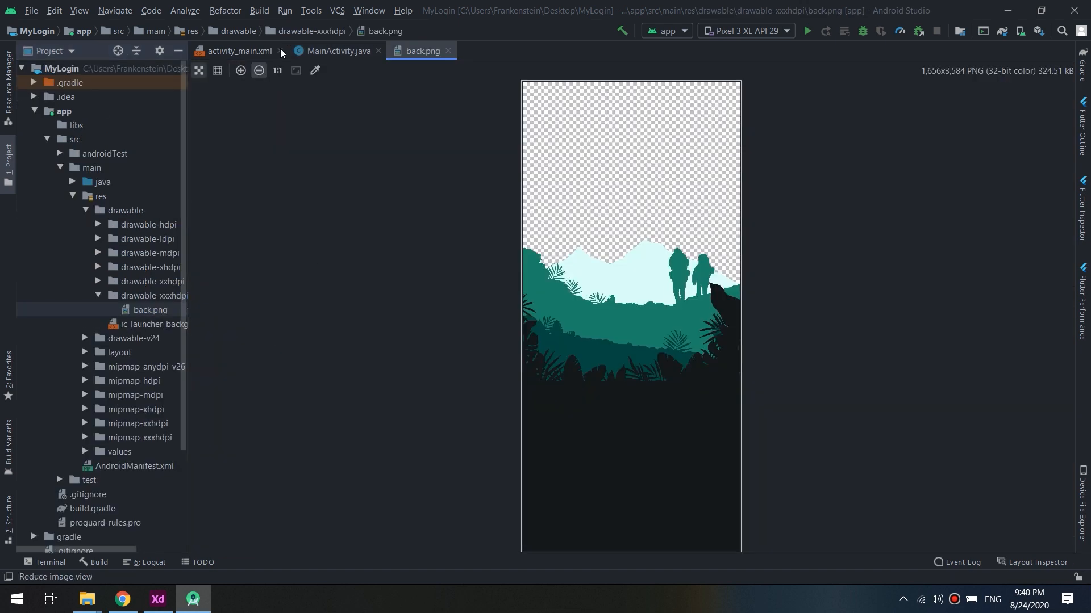
click(338, 50)
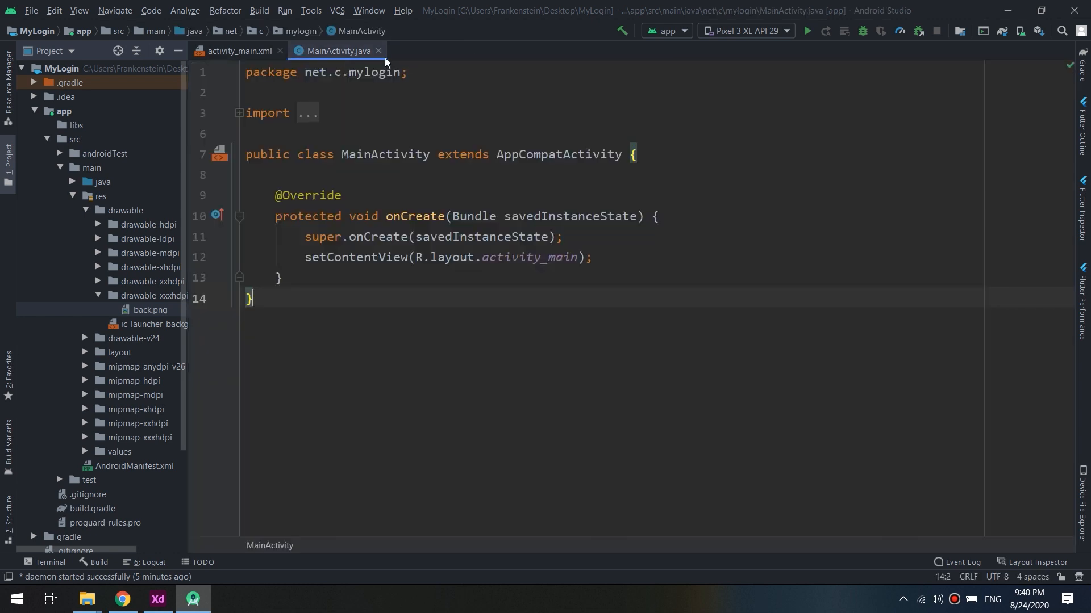
mouse_move(673, 431)
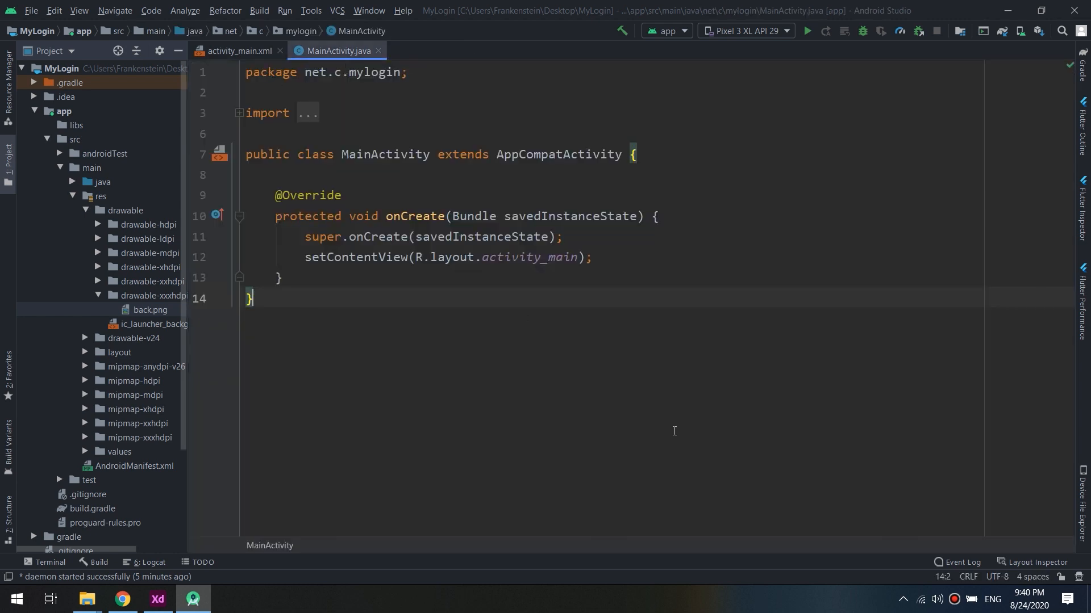
mouse_move(501, 217)
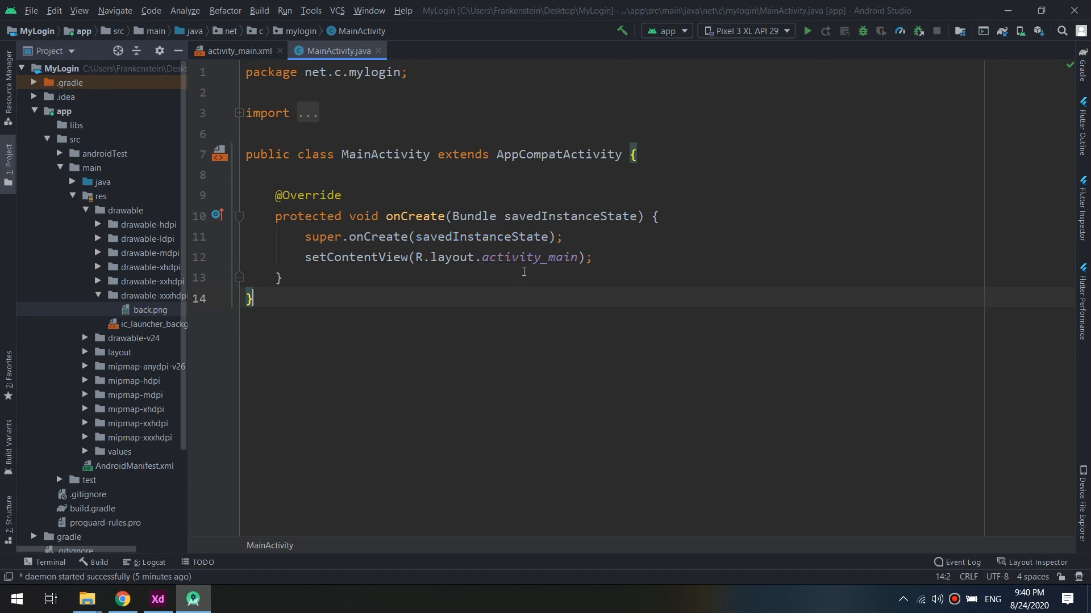
click(237, 50)
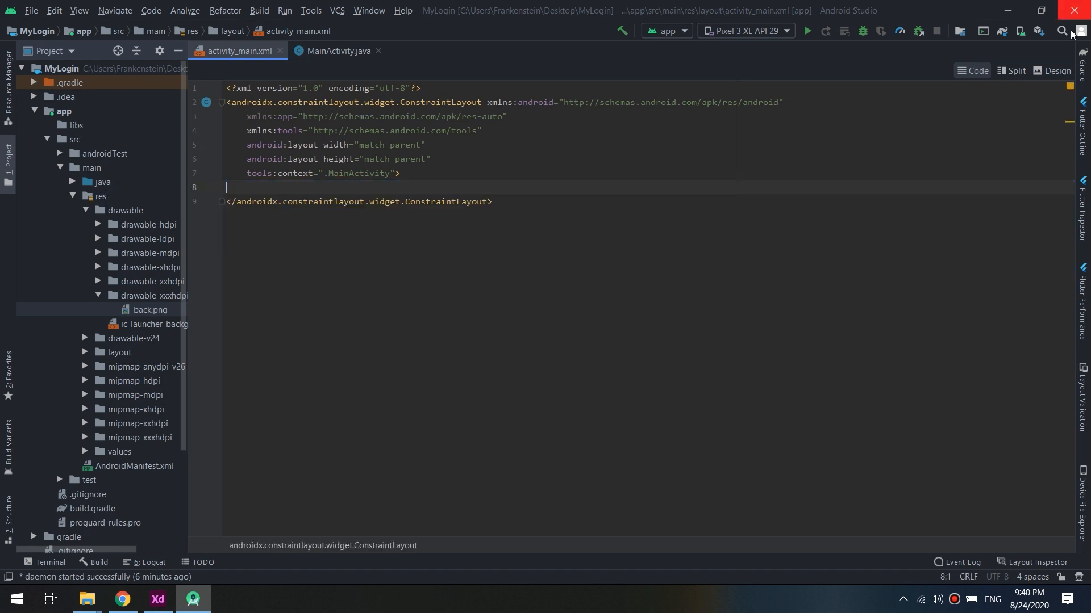
In Design view, filter attributes by 'bac' and browse the background resource picker, then cancel
click(1054, 70)
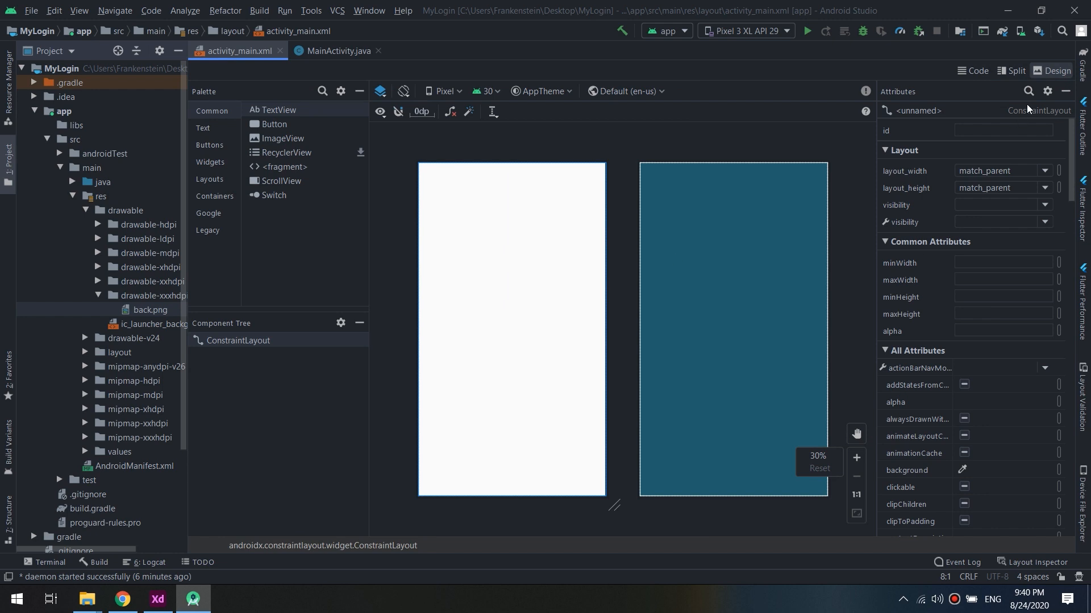
text(bac)
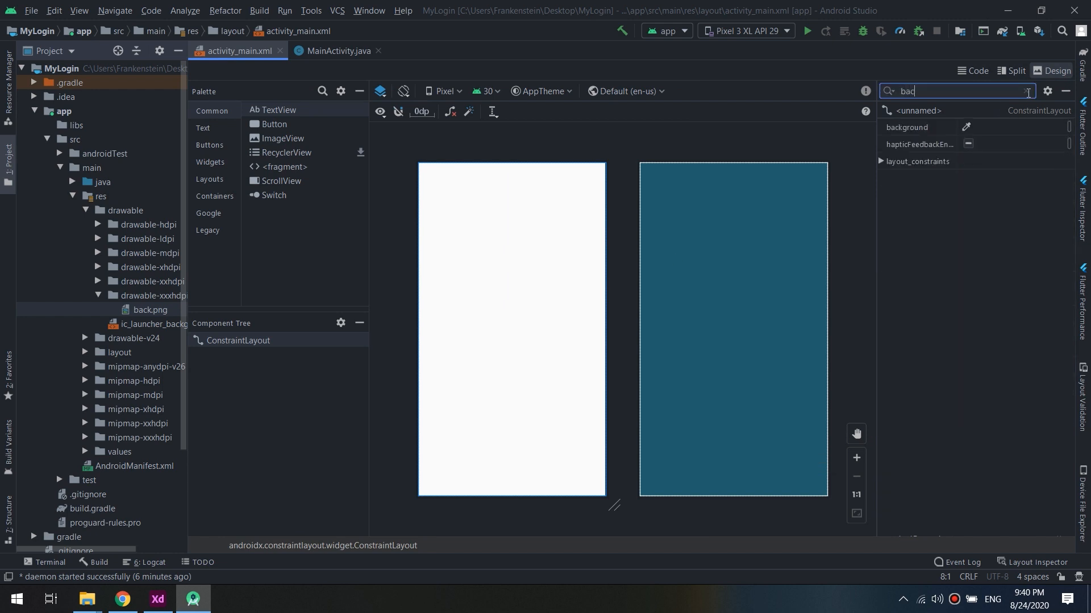
click(966, 127)
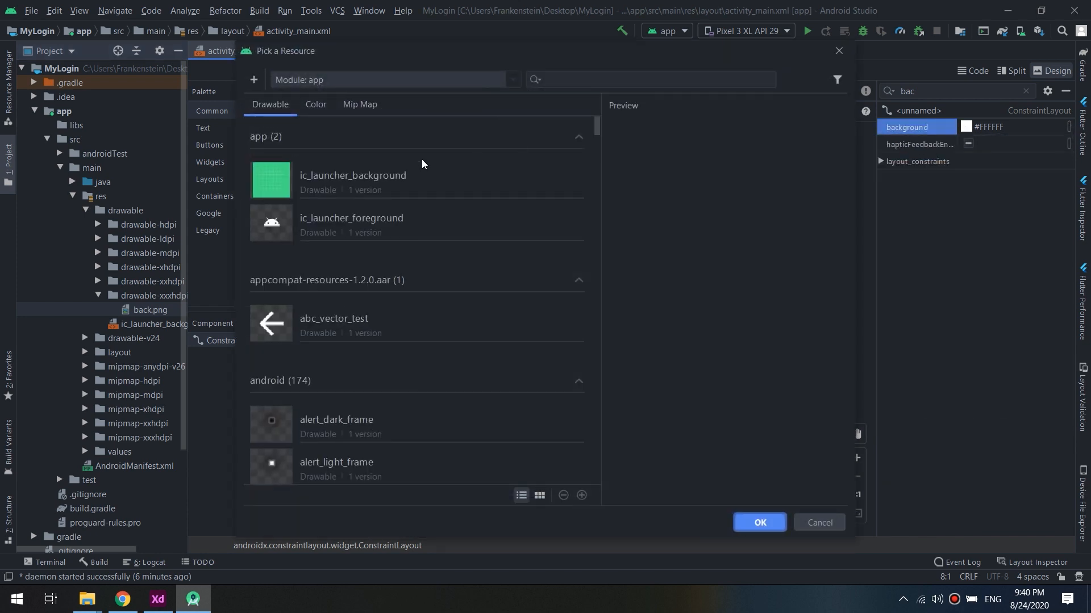
scroll(down, 3)
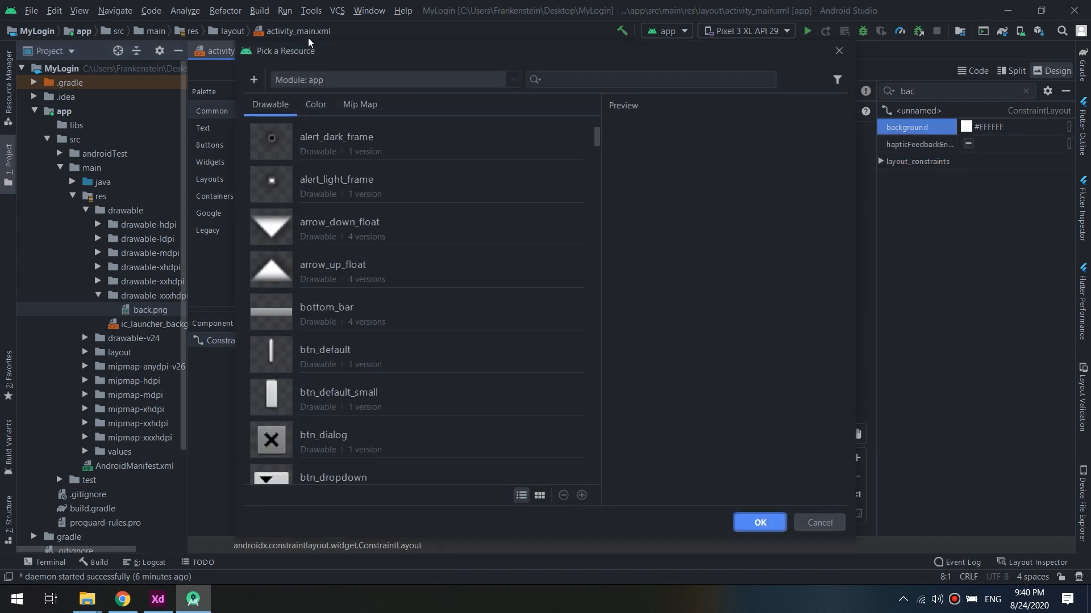
mouse_move(355, 77)
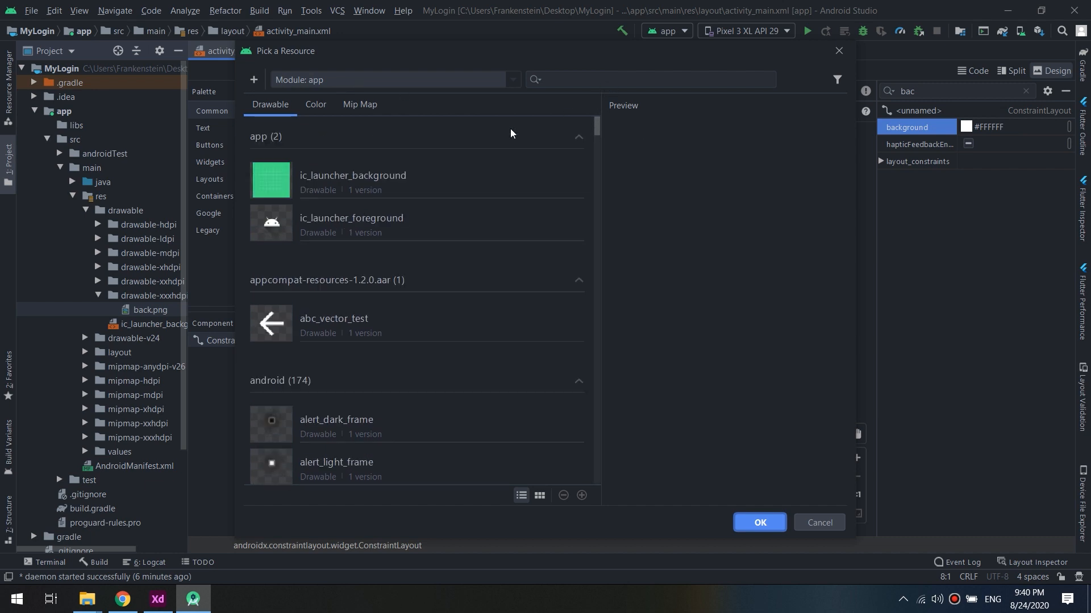
click(316, 105)
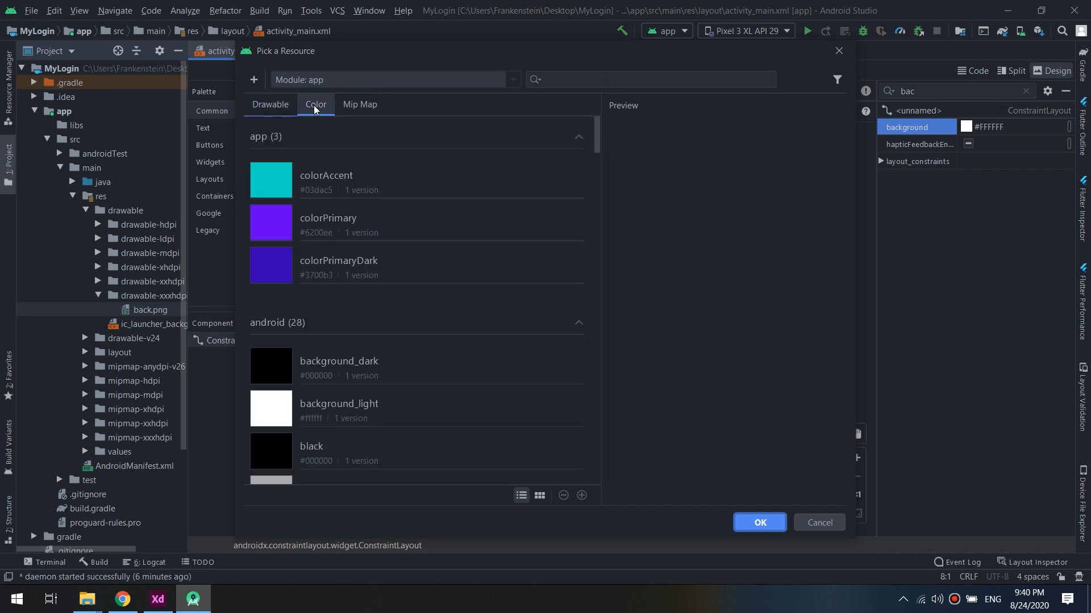
click(270, 105)
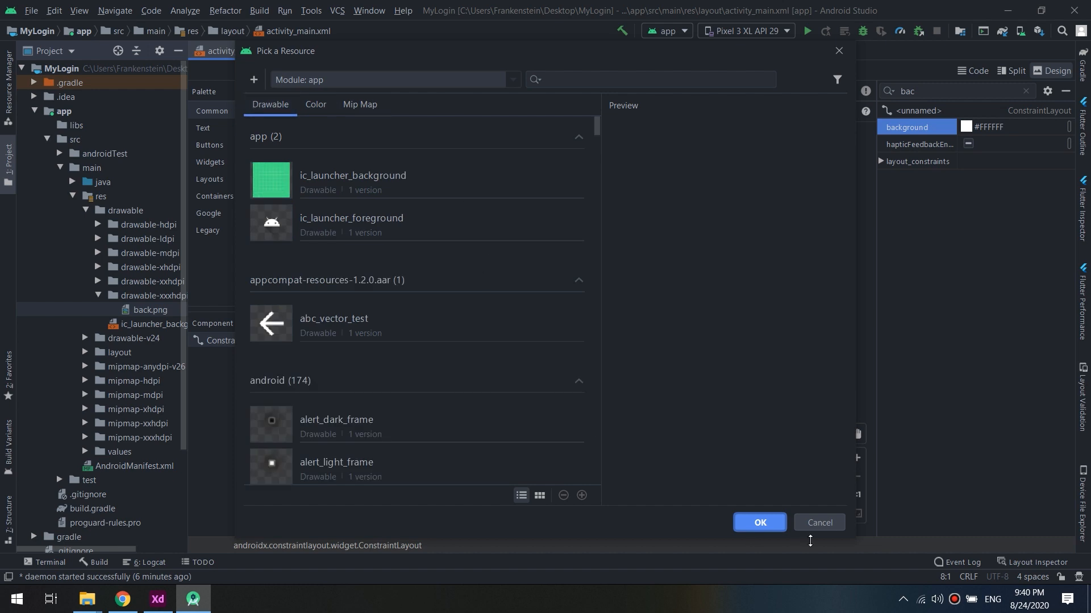
click(759, 523)
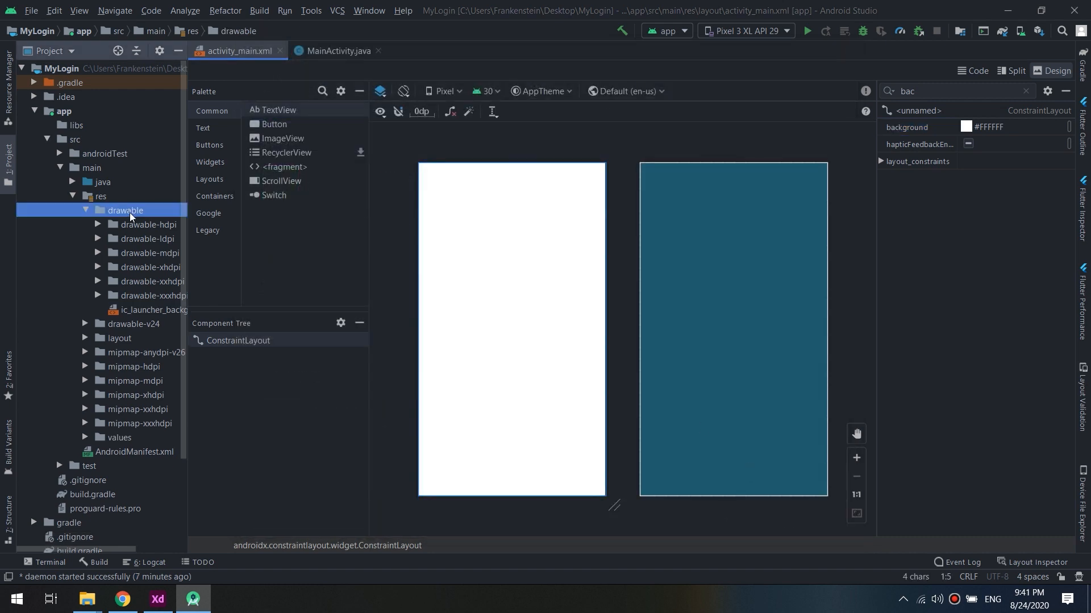
Copy back.png from drawable-hdpi into the main drawable folder
click(125, 224)
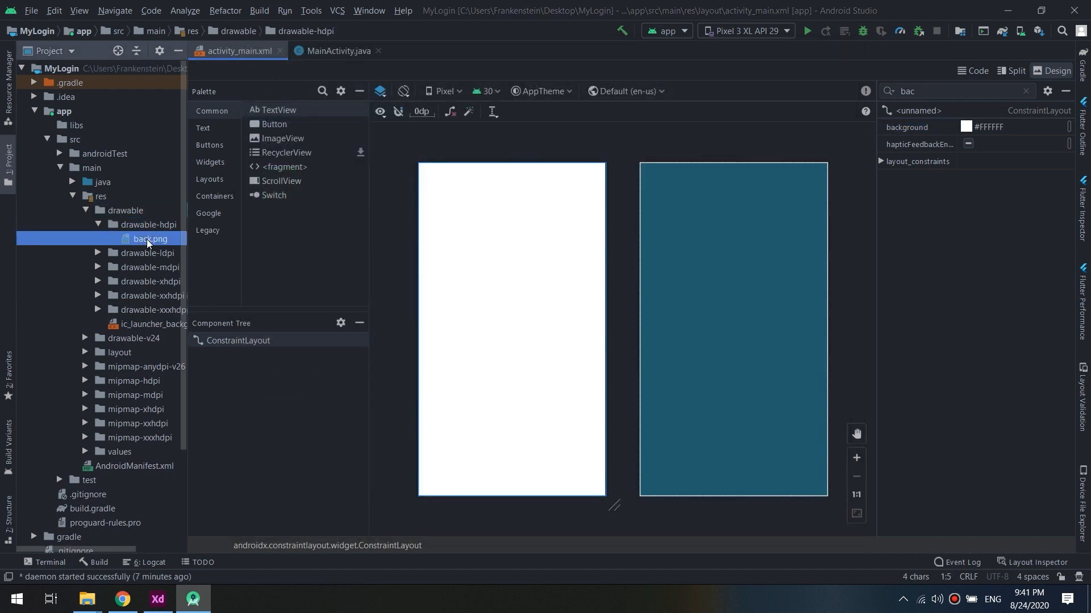
click(98, 224)
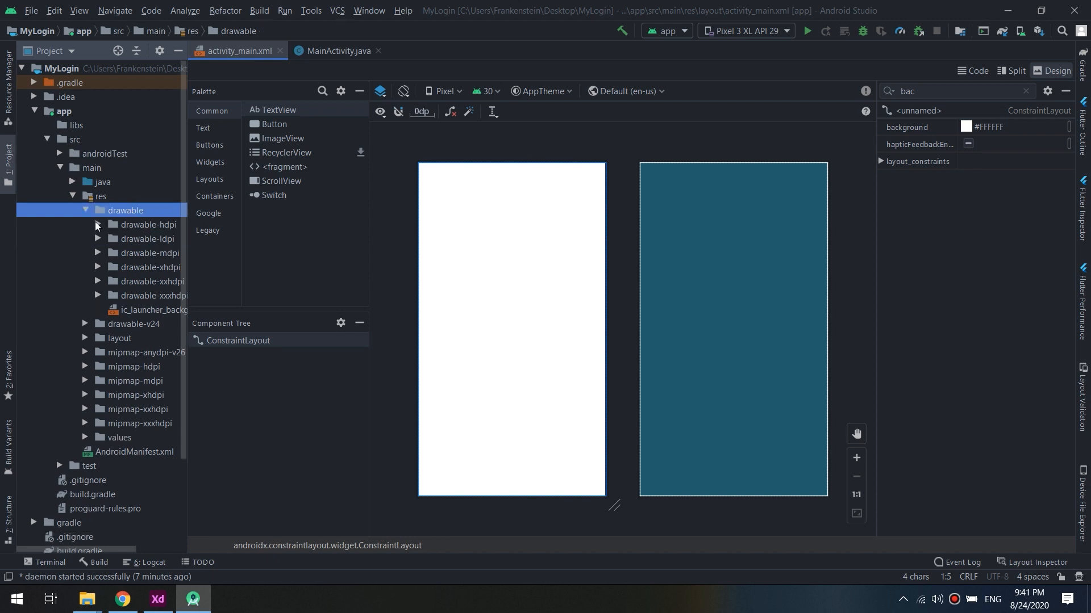
right_click(125, 210)
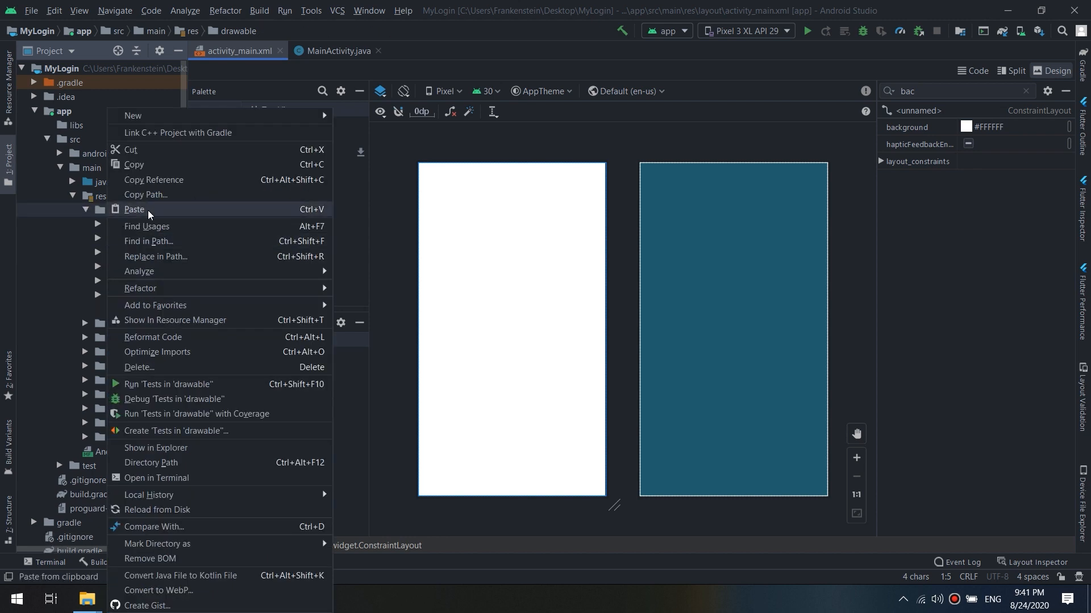
click(134, 210)
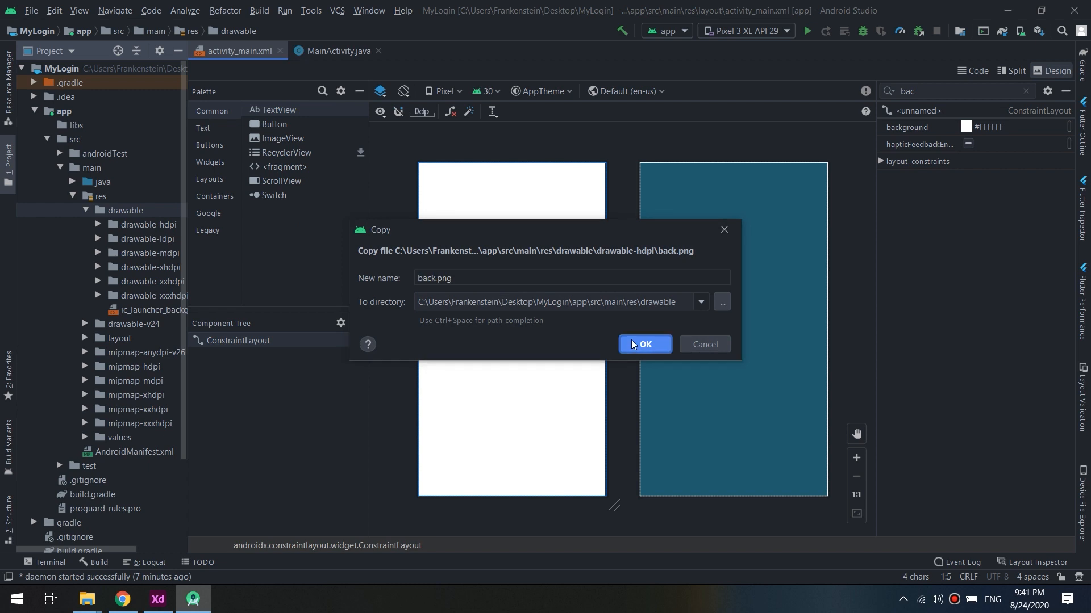
click(642, 344)
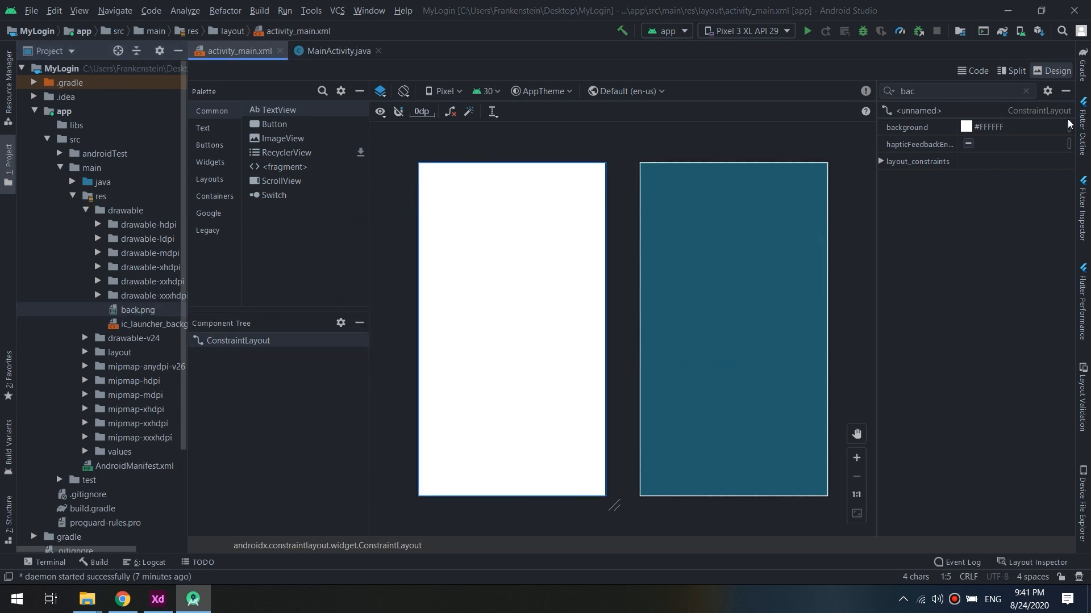
click(967, 126)
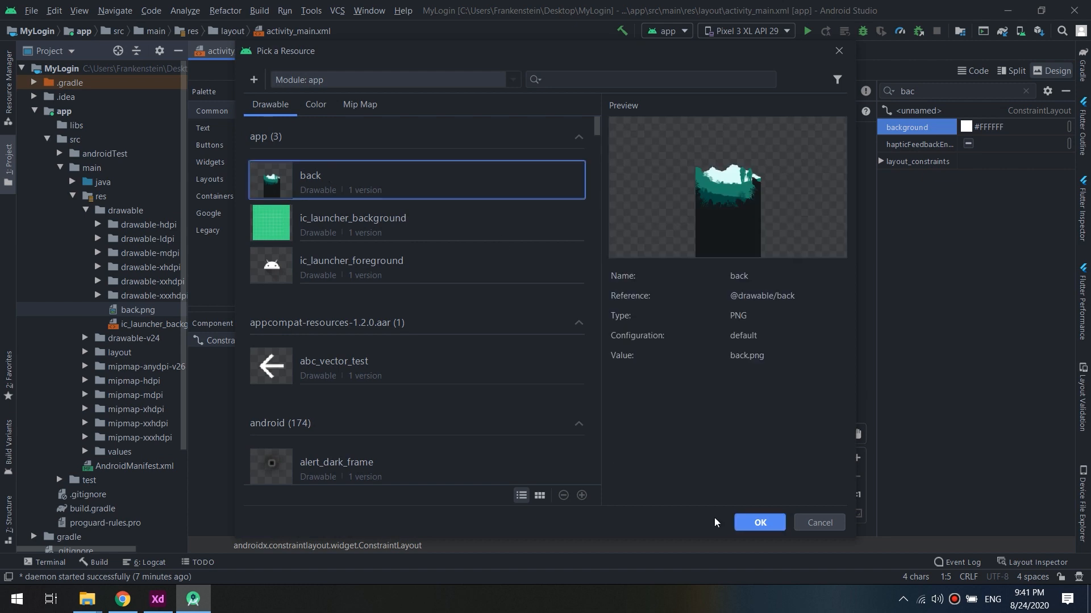
click(758, 523)
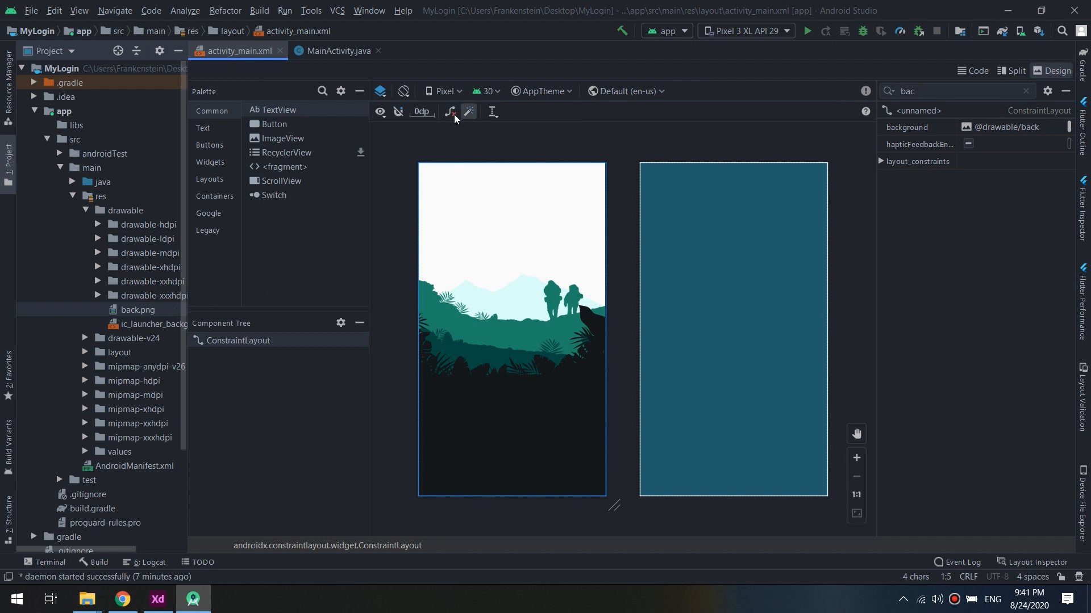
click(443, 91)
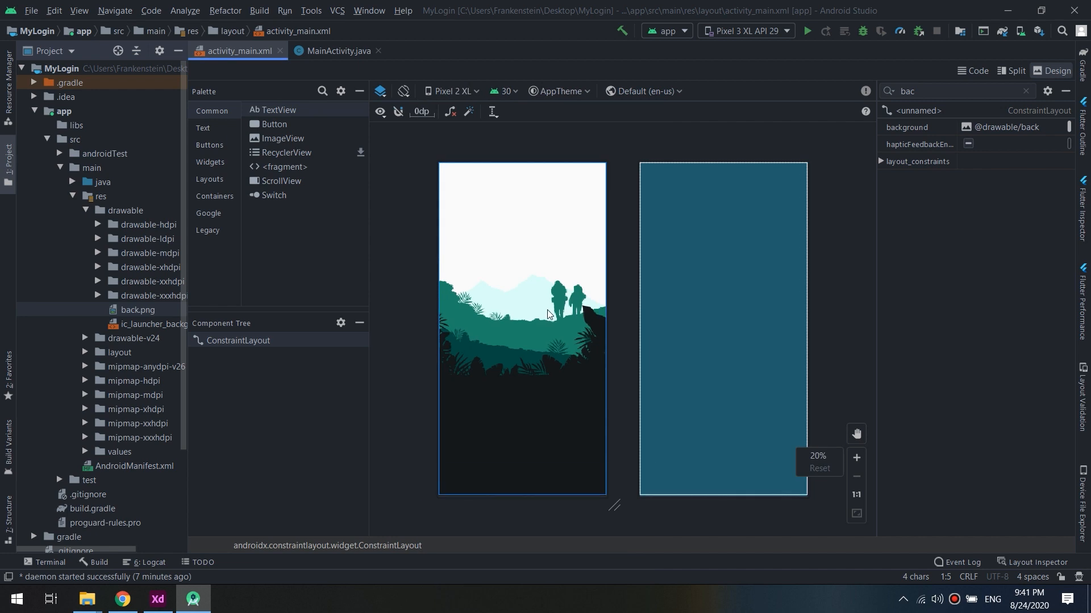
mouse_move(433, 223)
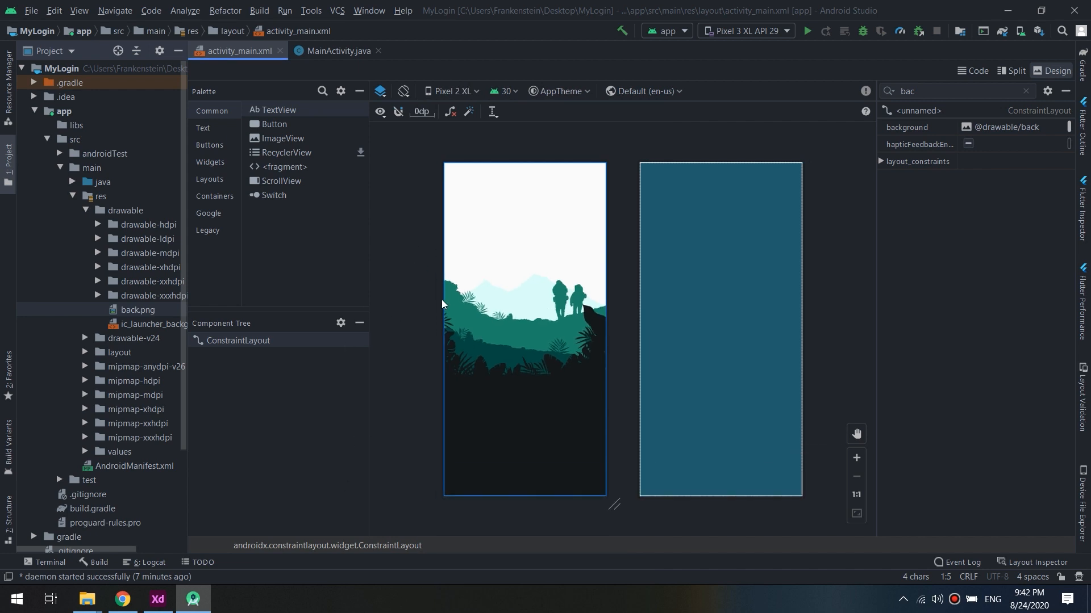
click(450, 91)
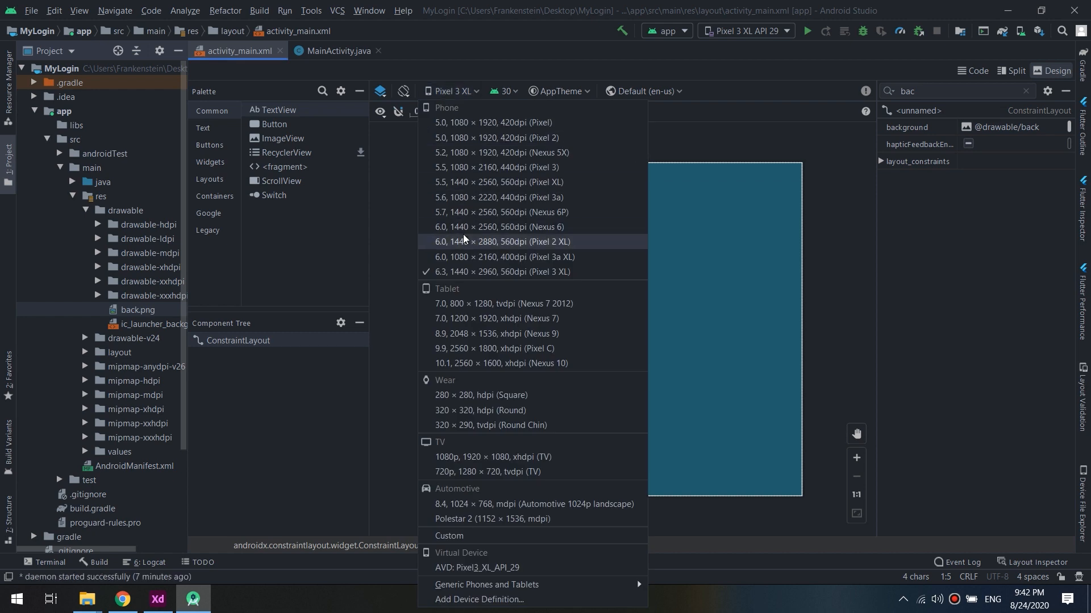
click(500, 227)
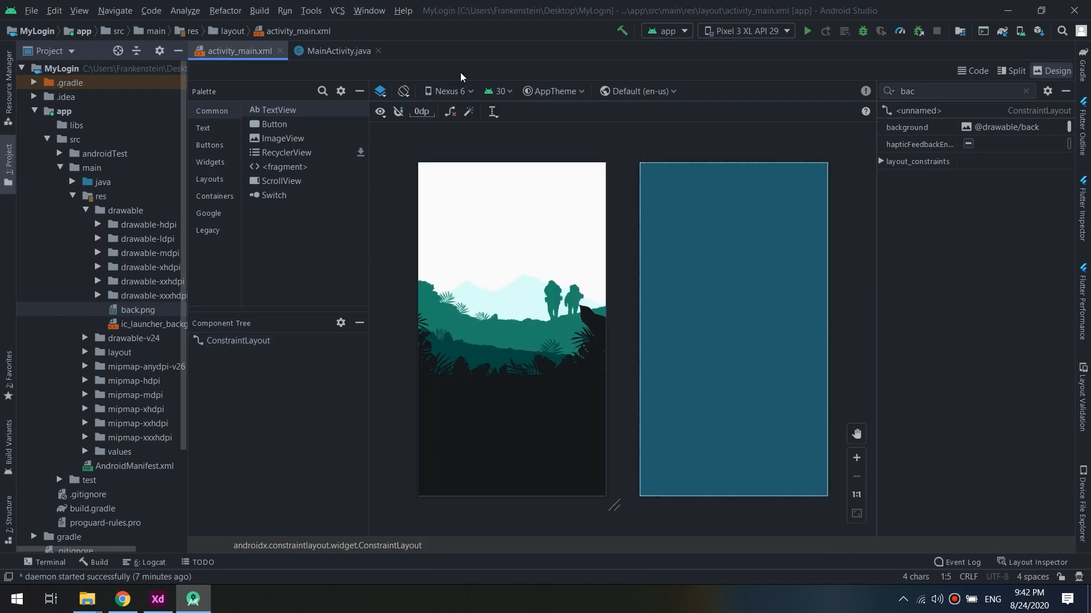
click(447, 91)
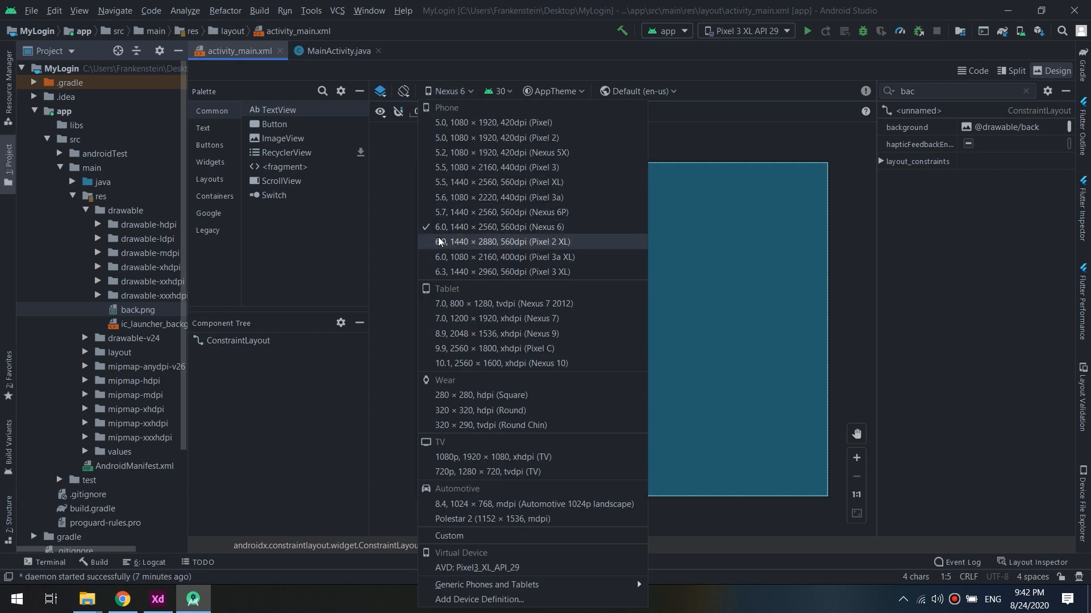
click(501, 241)
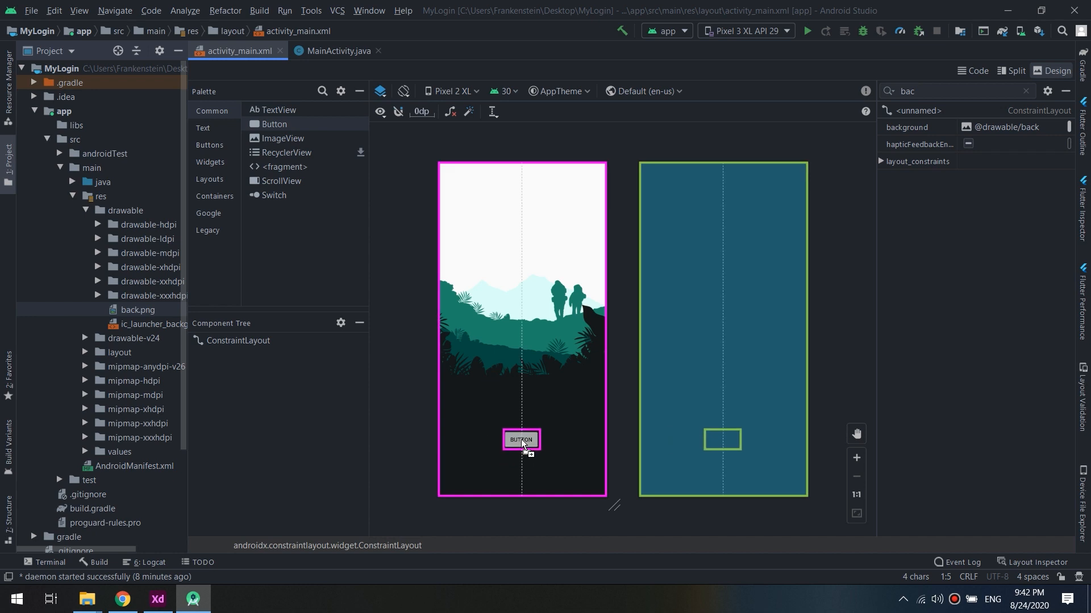
Place a Button near the layout bottom, stretched full width with 24dp side margins
click(520, 439)
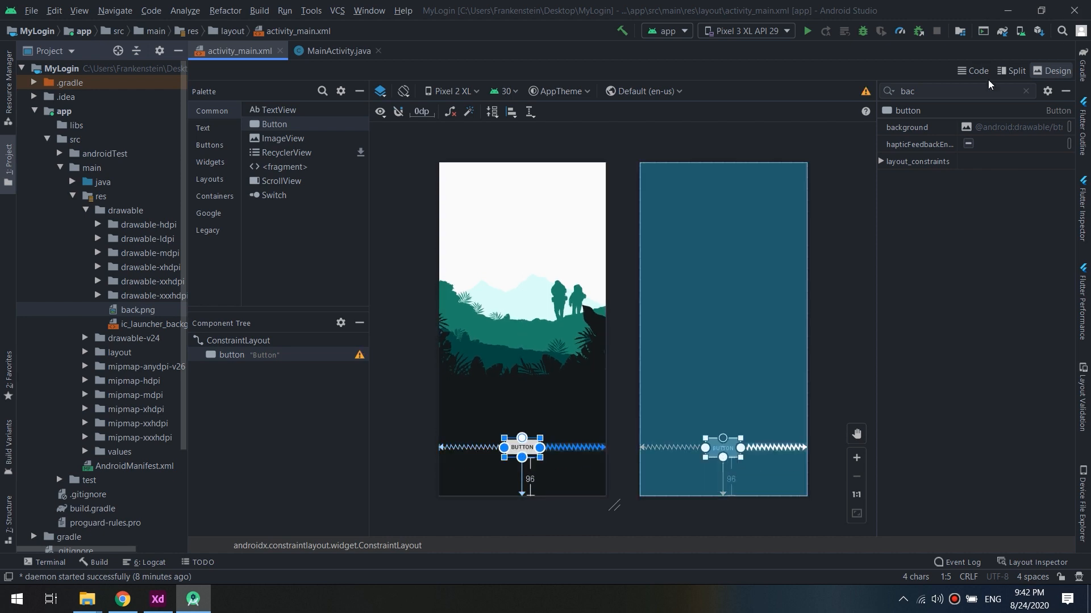
click(957, 91)
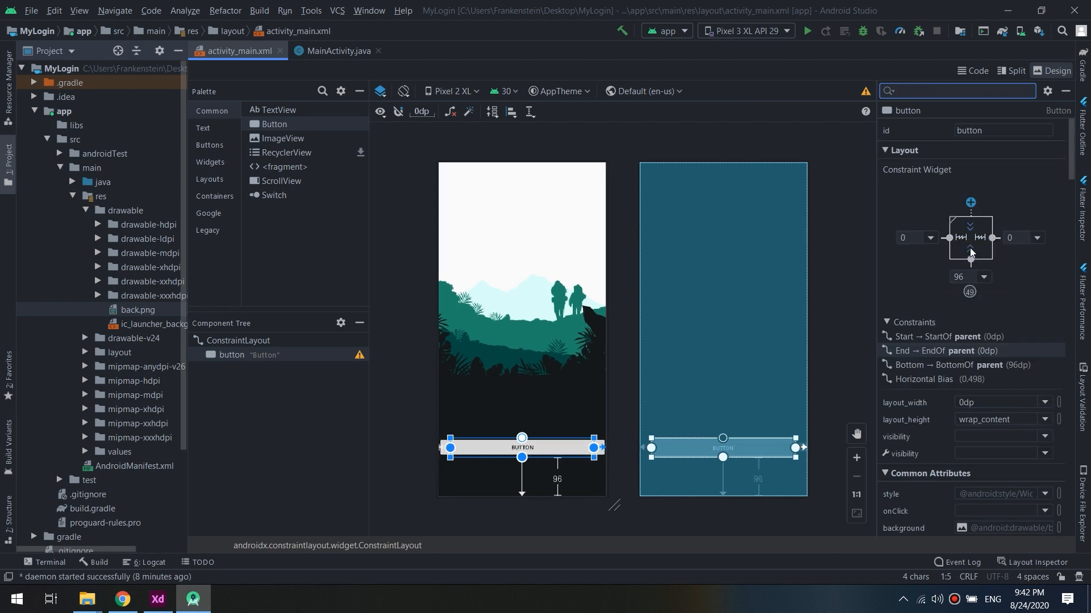
click(1020, 237)
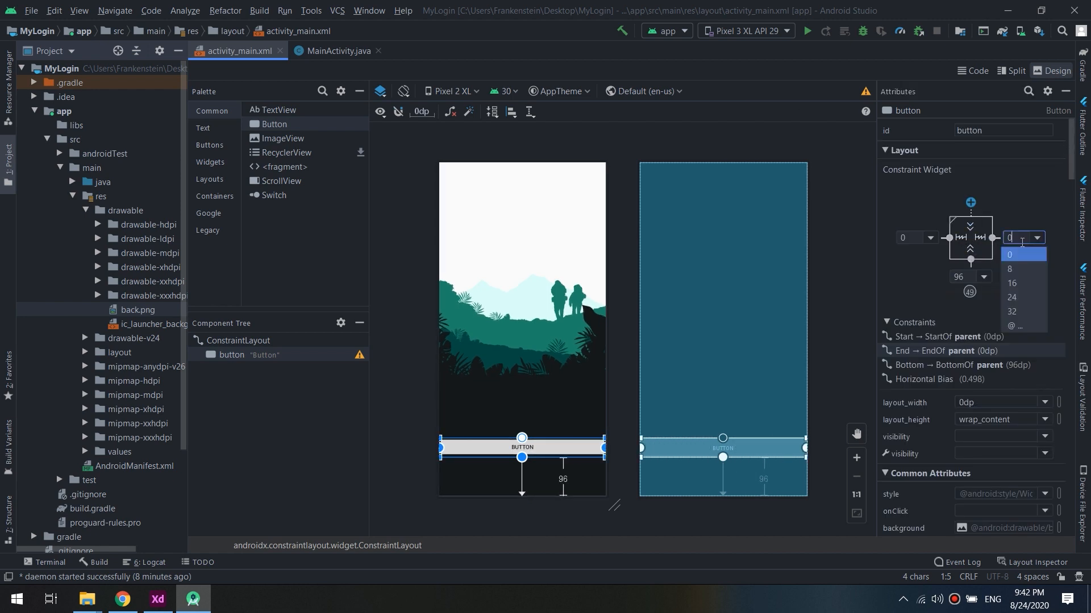
click(1012, 297)
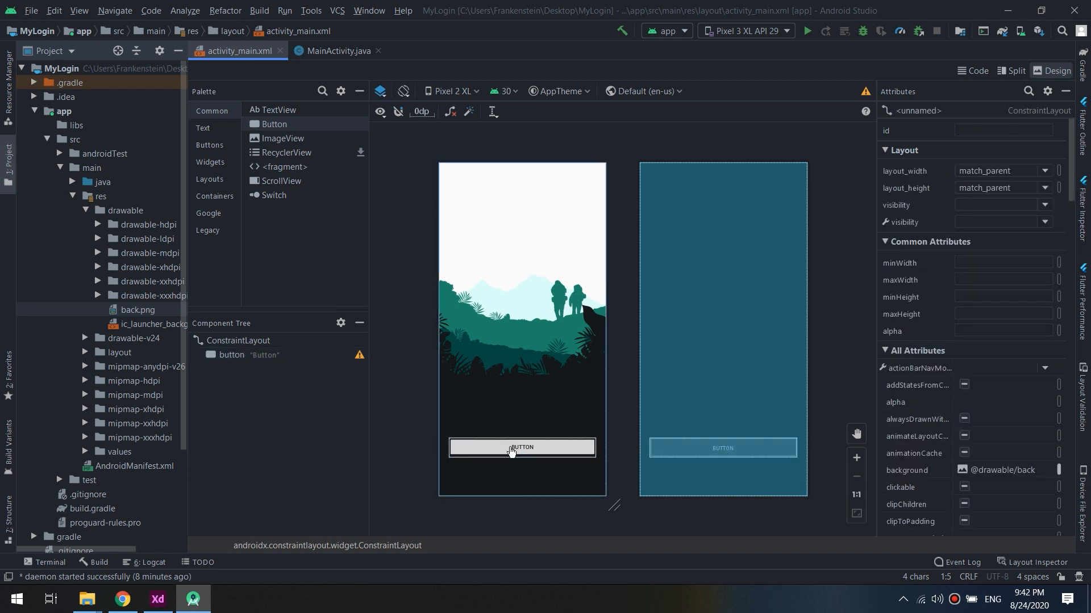
Label the button 'Login', then change its text to 'Get Started'
click(521, 447)
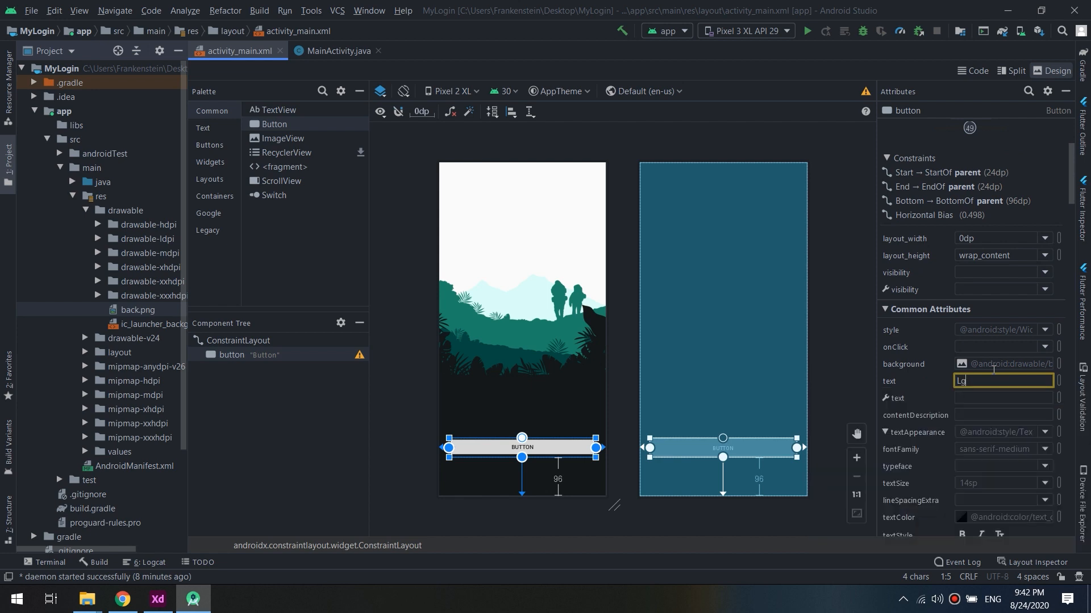
text(Login)
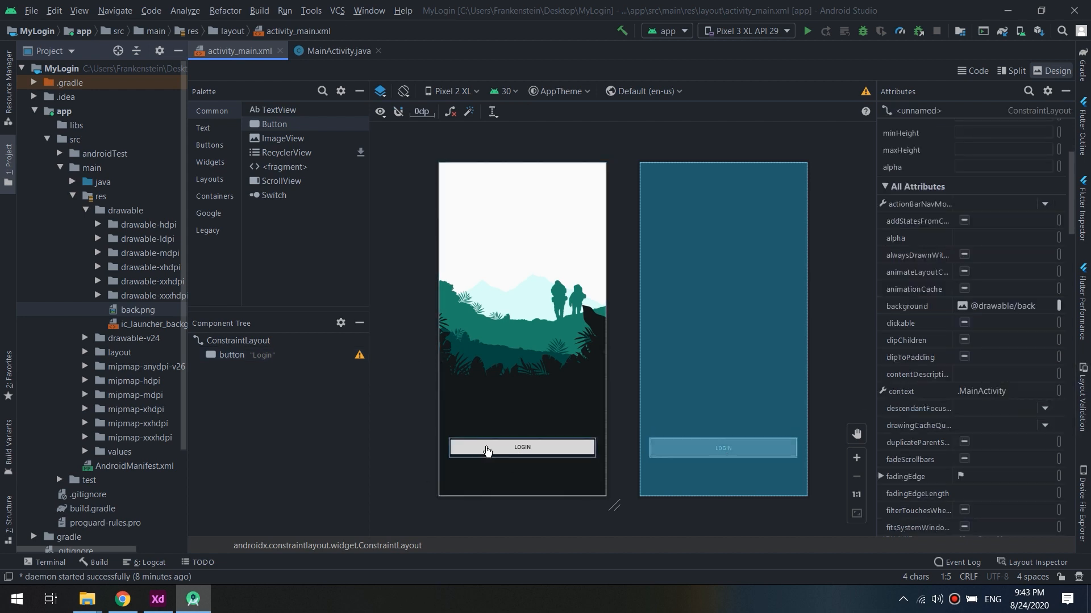
click(521, 447)
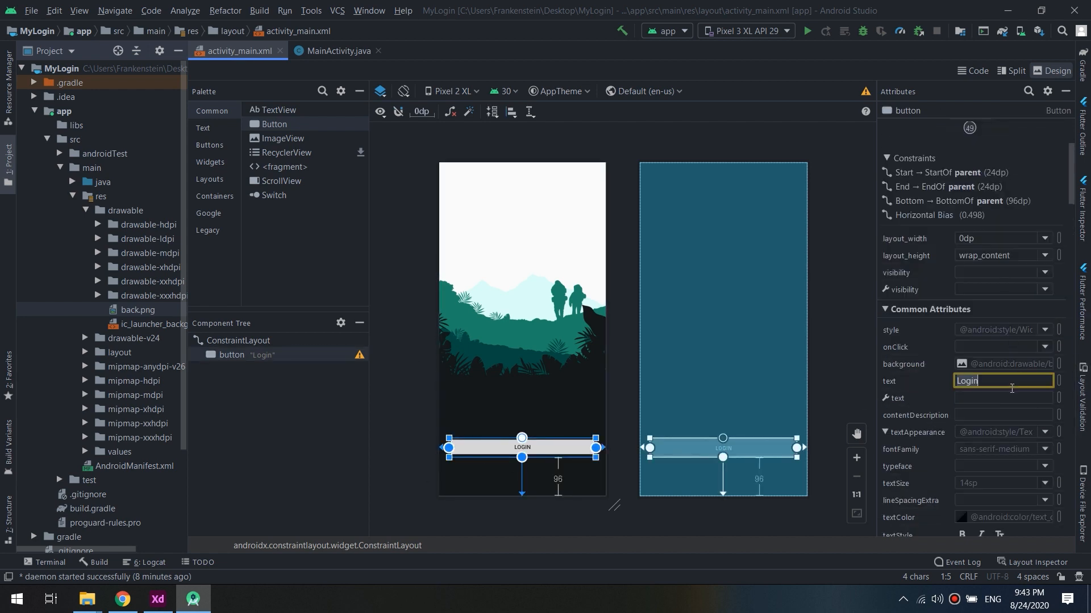
text(Get)
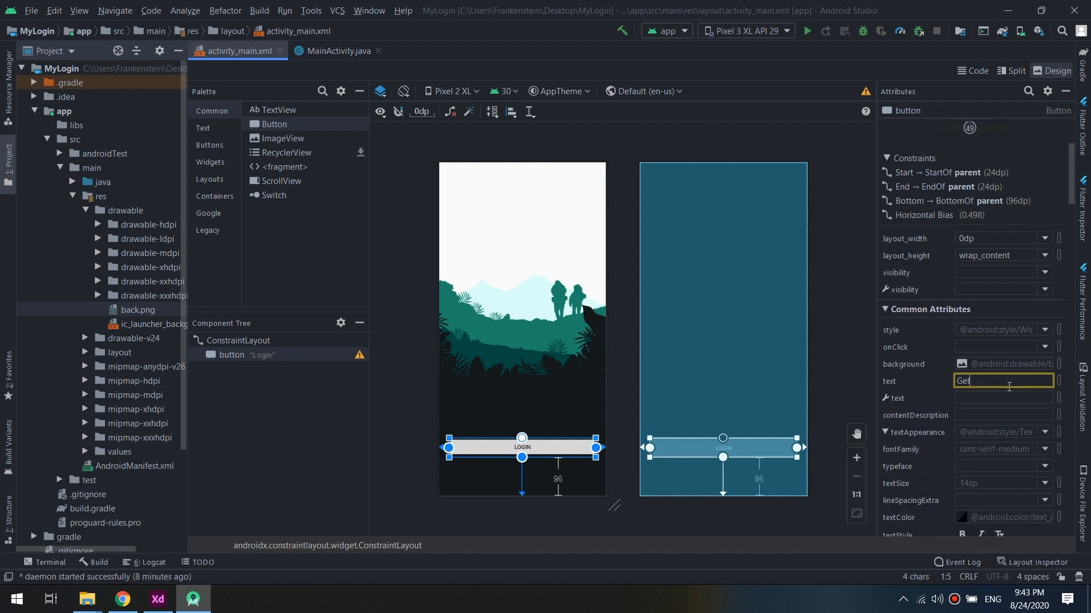
text(Started)
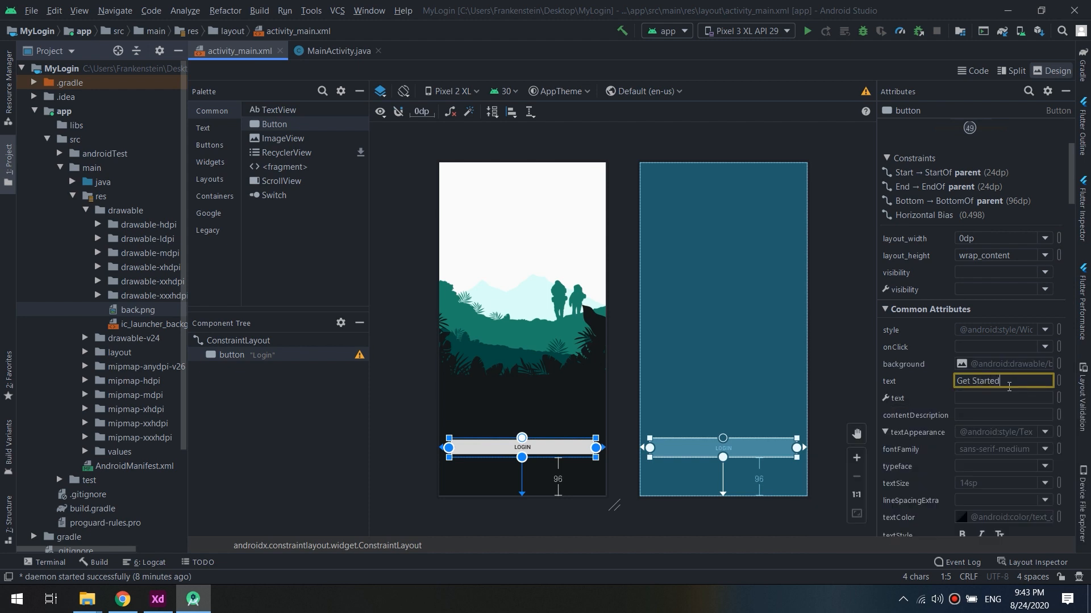
key(Return)
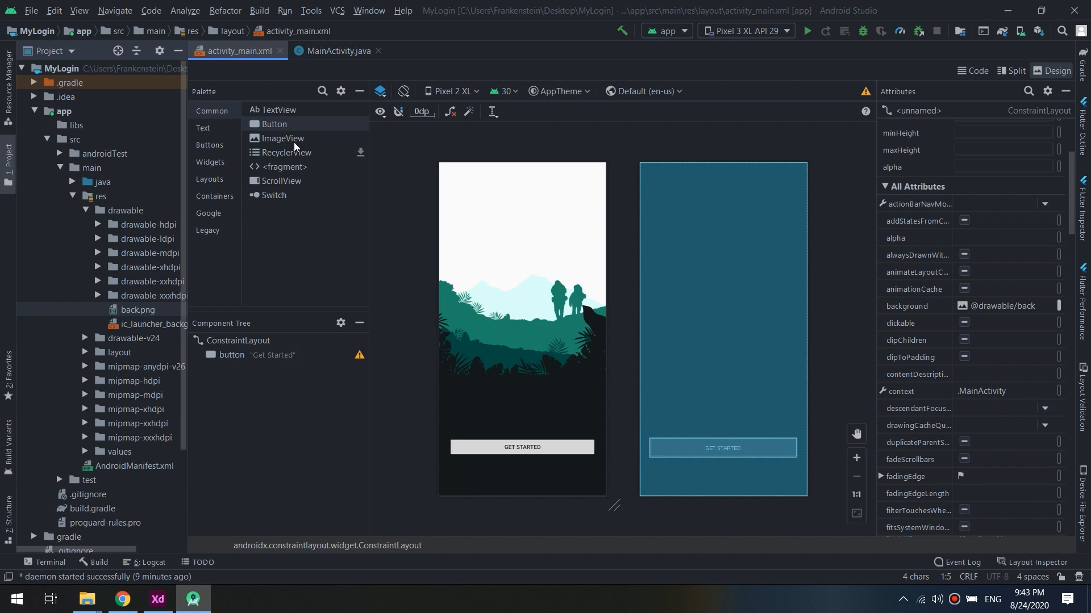
Add a TextView near the top of the layout and set its textSize to 30sp
drag(273, 109, 501, 239)
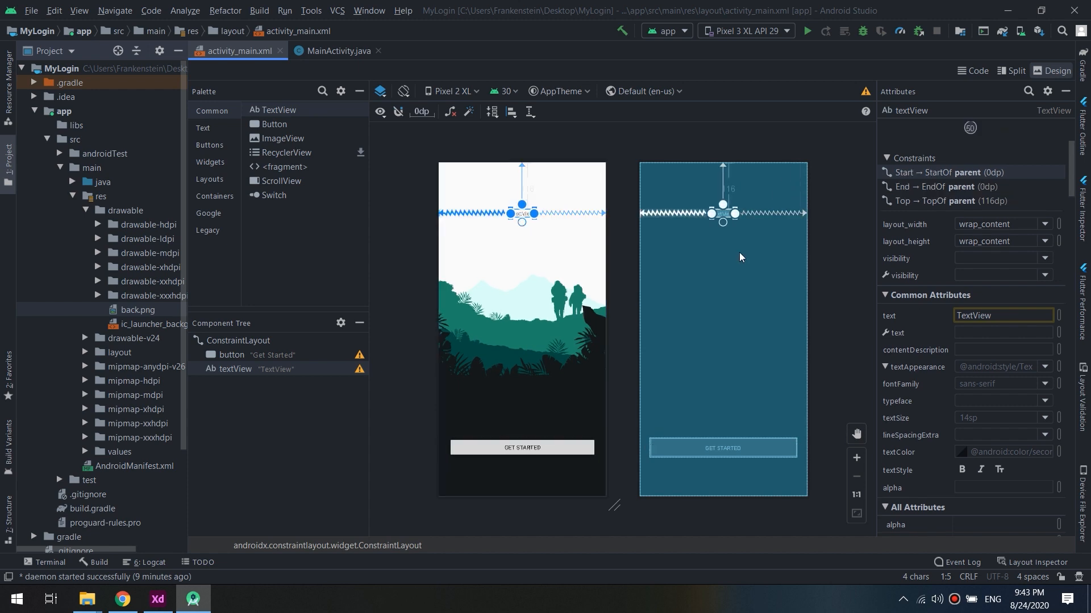
scroll(down, 3)
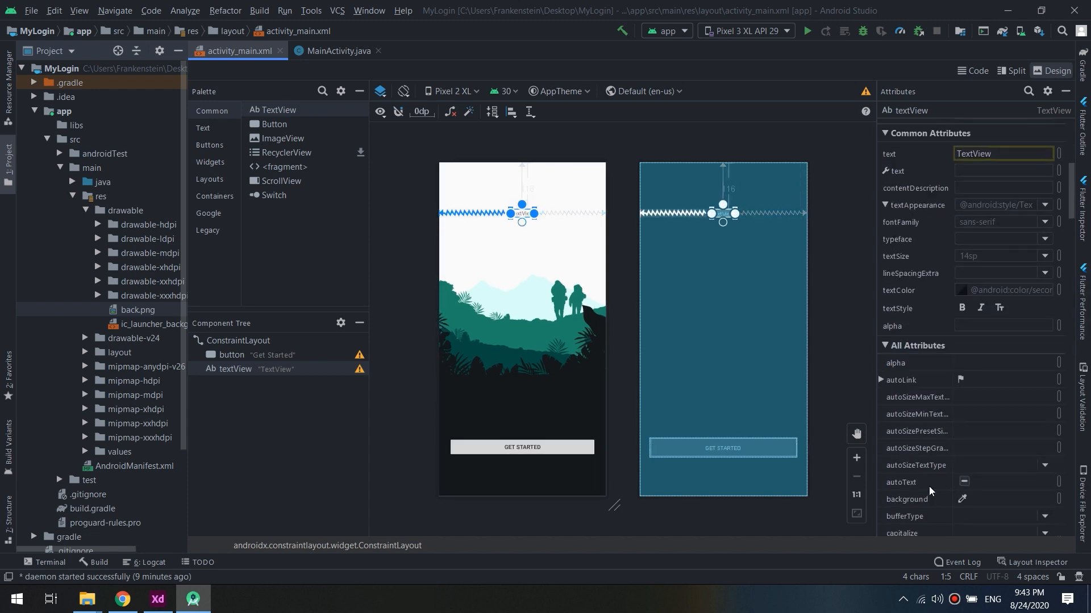
scroll(down, 3)
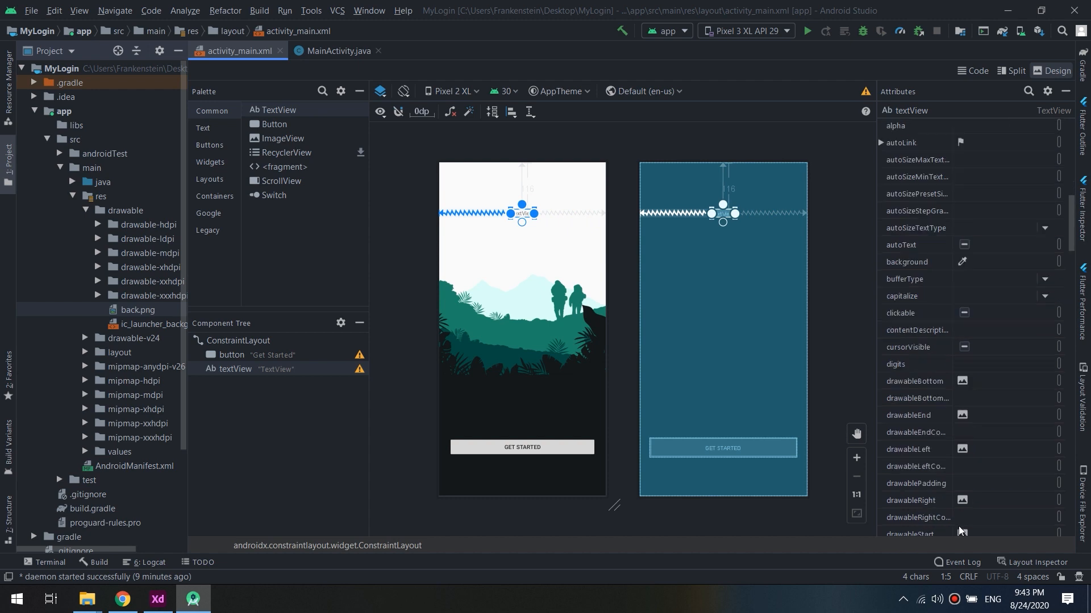
scroll(down, 3)
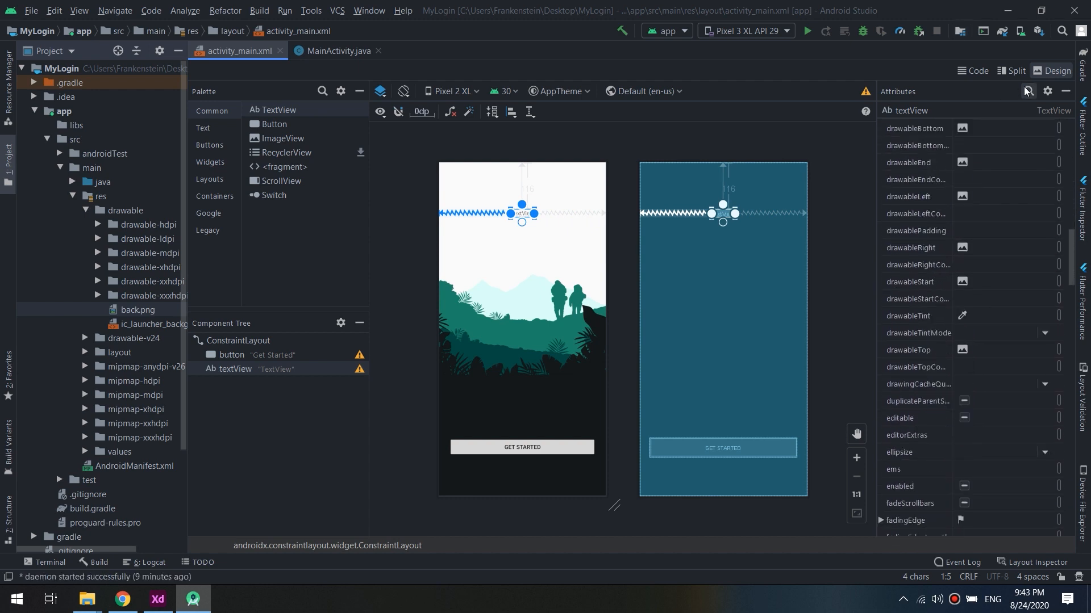
text(siz)
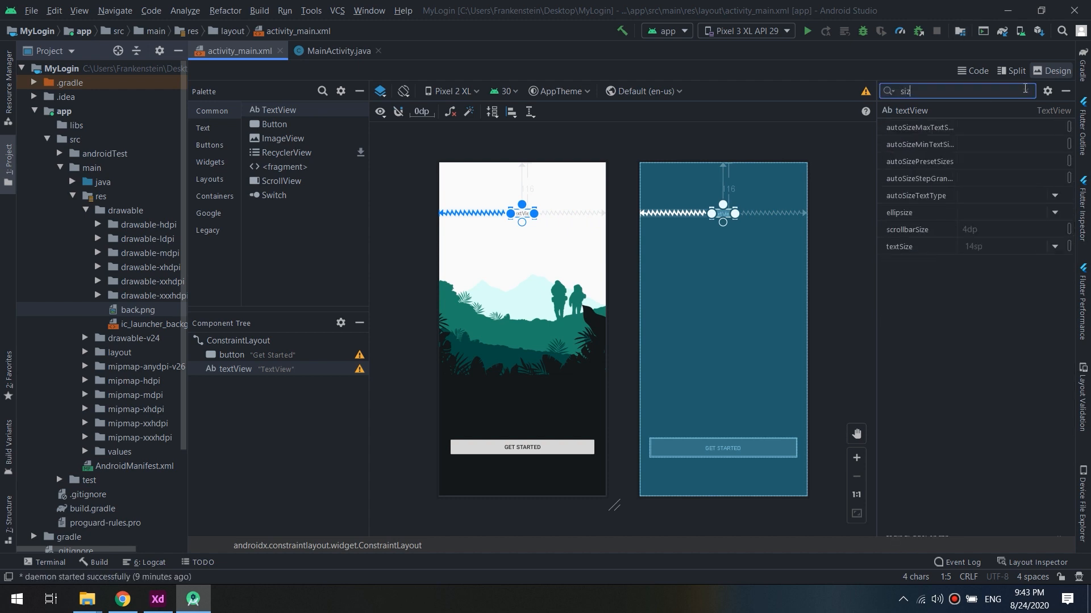
click(1053, 246)
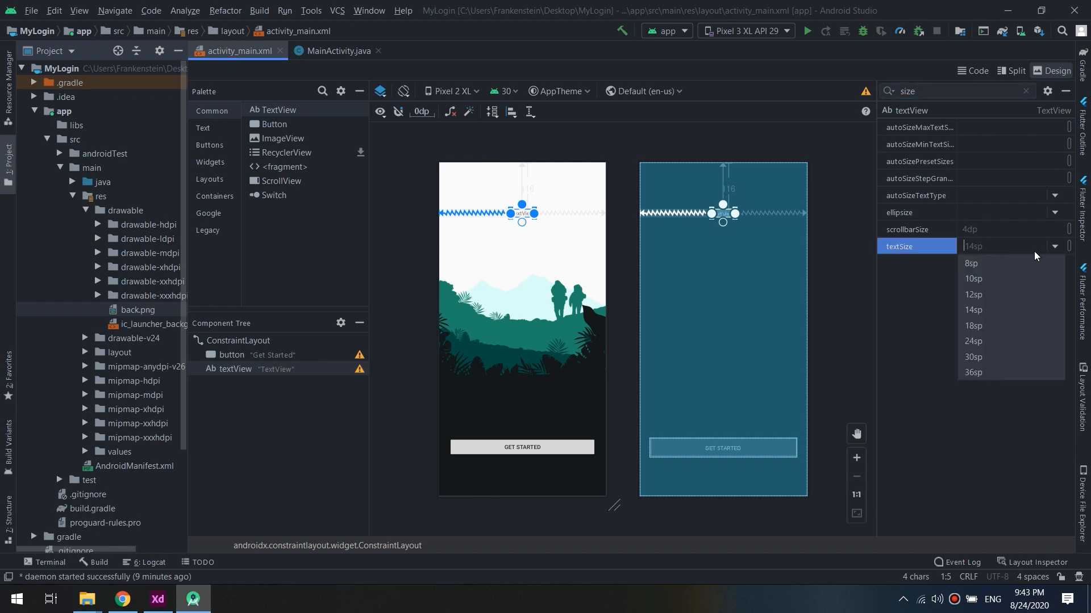
click(973, 341)
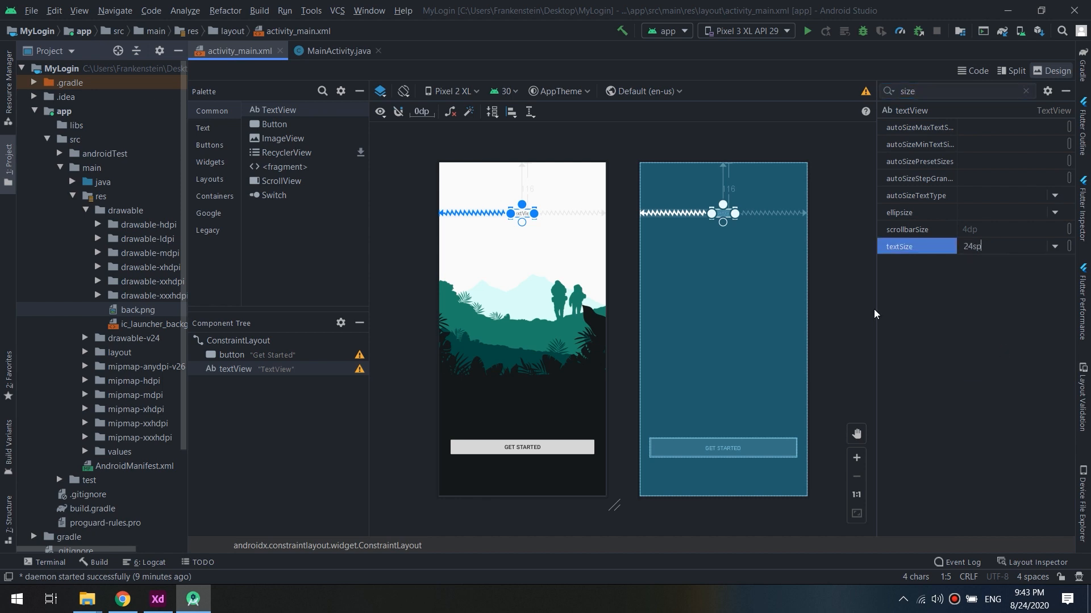
click(1053, 245)
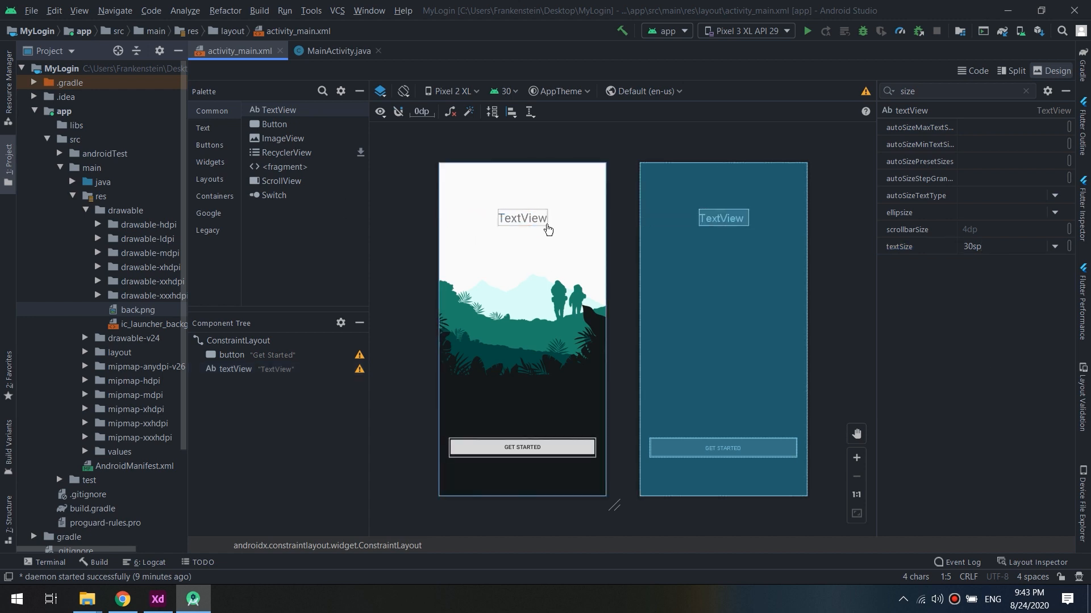
Set the TextView's text to 'Welcome to Master Coding Channel'
click(521, 218)
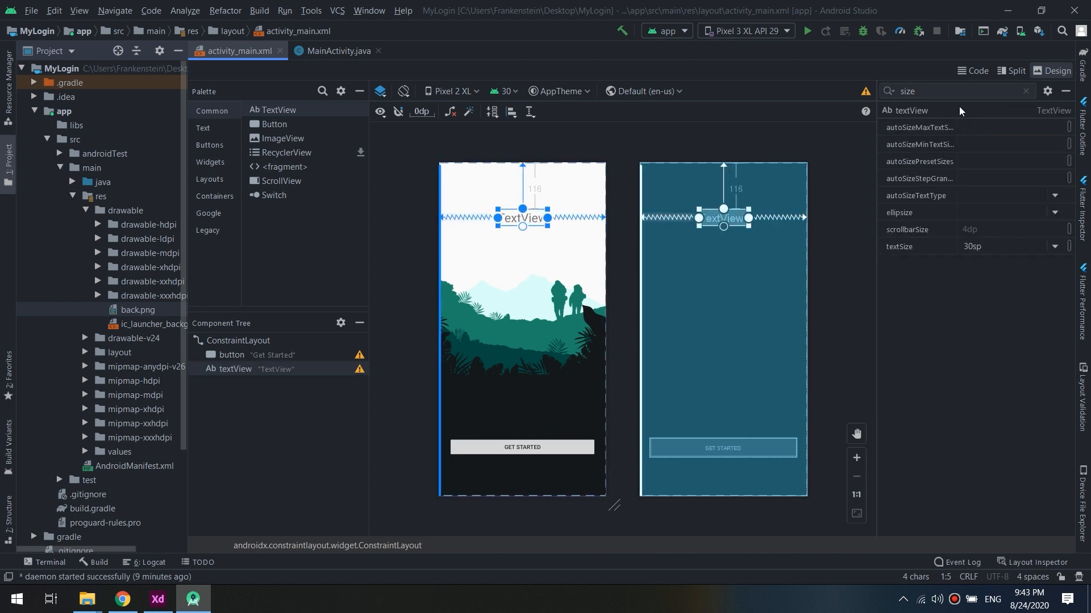
click(1026, 91)
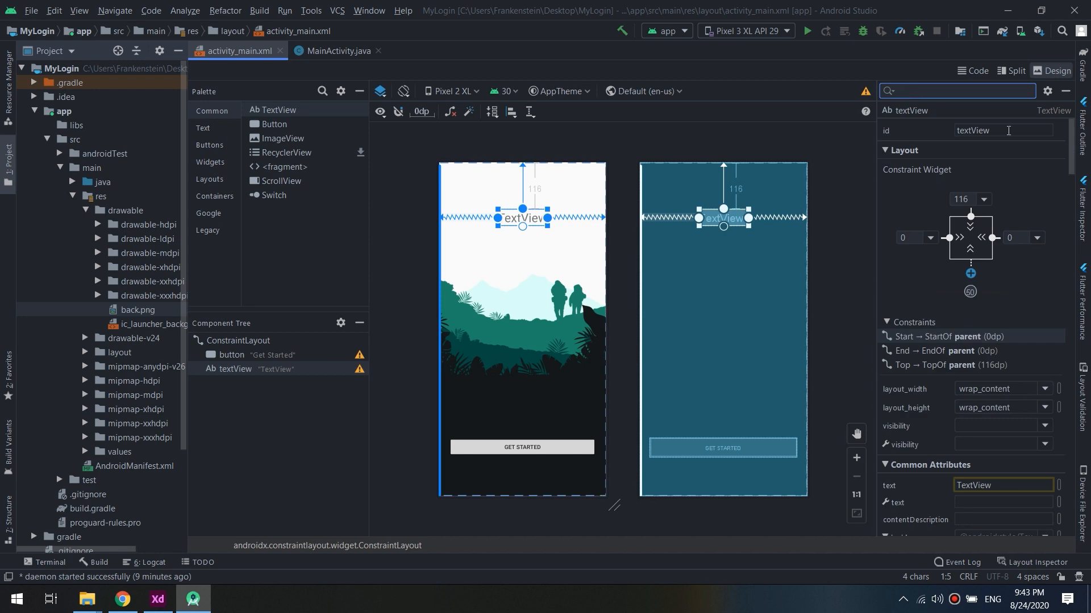
click(1002, 485)
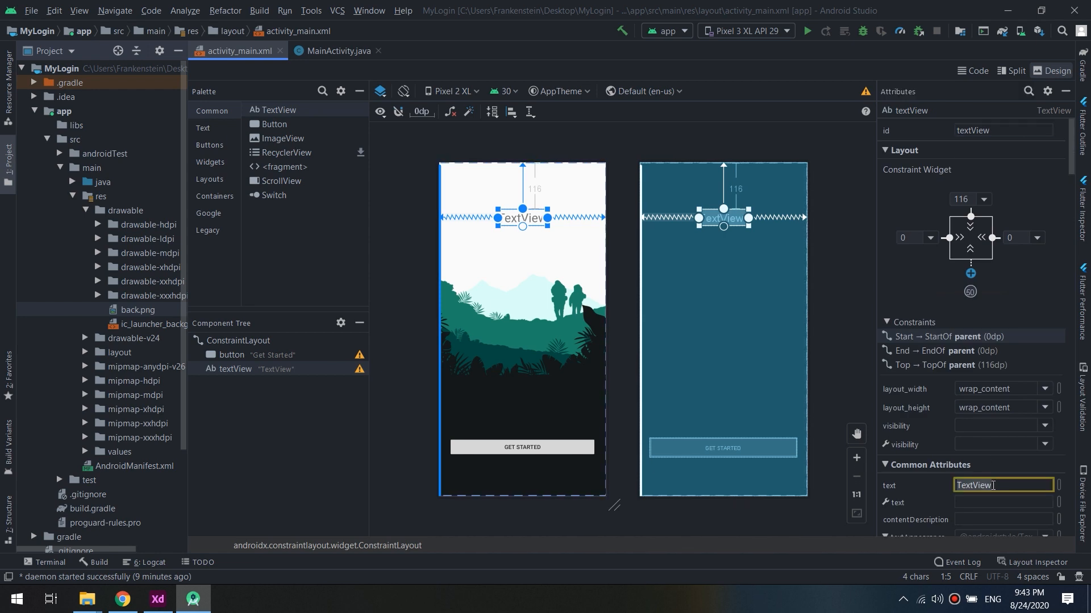
text(Welcome)
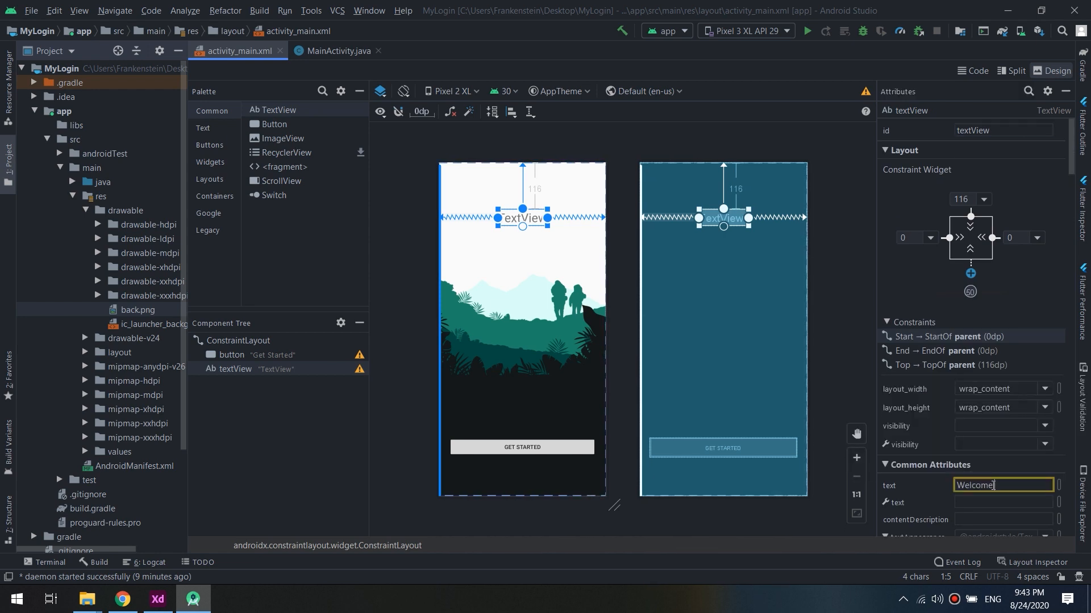
text(to Master Coding Channel)
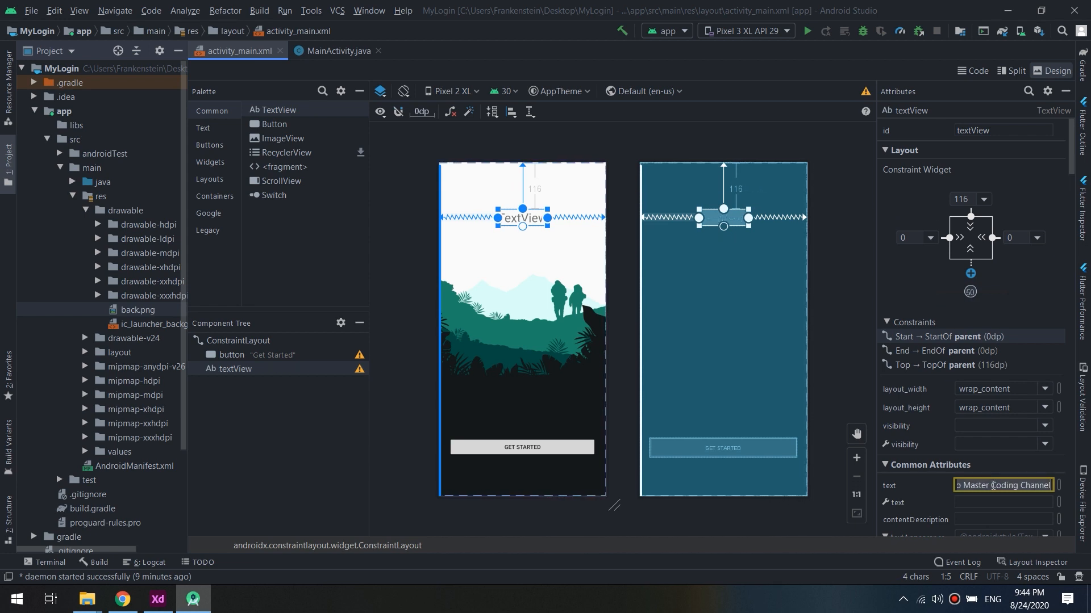
key(Enter)
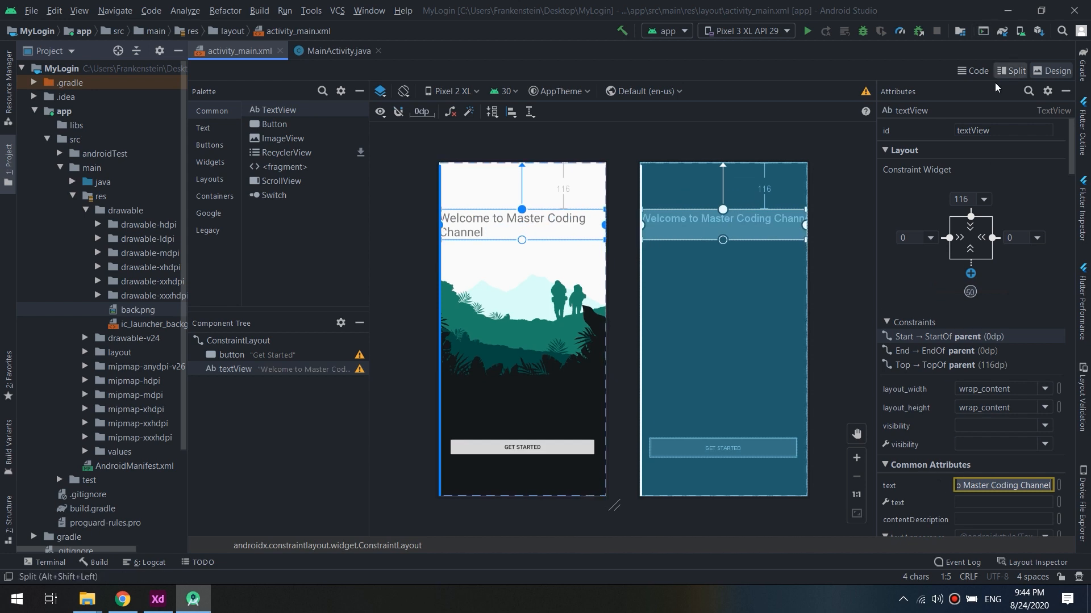
Search for 'gravity', check center, and clear the attribute search
click(1028, 91)
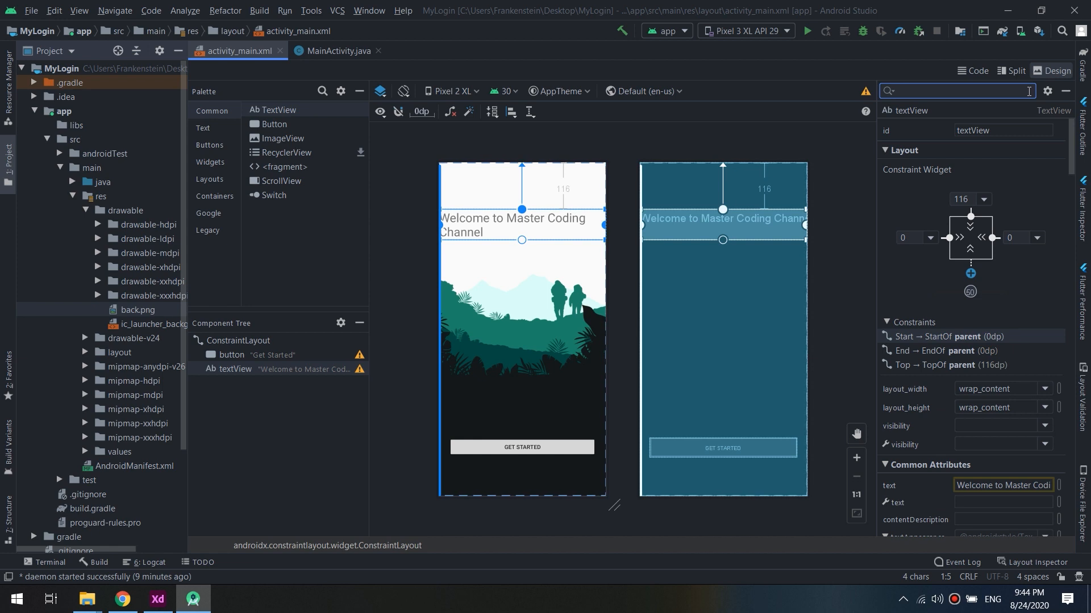
text(gravit)
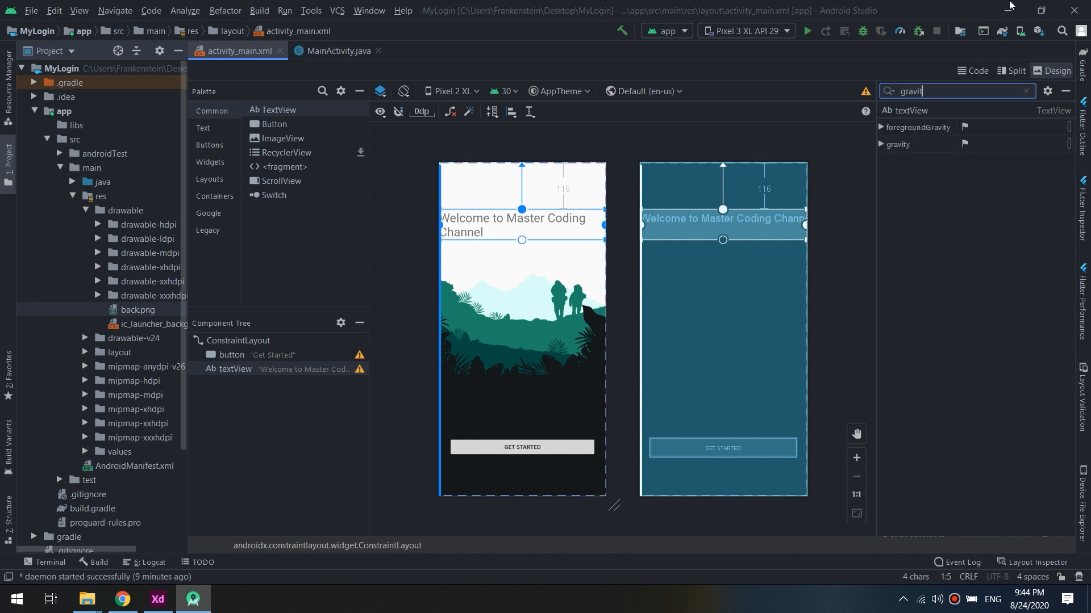
click(898, 144)
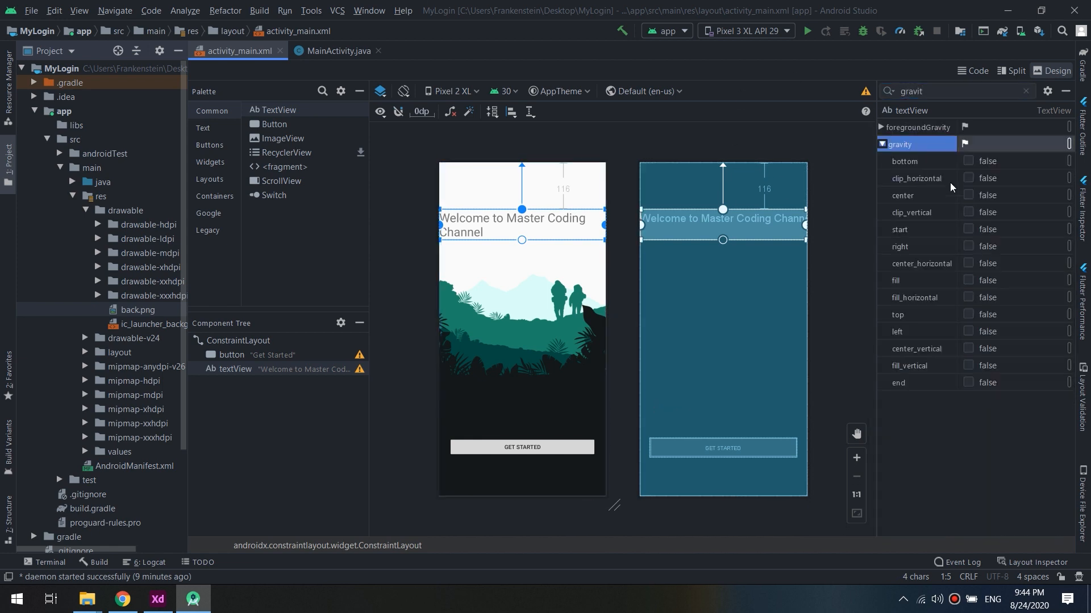
click(968, 196)
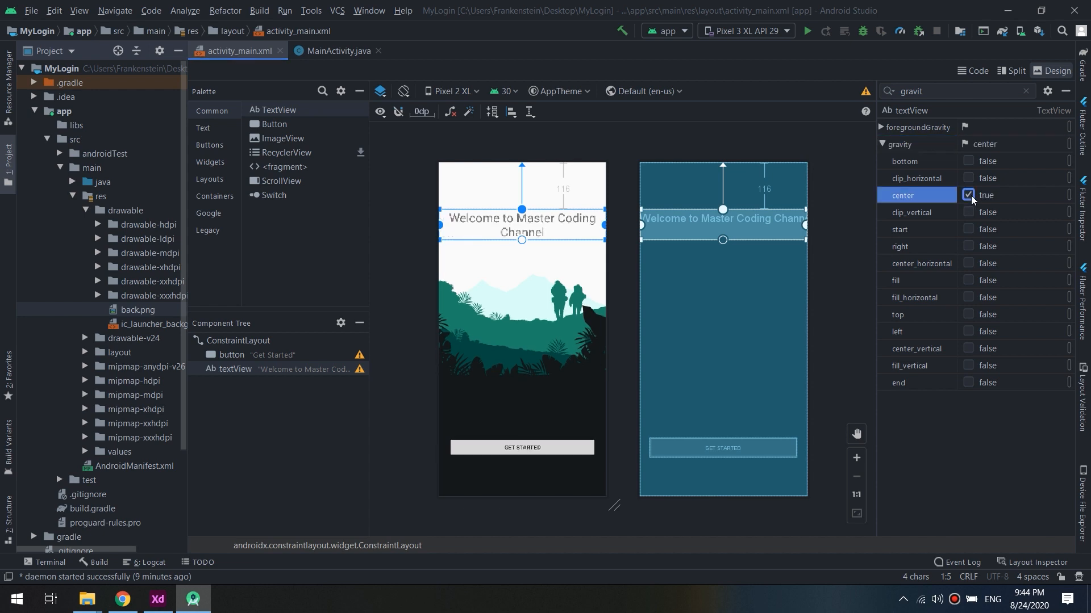
click(772, 234)
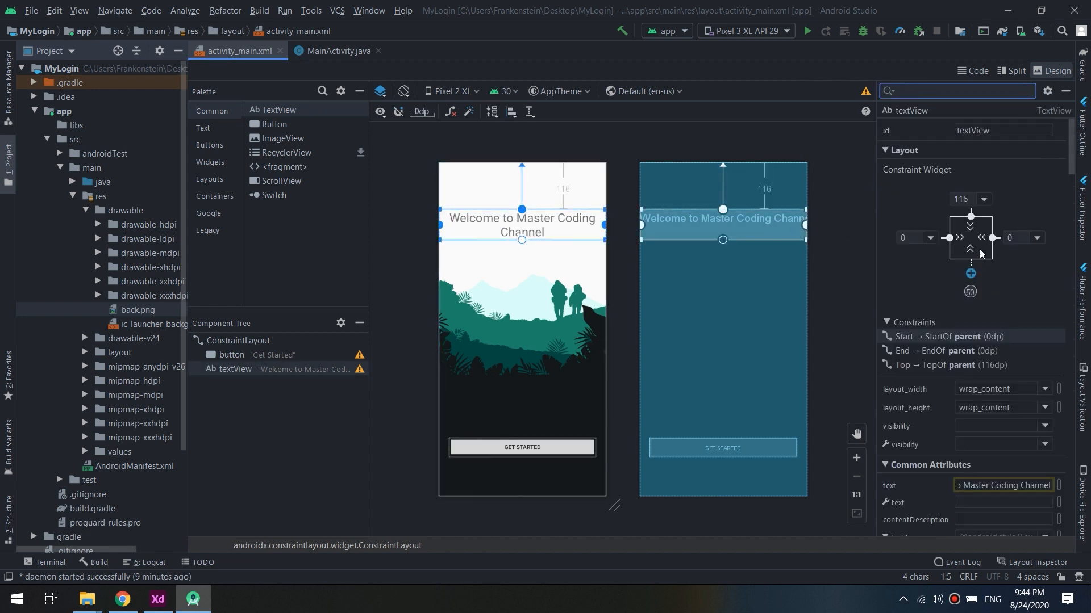
Set the heading width to 0dp (match constraints) with 16dp start and end margins
click(969, 236)
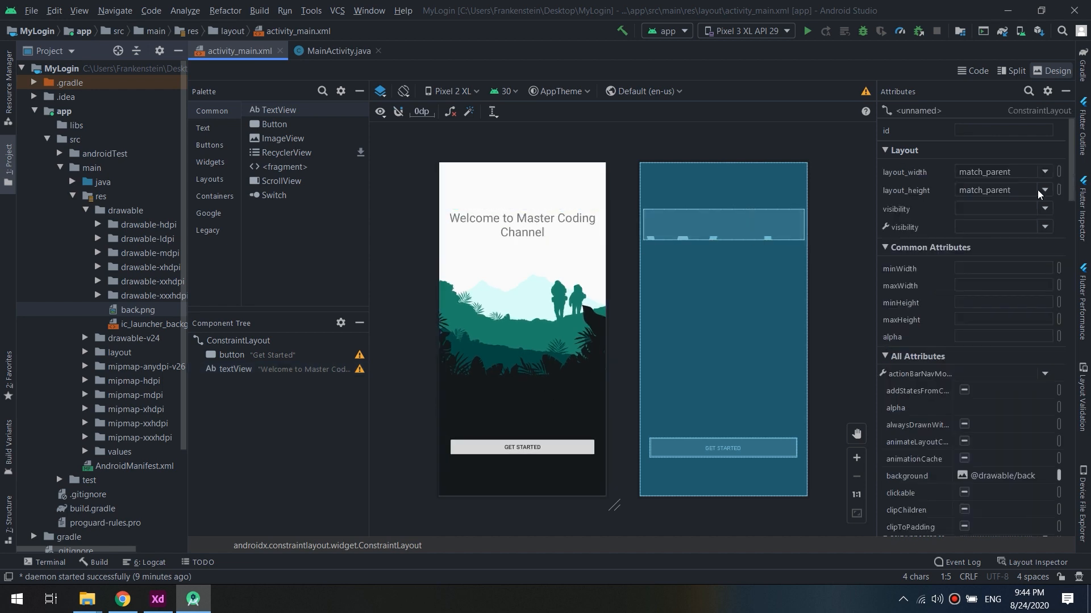
click(521, 224)
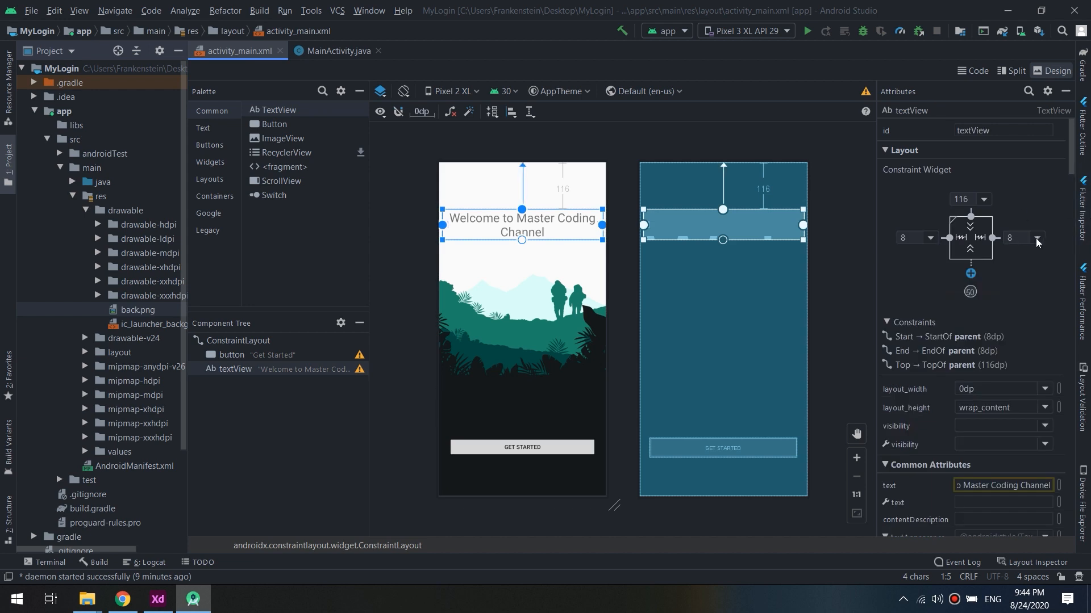
click(1035, 238)
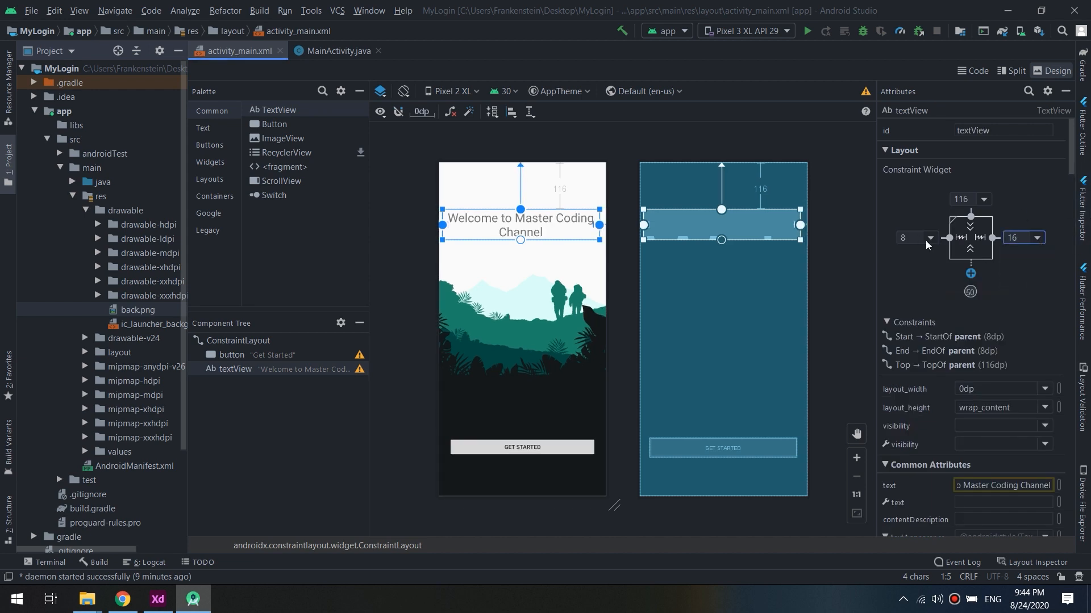
click(911, 237)
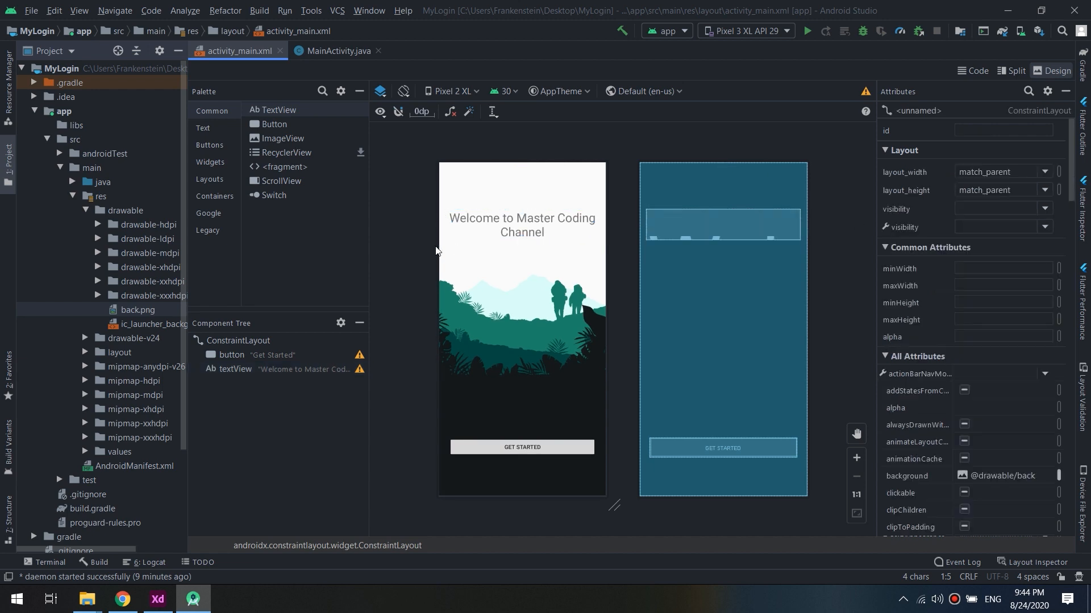
click(521, 225)
text(P)
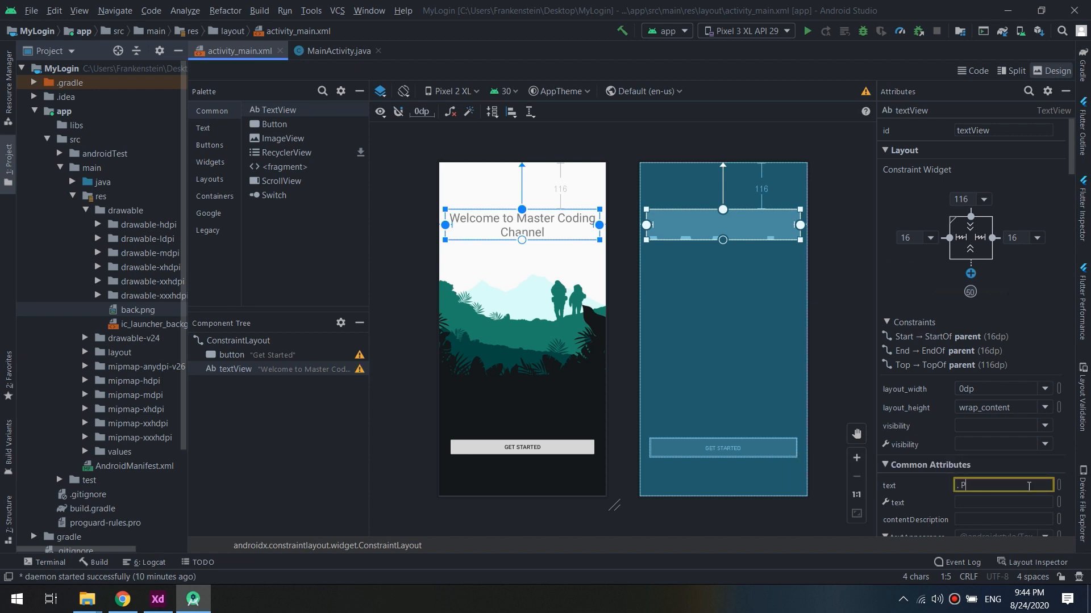
Append 'Please Subscribe to Get More' to the heading and constrain its bottom to the button
text(lease Subscribe)
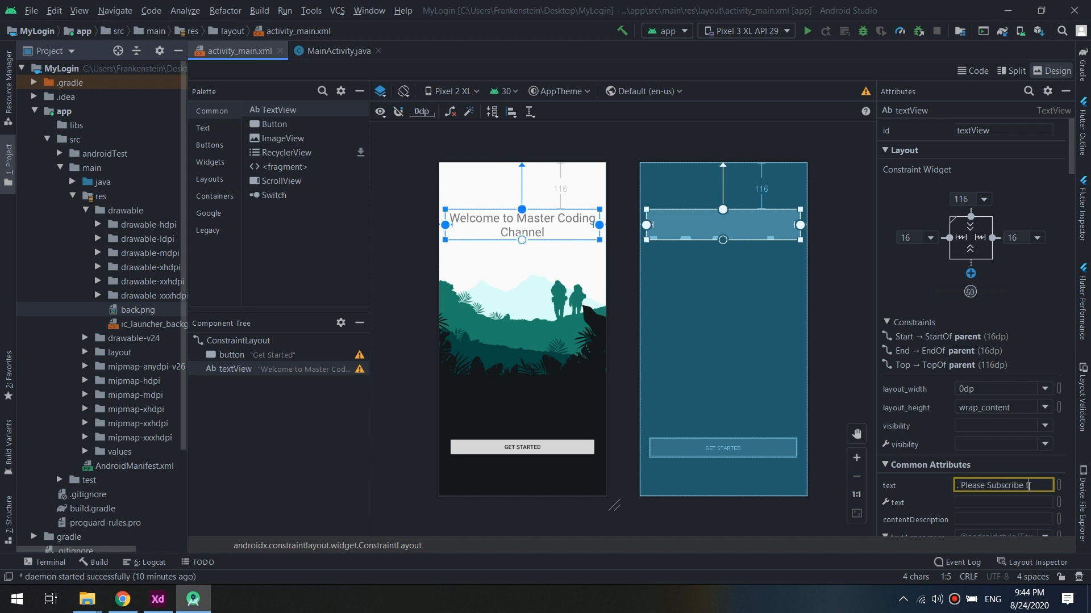
text(o Get Mo)
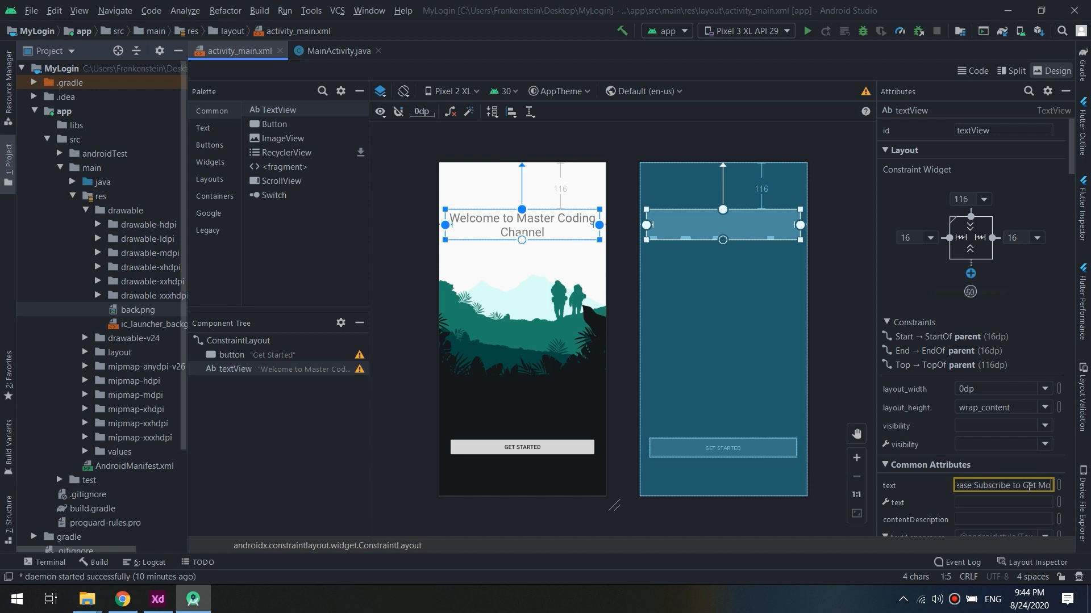
text(Please Subscribe to Get More)
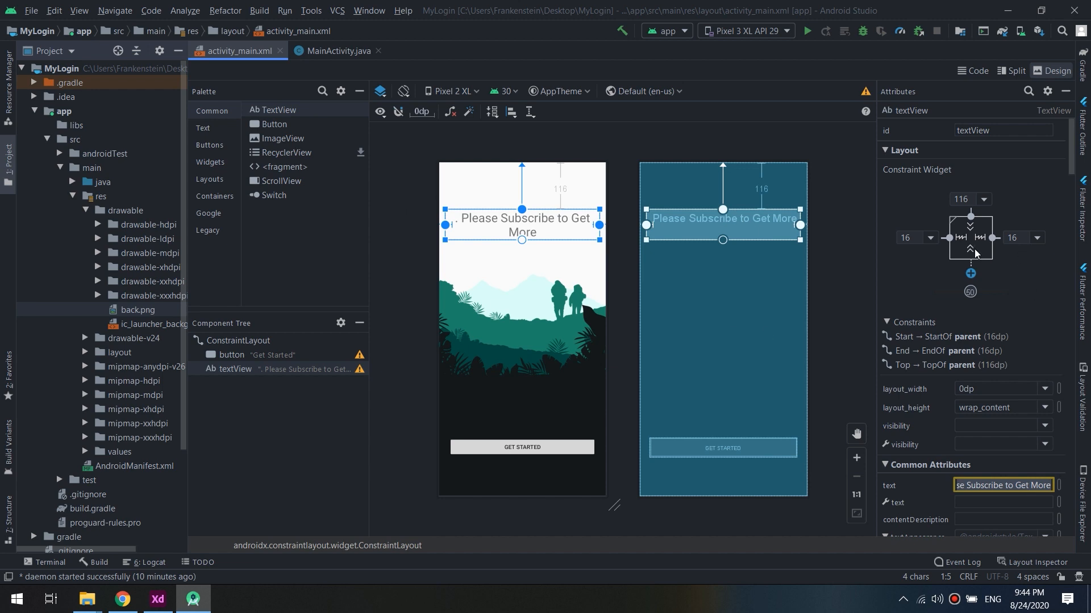
click(970, 249)
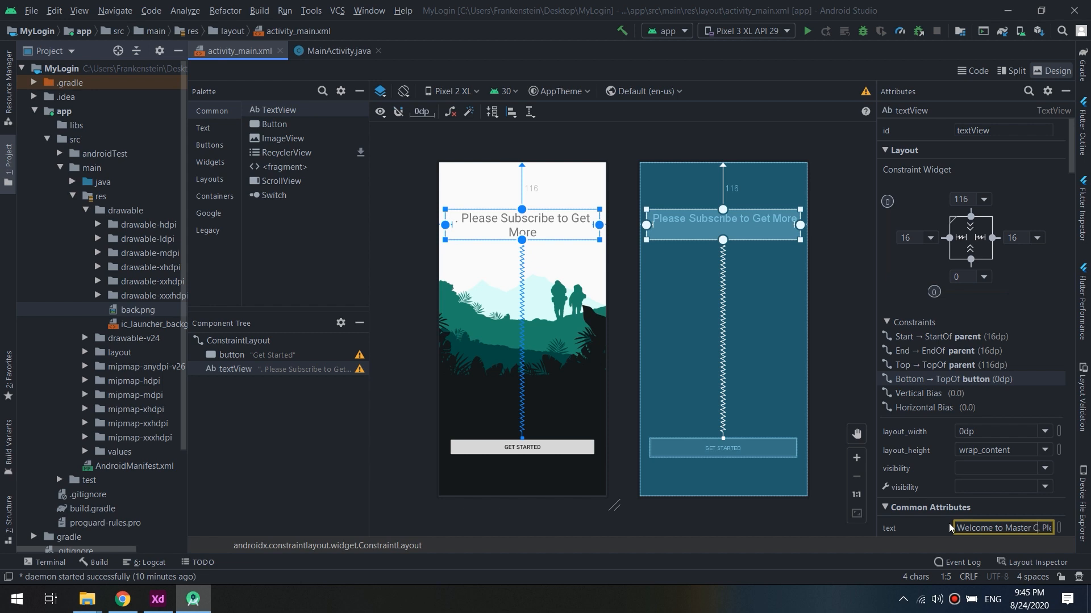
text(Coding Cha)
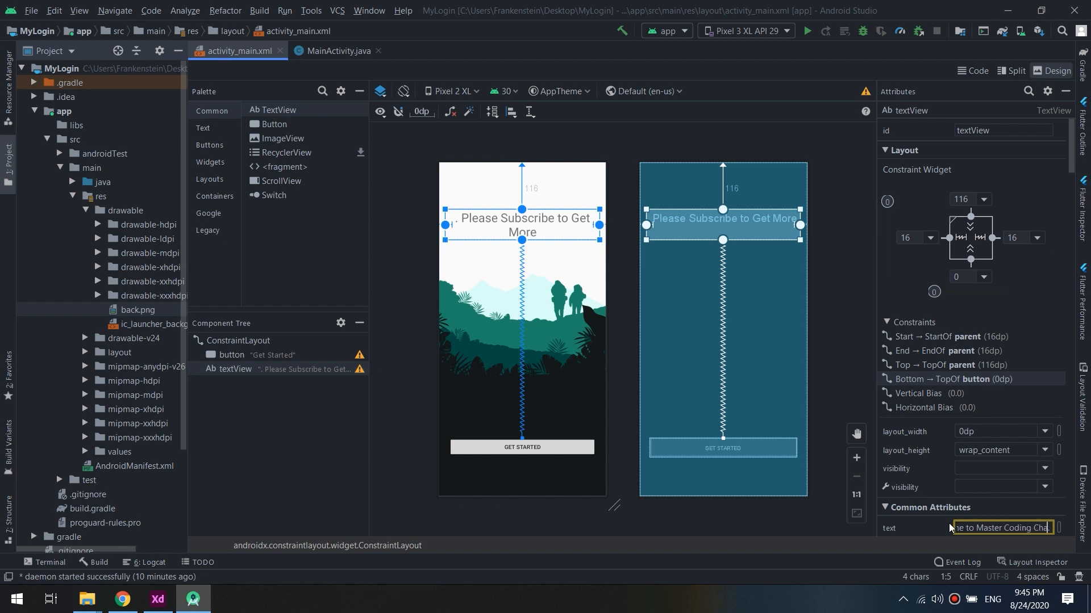
text(Welcome to Master Coding Channel. Please Subscribe to Get More)
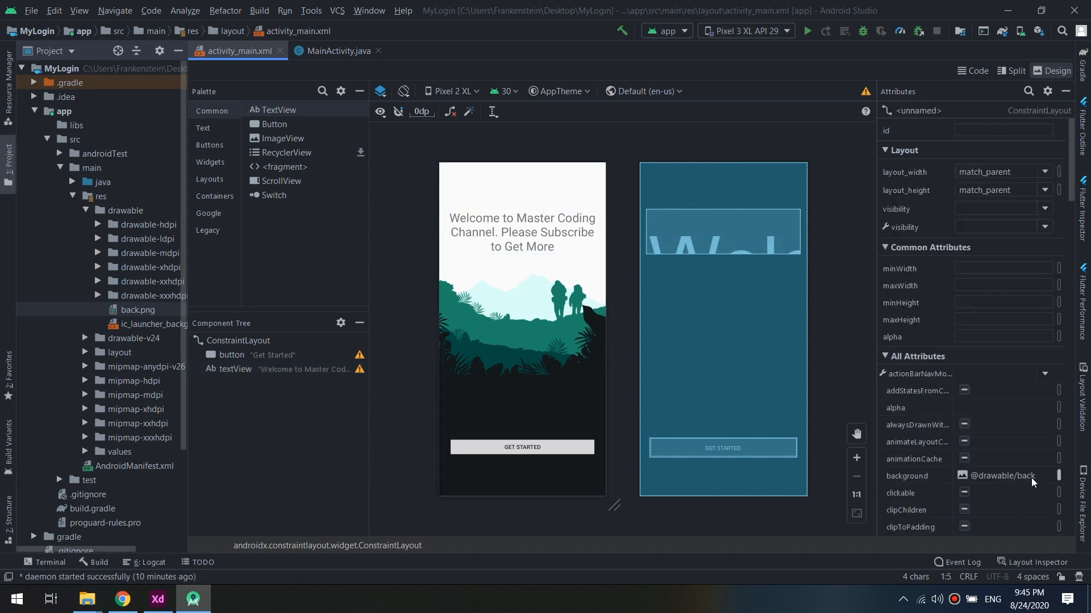
Select the heading TextView and delete its 'Welcome to Master Coding Channel…' text
click(521, 232)
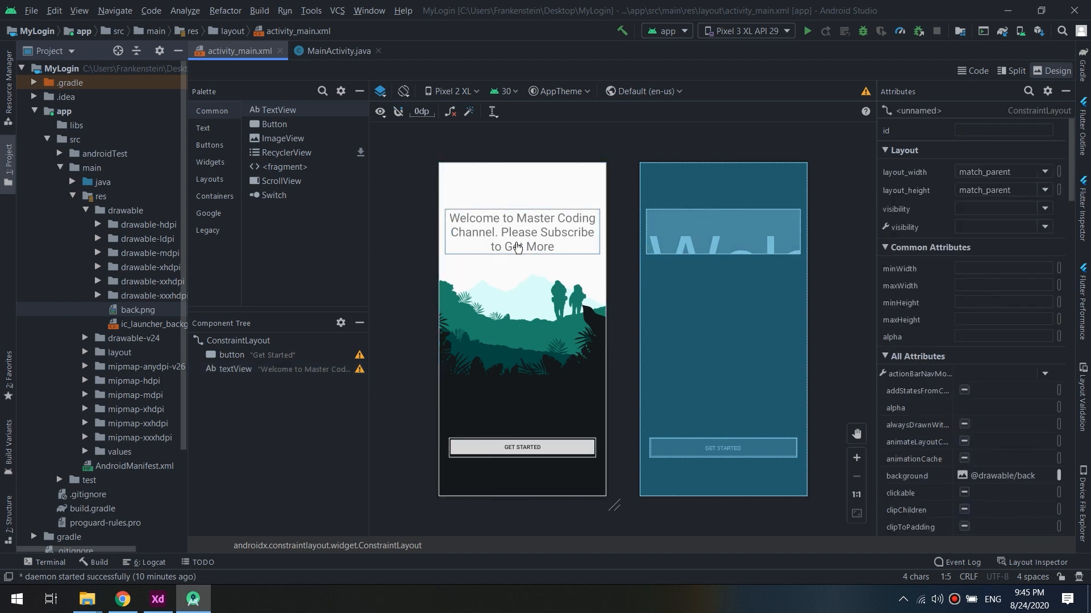
click(520, 231)
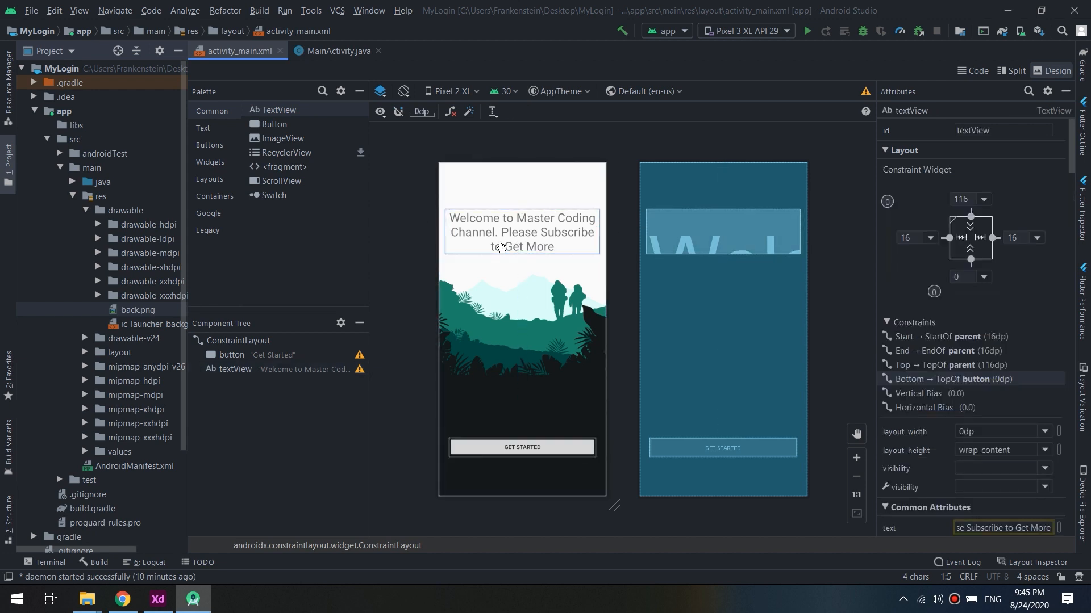
click(521, 233)
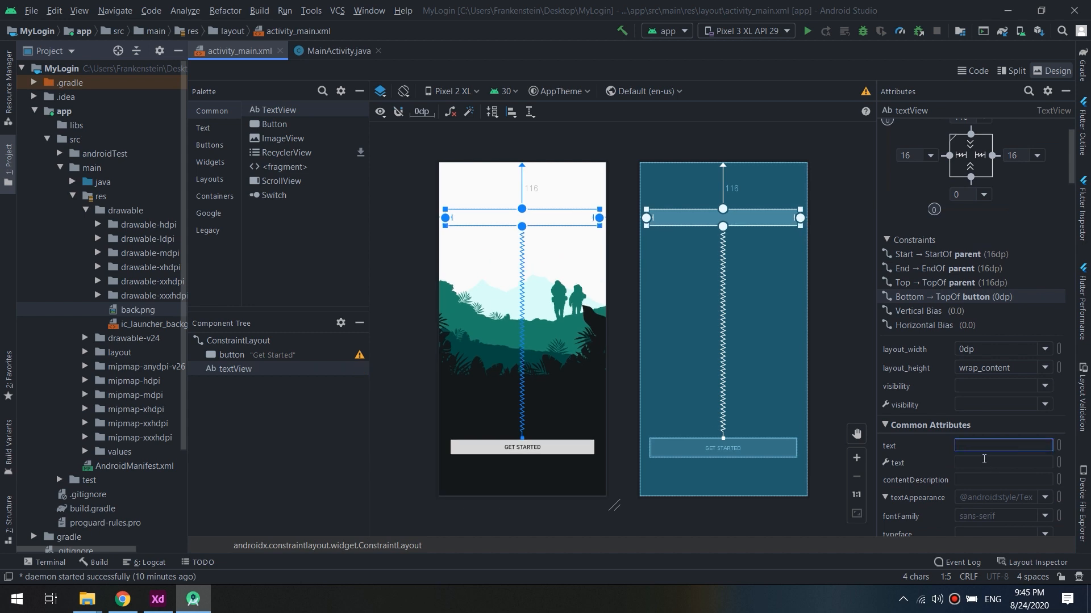
text(Welcome to Master Coding Channel. Please Subscribe to Get More)
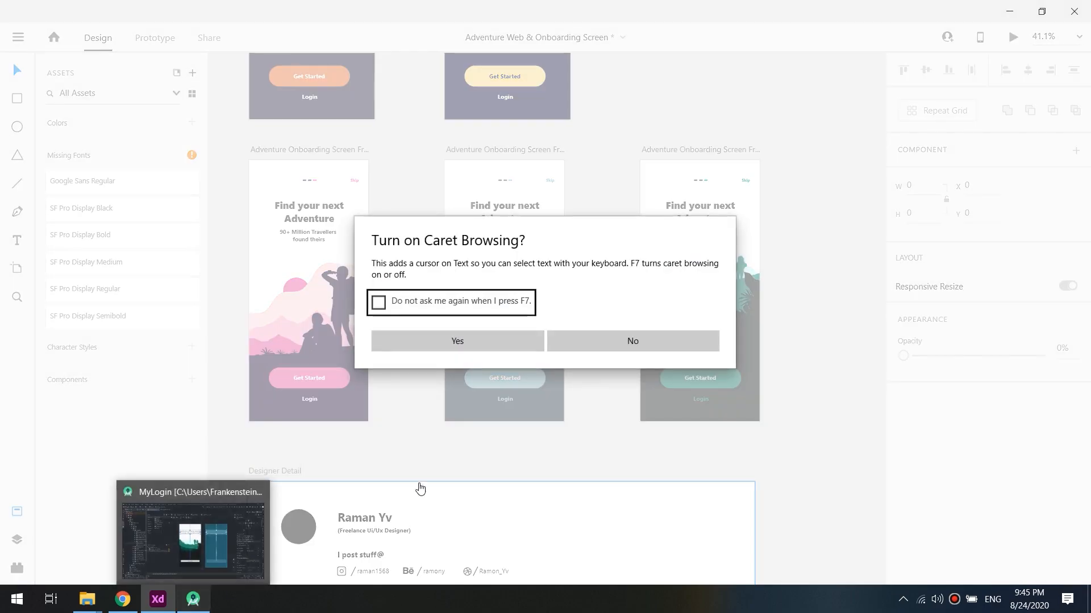
click(631, 341)
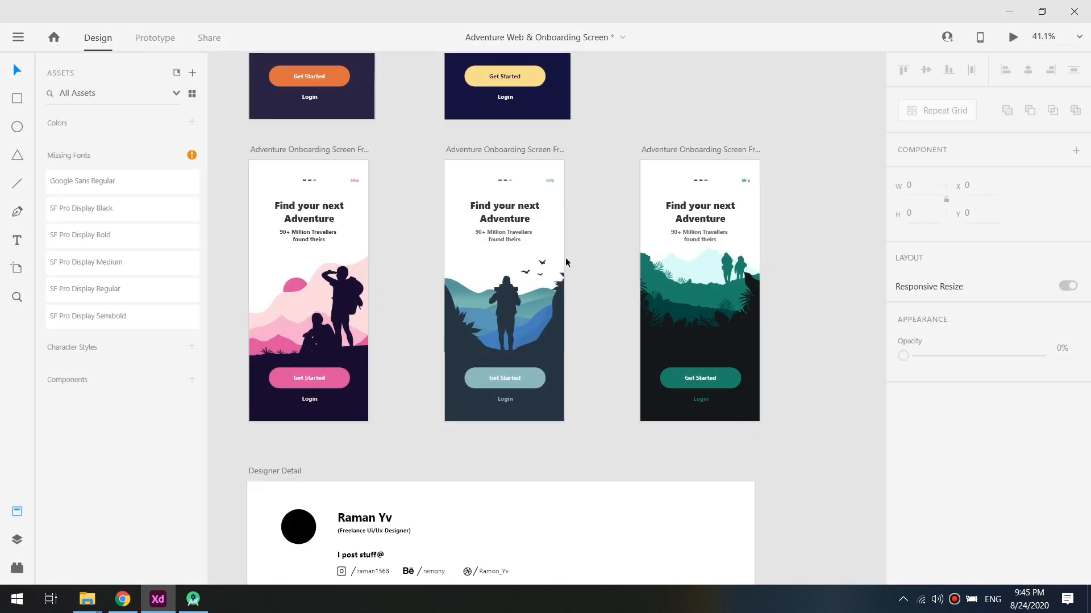
mouse_move(767, 228)
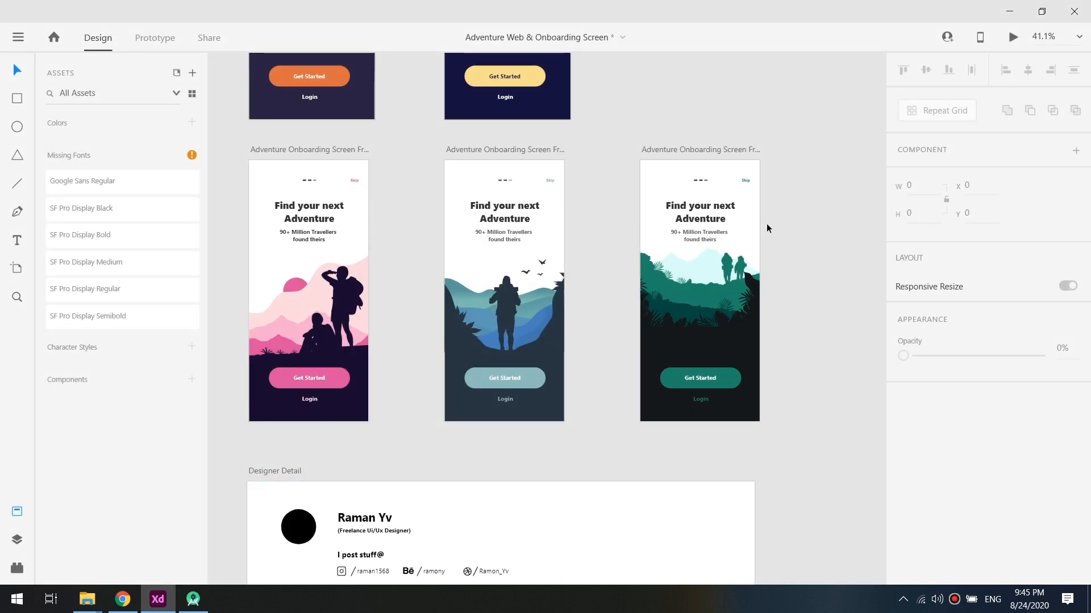
click(193, 598)
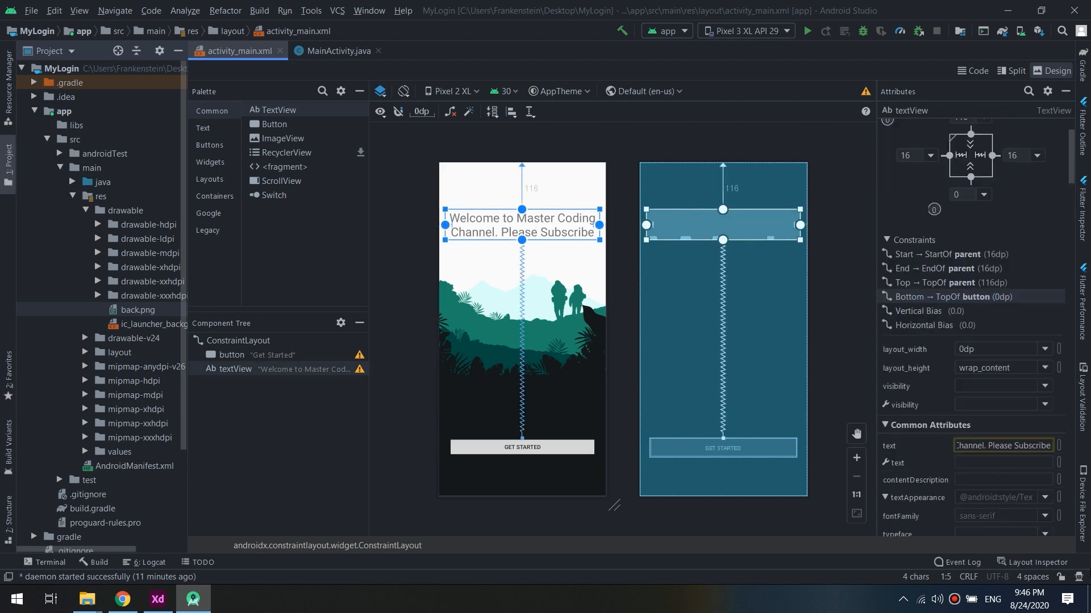
Search the attributes for size and set the heading text size to 36sp
click(1002, 445)
text(s)
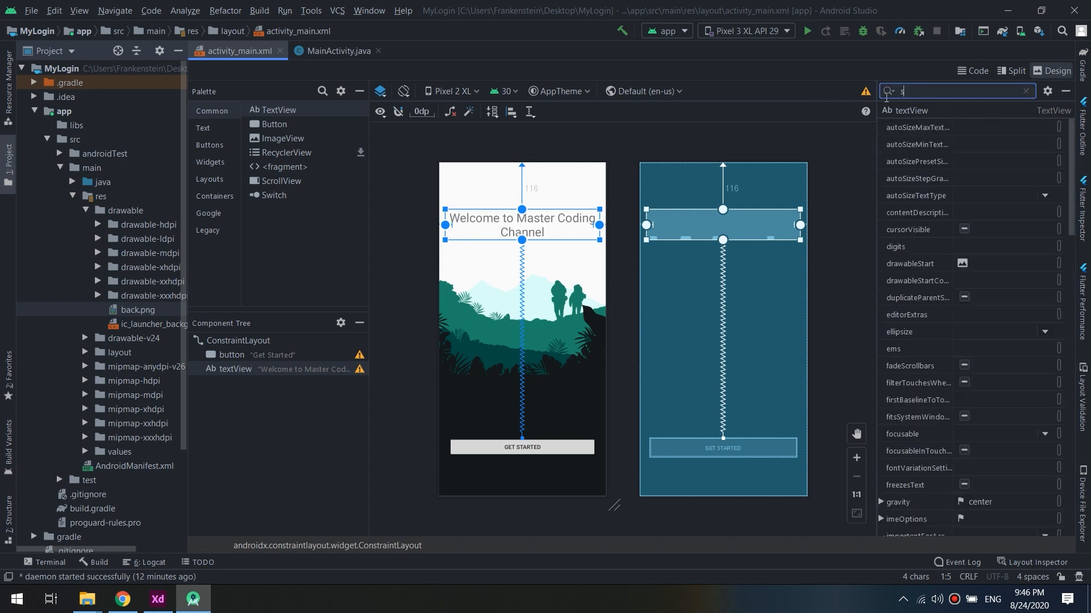
text(iz)
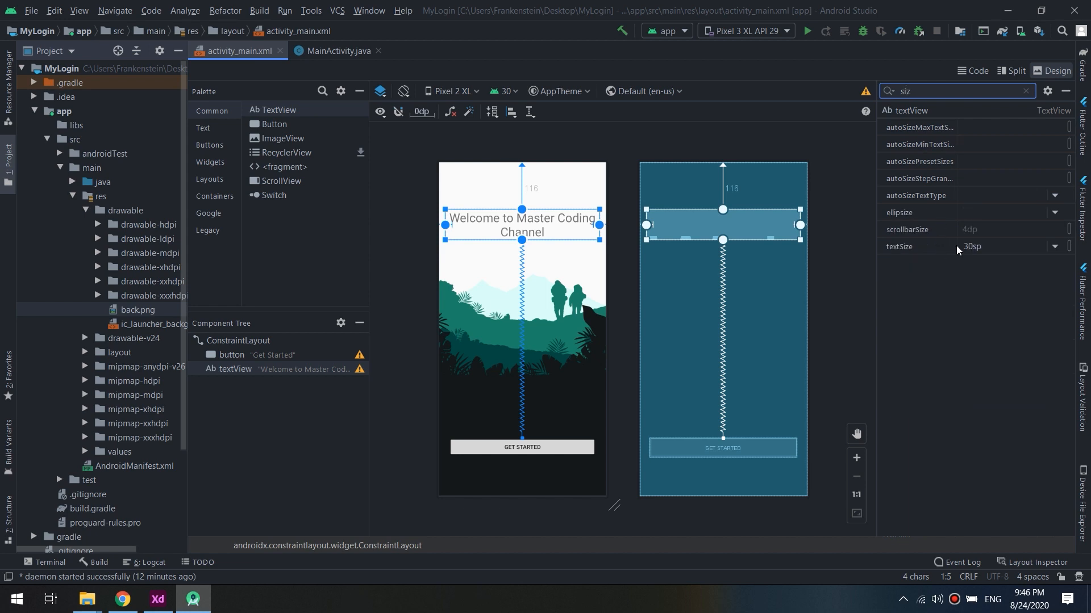
click(1054, 246)
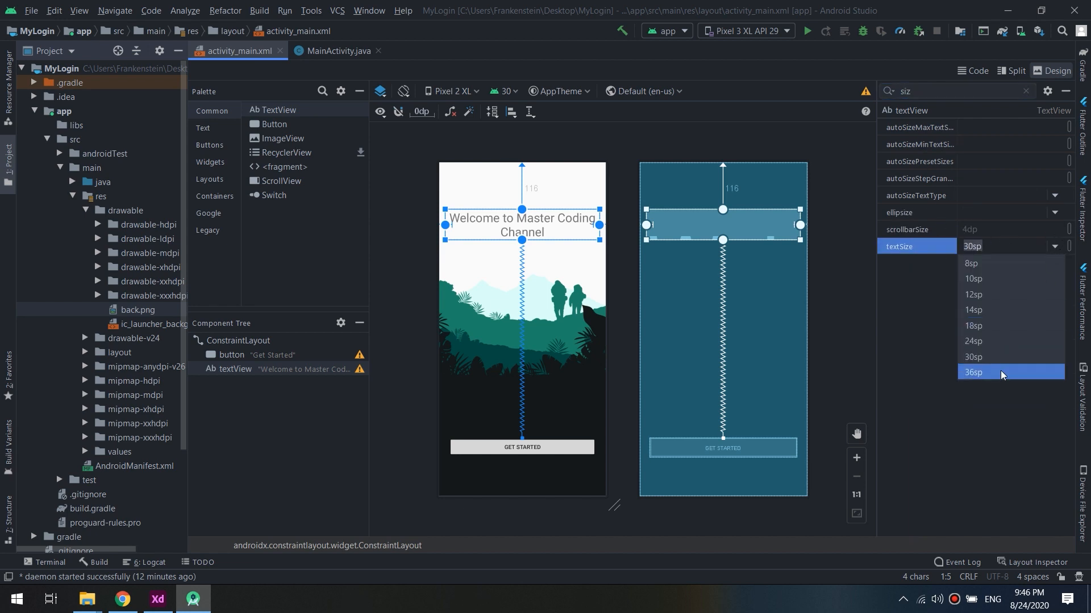
click(974, 372)
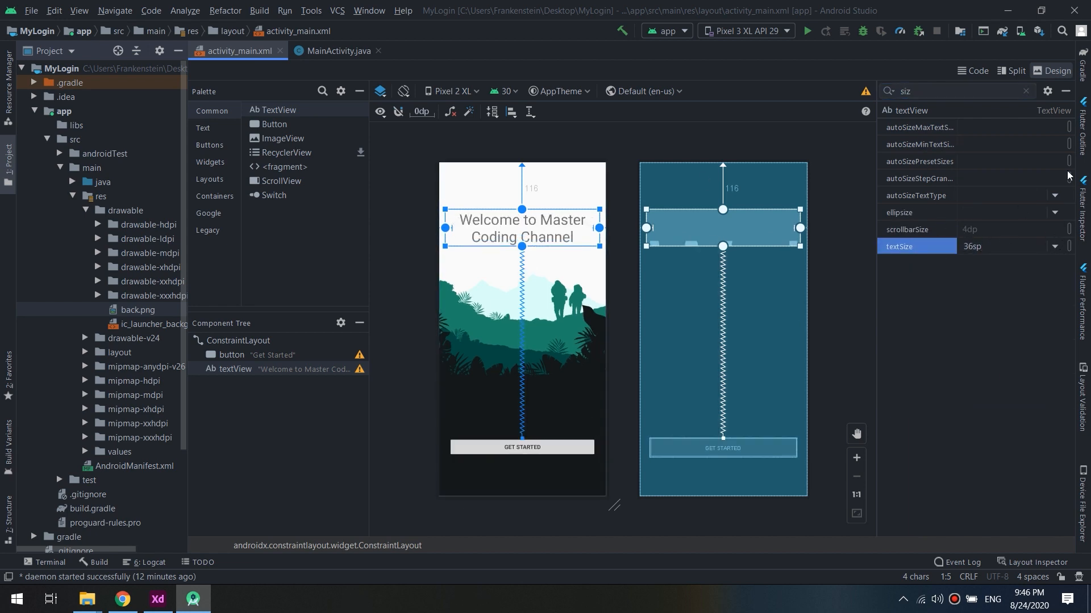
Set the heading font to sans-serif-black
click(1023, 91)
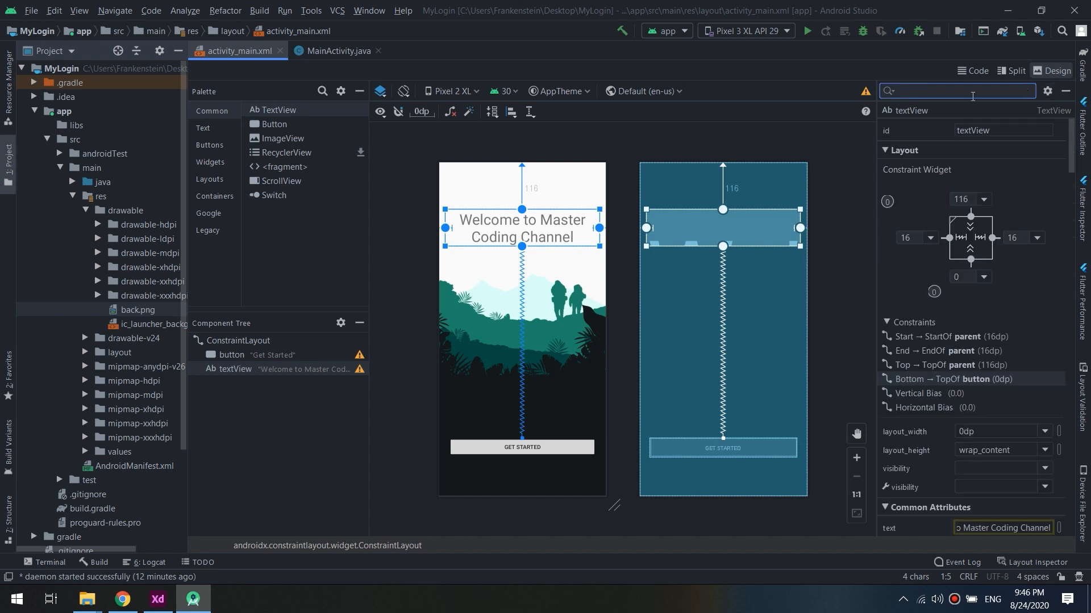
text(f)
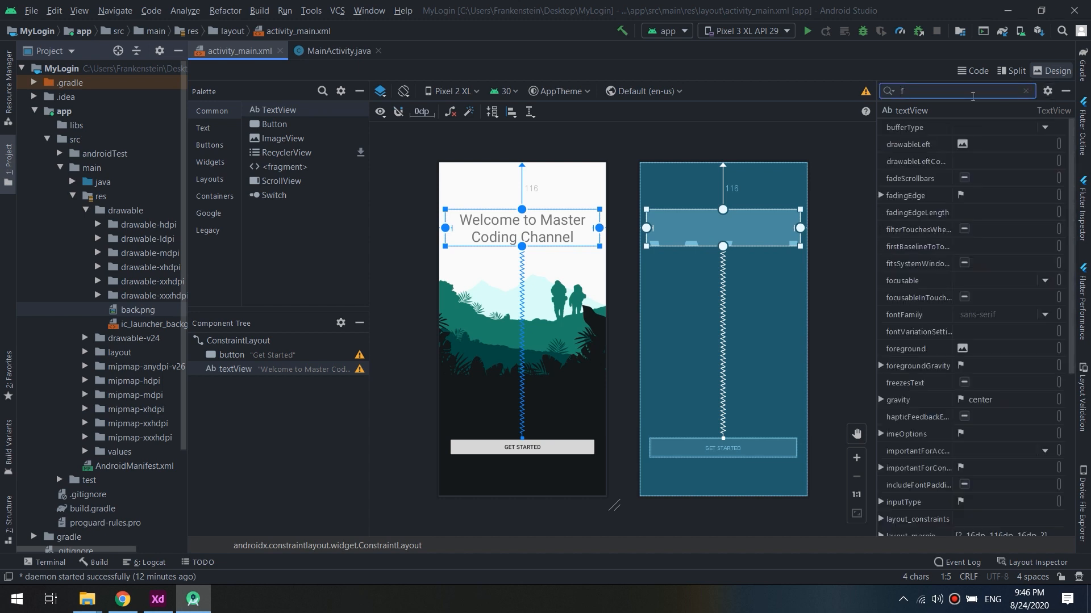
text(ont)
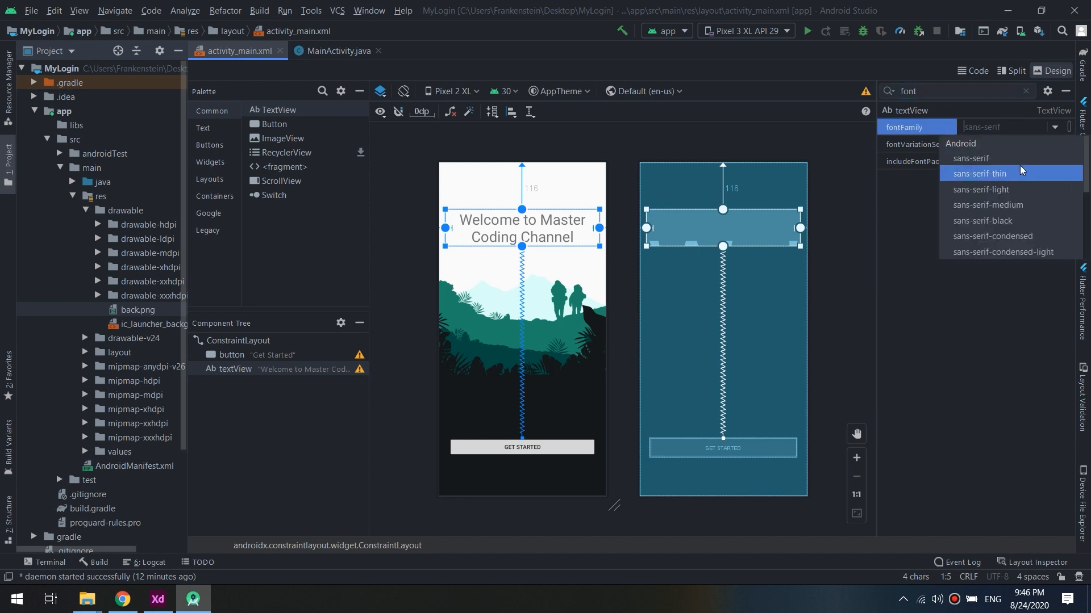
mouse_move(1018, 208)
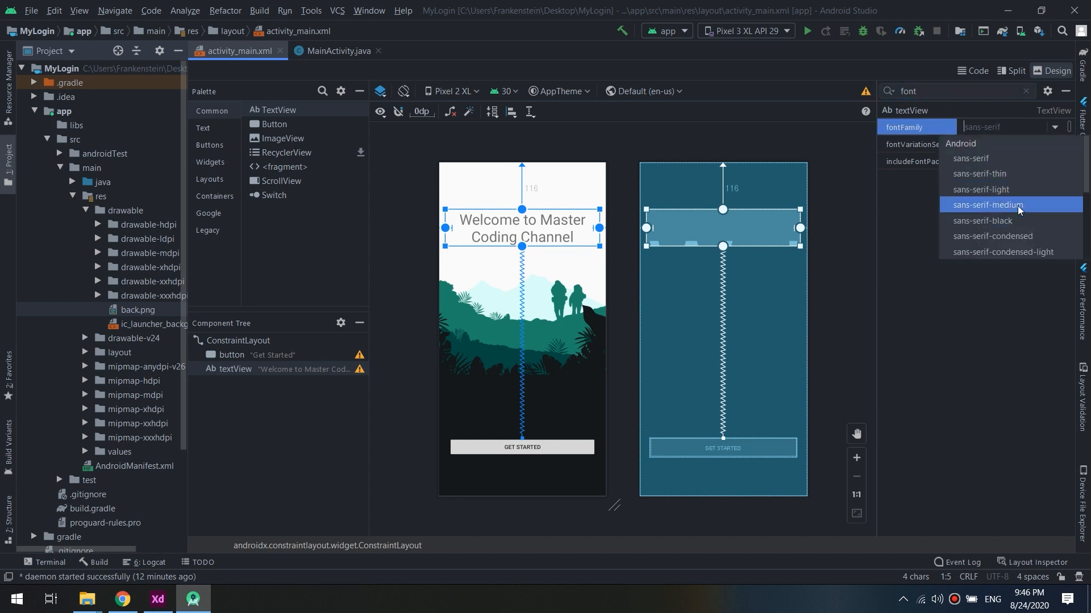
click(982, 220)
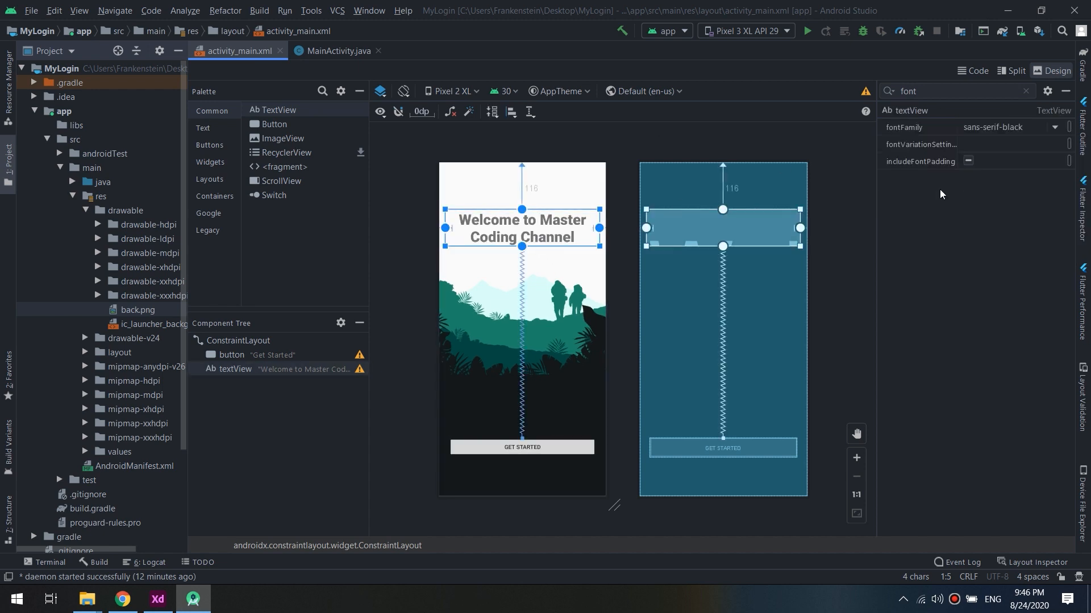
click(1025, 91)
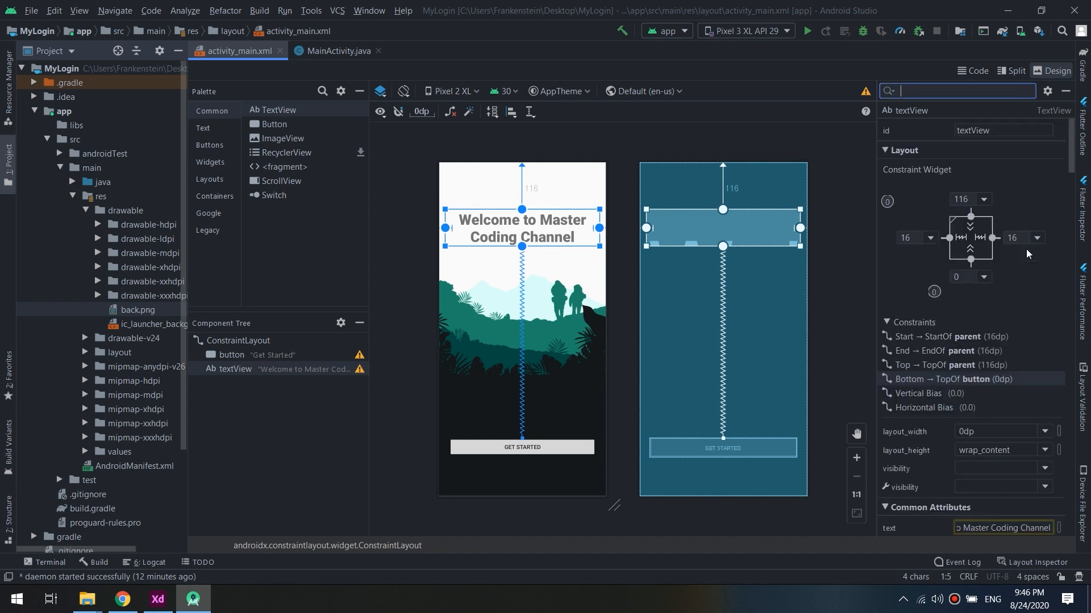
click(982, 199)
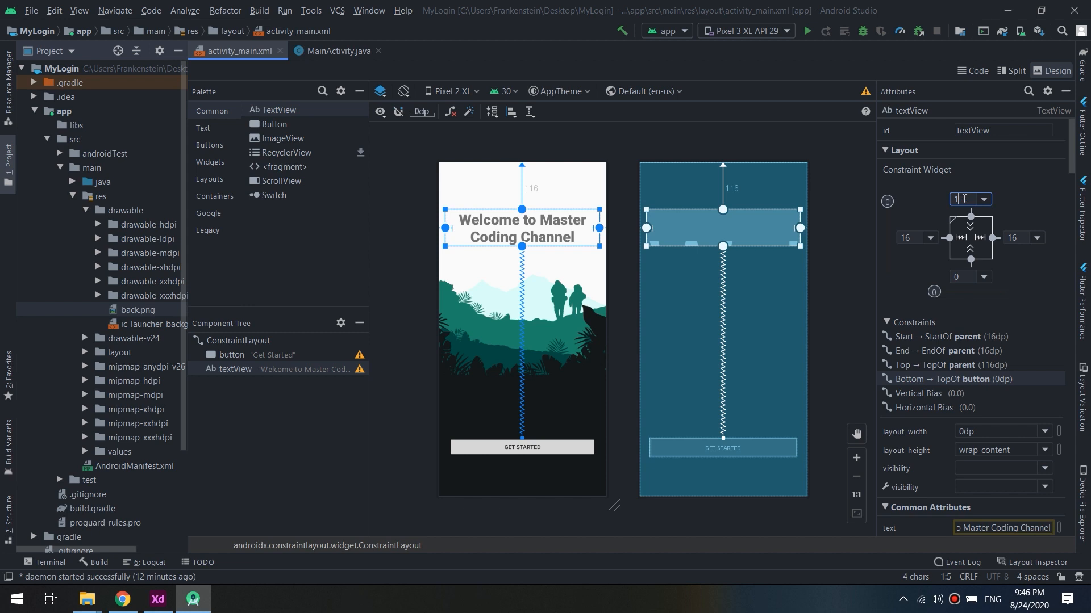
Set the title's top margin to 96 and add a subtitle reading 'Best Channel to Learn Coding'
text(96)
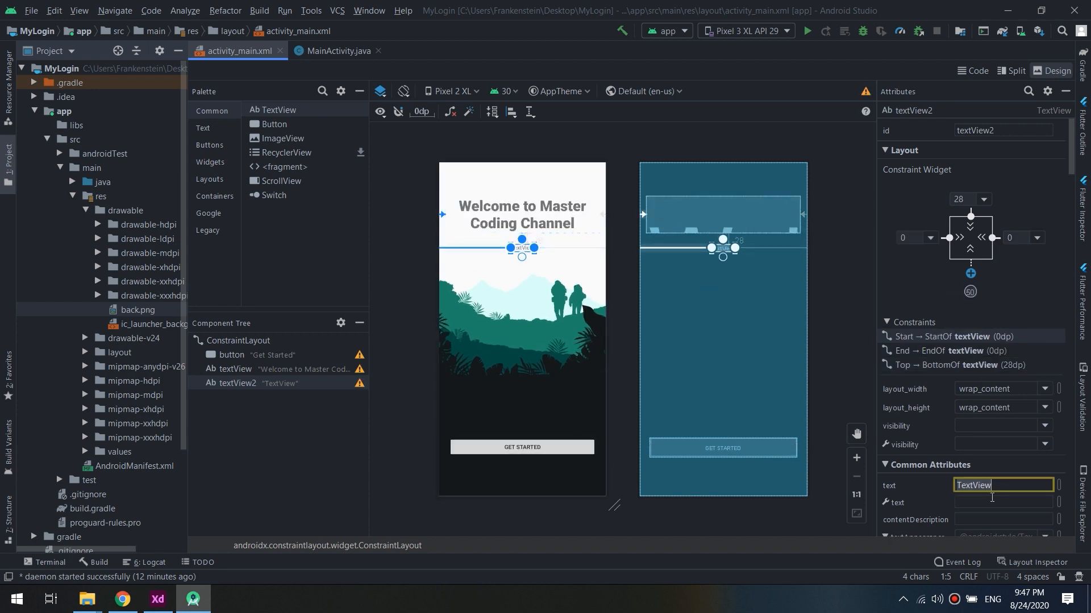
text(Best Cha)
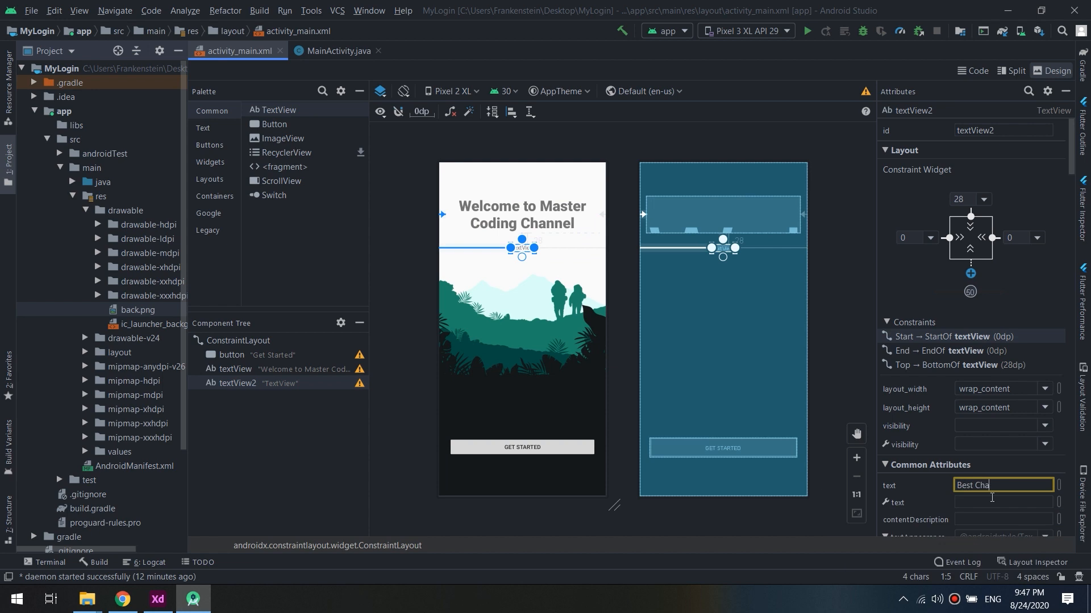
text(nnel to Lear)
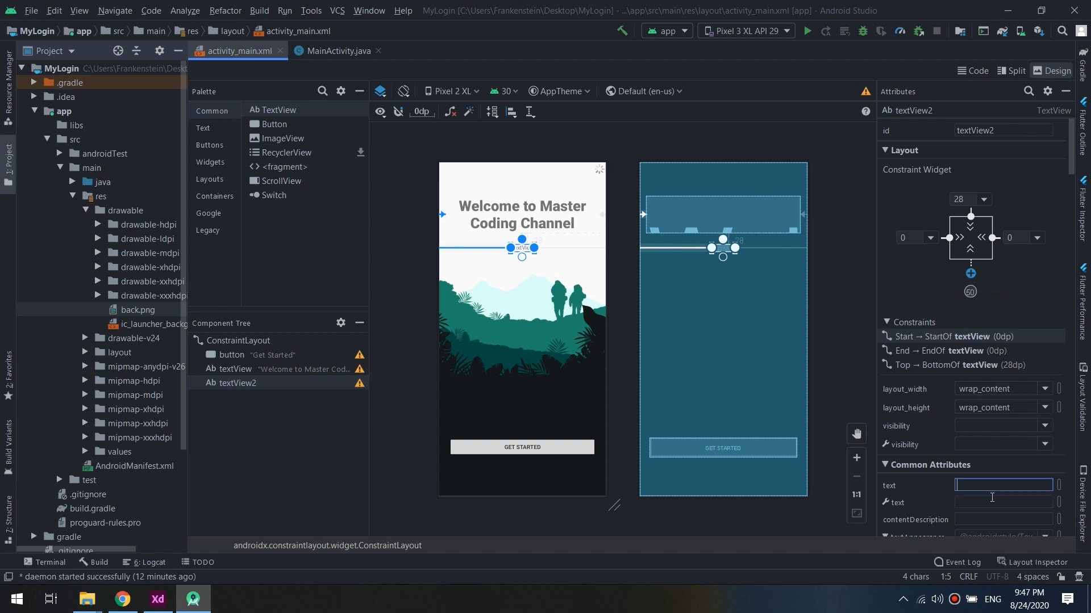
text(Best Channel to Learn Coding)
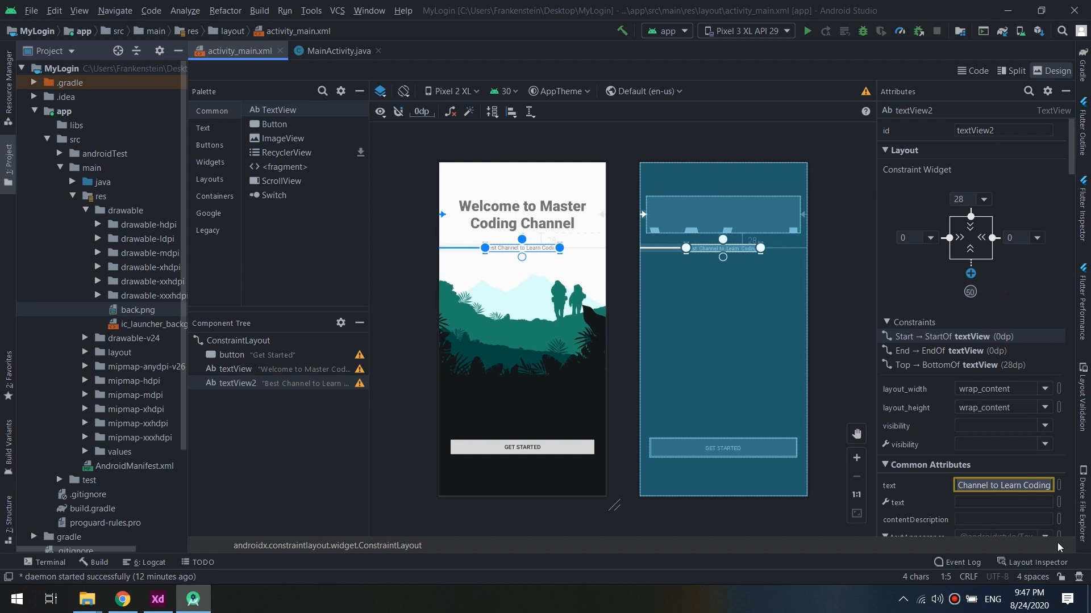
click(1028, 91)
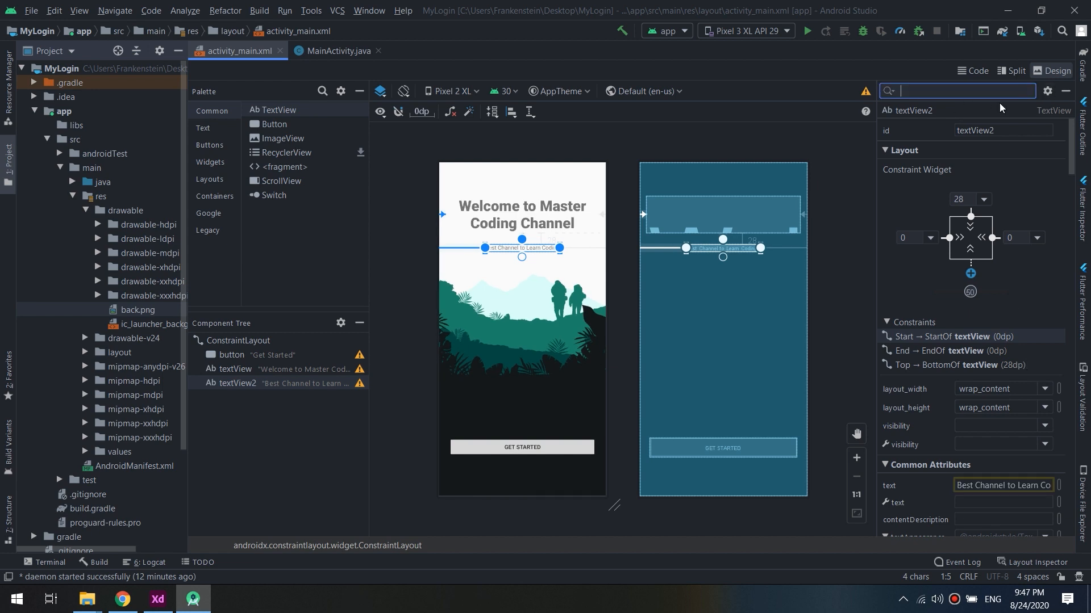
text(size)
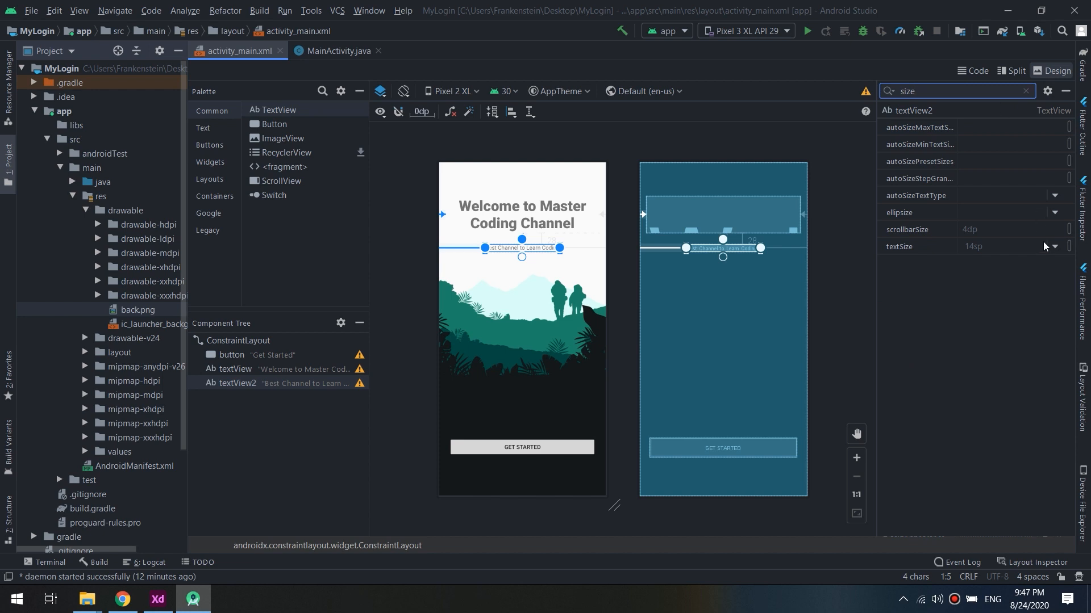
Enlarge the subtitle text and shrink its gap below the title from 16 to 4dp
click(1053, 246)
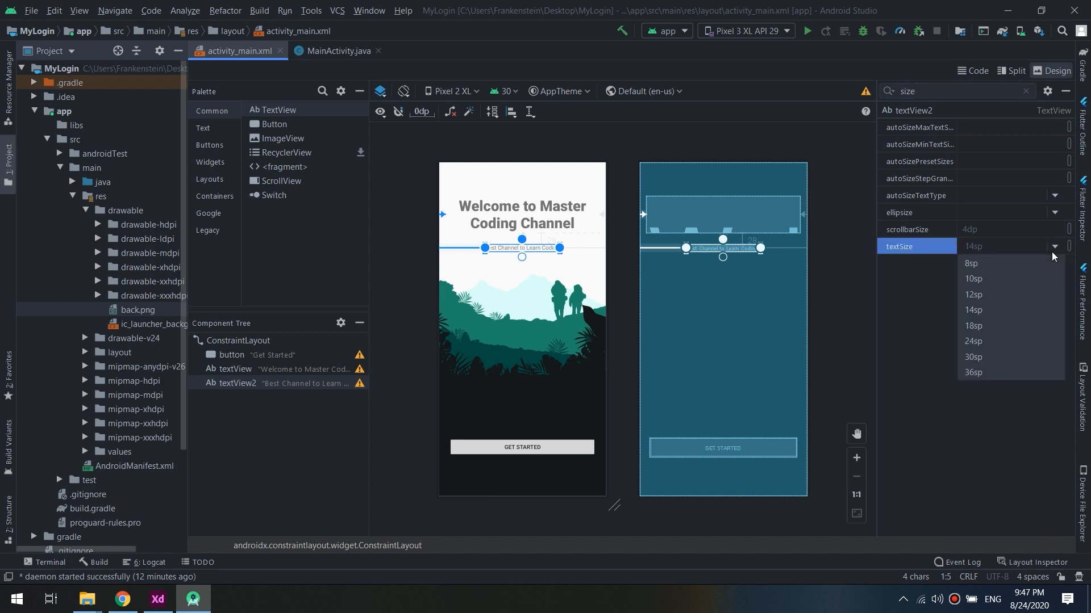
click(972, 325)
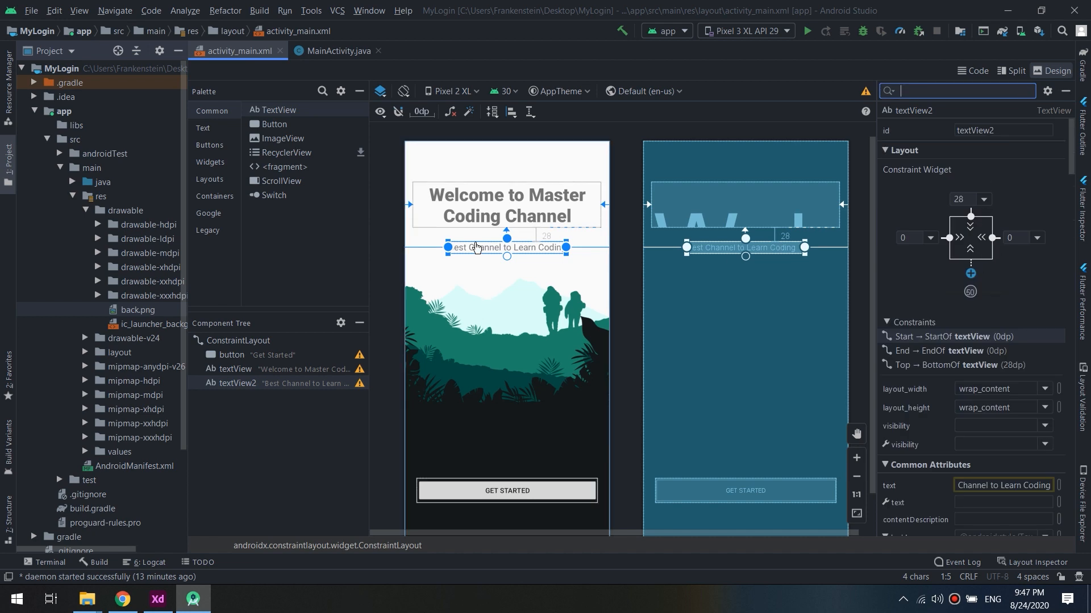
click(969, 198)
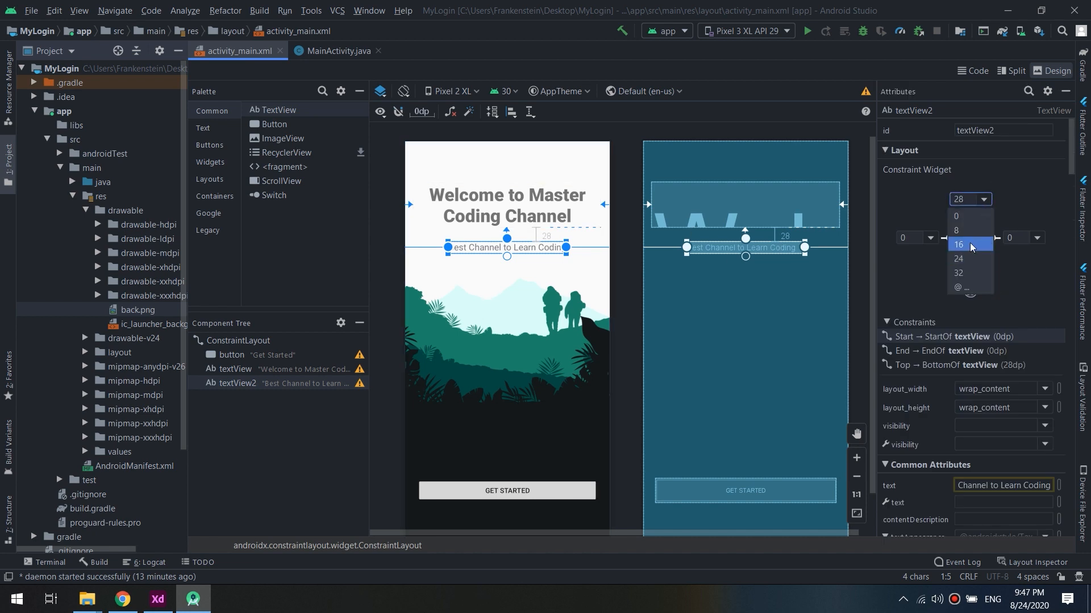
click(958, 244)
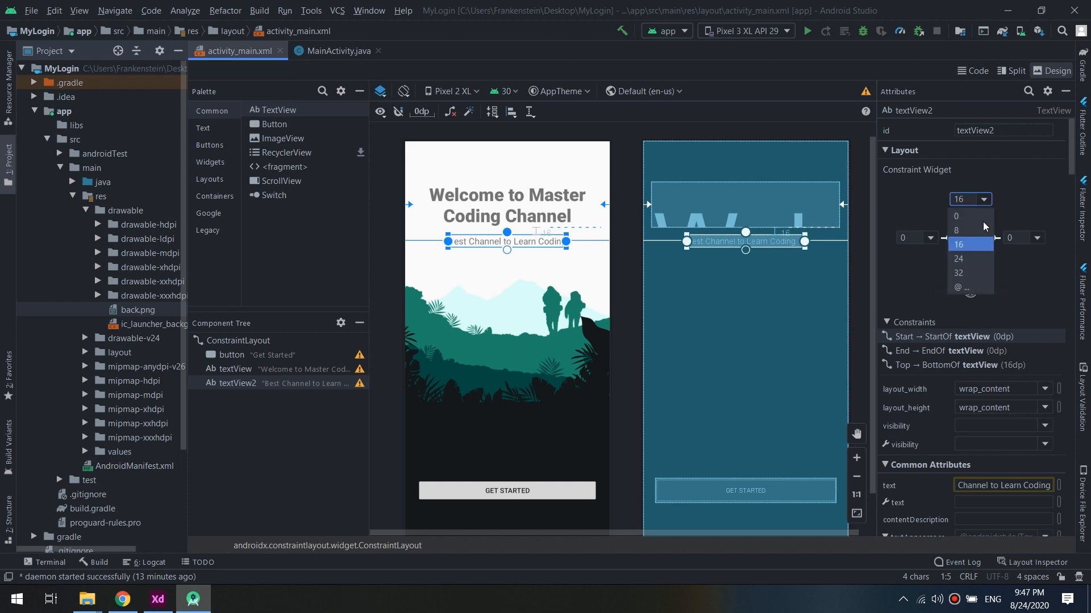
click(959, 230)
text(4)
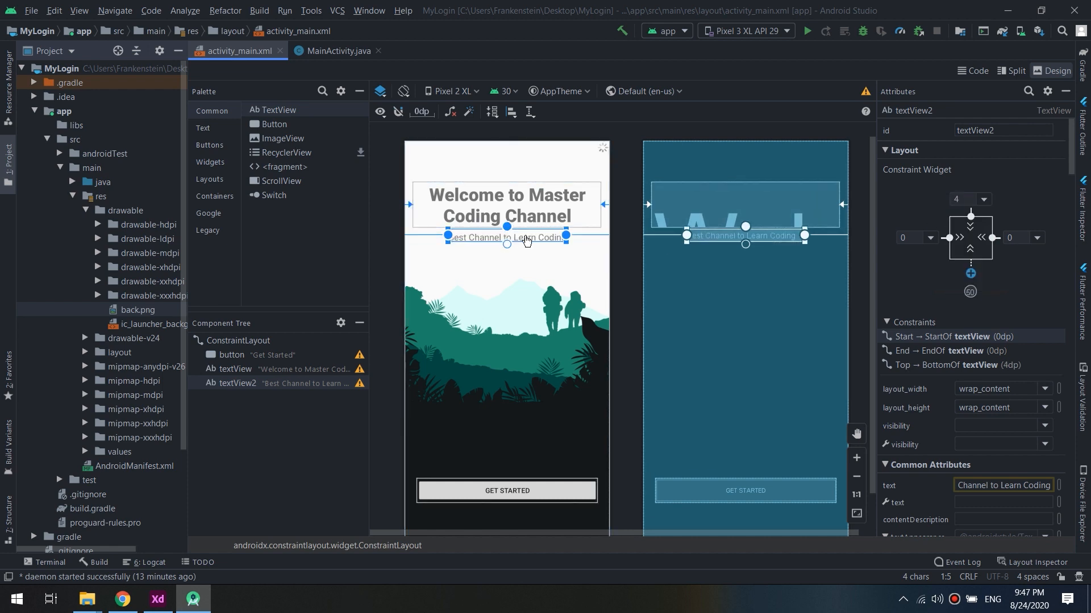
click(981, 238)
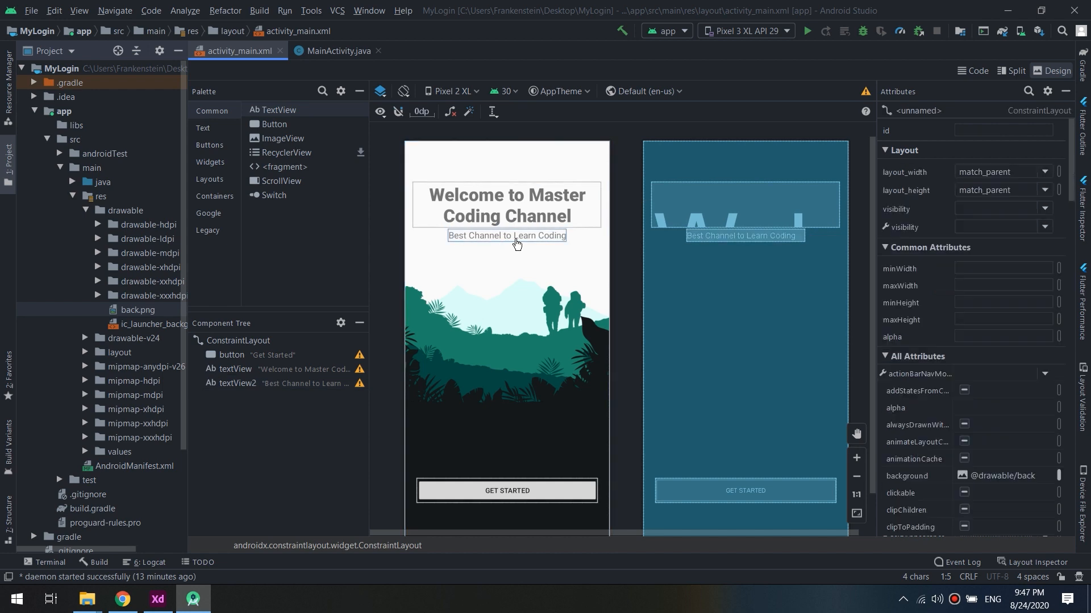
click(506, 235)
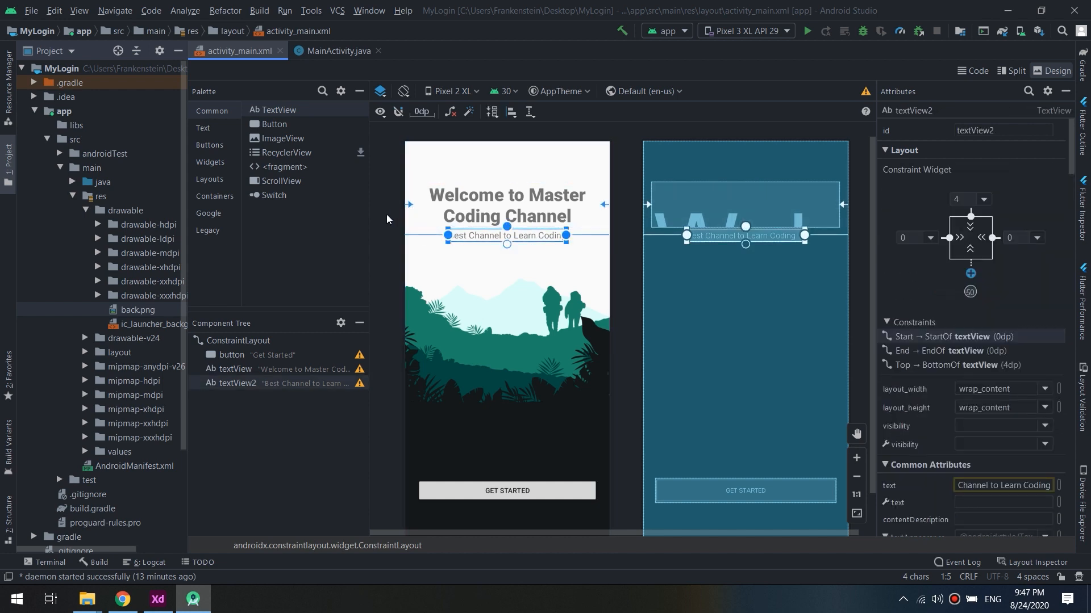
Enlarge the title and subtitle text and place the subtitle 8dp below the title
click(506, 205)
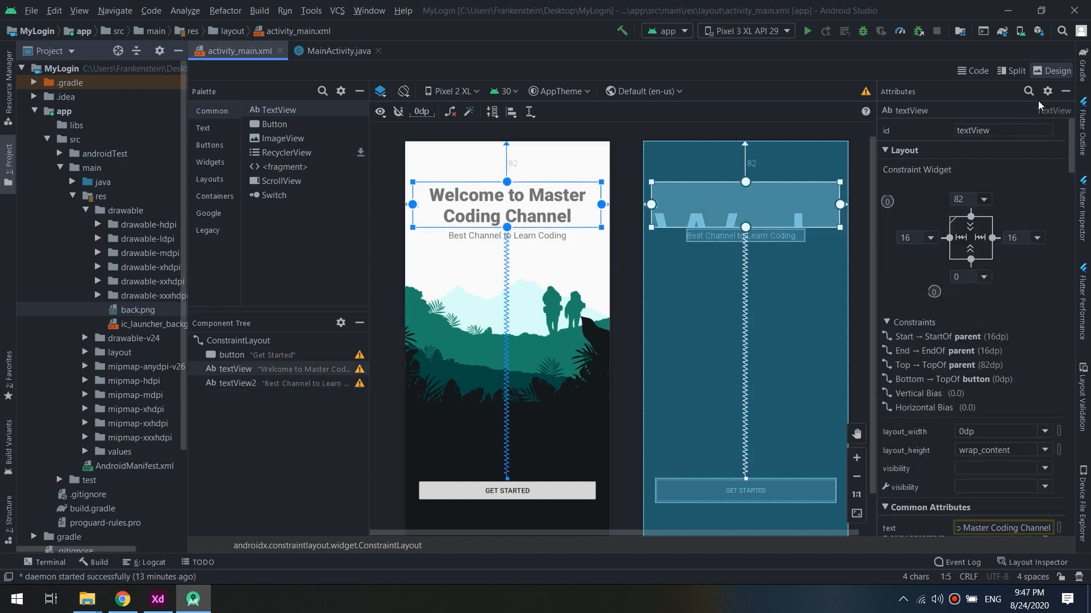
click(1029, 91)
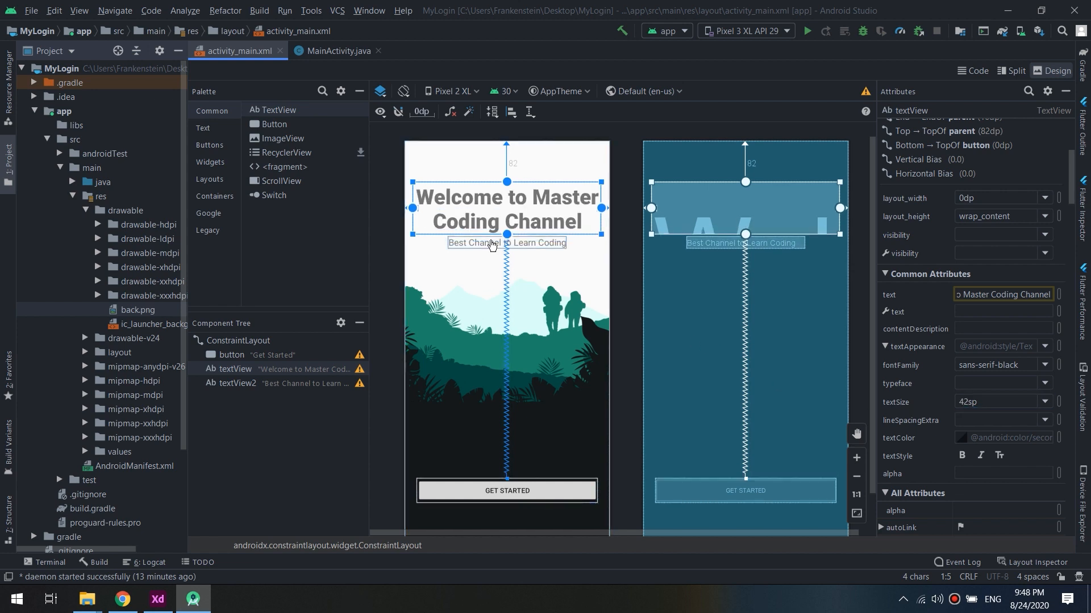
click(506, 243)
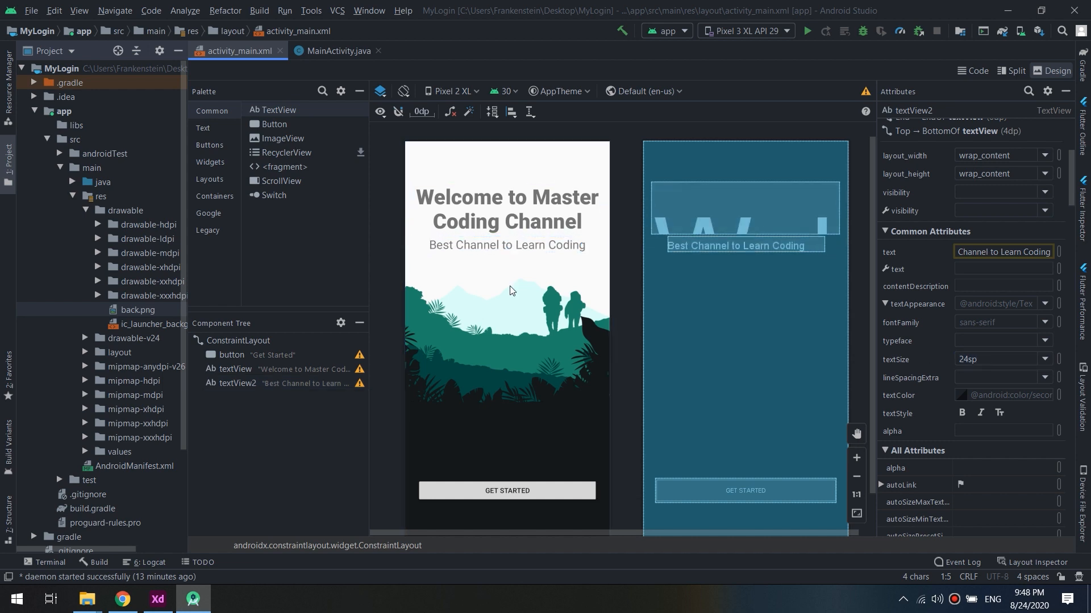
click(239, 340)
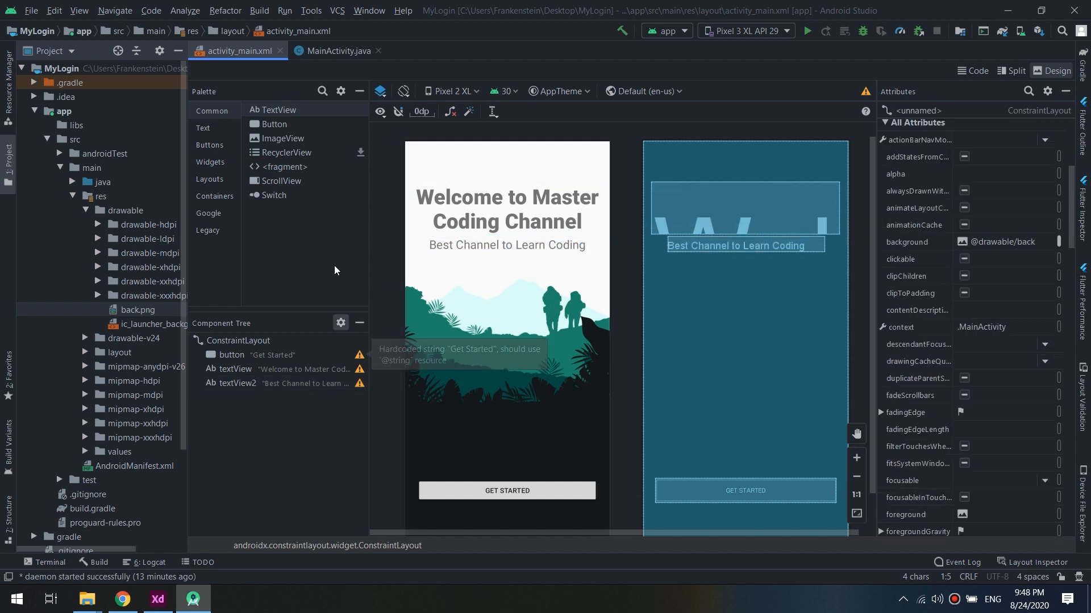
click(506, 245)
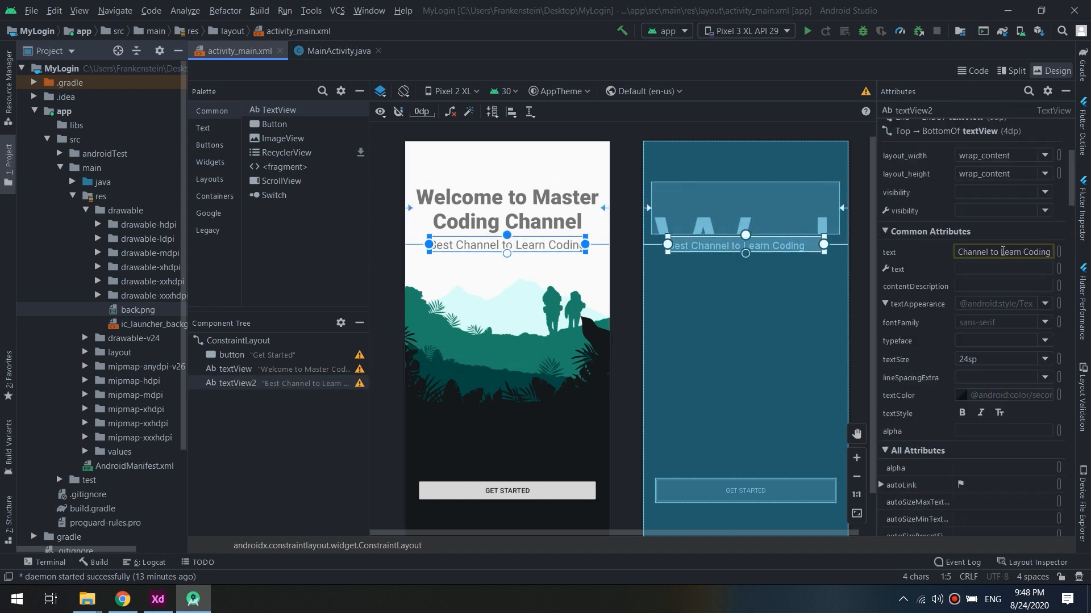
click(969, 200)
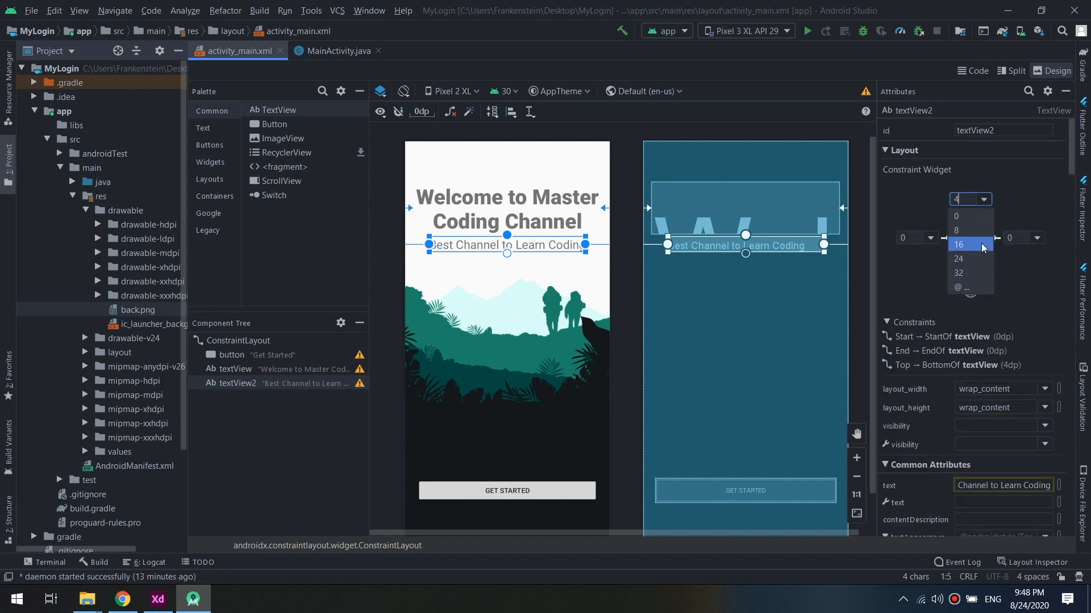
click(957, 230)
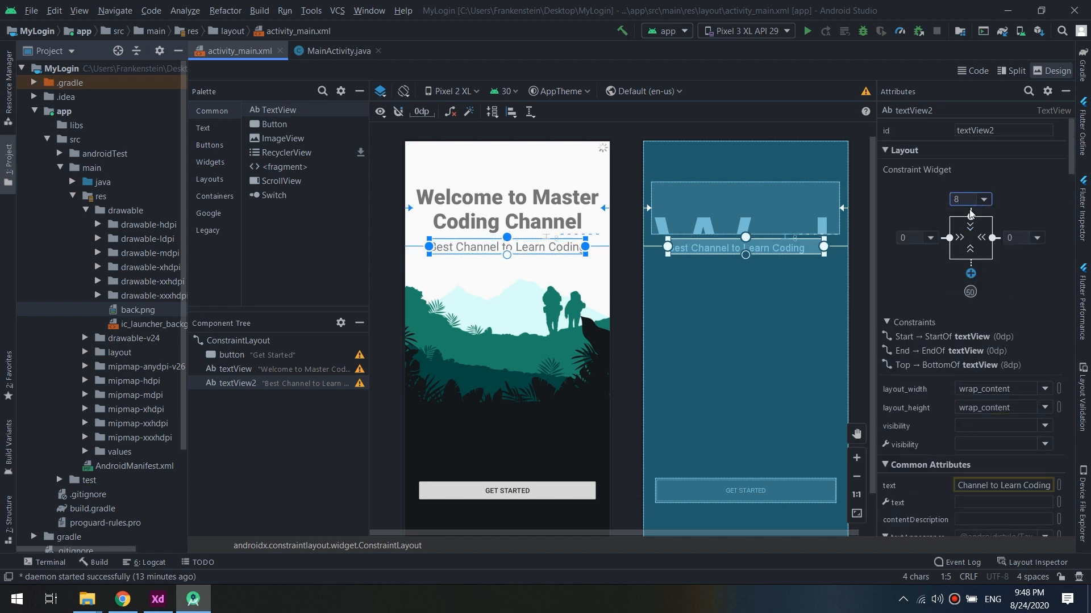
Remove the title's constraint to the button and set its top margin to 72dp
click(532, 416)
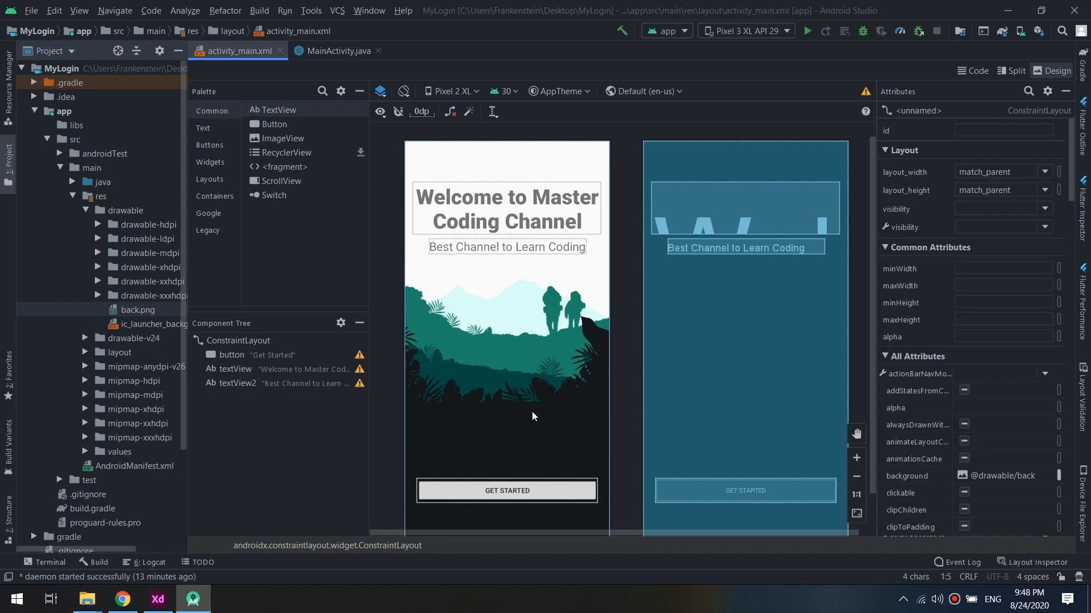
click(506, 209)
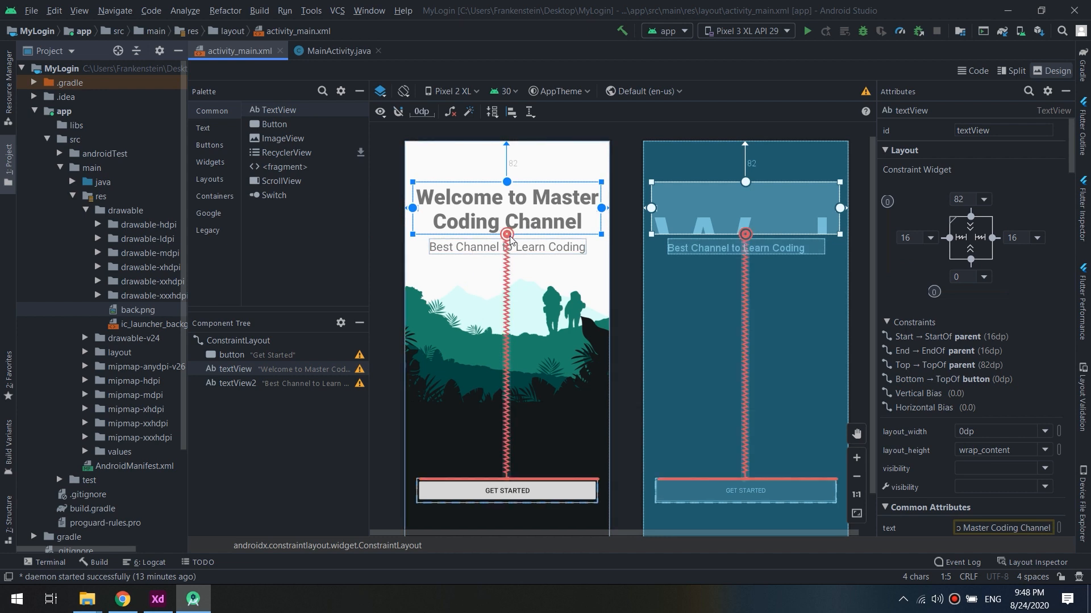
click(506, 247)
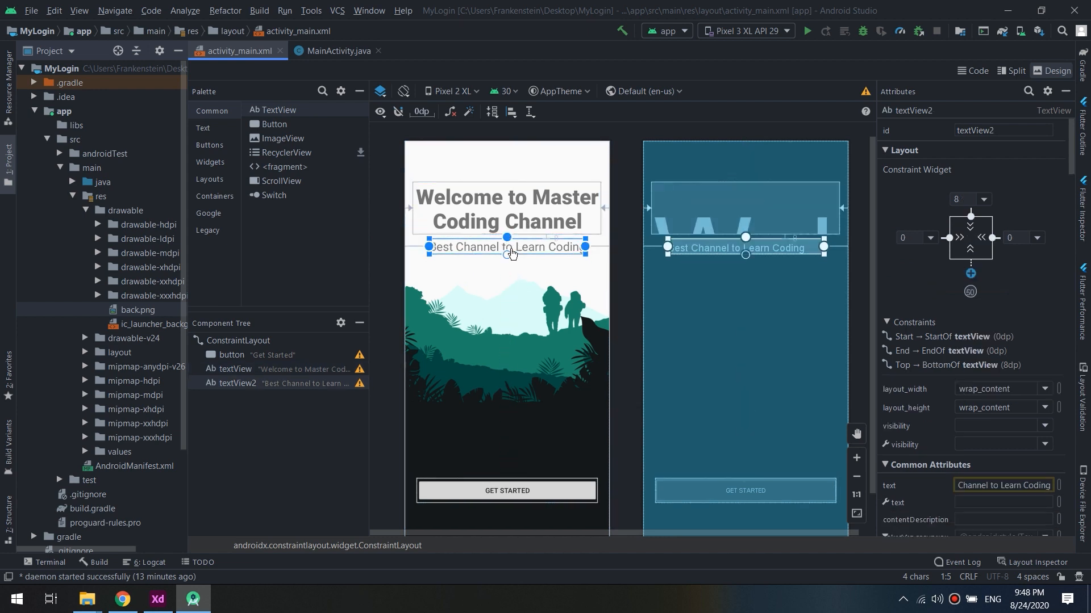
click(508, 209)
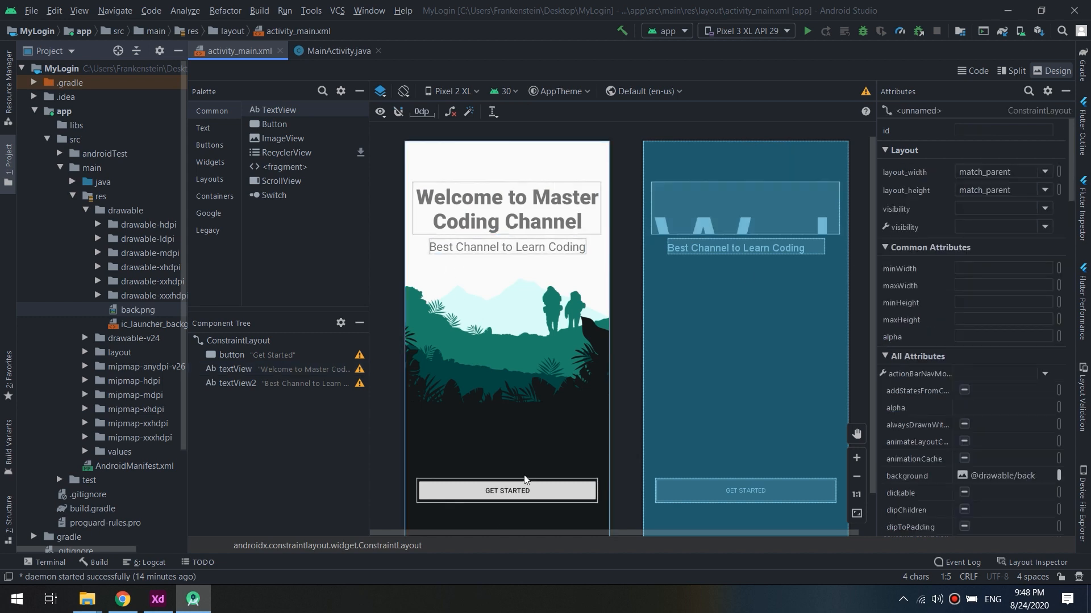
click(506, 490)
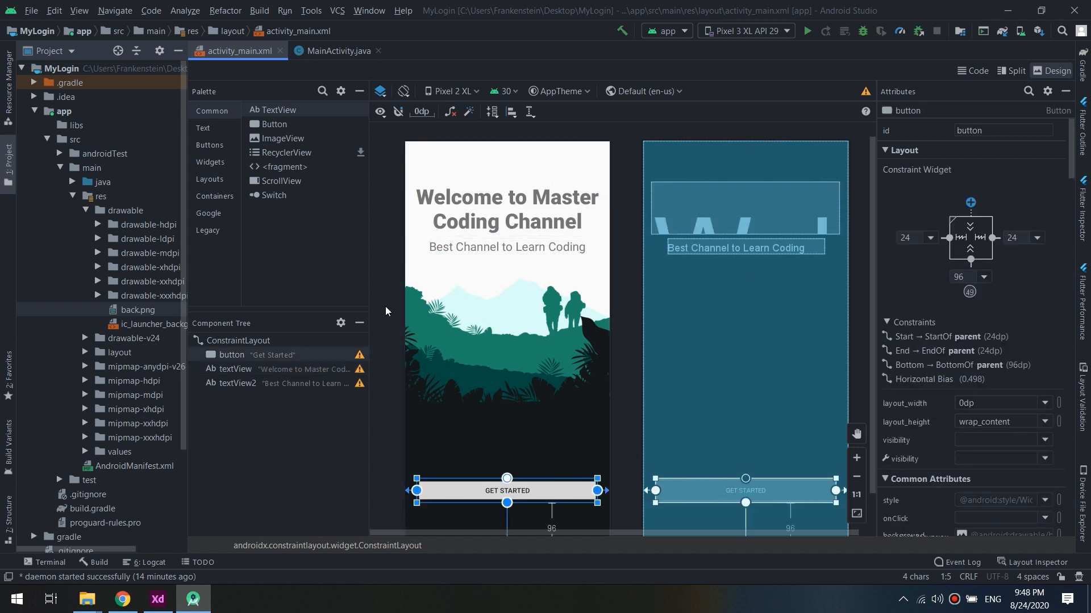
click(506, 209)
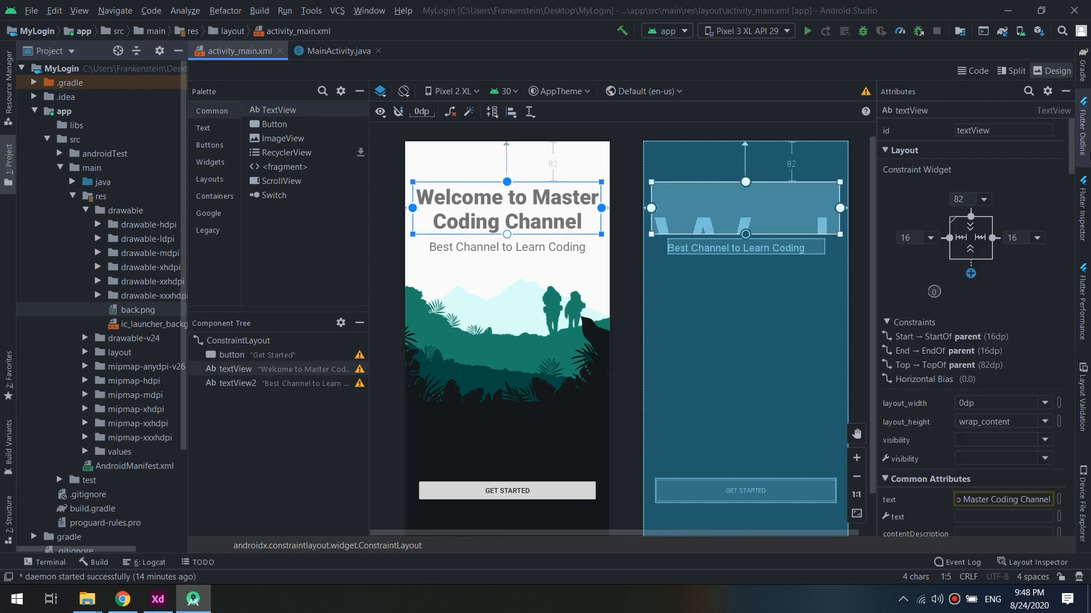
click(981, 200)
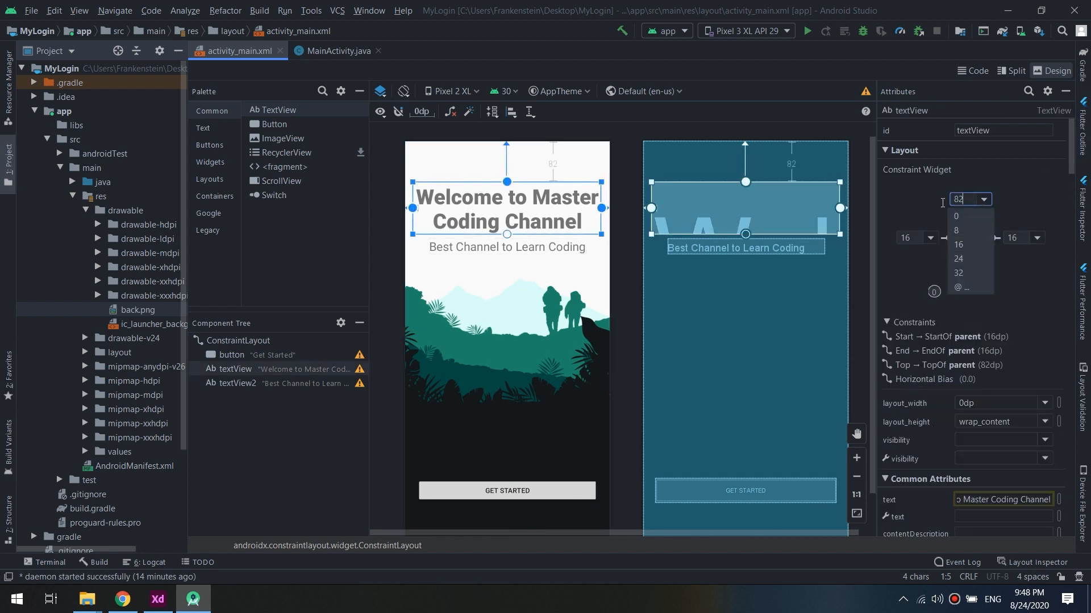
text(72)
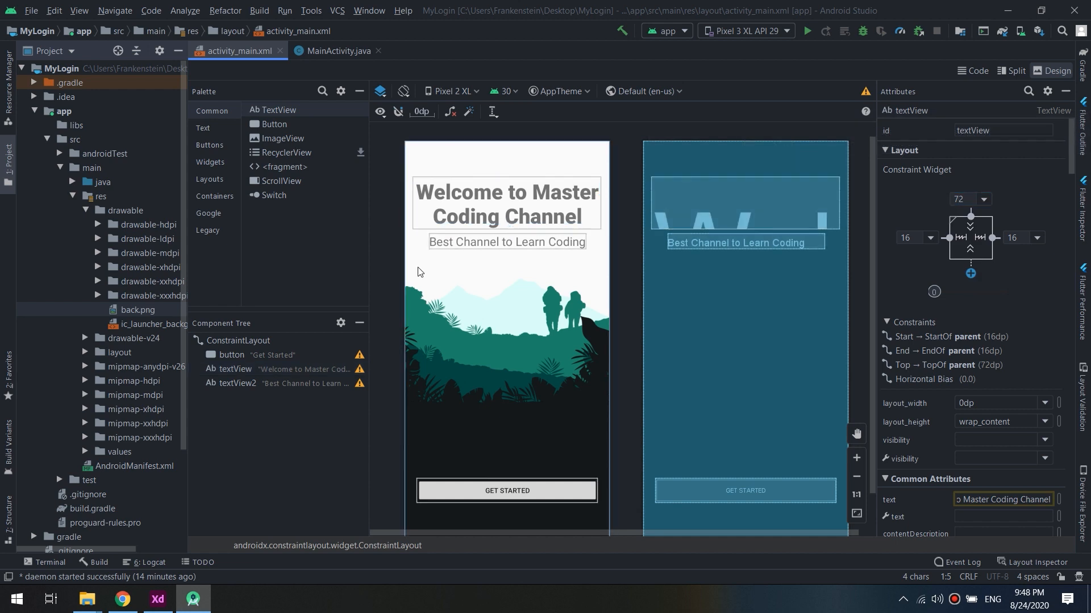
click(238, 340)
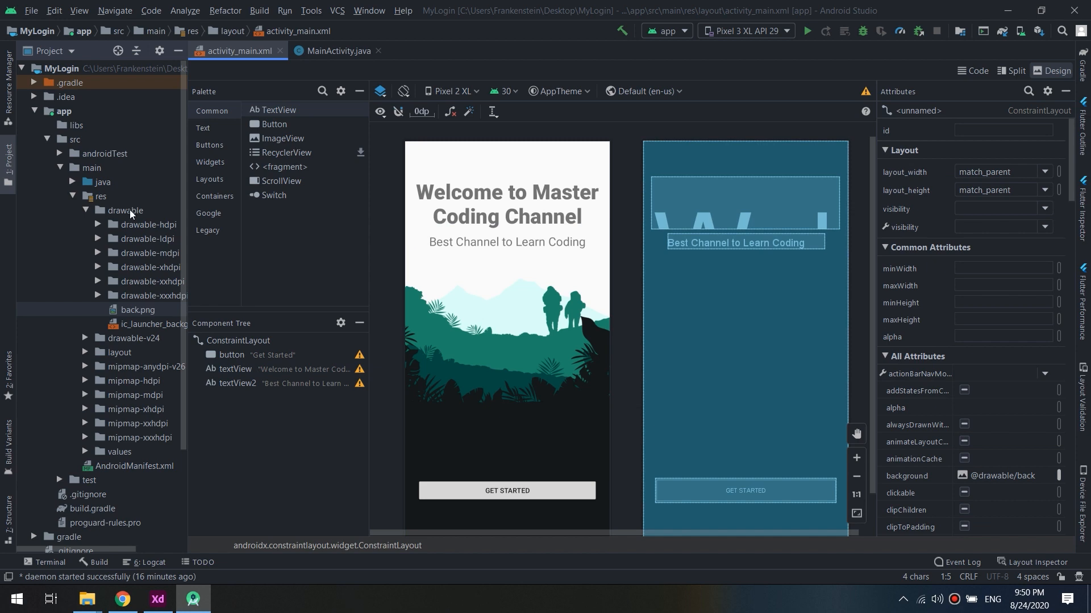
mouse_move(93, 227)
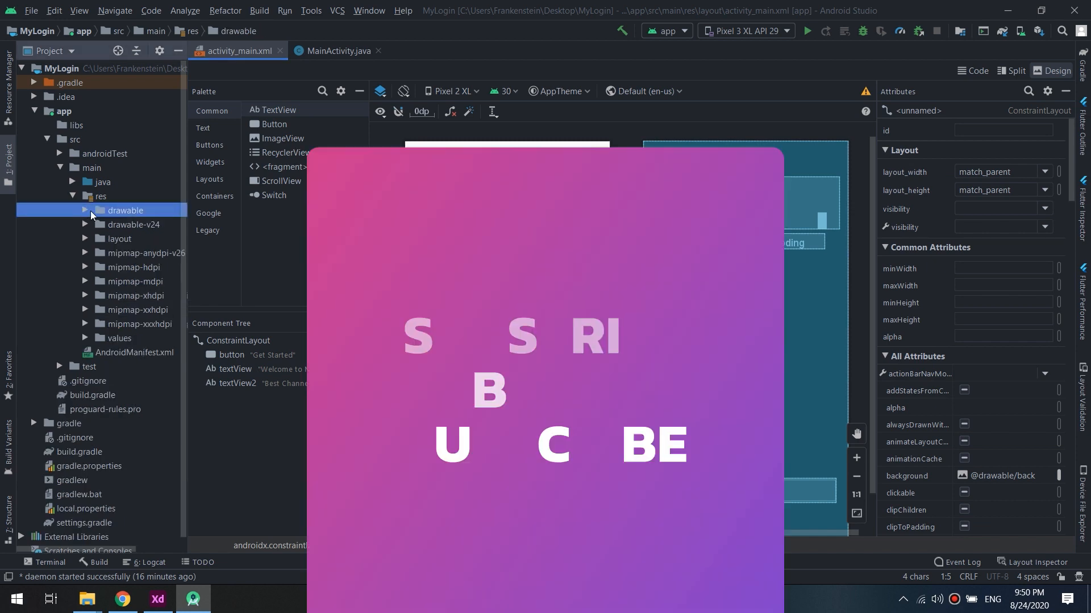
Create a new drawable resource file named round_corner
right_click(125, 211)
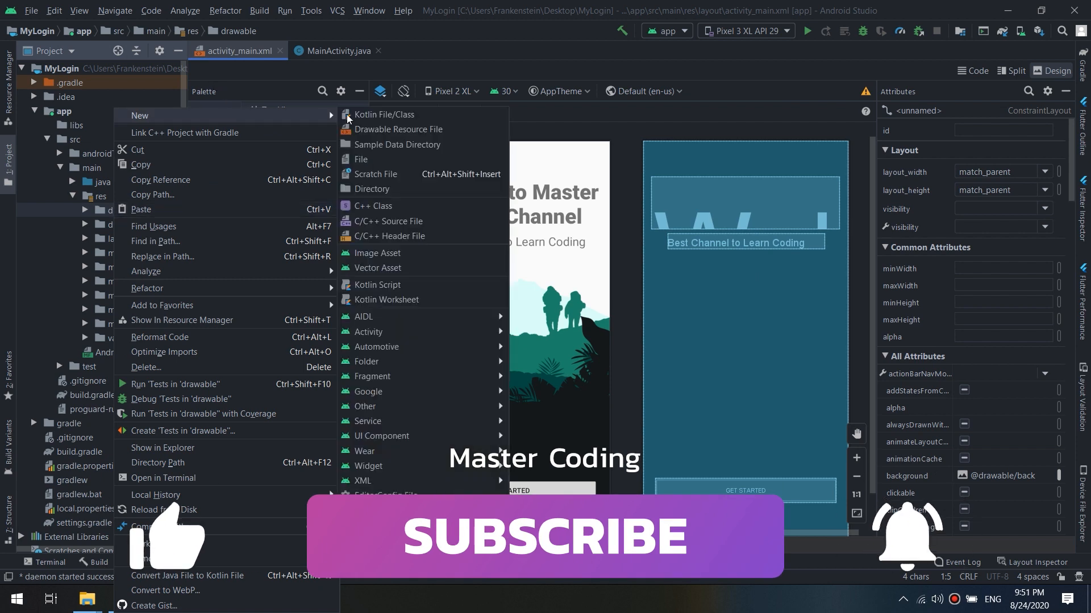
mouse_move(399, 130)
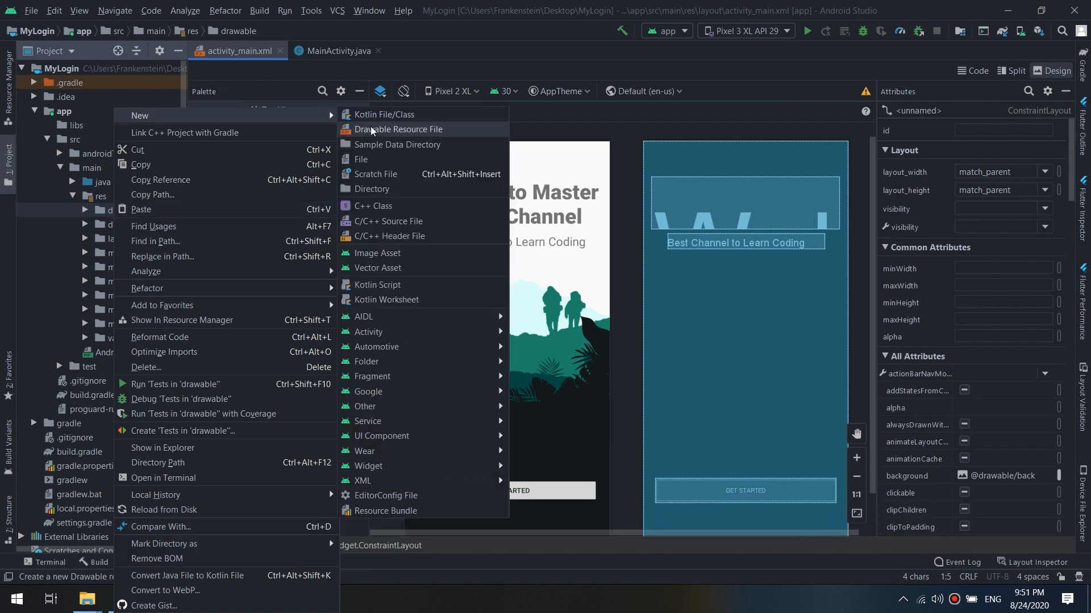
click(397, 129)
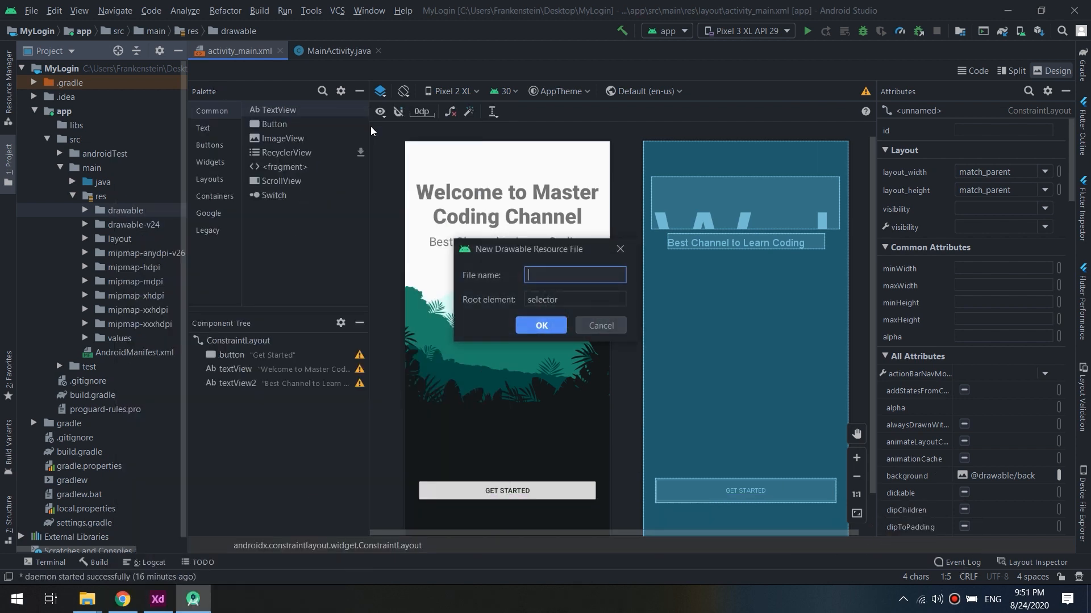
text(t)
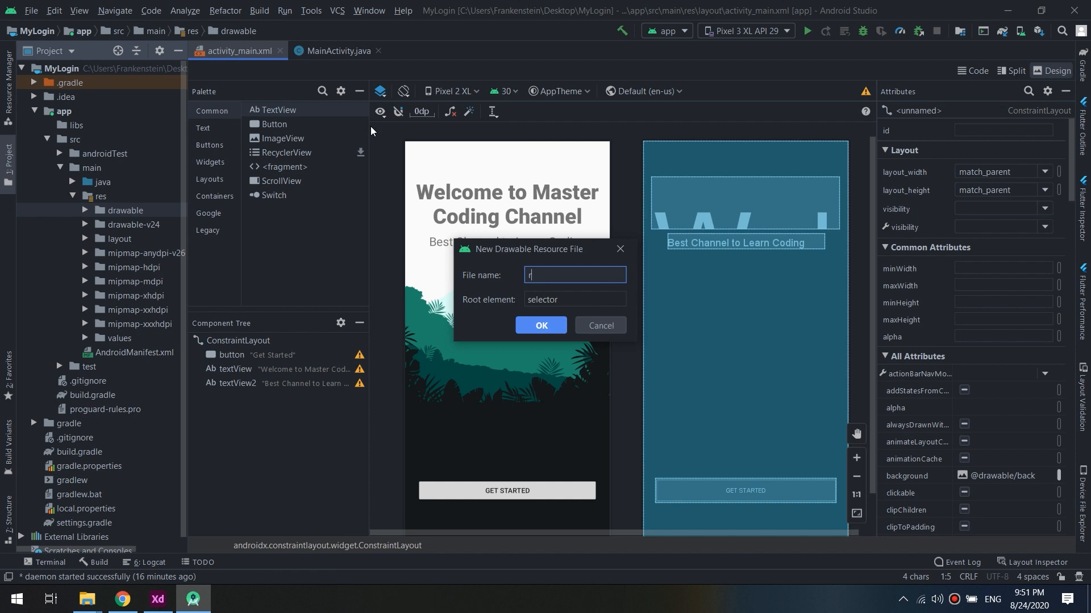
text(ound_c)
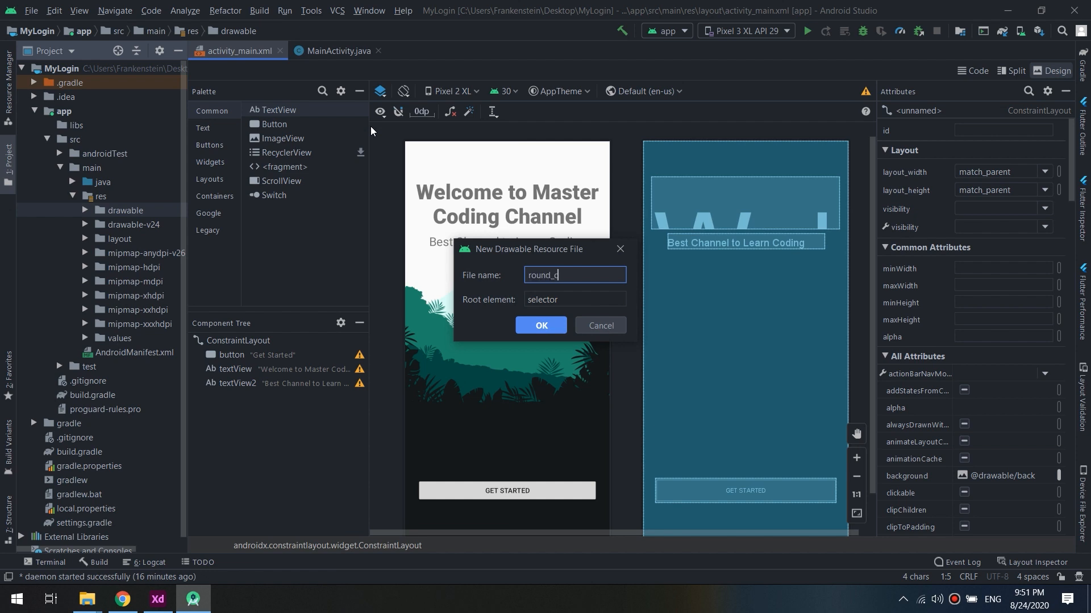
text(orner)
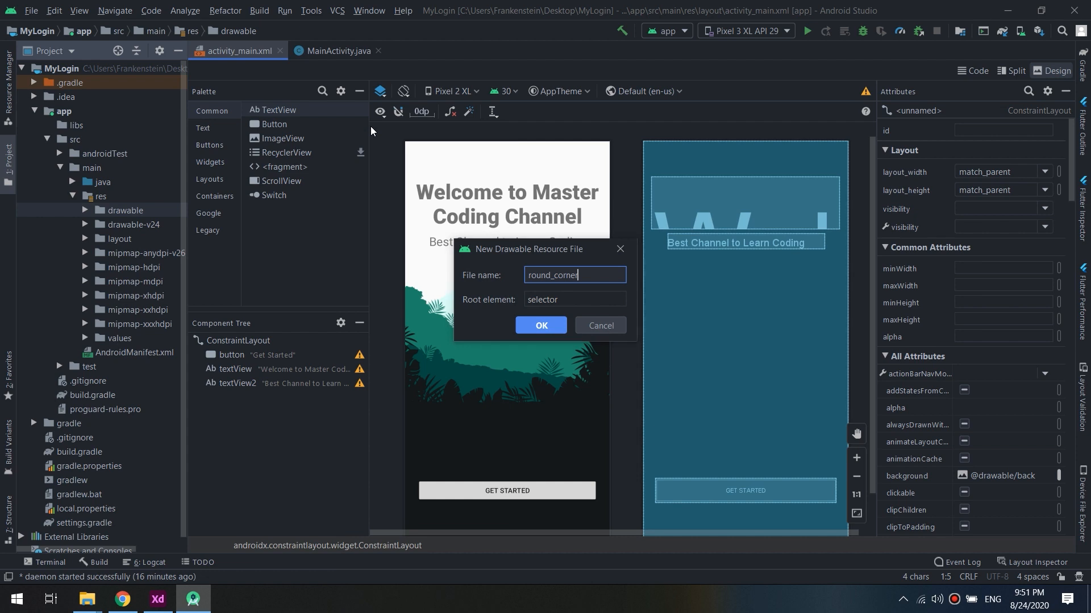
click(540, 325)
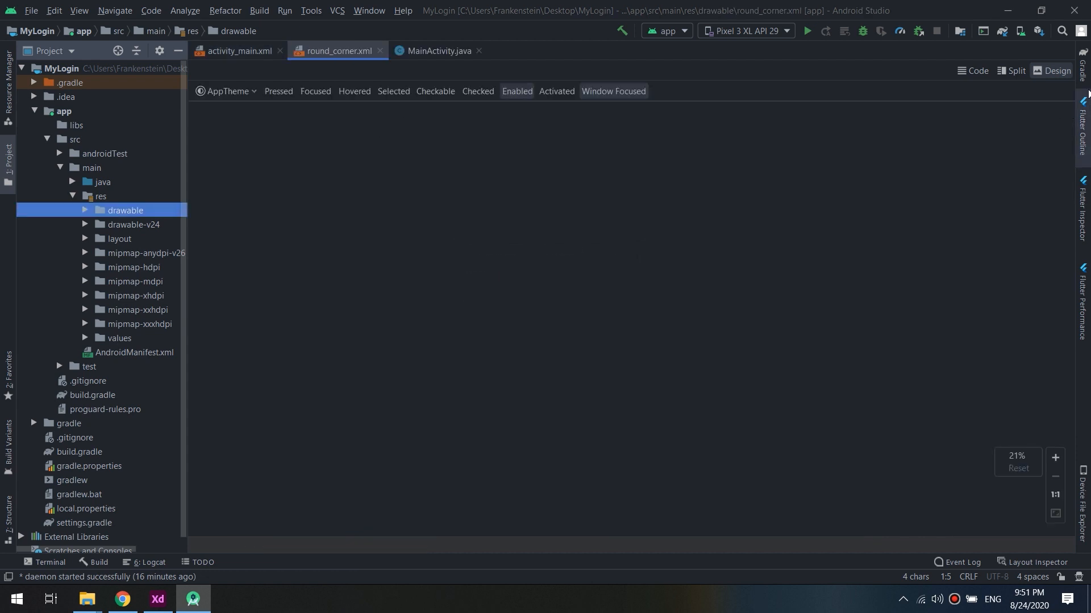
Change the shape's https namespace to http and preview the rounded rectangle
click(973, 70)
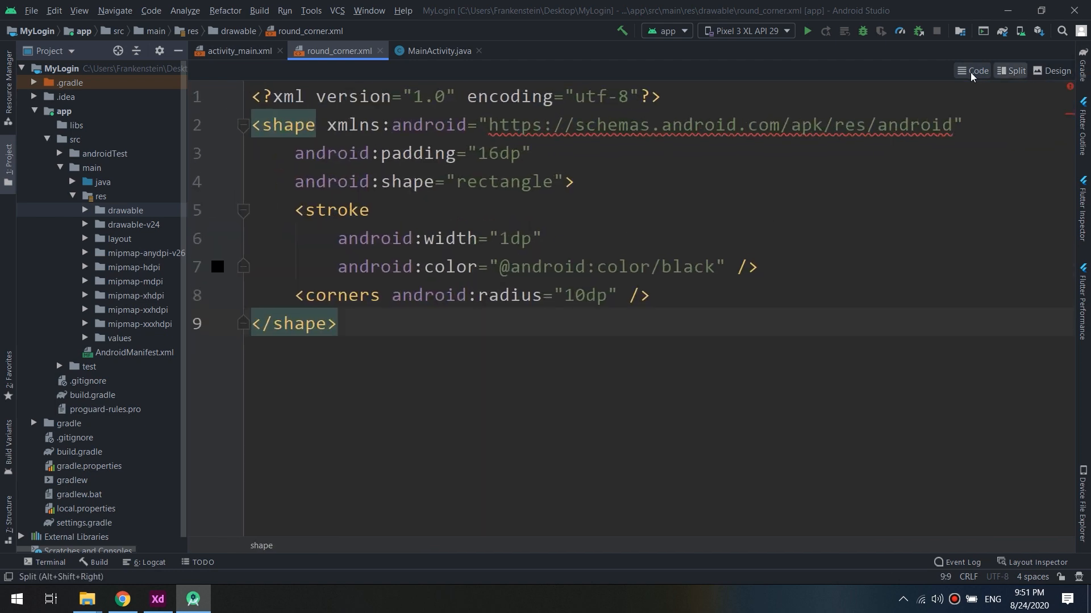
click(1013, 71)
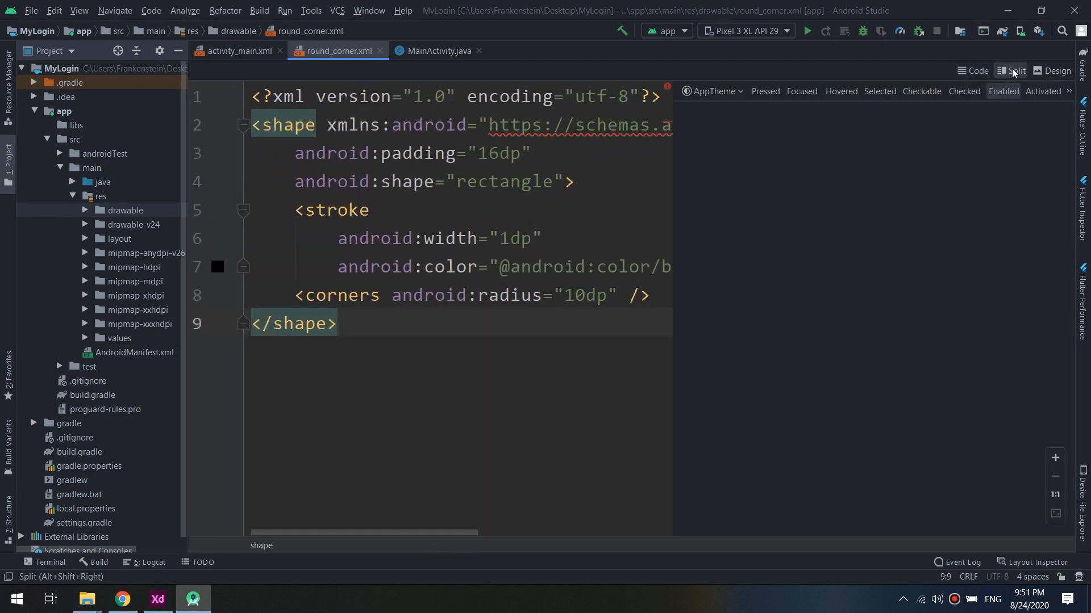
click(1056, 71)
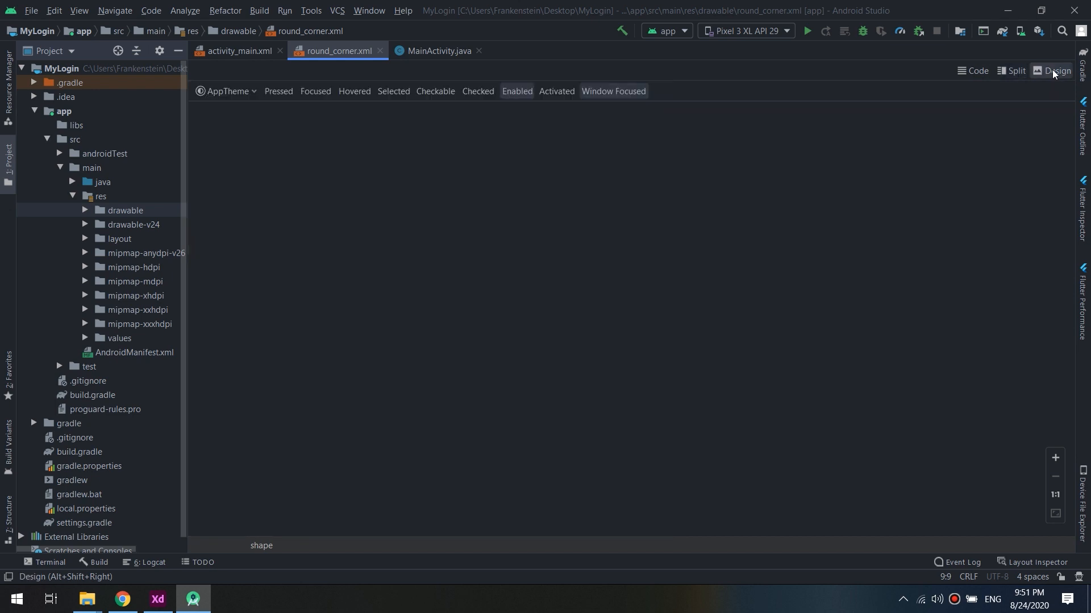
click(973, 71)
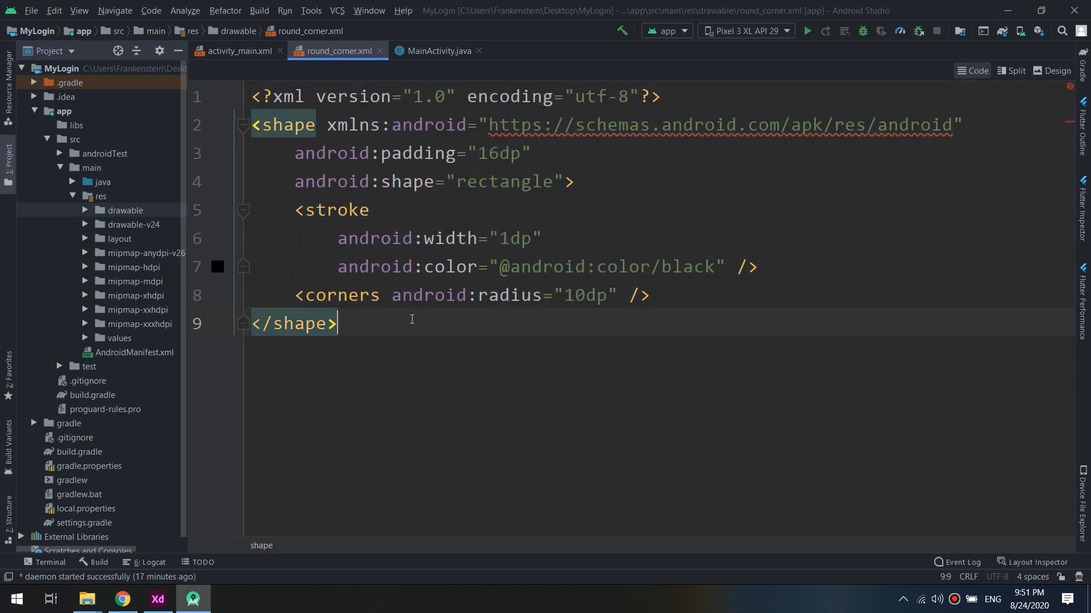
mouse_move(377, 50)
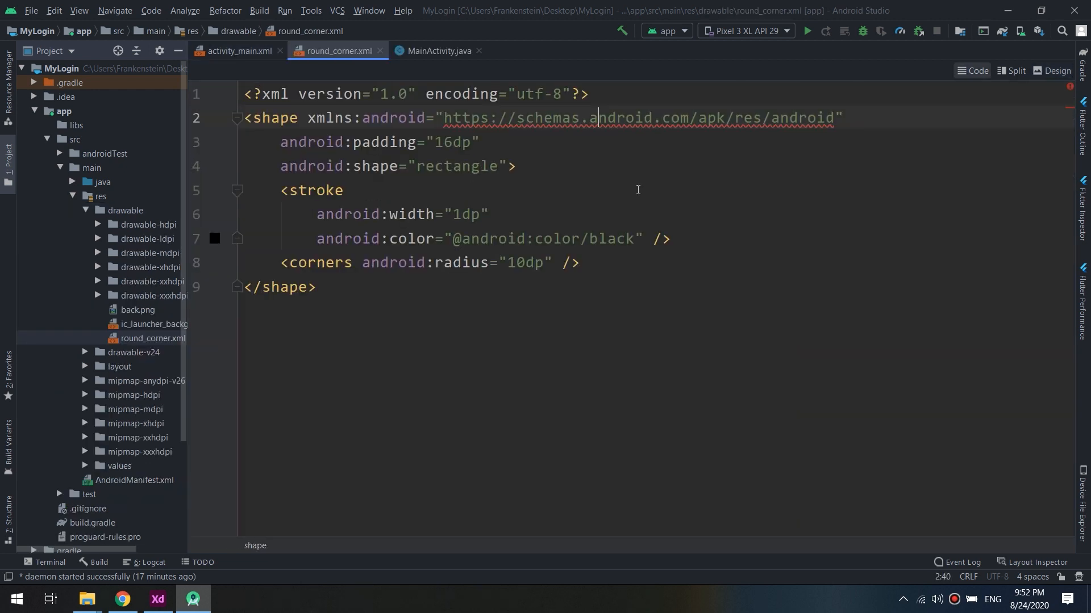
click(569, 117)
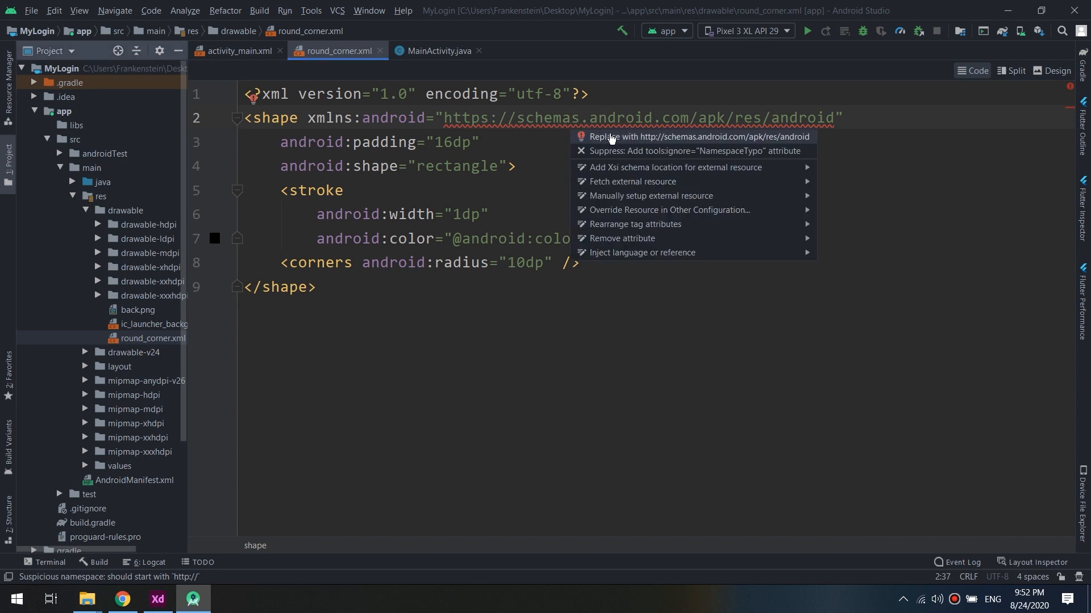
click(675, 136)
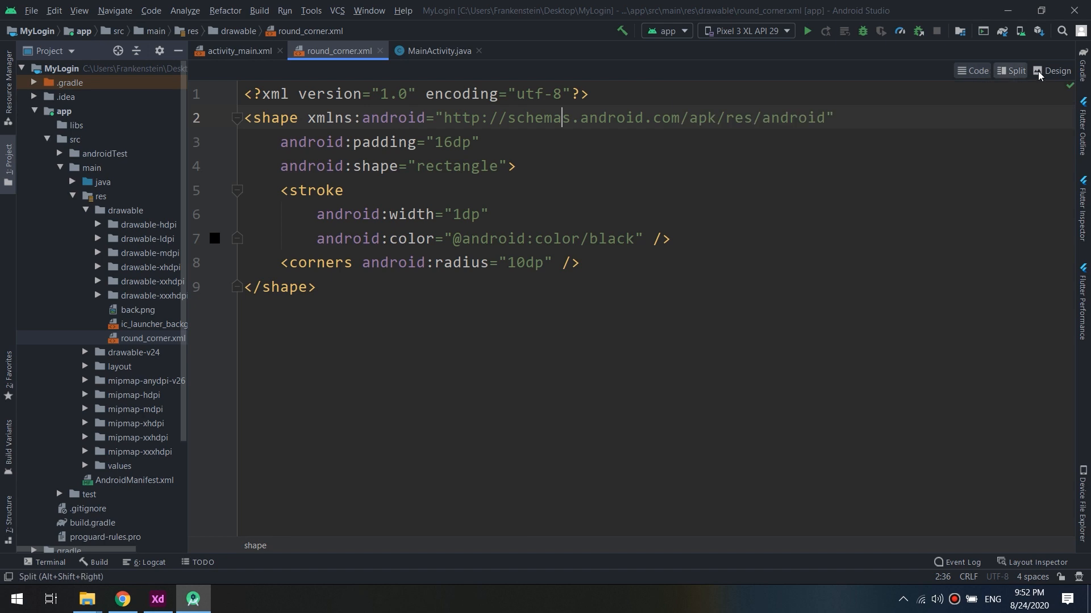
click(1053, 70)
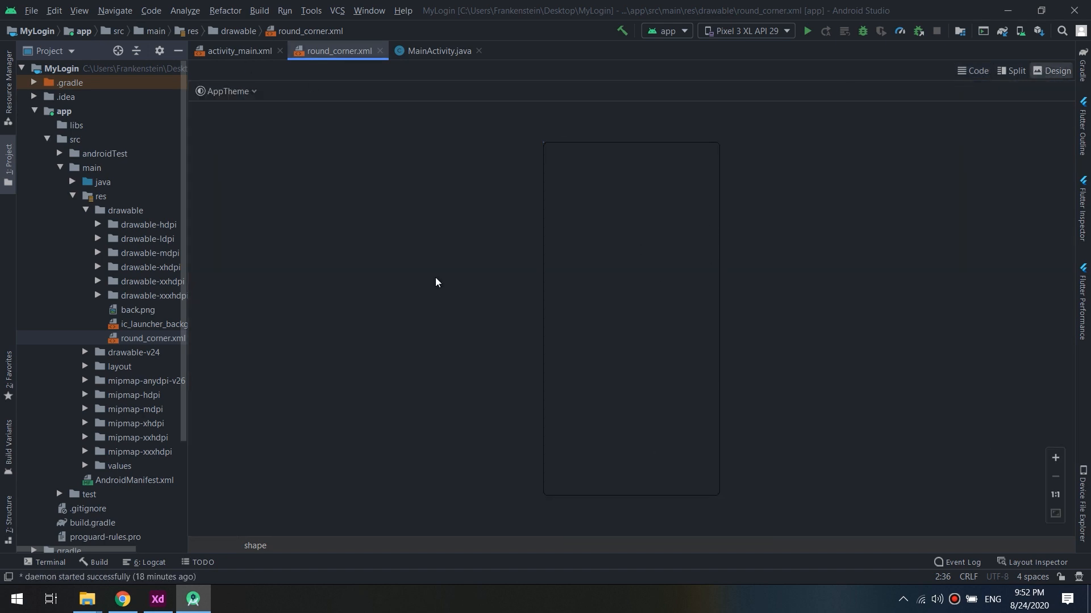
Set the Get Started button background to round_corner and reopen round_corner.xml
click(242, 51)
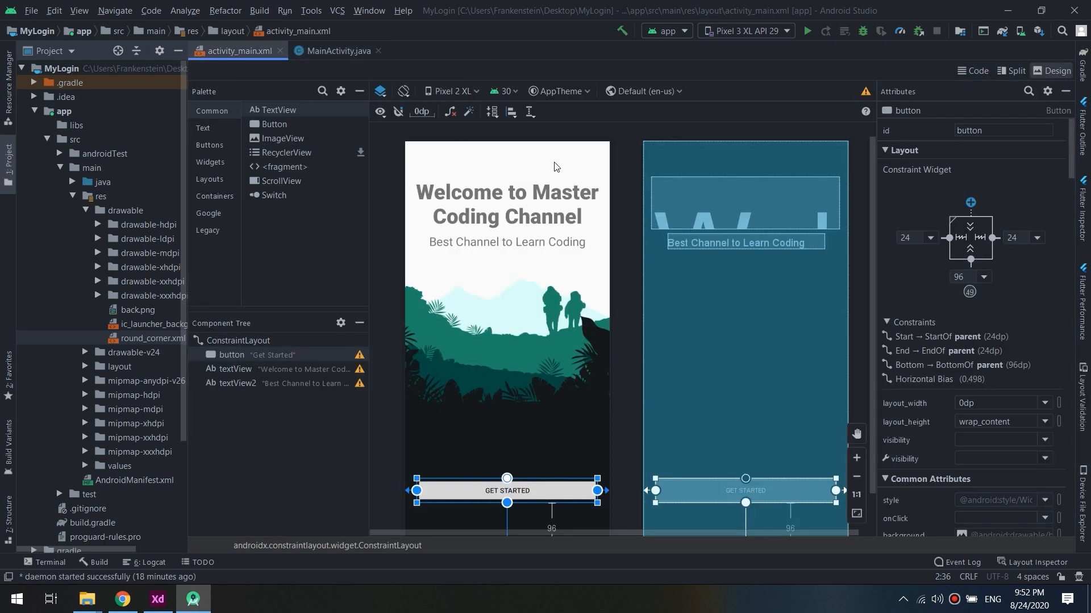
mouse_move(983, 431)
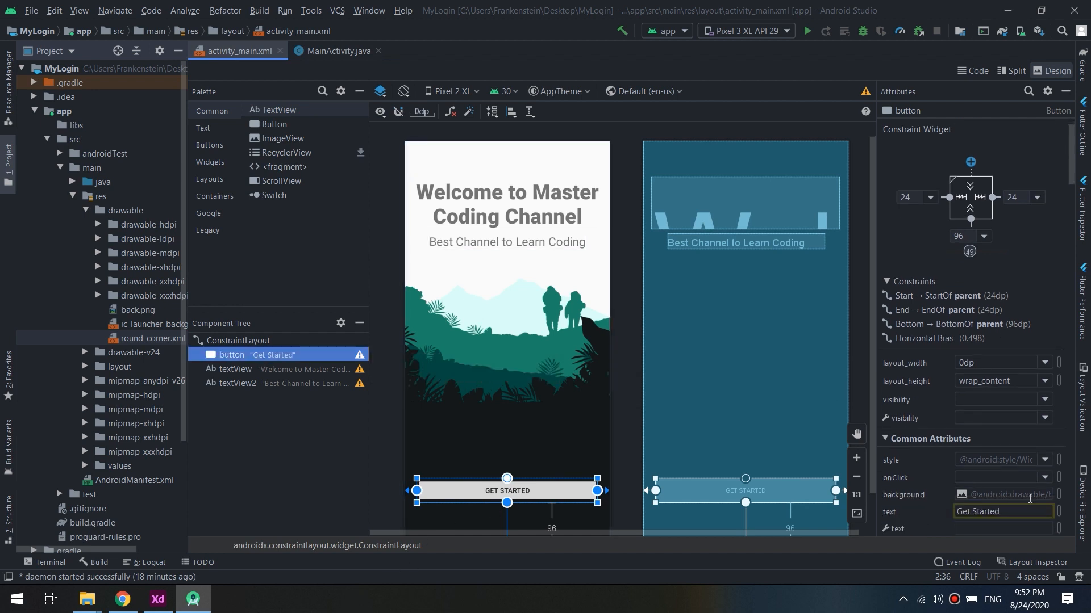
click(962, 494)
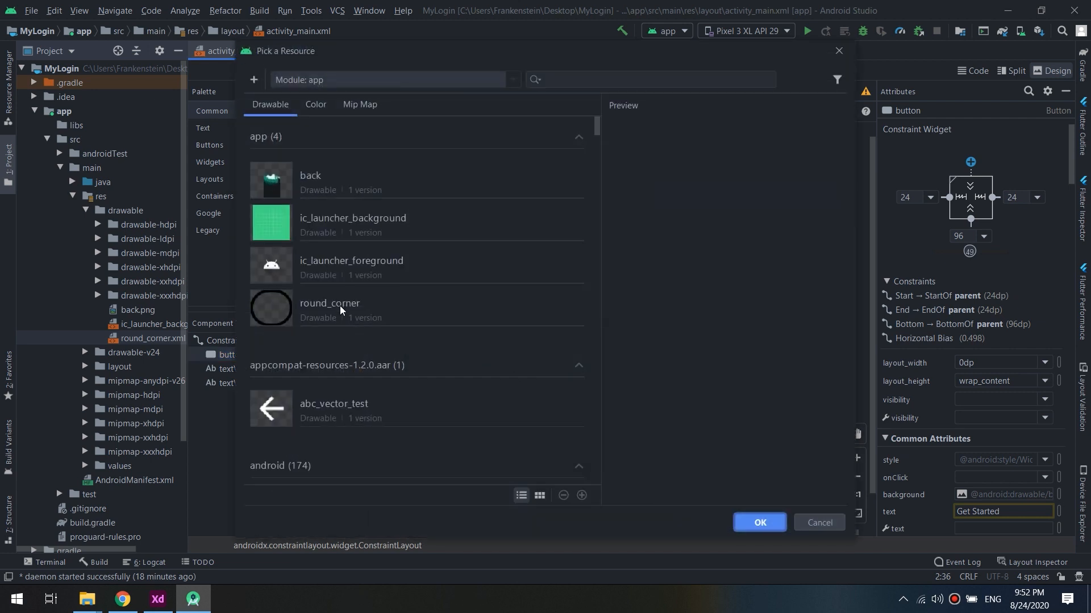
click(758, 522)
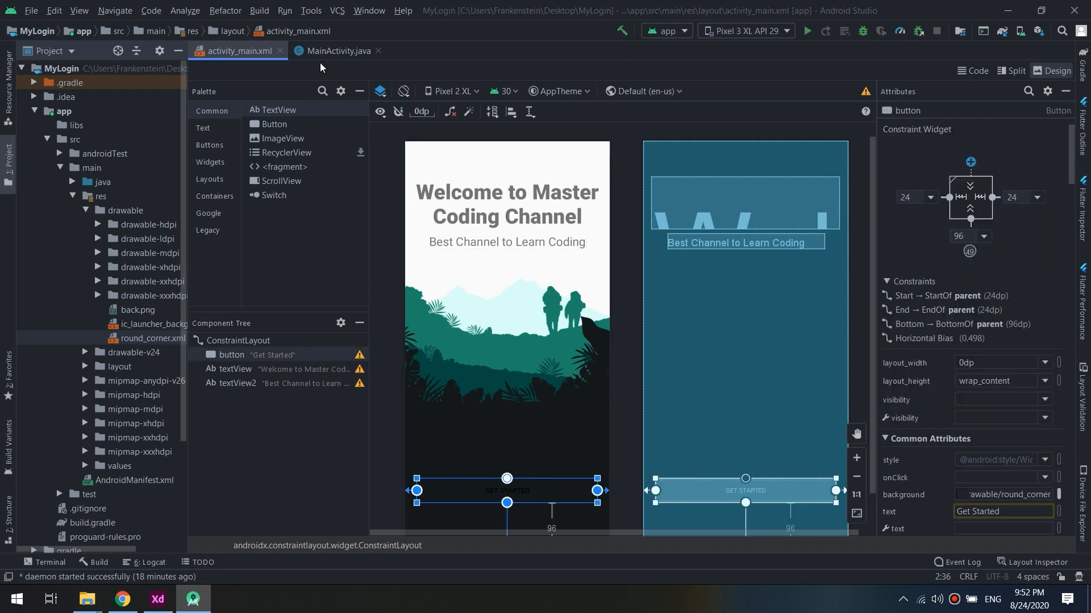
double_click(152, 338)
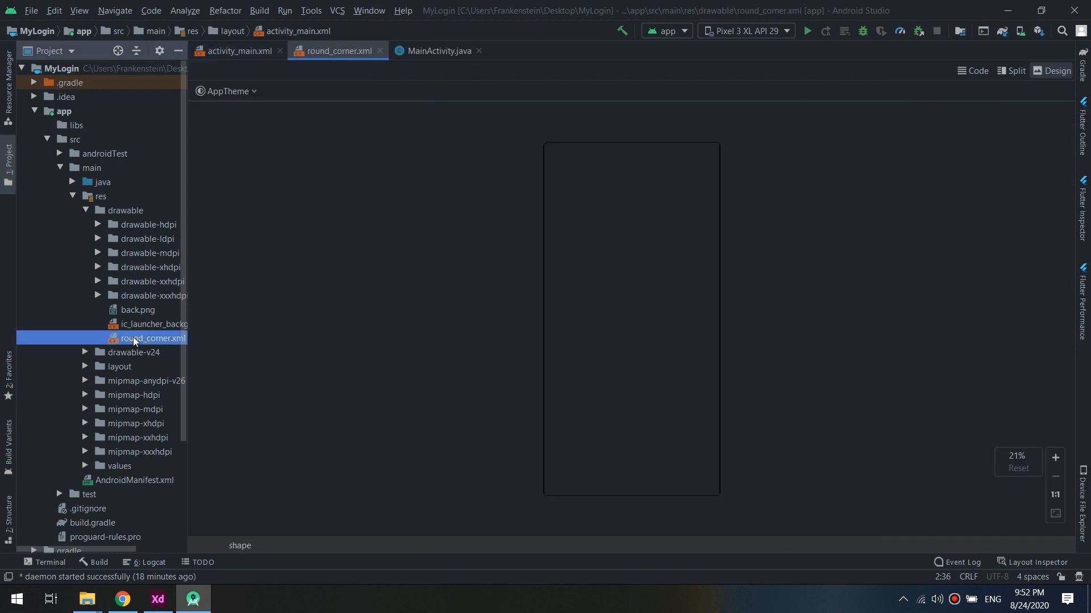
Change the round_corner outline colour to primary_text_dark_nodisable and return to activity_main
click(976, 70)
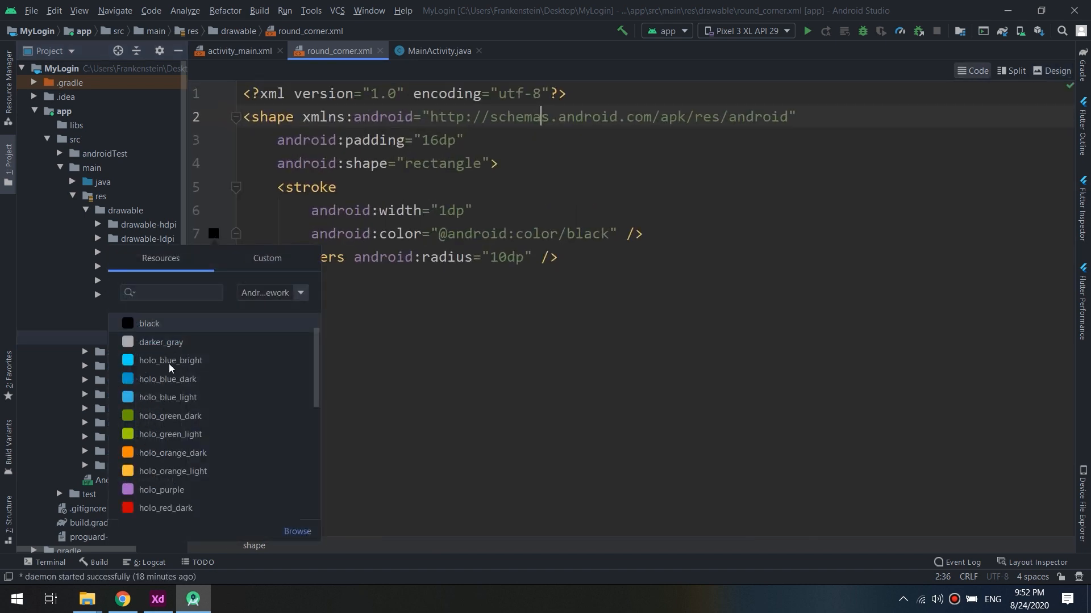
scroll(down, 3)
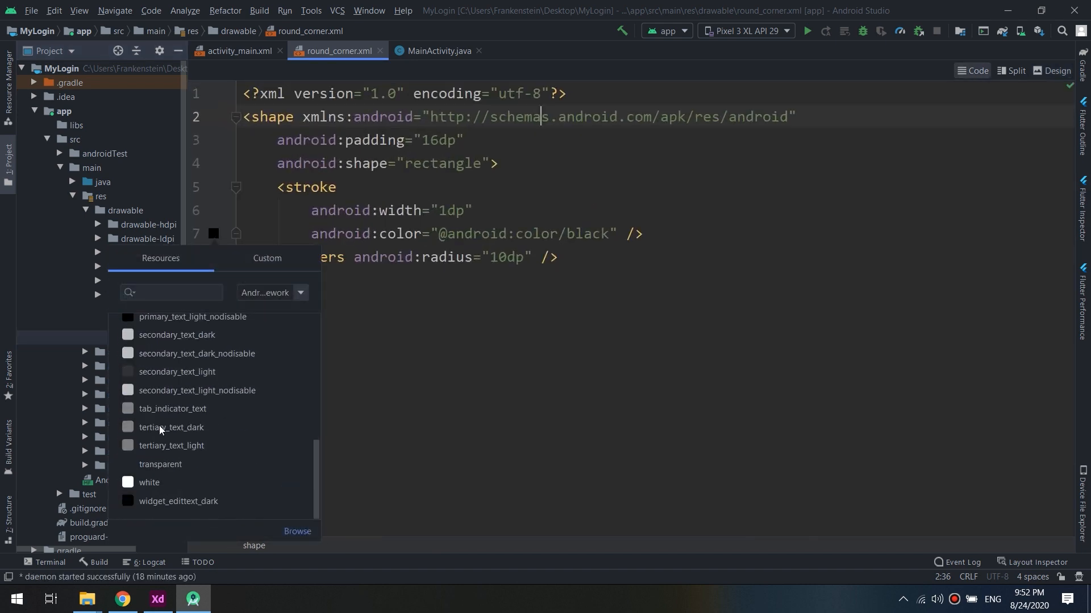
click(192, 403)
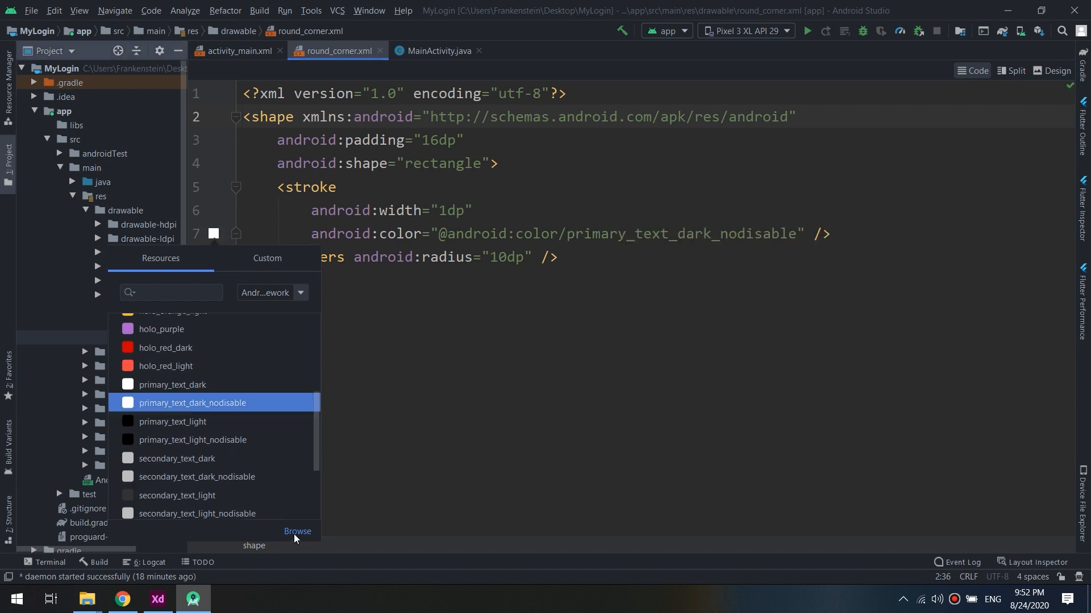
click(437, 50)
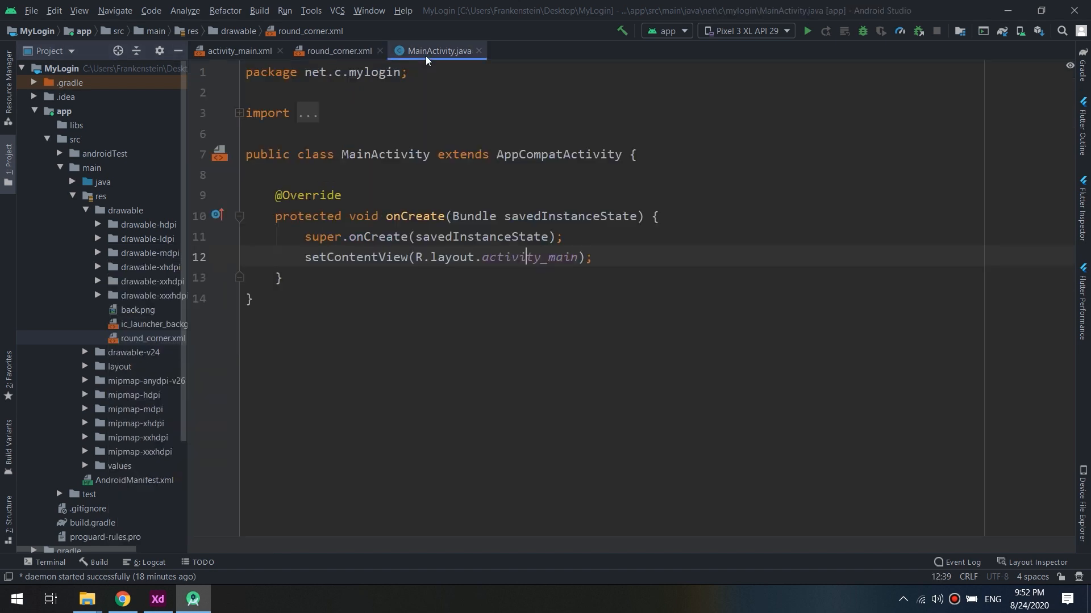
click(240, 51)
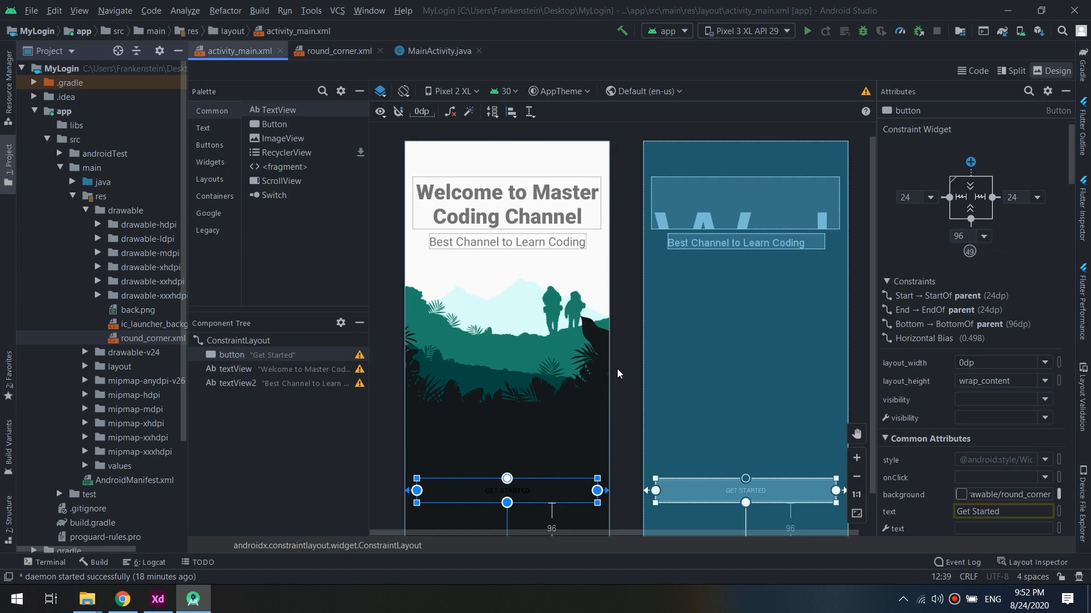
Set the Get Started button's text colour to white and close activity_main.xml
click(391, 447)
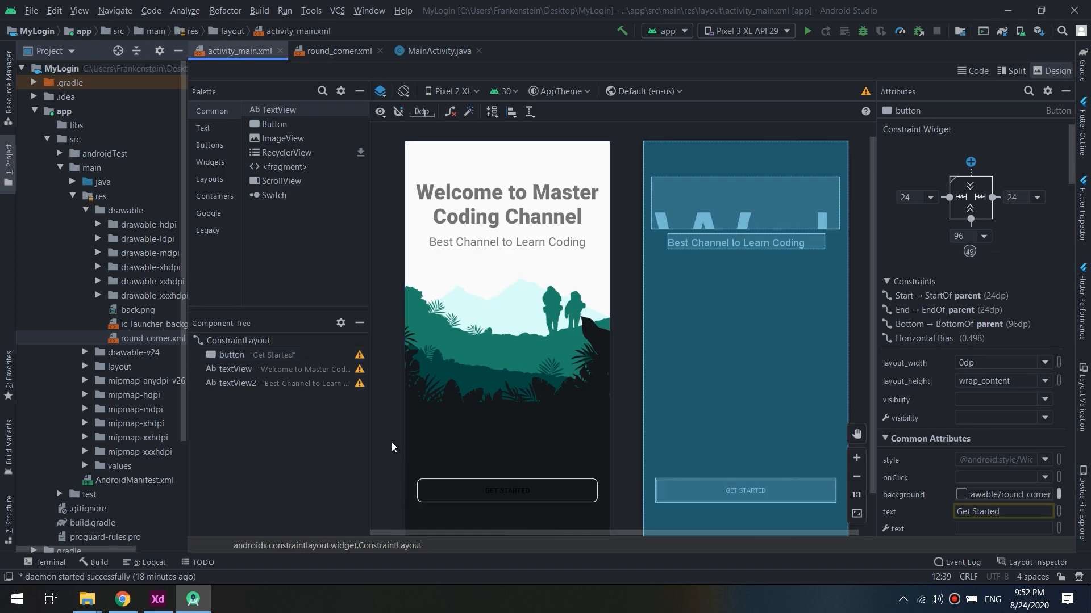
click(506, 417)
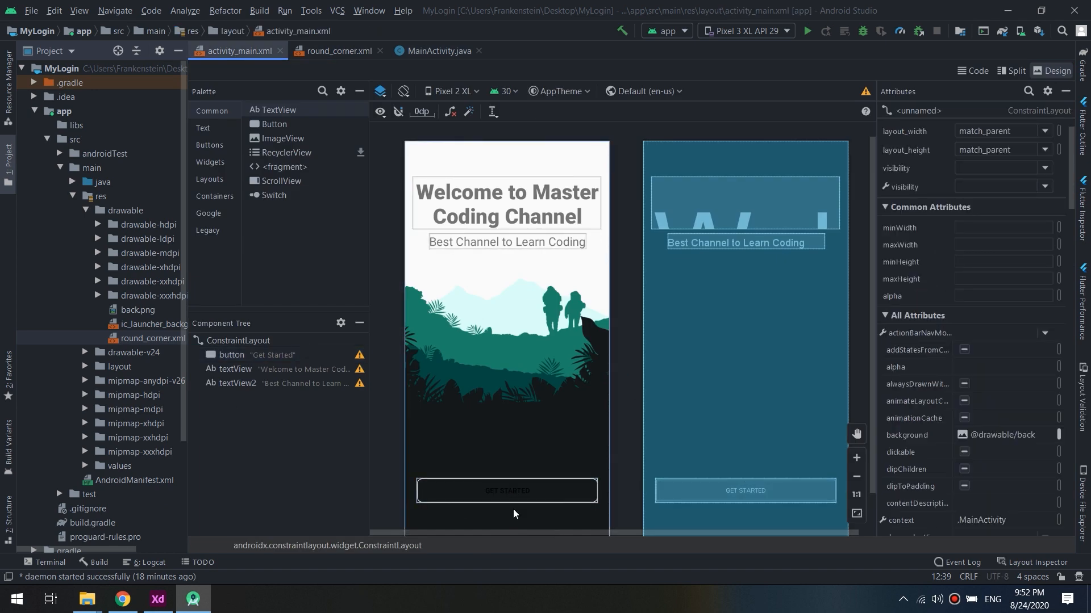
click(506, 490)
text(color)
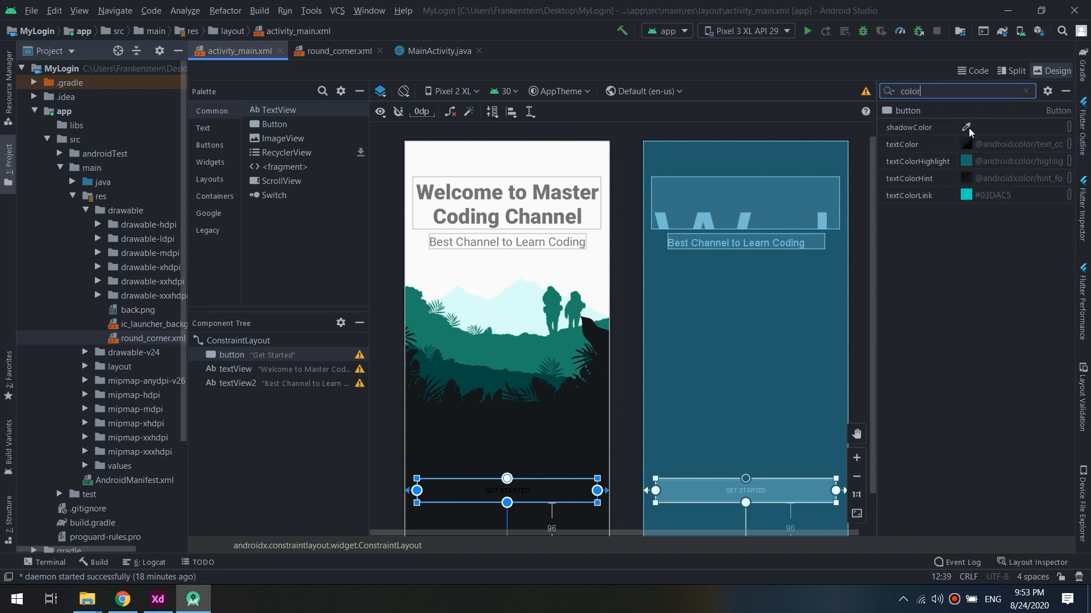
click(966, 145)
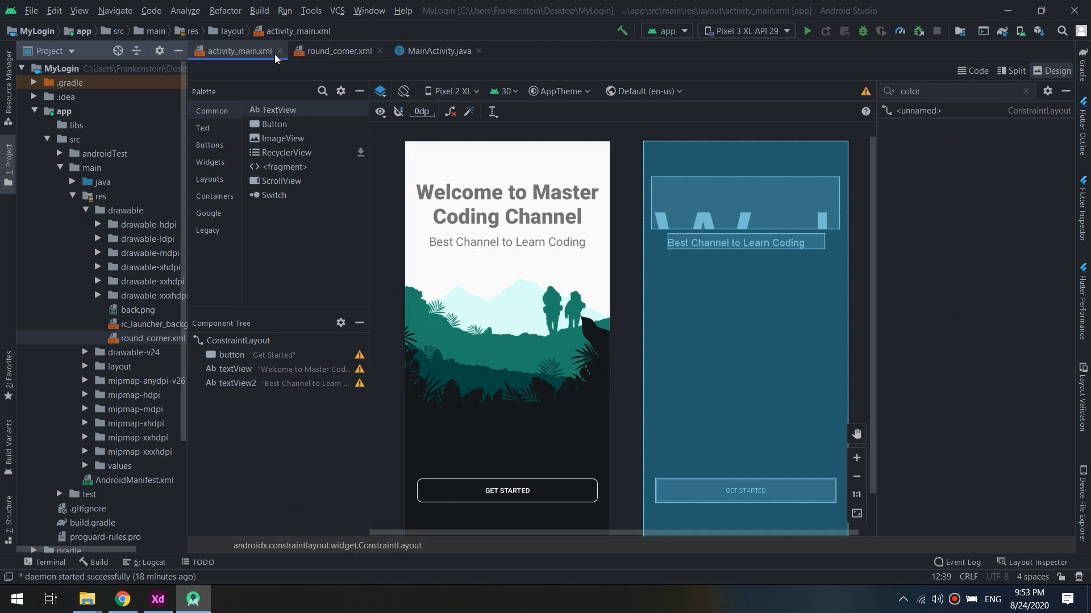
click(438, 51)
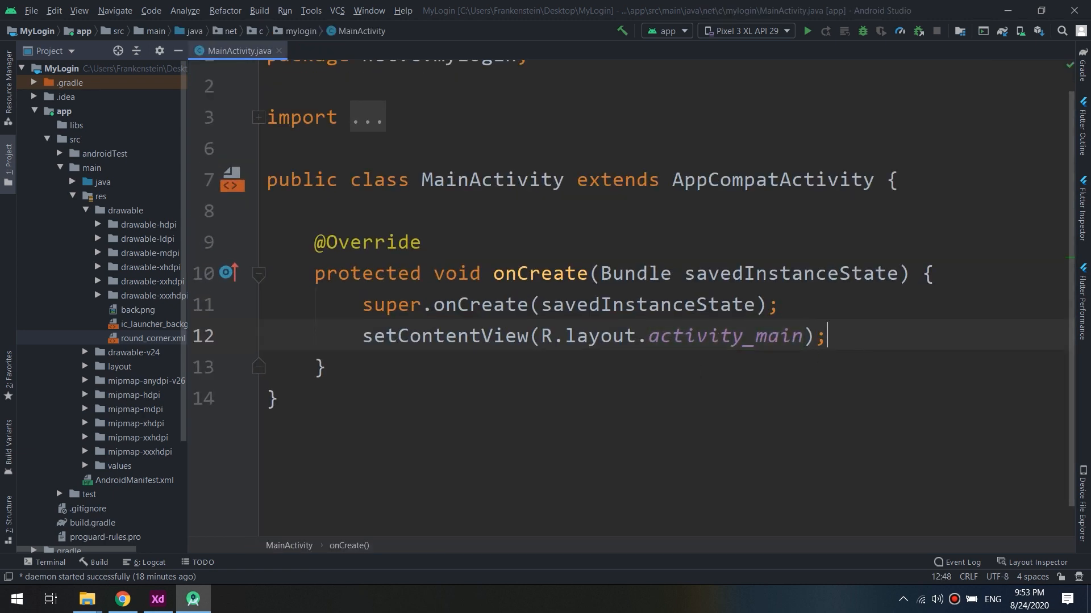
Add the comment 'Now let's add the animation' in onCreate and show the Android project view
text(//)
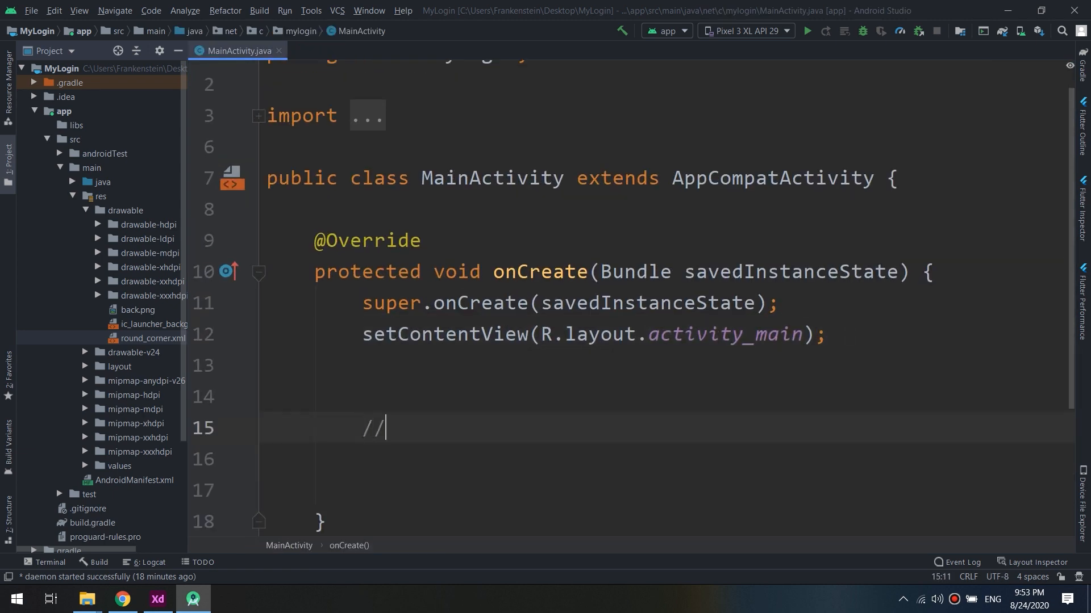
text(Now let's add the a)
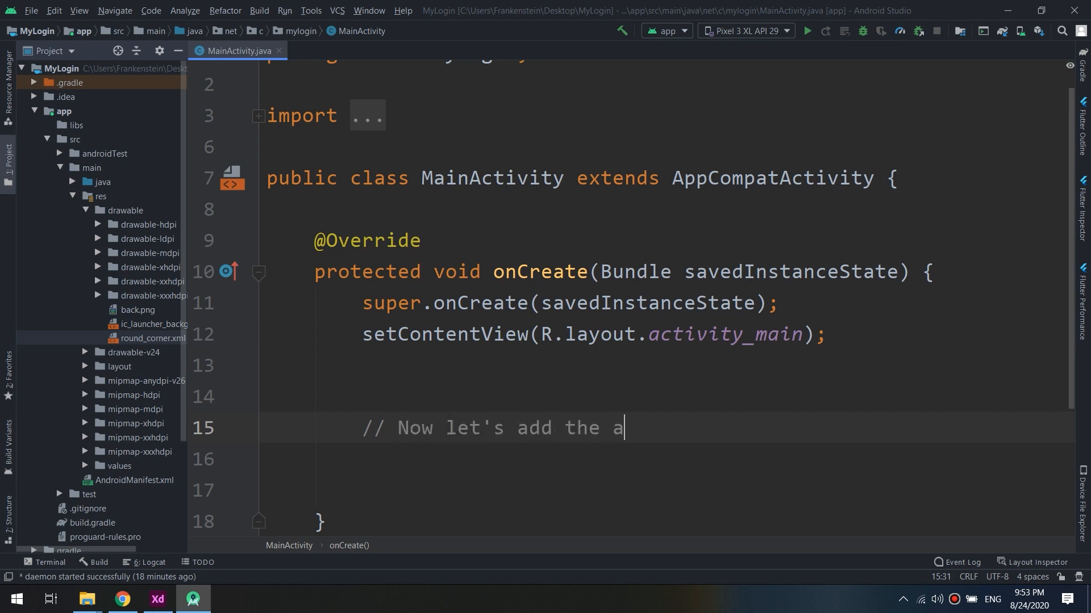
text(nimation)
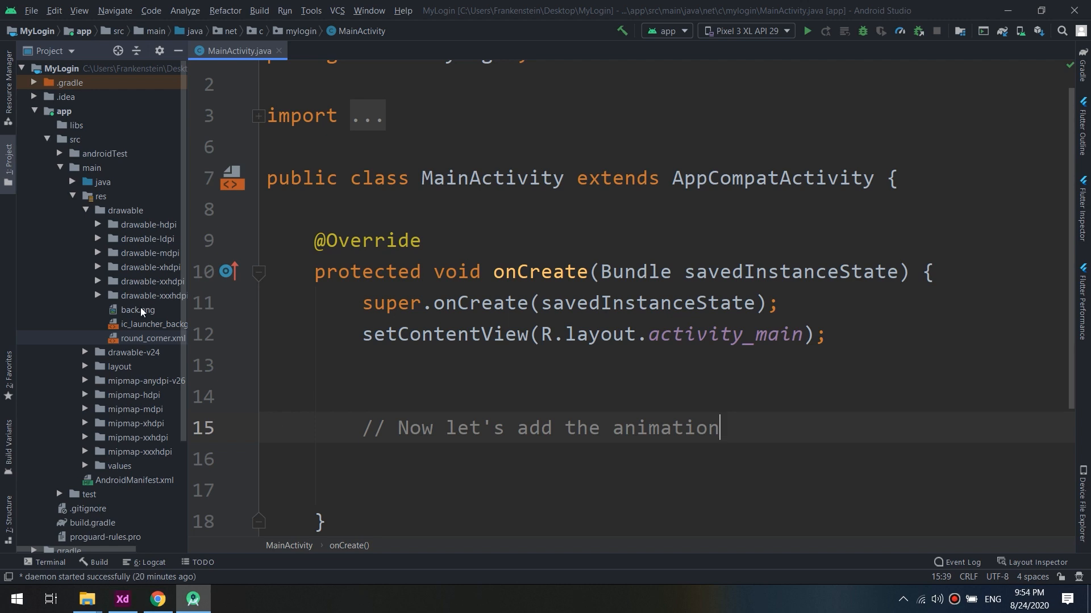
click(152, 353)
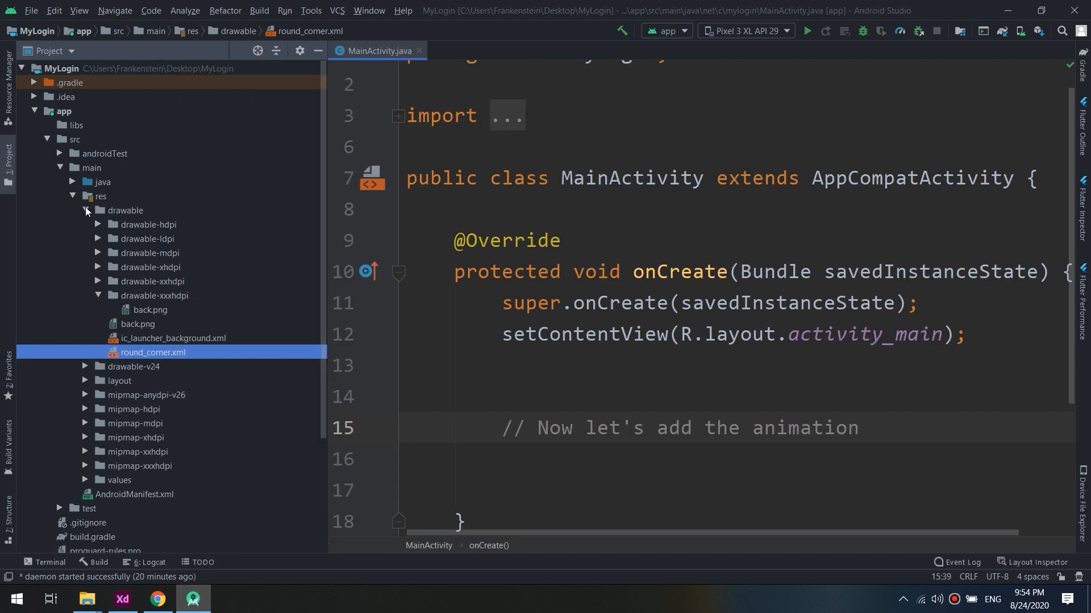
click(85, 210)
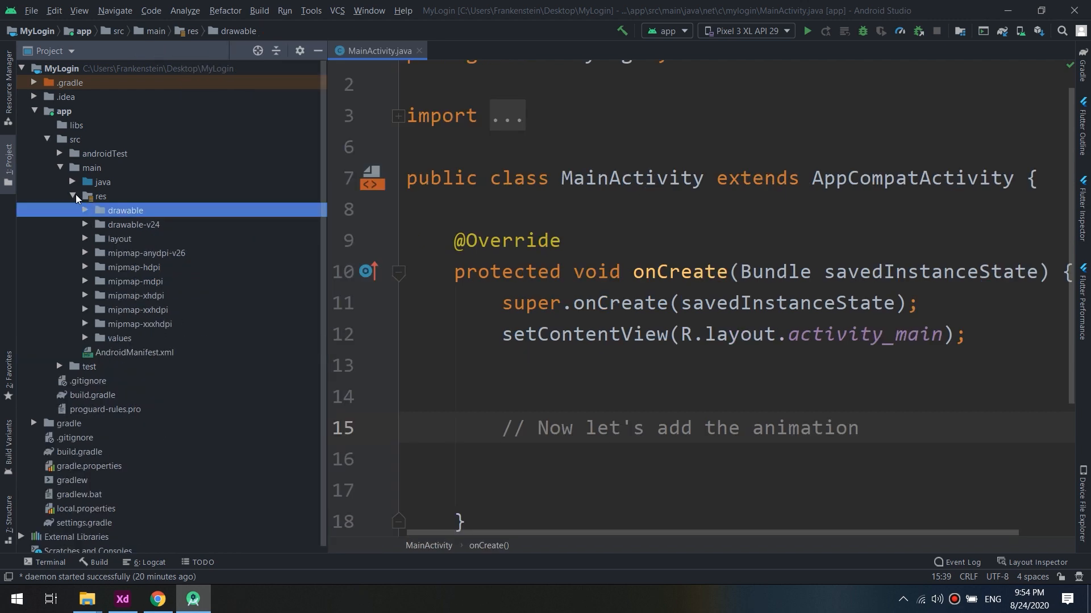
click(50, 50)
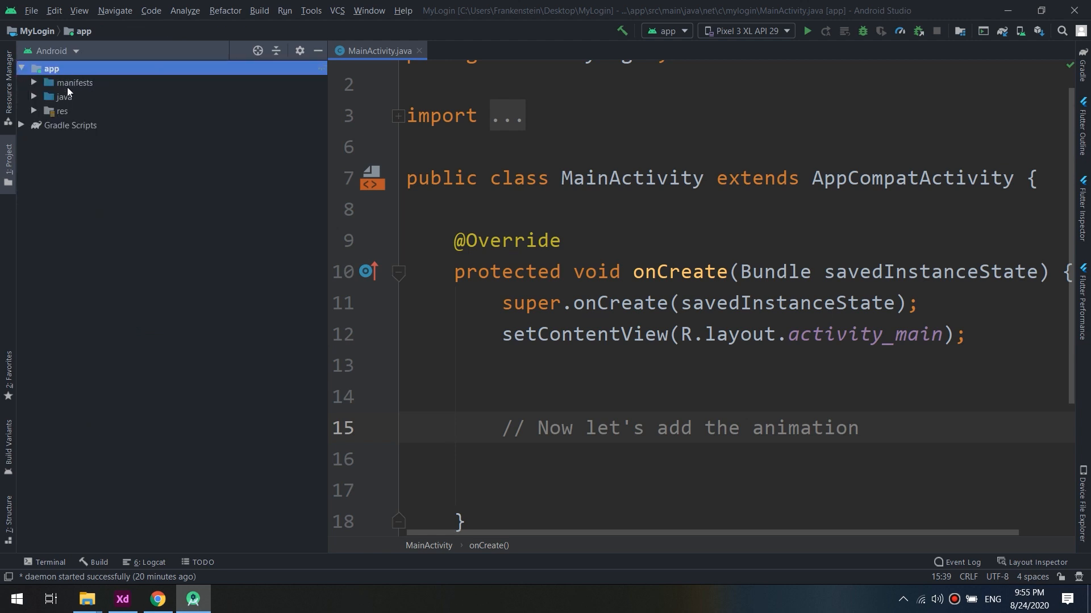
Add a new Android resource directory of type anim to the res folder
click(63, 97)
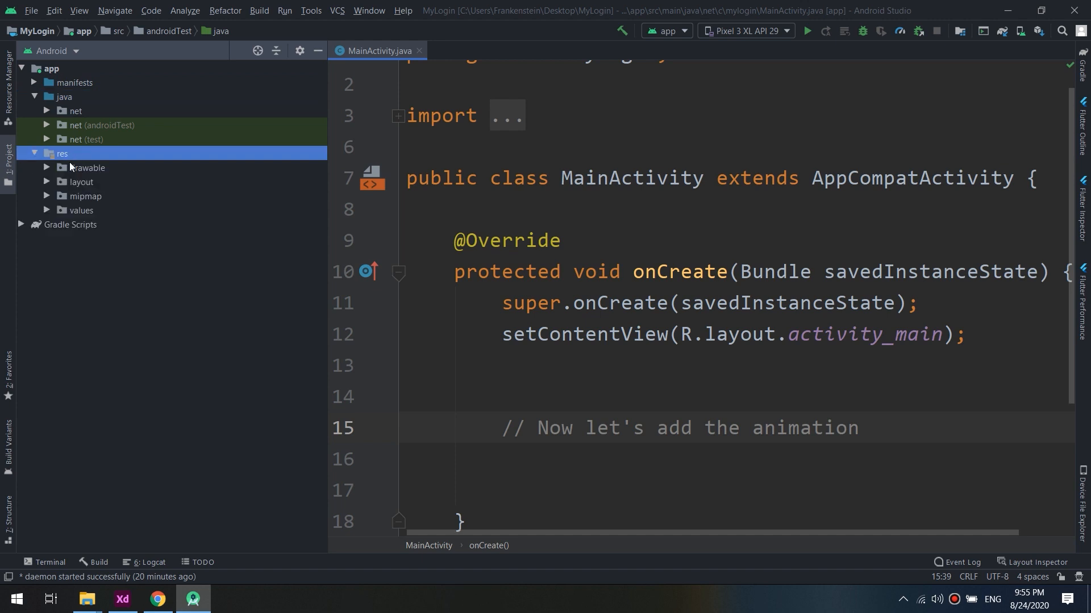
right_click(61, 153)
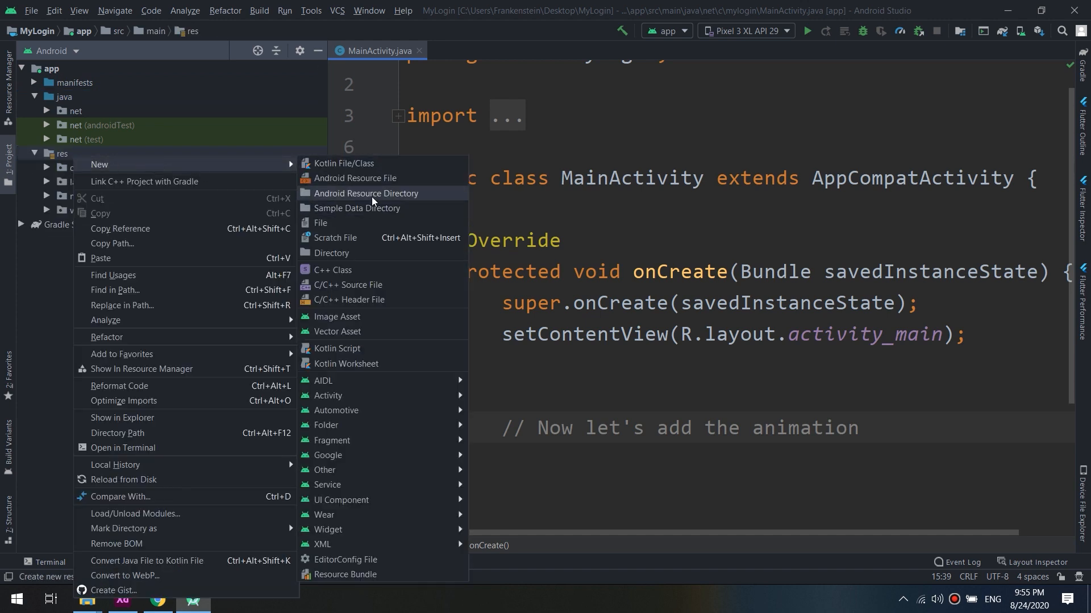
click(365, 193)
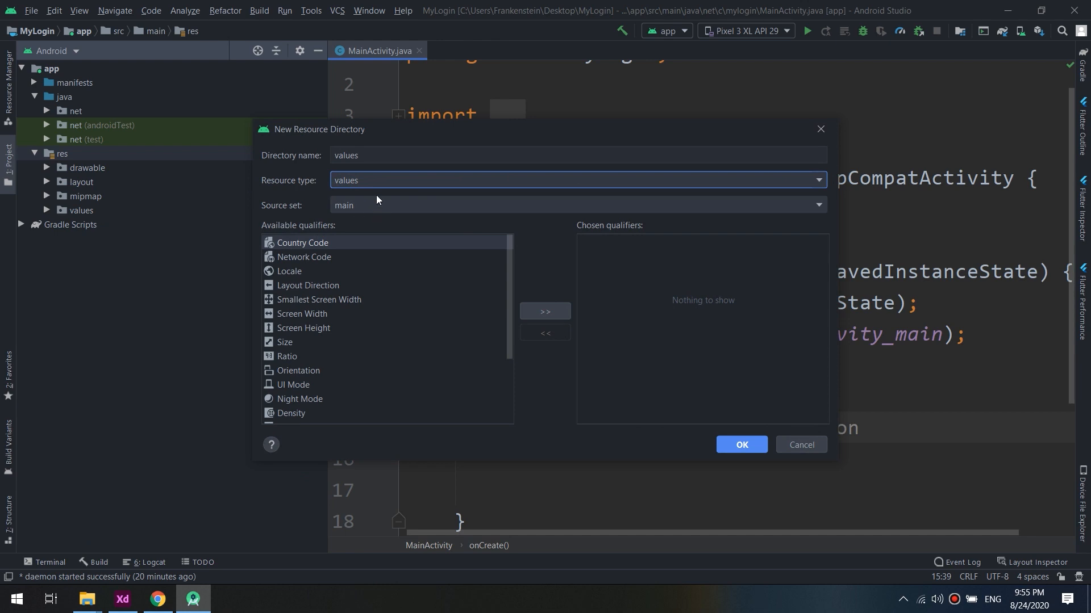
click(818, 180)
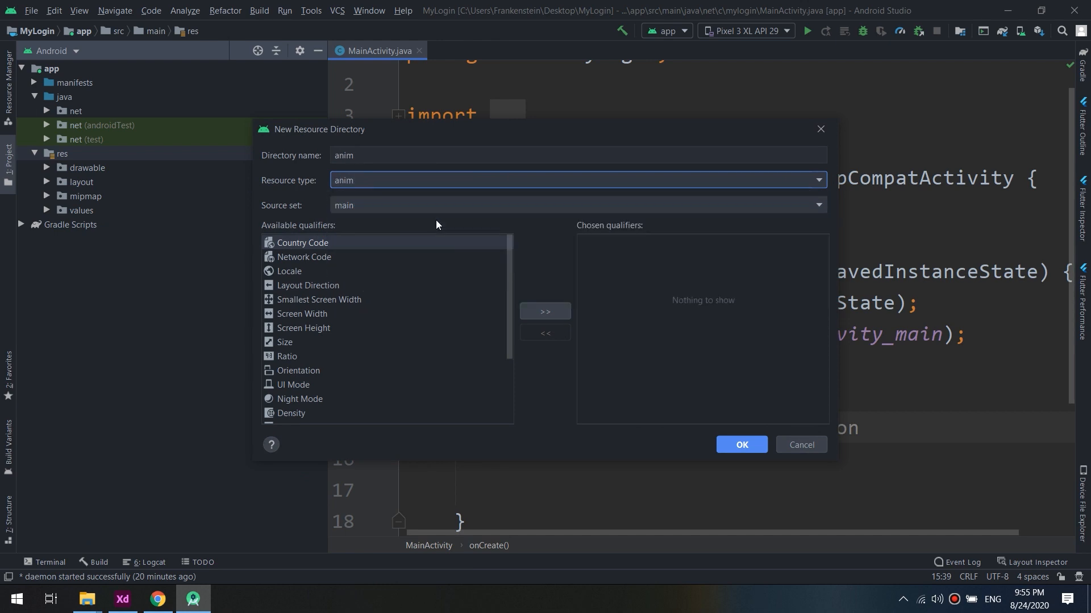
click(741, 444)
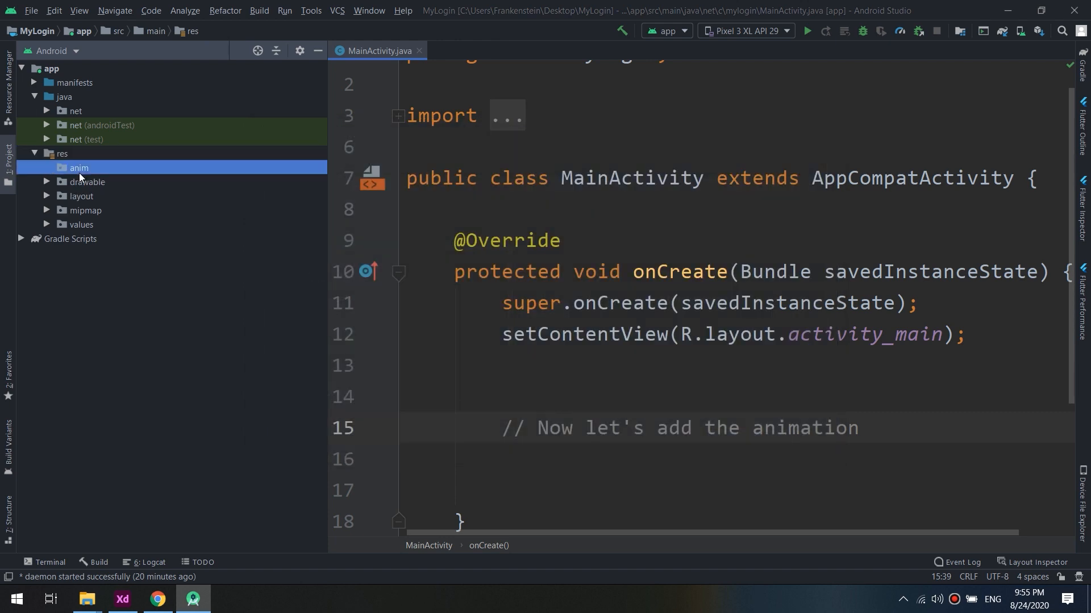
Create the animation resource file animate_btn.xml inside the anim folder
right_click(78, 168)
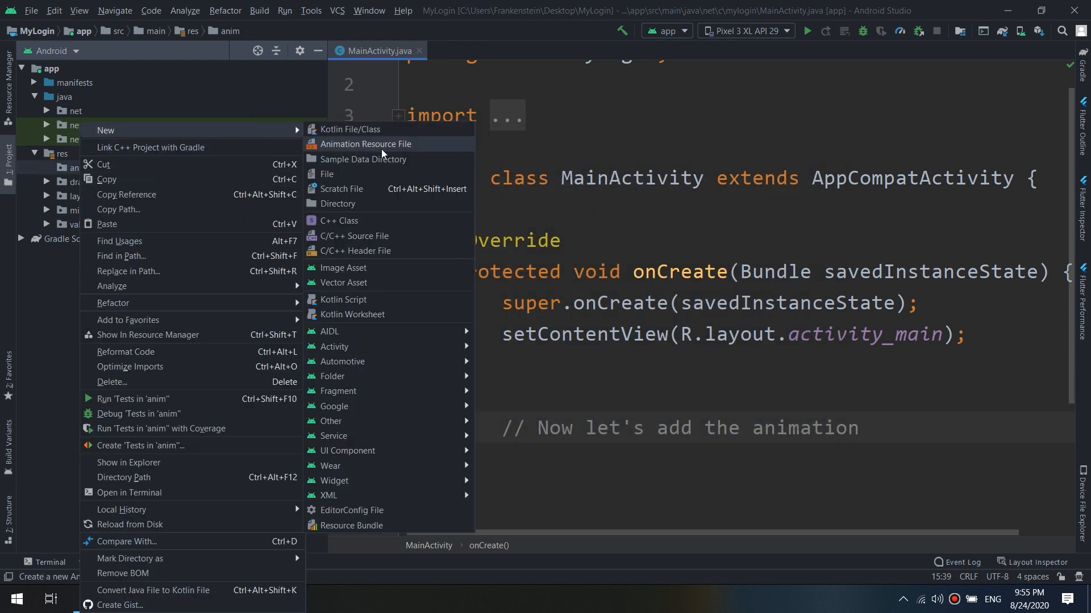
click(365, 143)
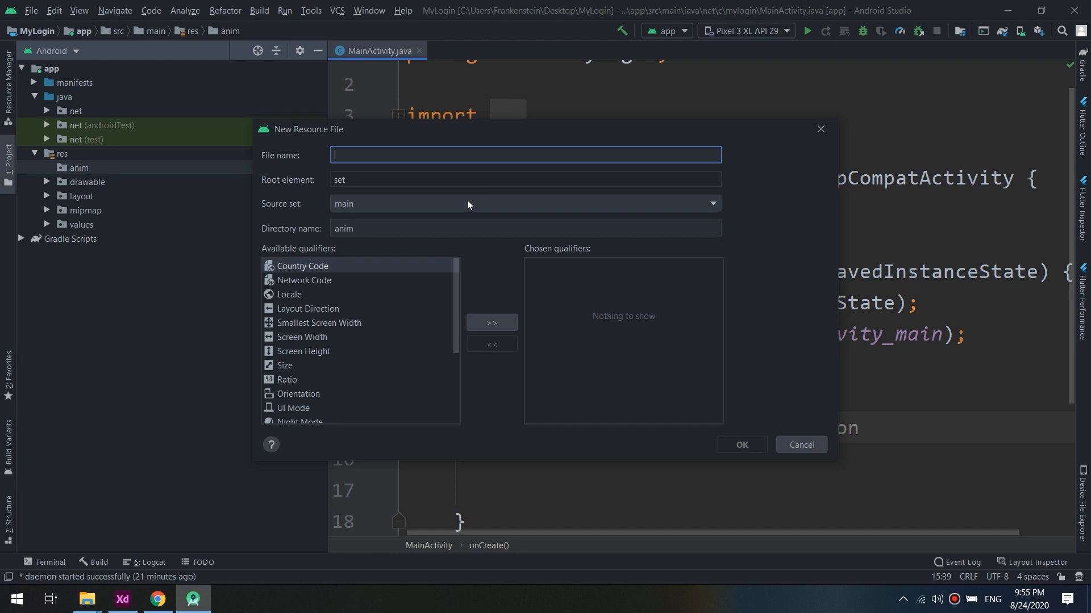
text(fro)
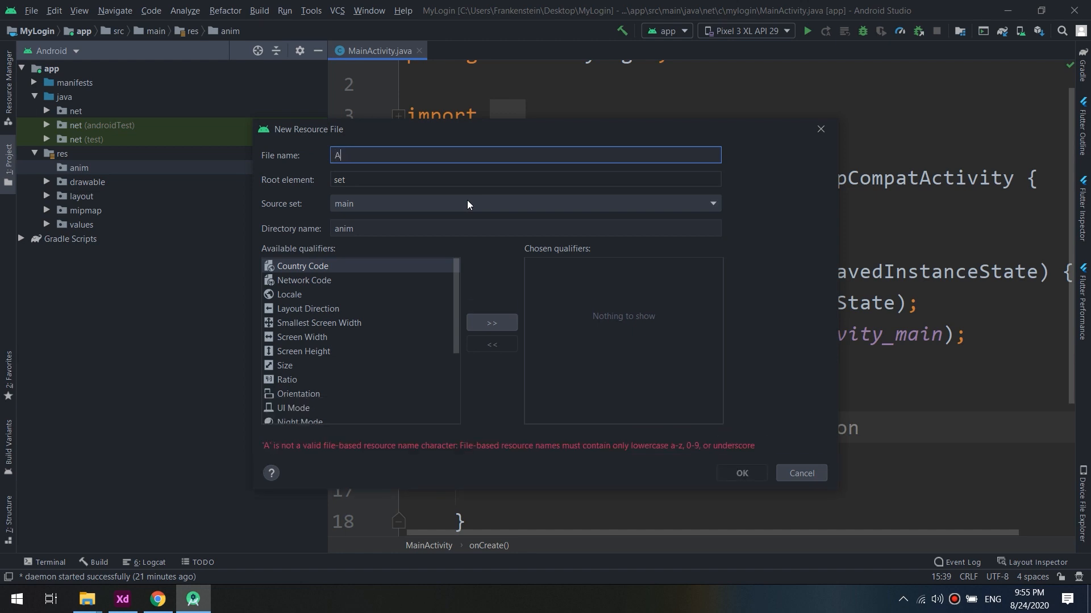
text(ni)
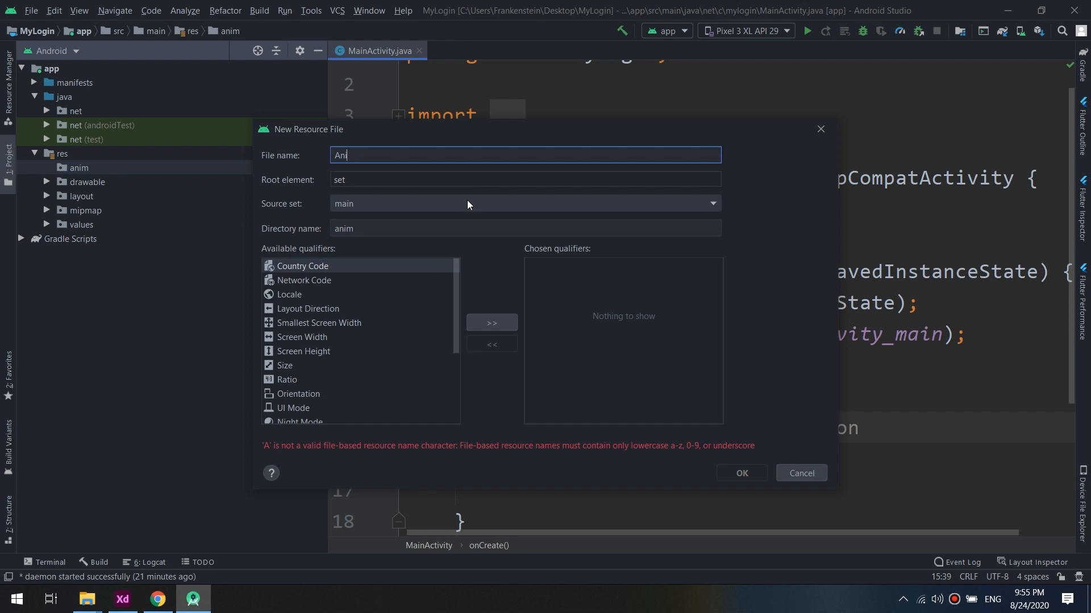
text(anitm)
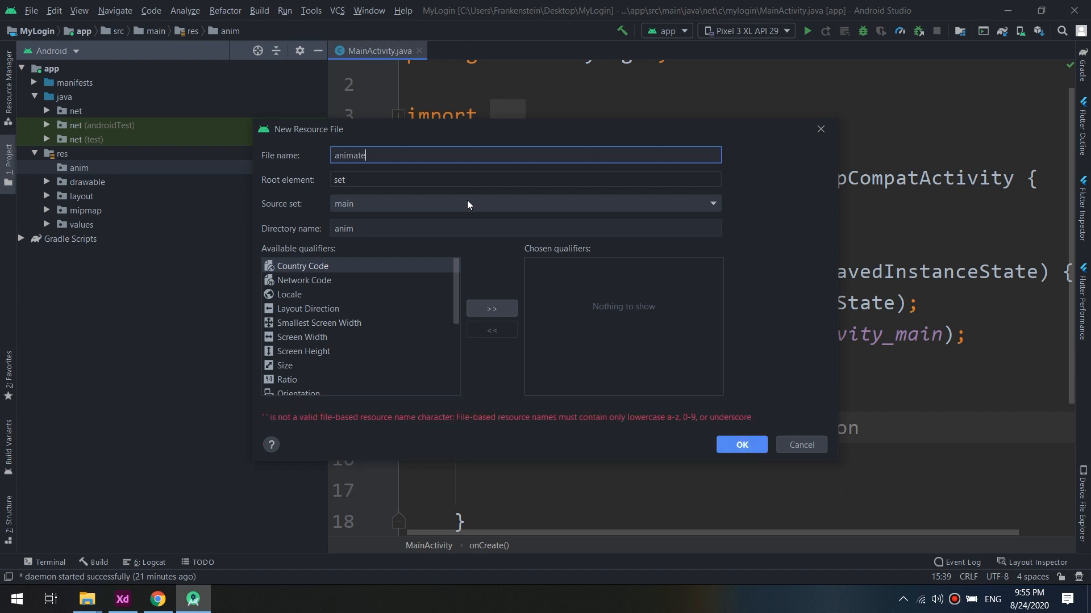
text(_btn)
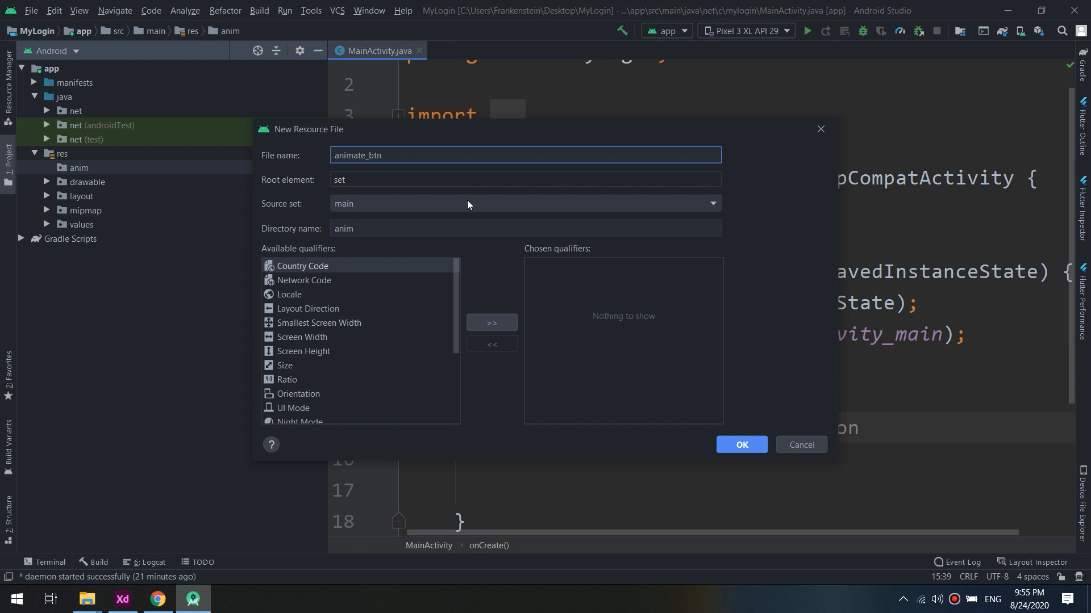
click(740, 444)
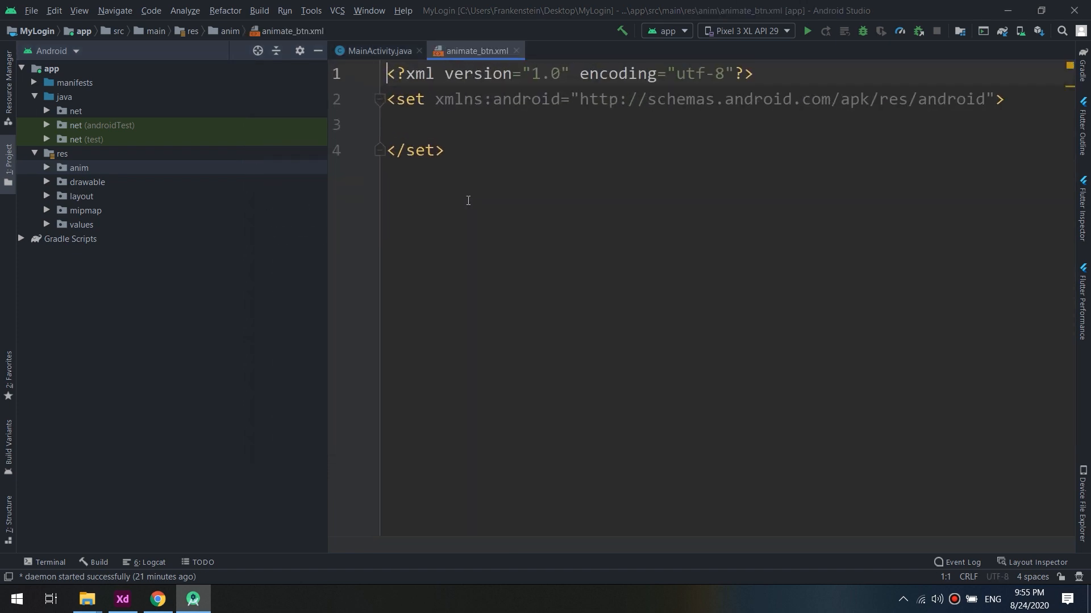
Add a translate element with android:duration="2000" inside the set
click(79, 168)
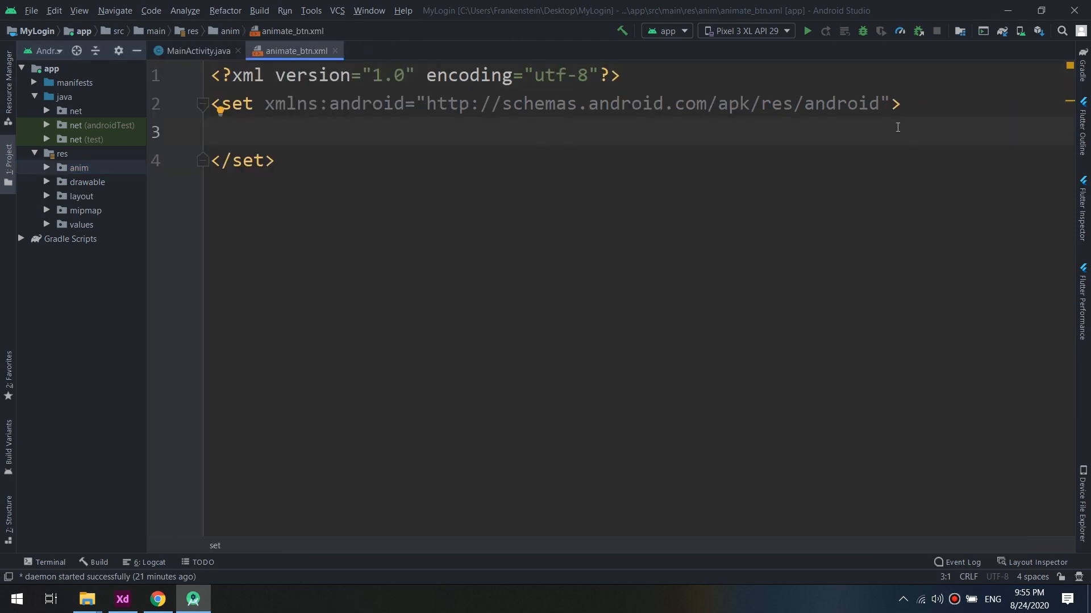
text(<)
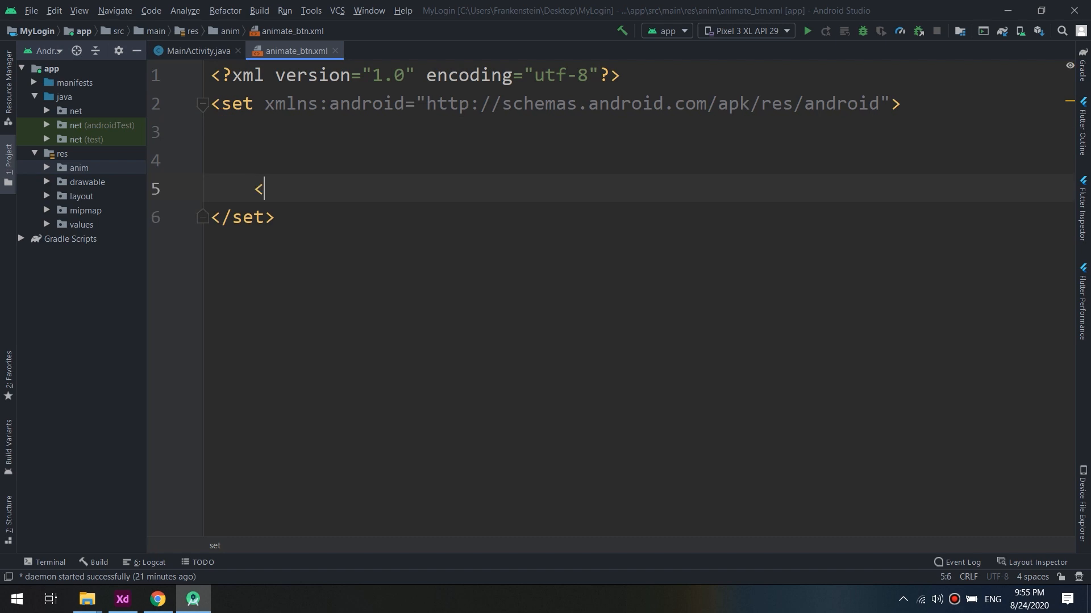
text(translate)
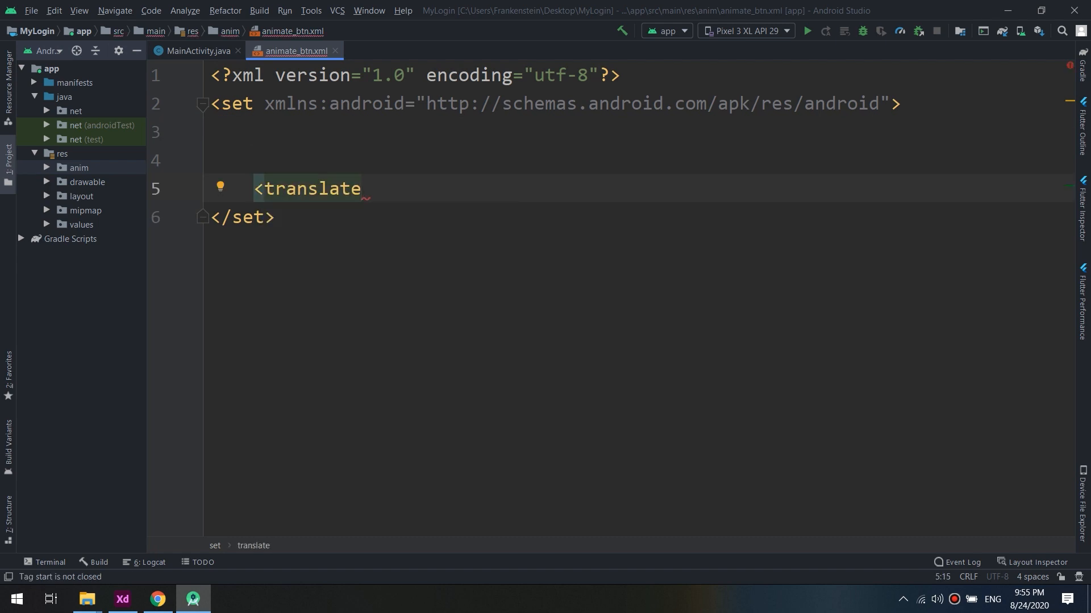
text(android)
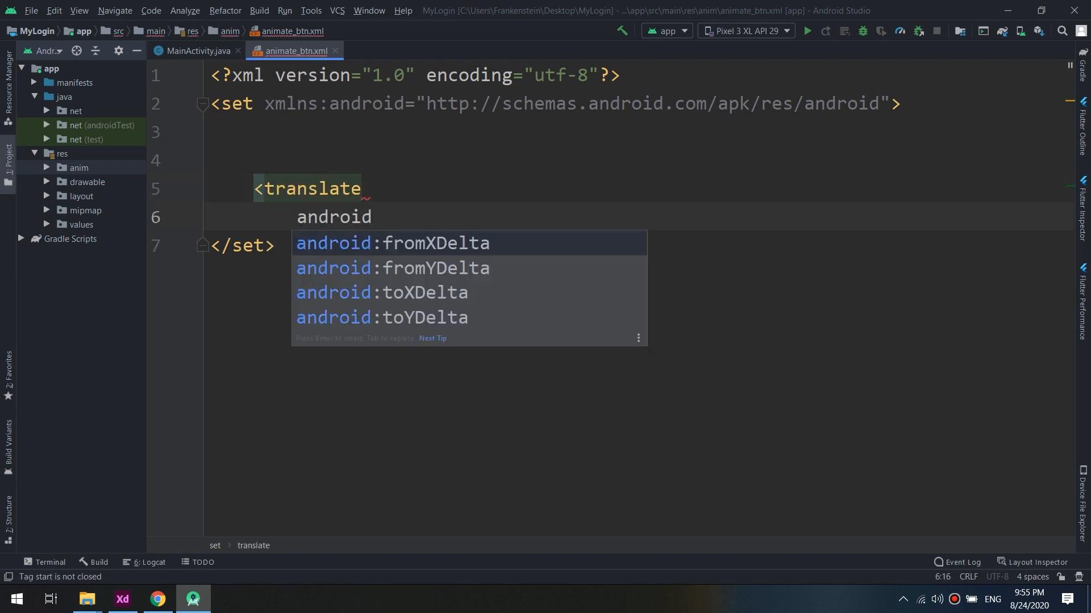
key(backspace)
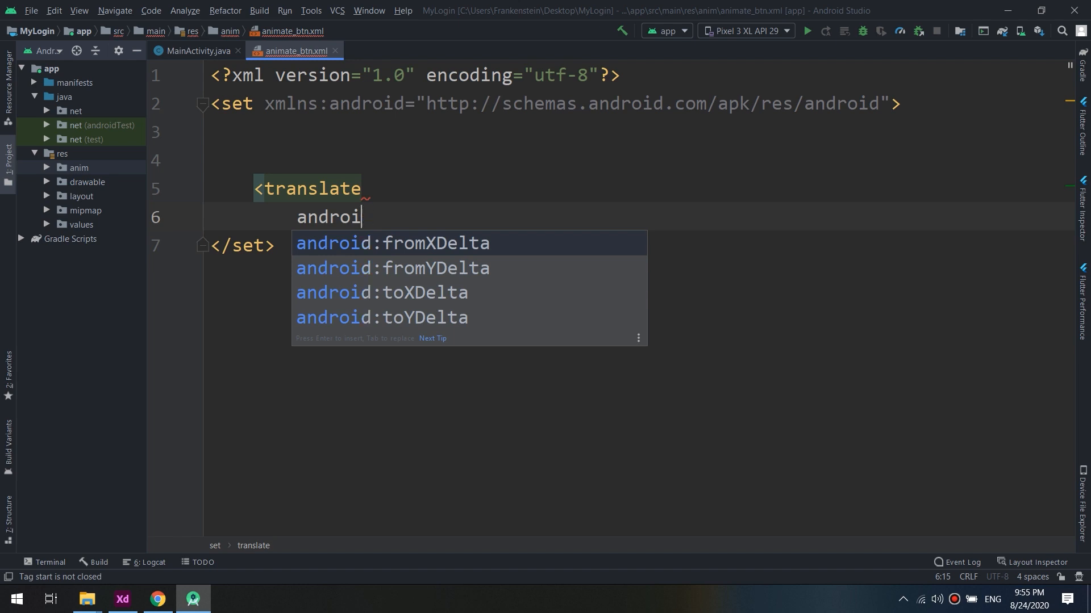
text(d)
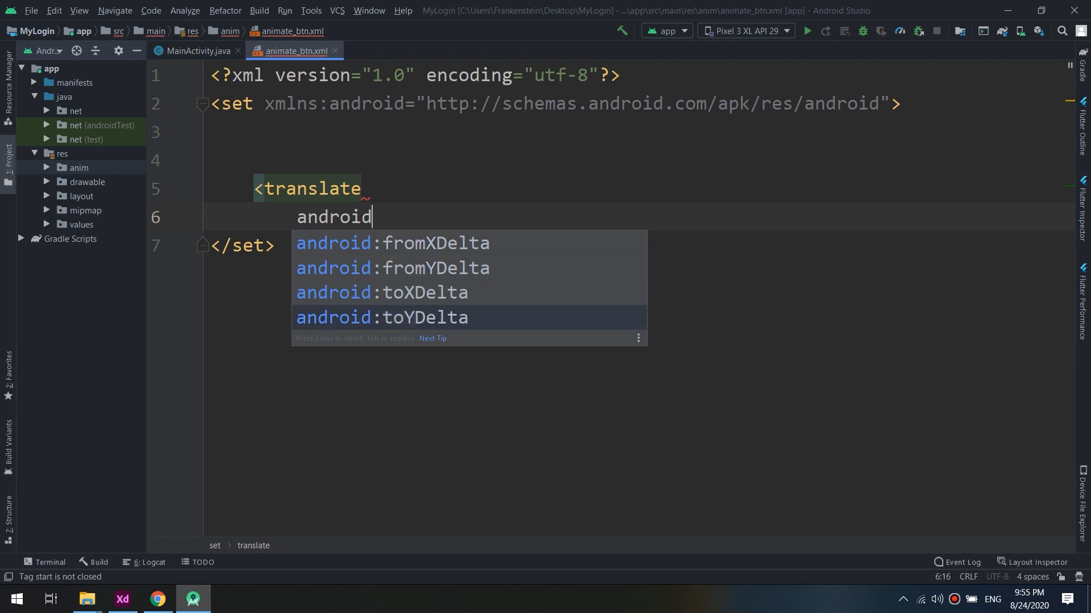
text(:du)
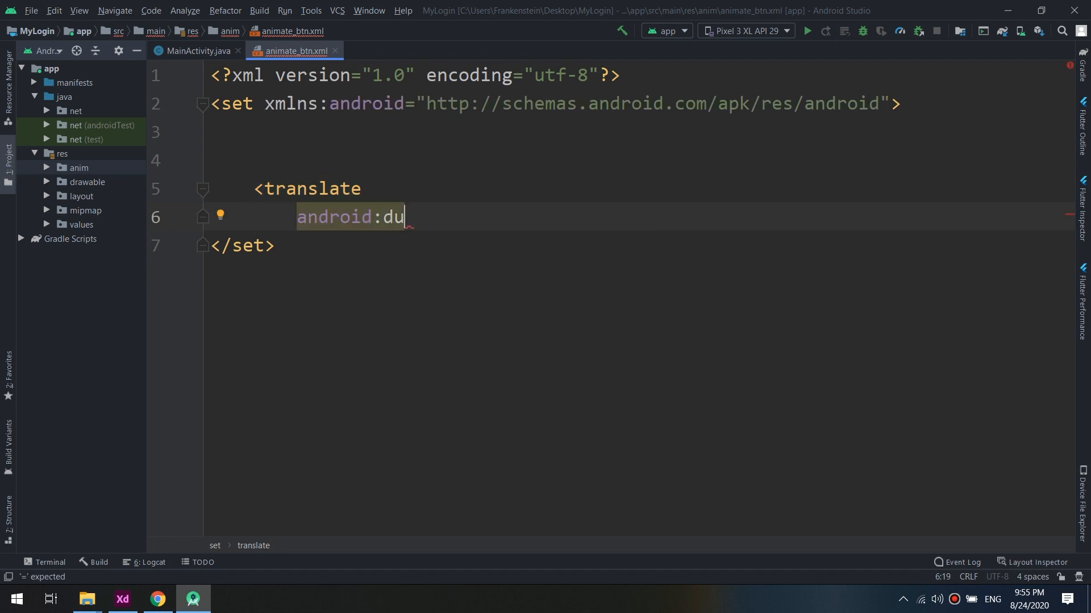
key(Backspace)
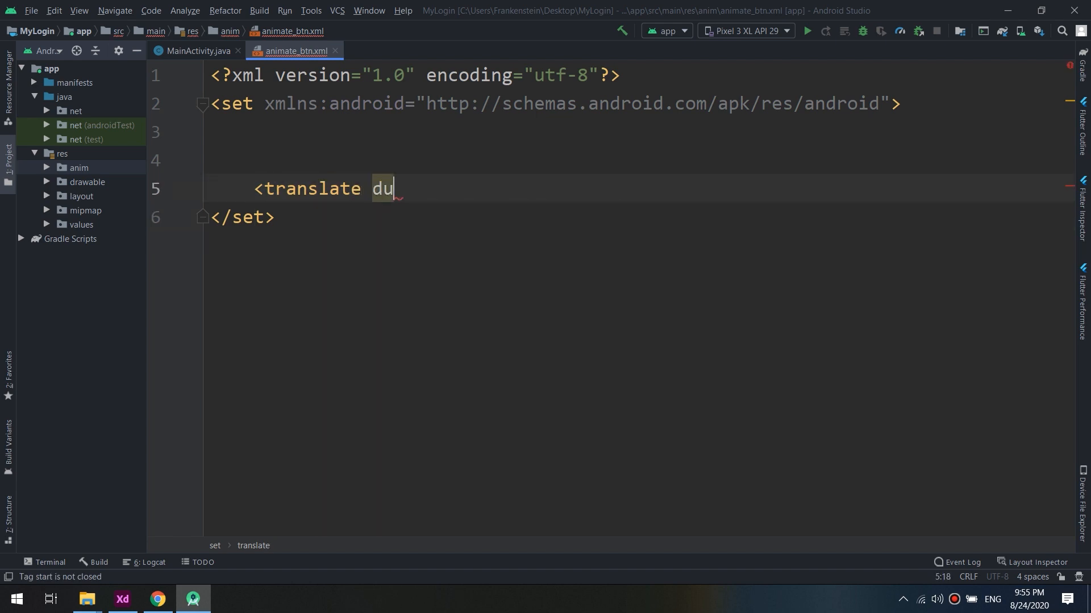
text(android:)
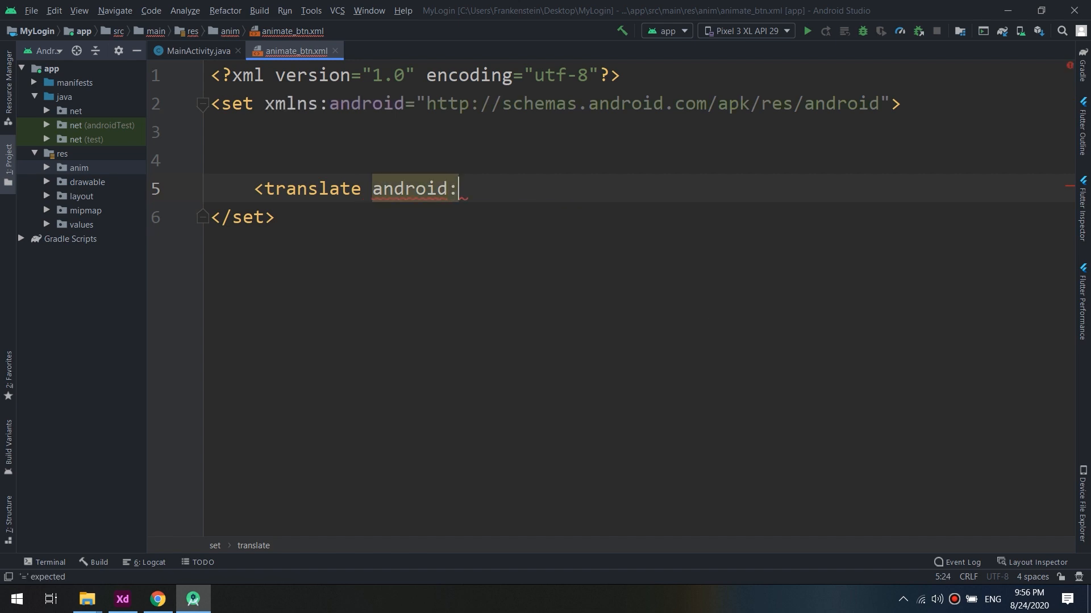
text(dura)
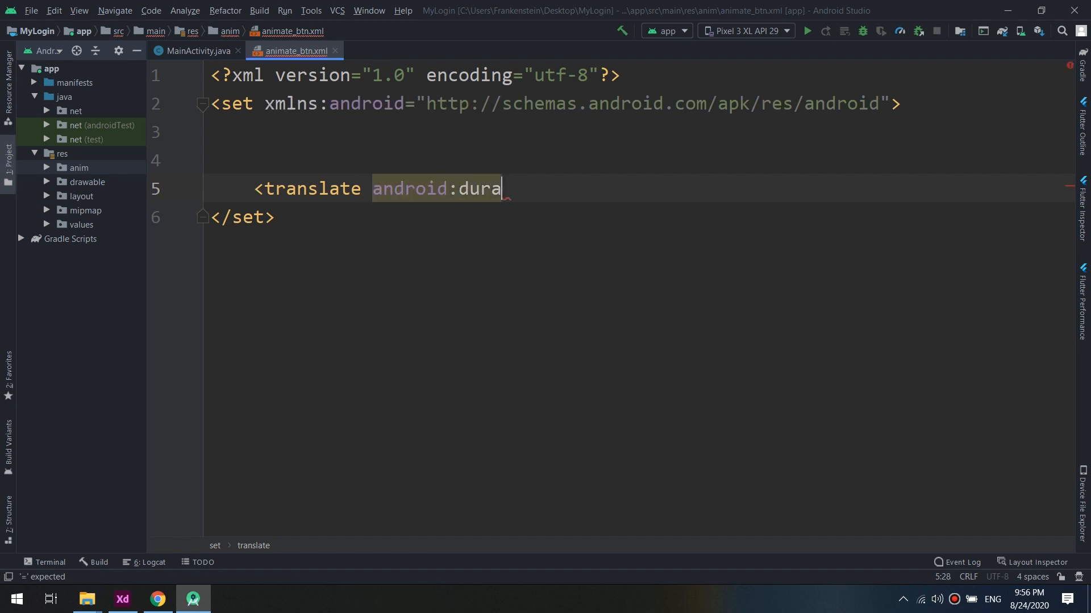
text(tion)
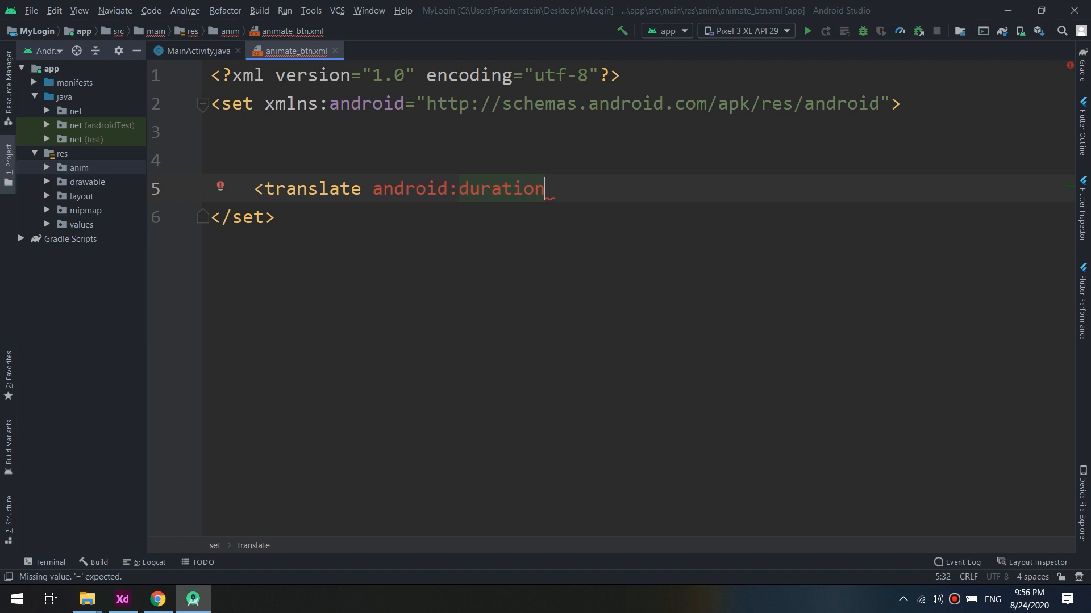
text(="")
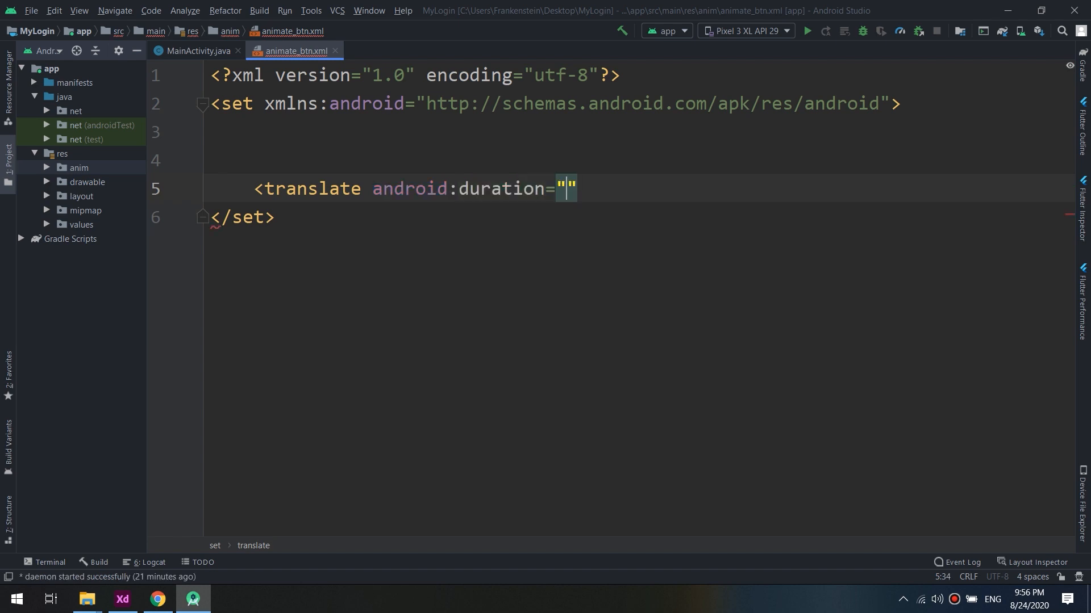
text(200)
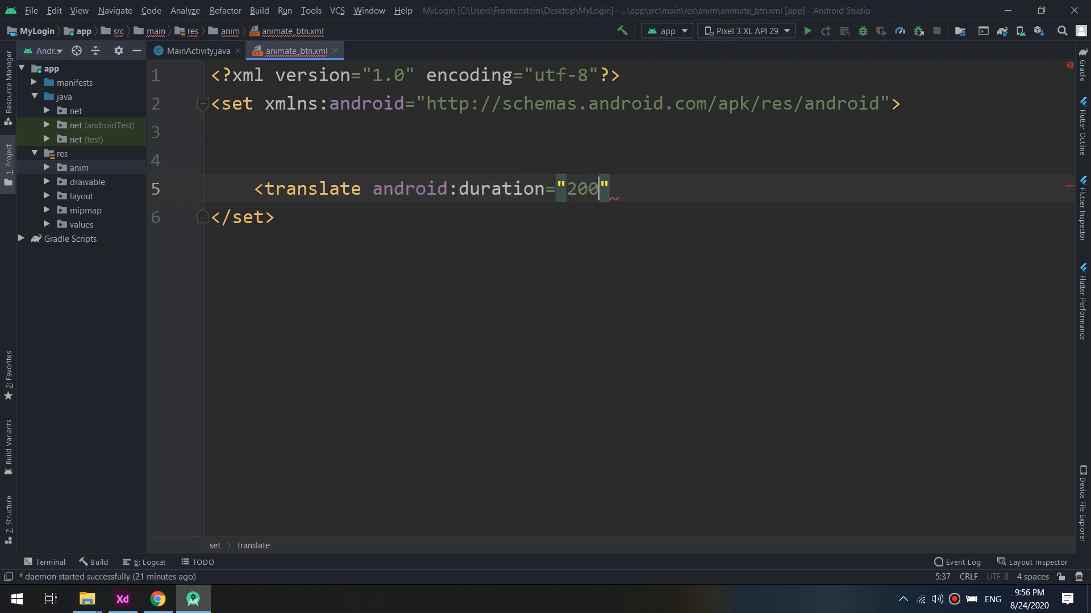
text(0)
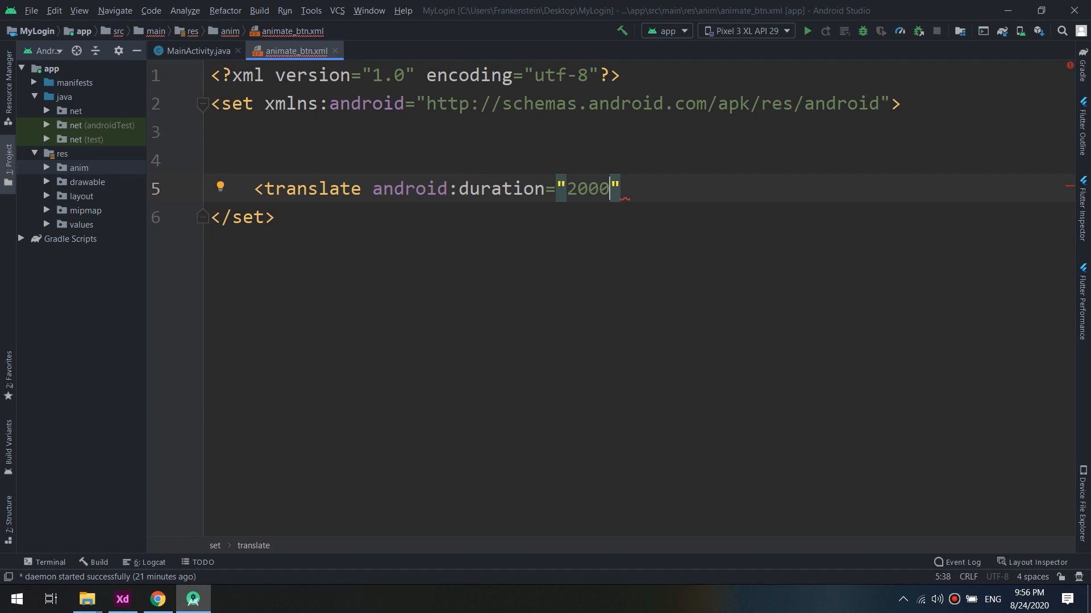
Give translate fromYDelta 100%p and fromXDelta 0%p, then close it with />
key(Return)
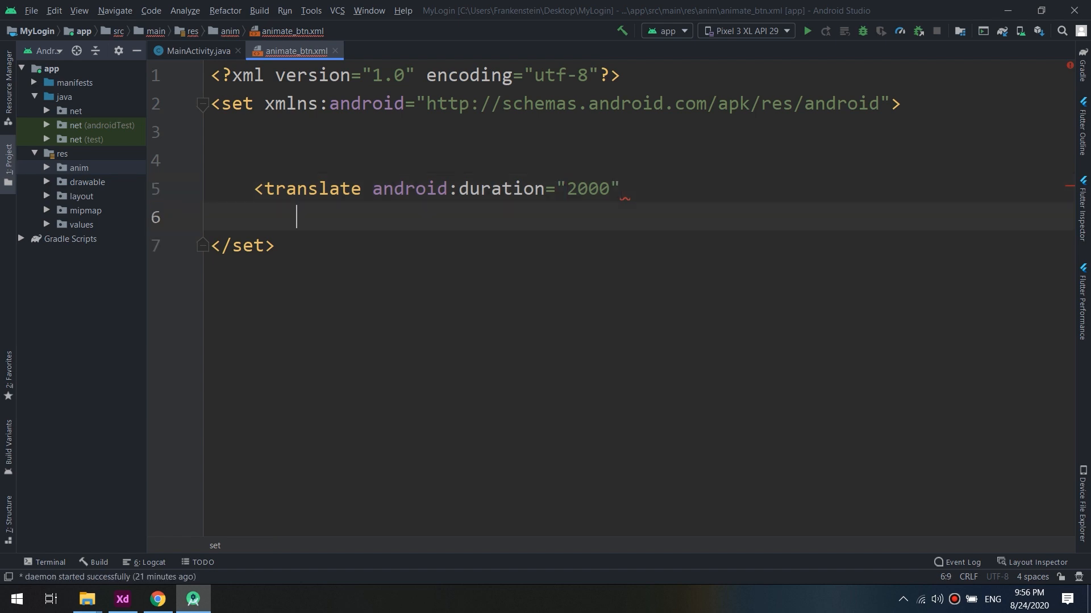
text(android:fromYDelta=")
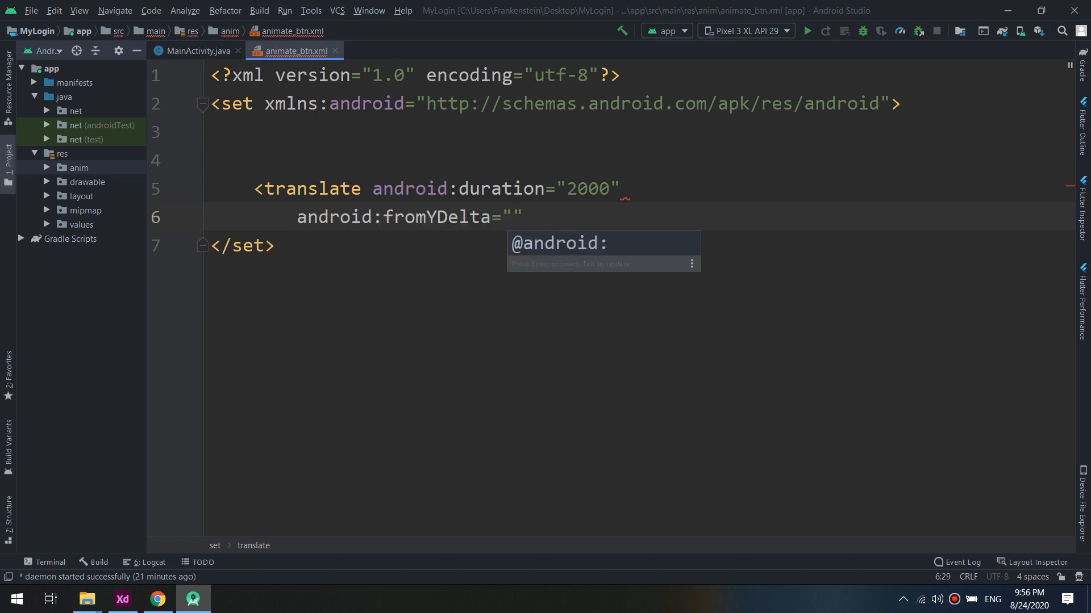
text(10)
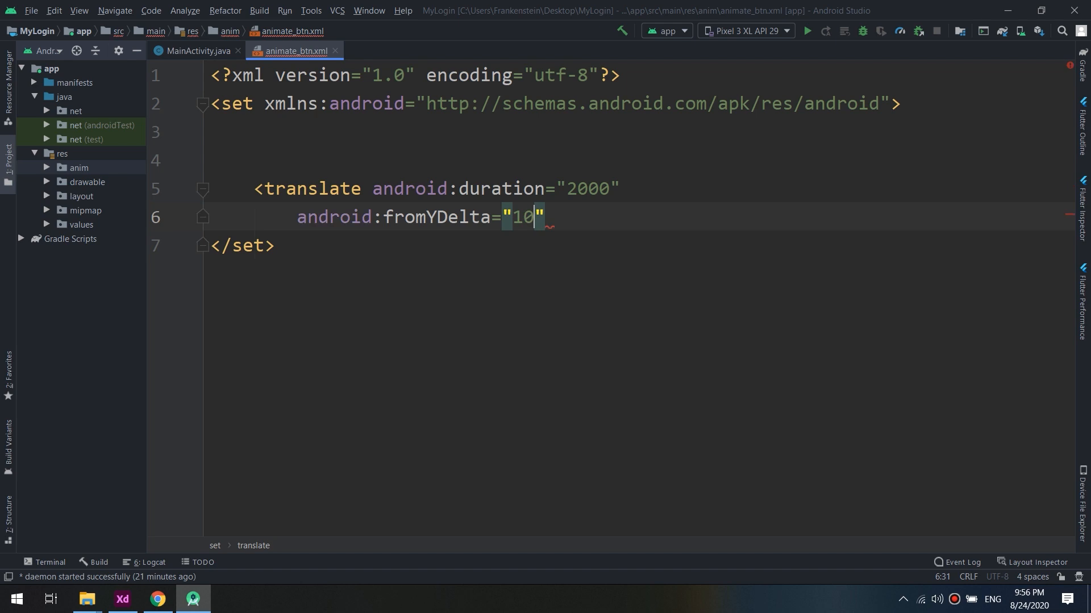
text(0)
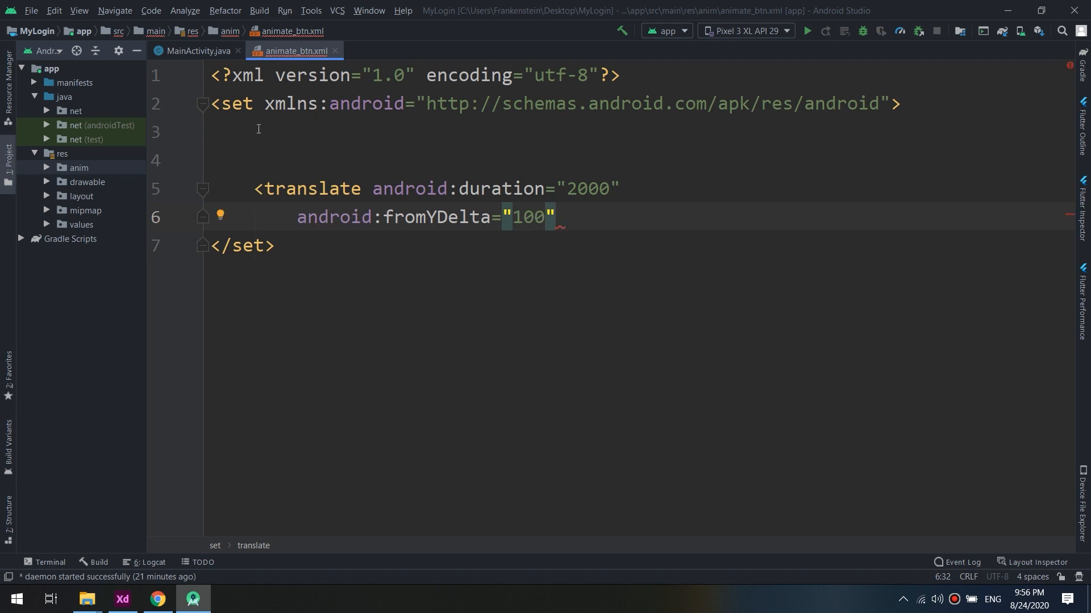
mouse_move(513, 5)
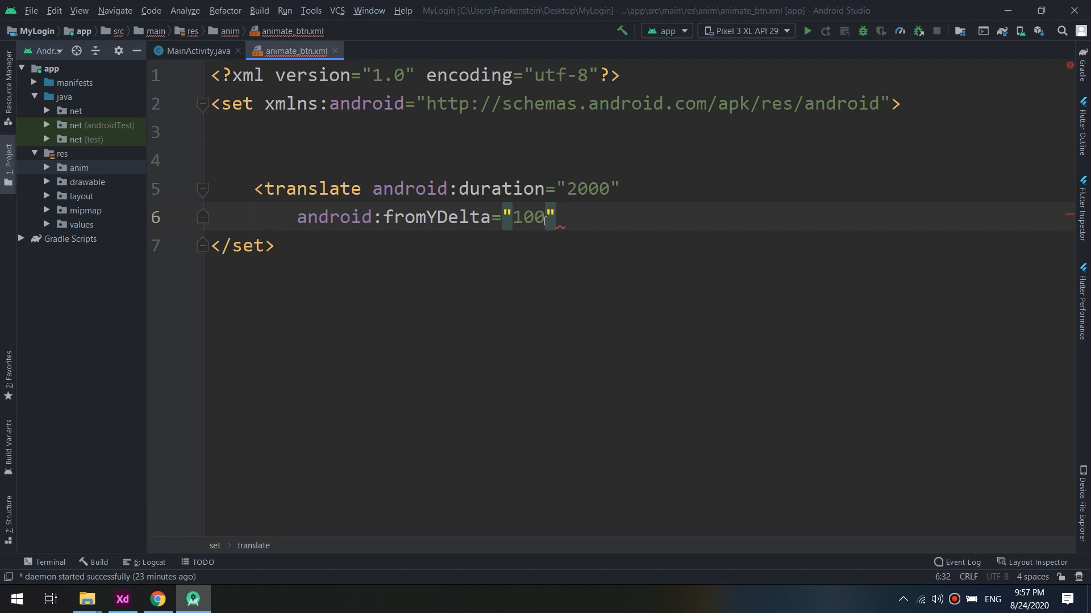
text(%)
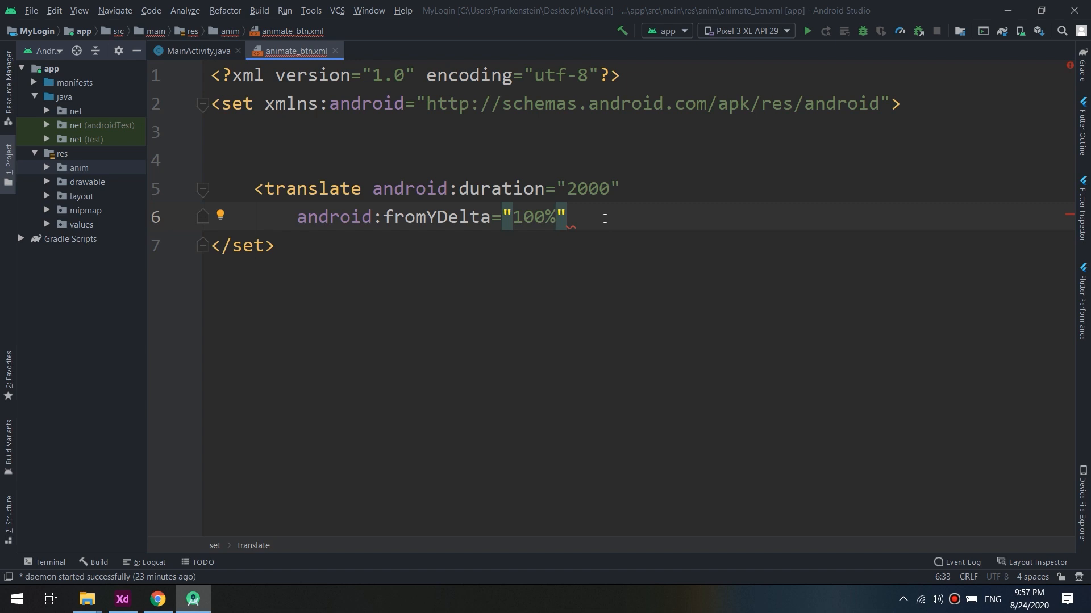
text(p)
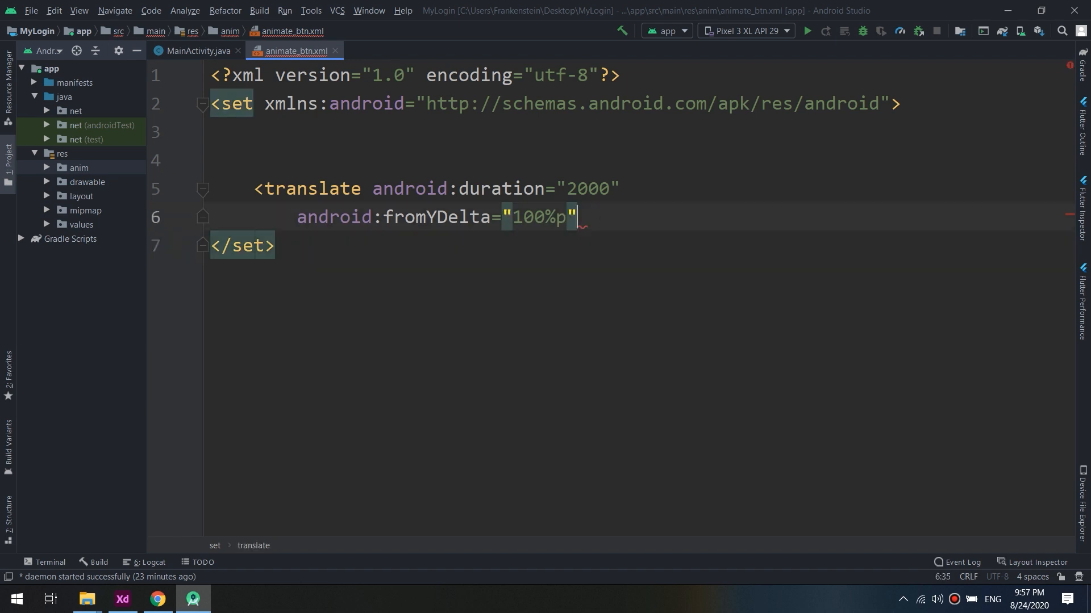
text(android)
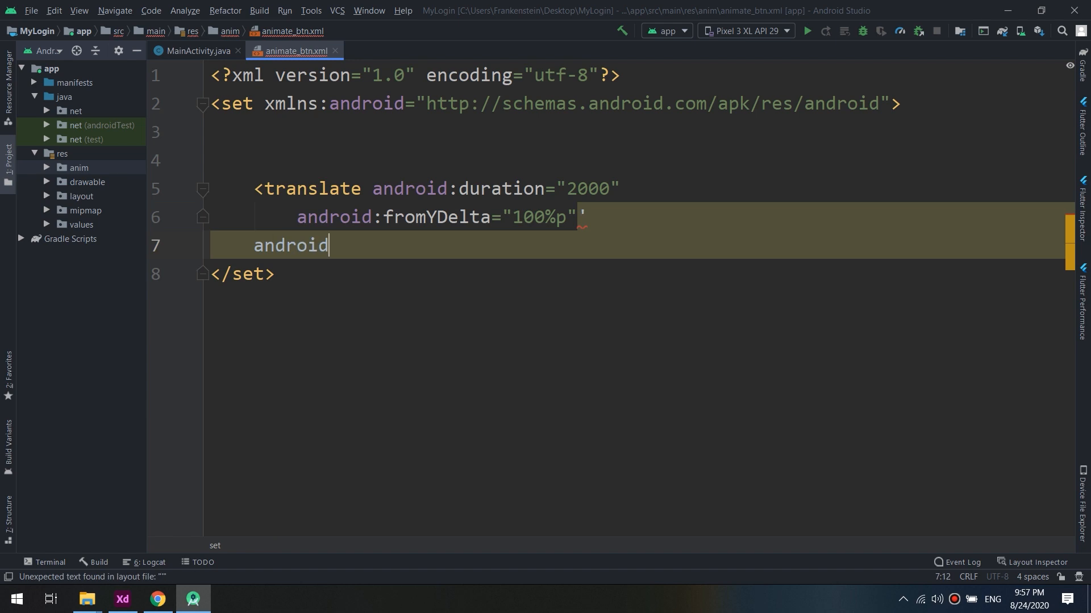
text(:fro)
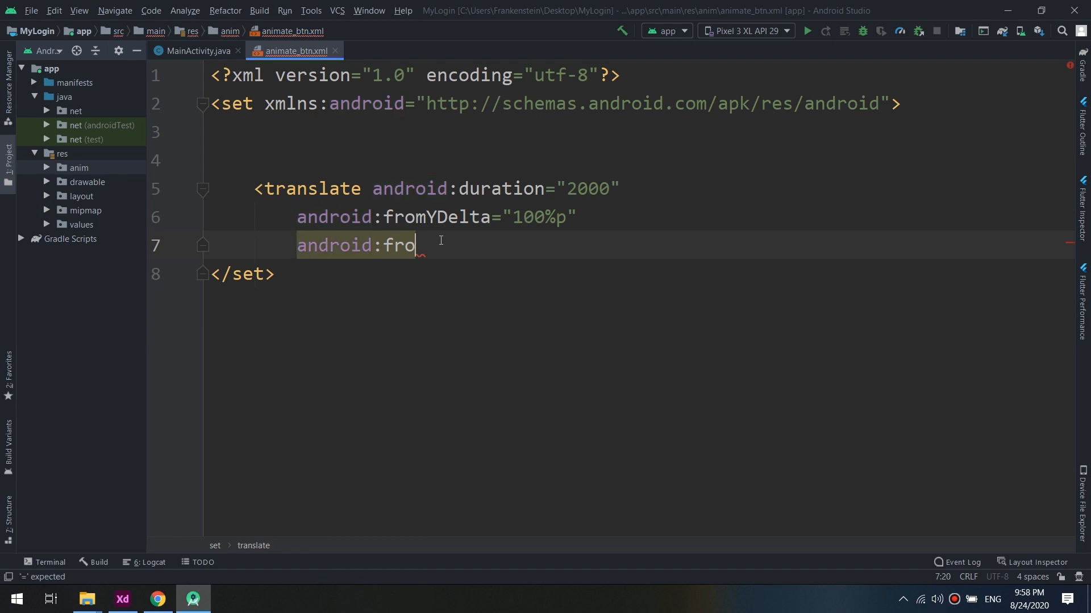
text(mXDelta="")
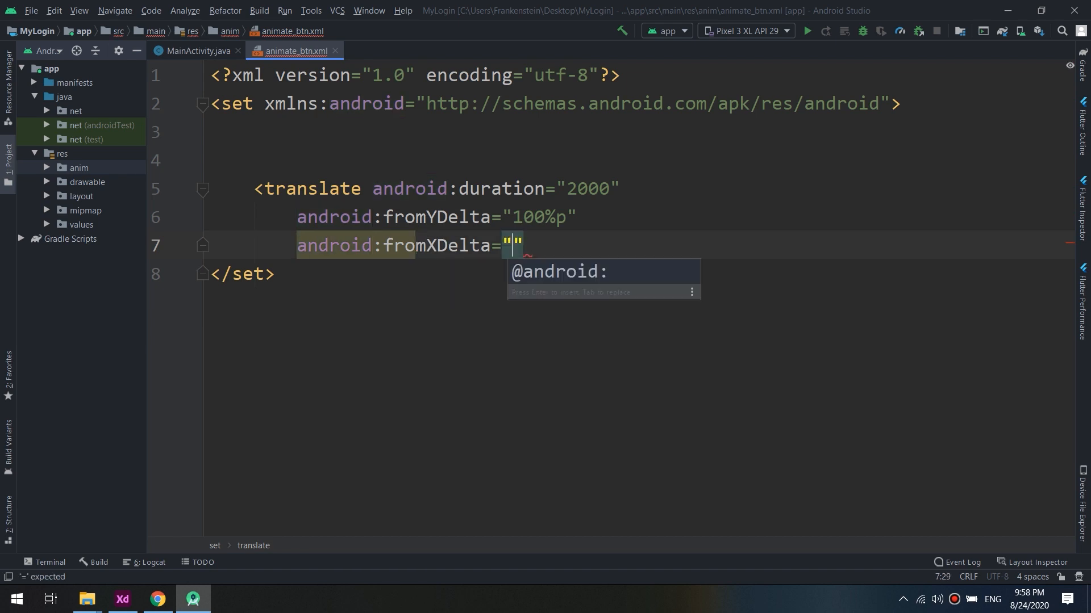
text(0)
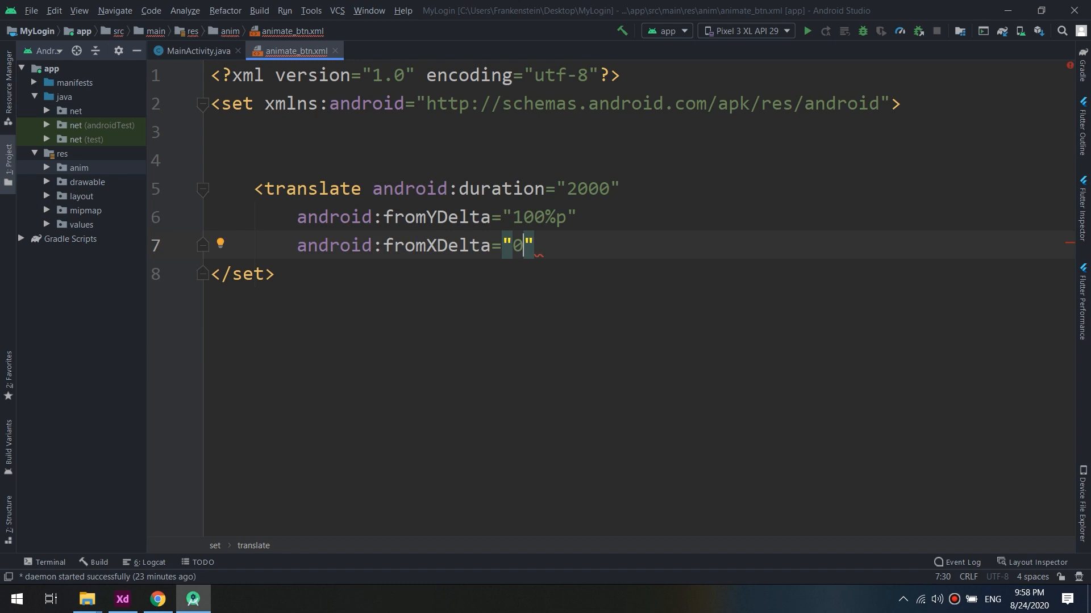
text(%p)
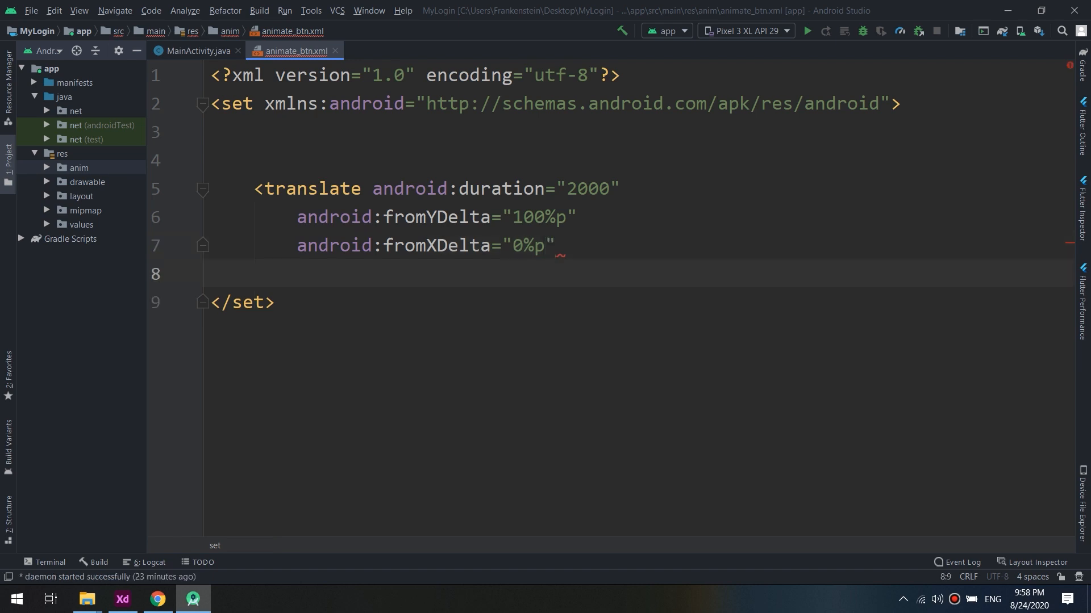
text(/>)
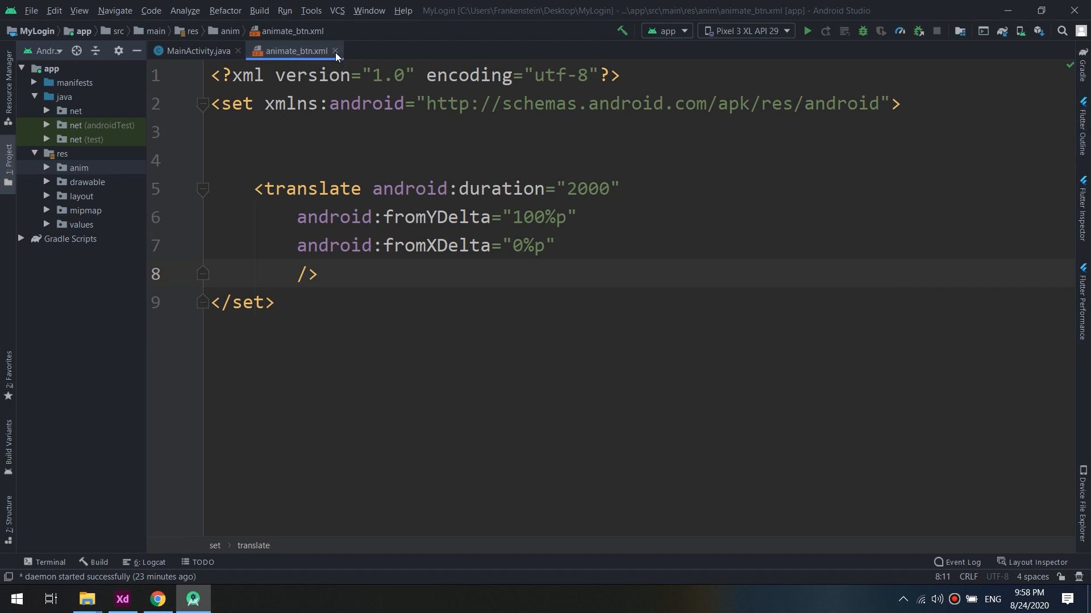
Close animate_btn.xml and declare // Widgets, Button btn; and Animation animate_btn; in MainActivity
click(197, 50)
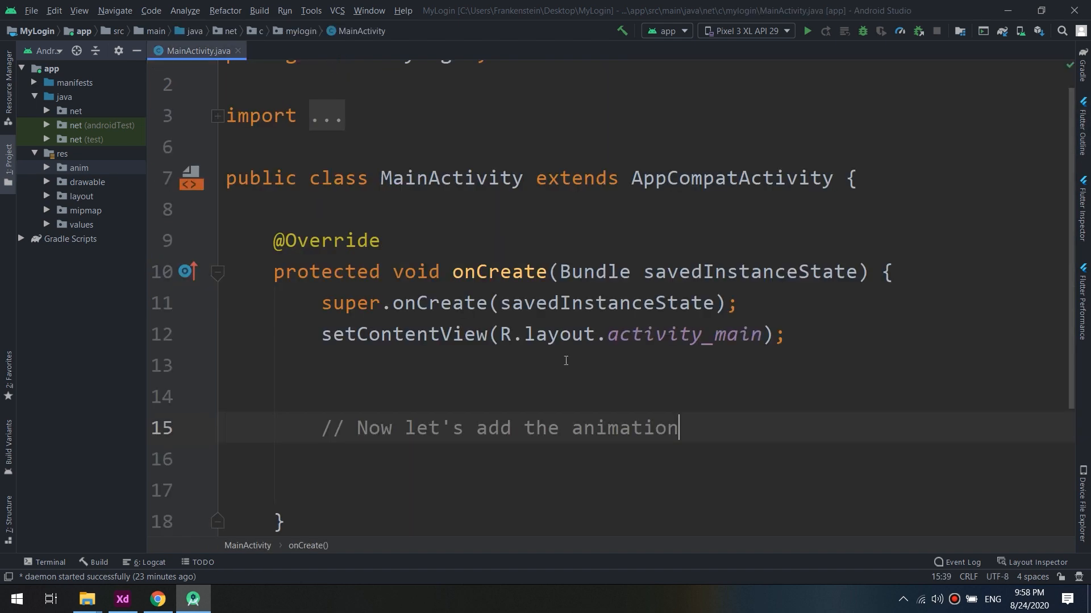
mouse_move(591, 348)
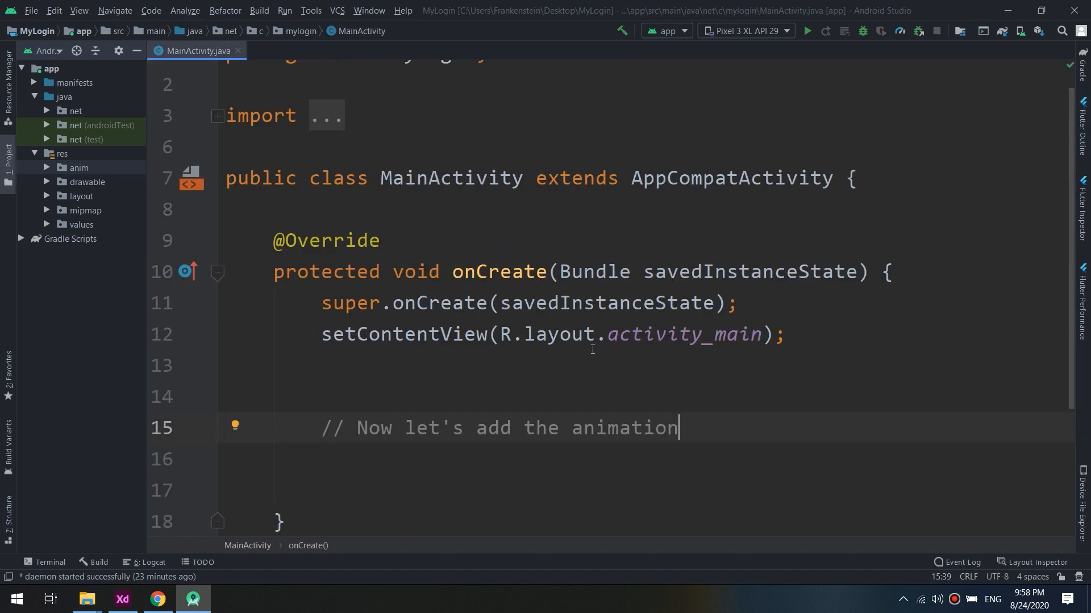
mouse_move(367, 216)
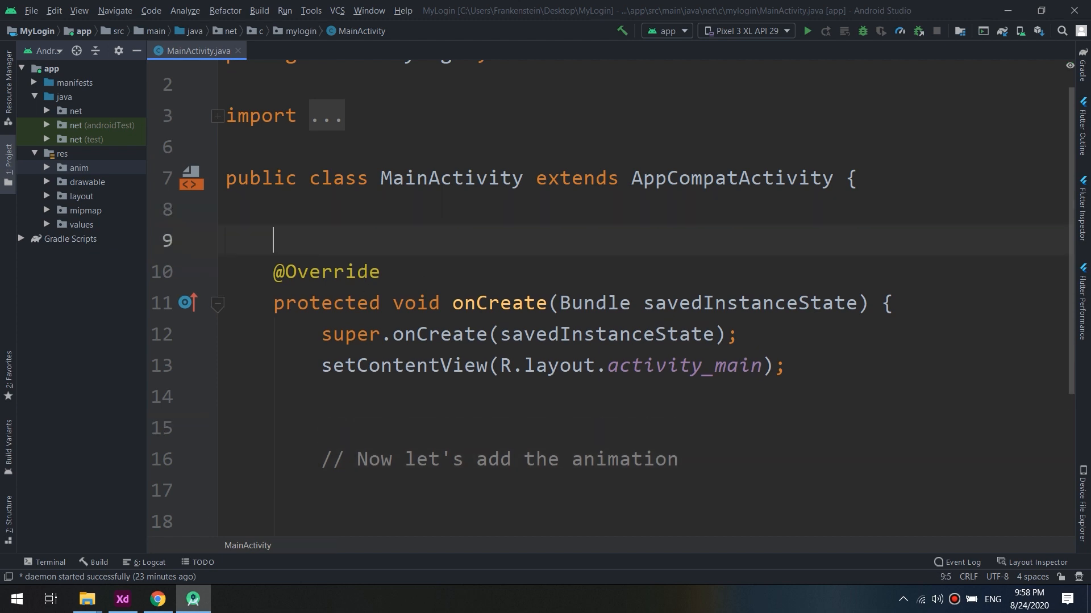
text(// Widgets)
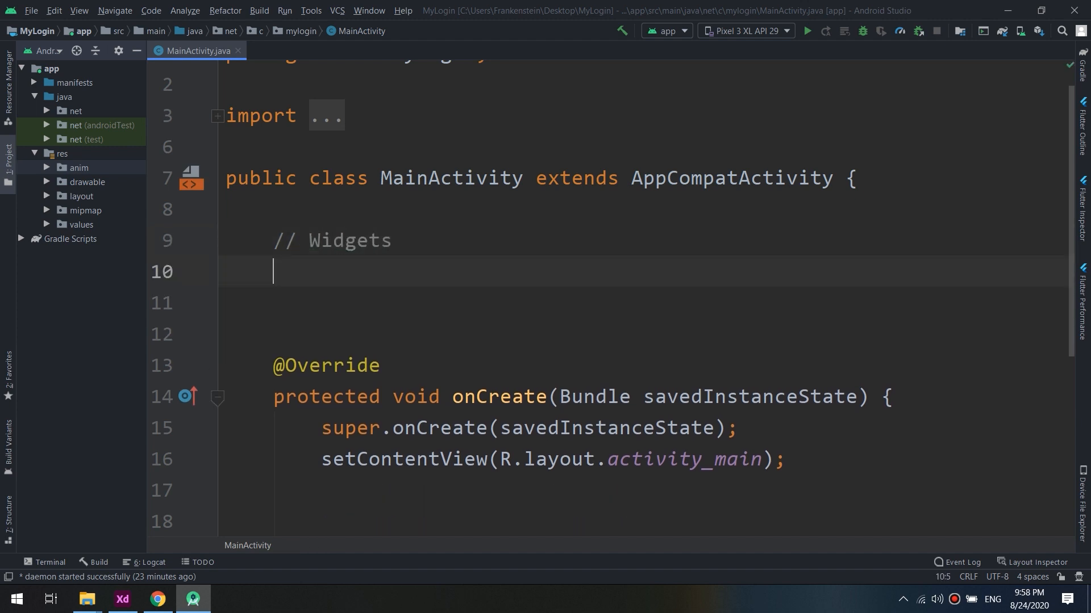
text(Button)
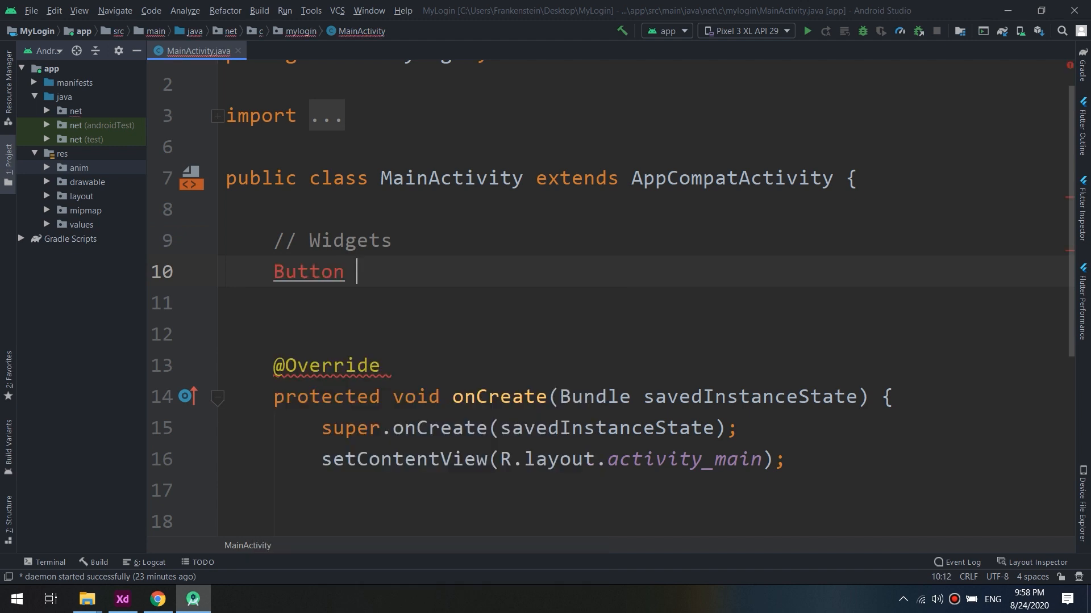
text(btn)
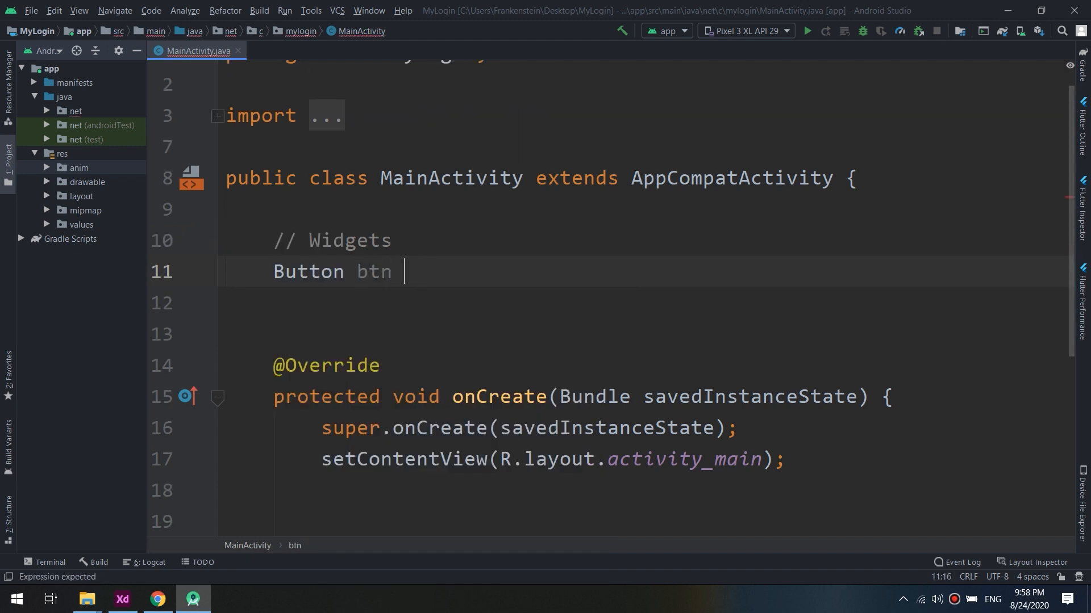
text(;)
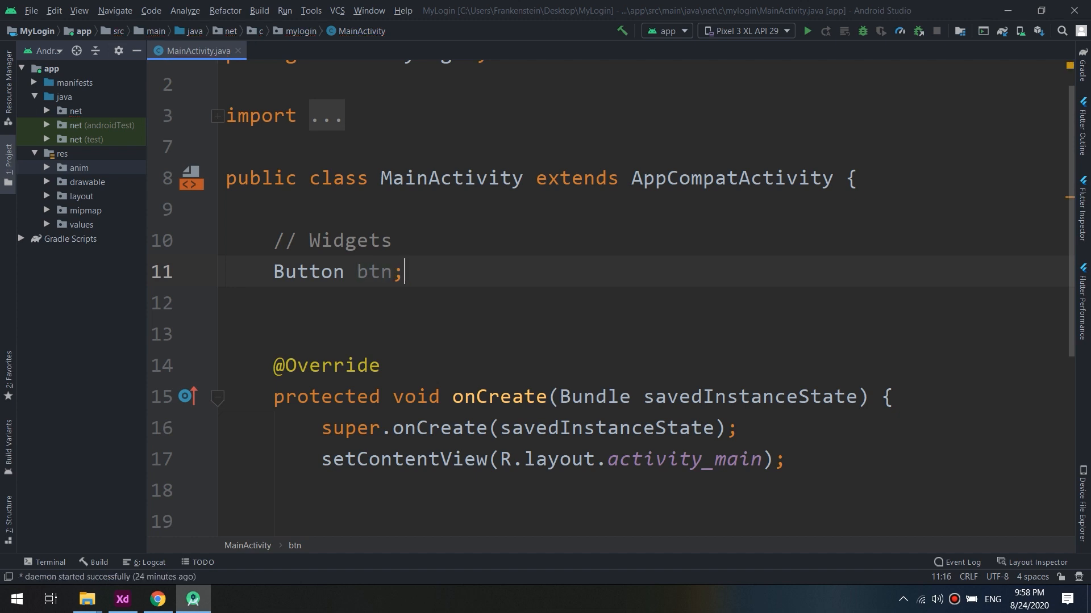
text(A)
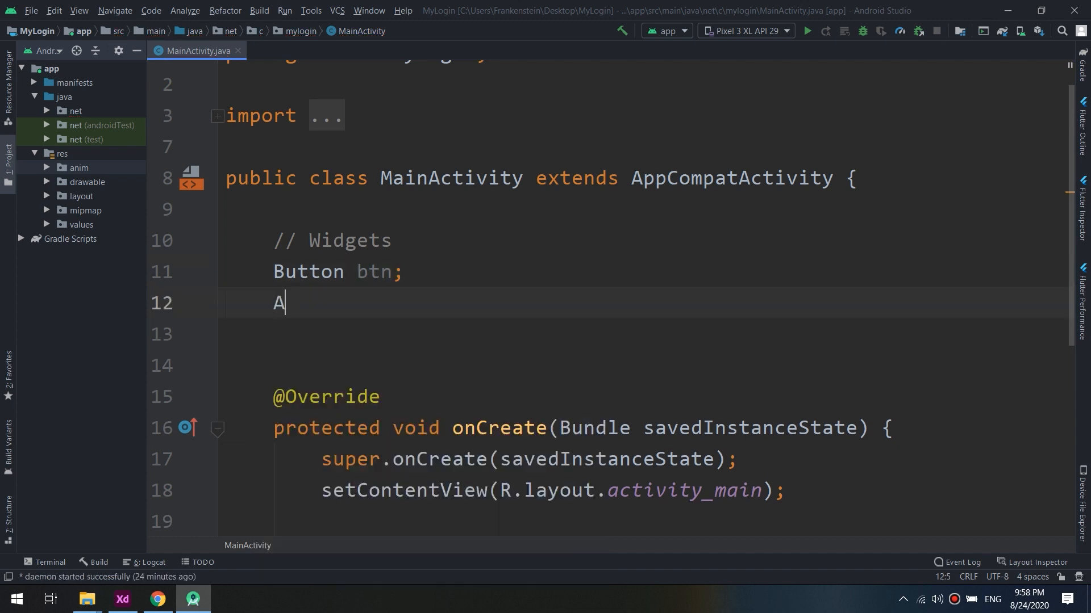
text(nimation)
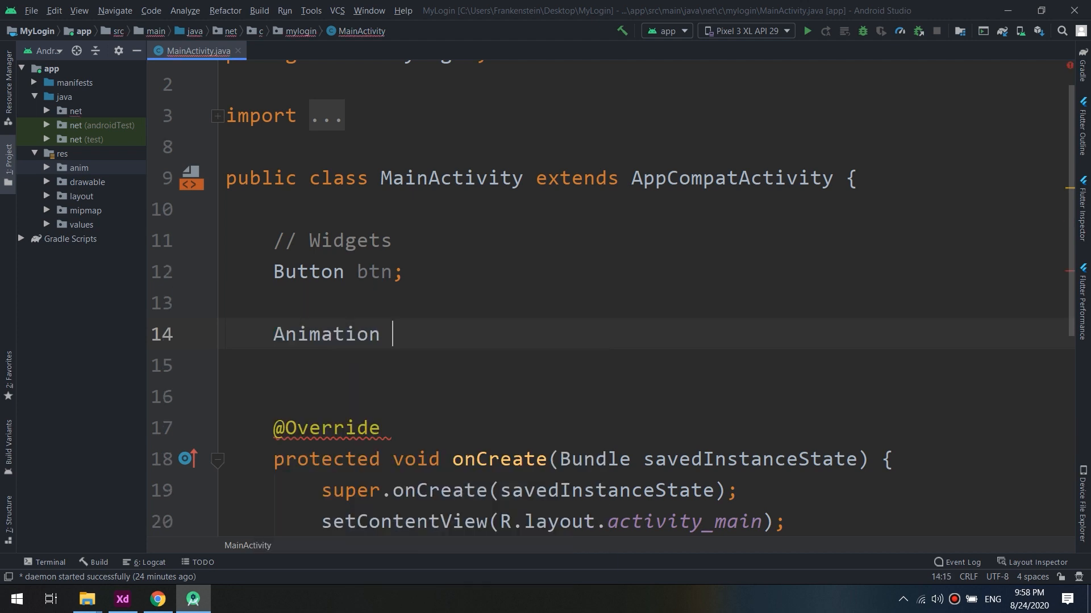
text(anit)
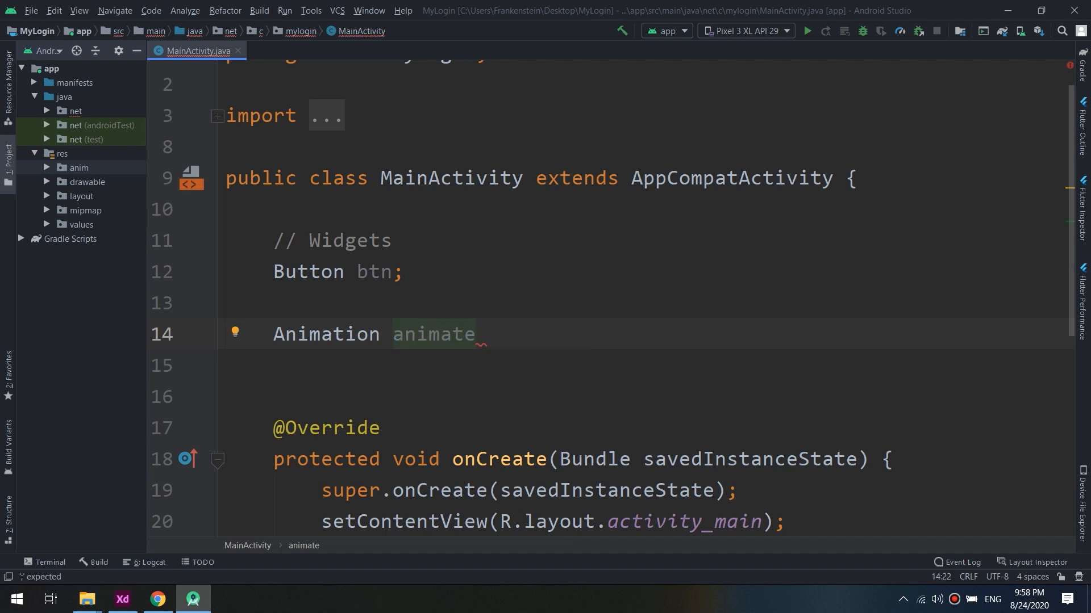
text(_btn;)
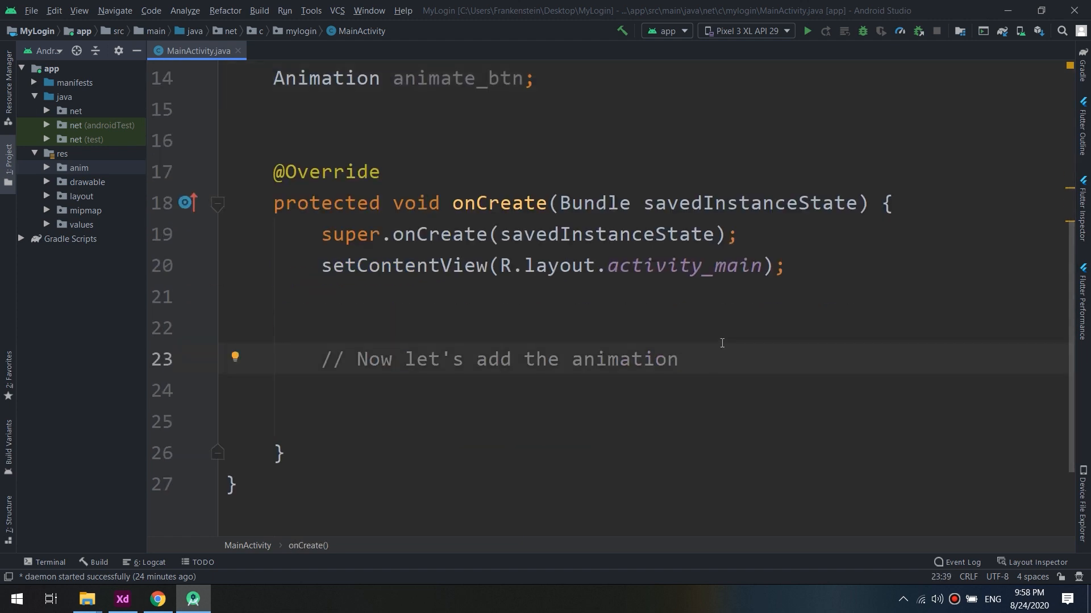
Assign btn = findViewById(R.id.bottom); in onCreate, then bring up activity_main.xml
key(enter)
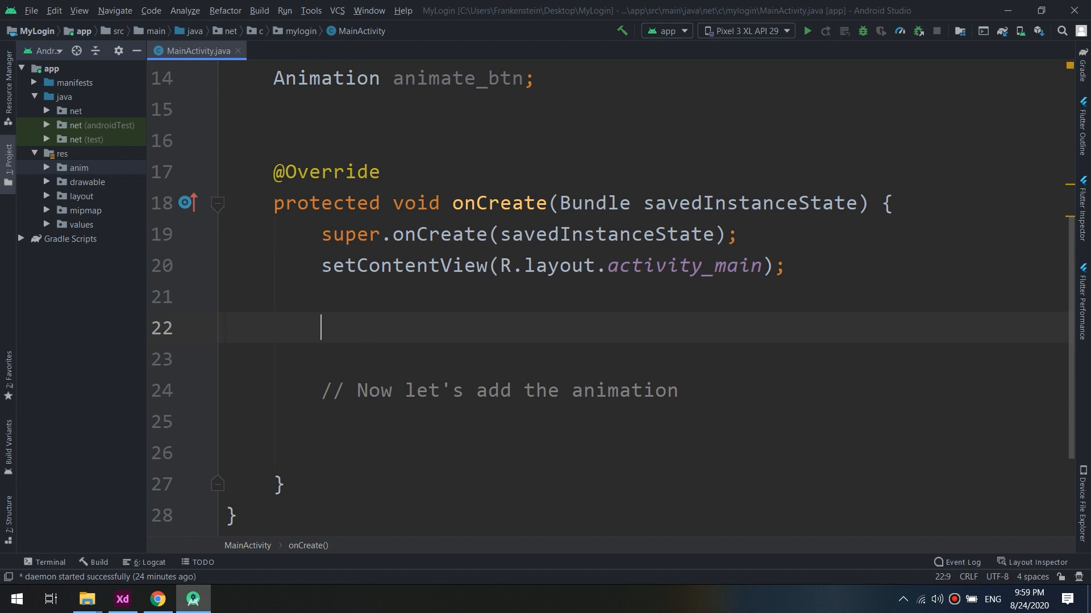
text(btn)
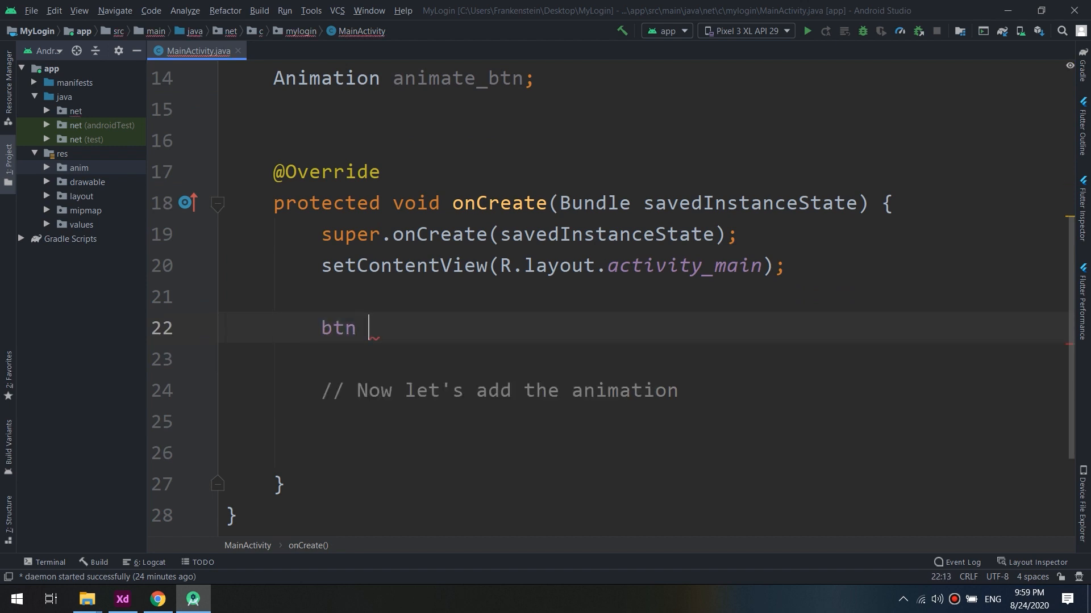
text(= findViewById(R.id.)
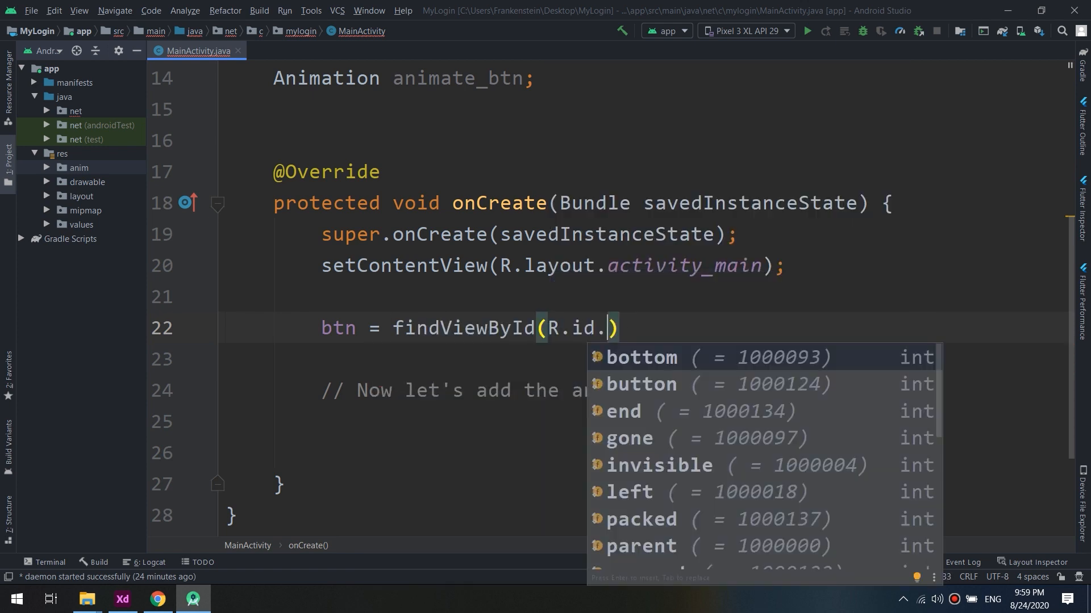
click(639, 357)
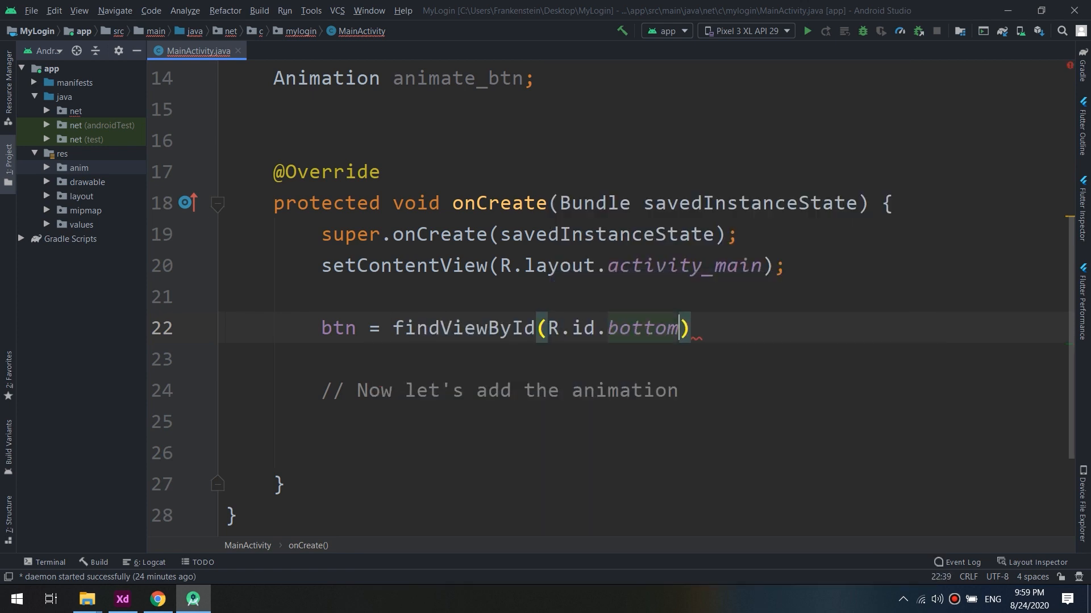
text(;)
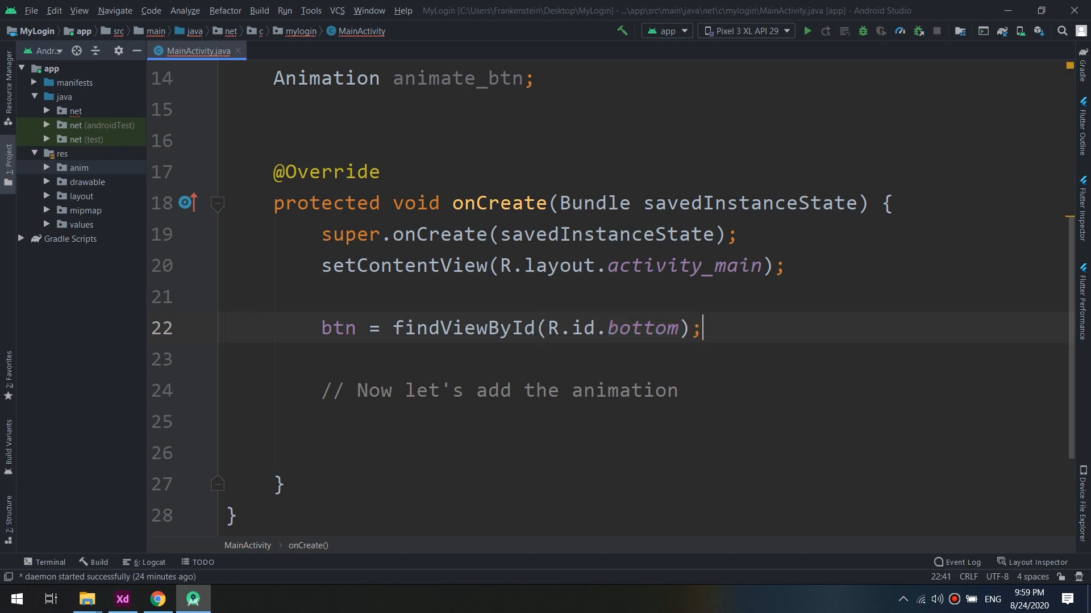
click(295, 50)
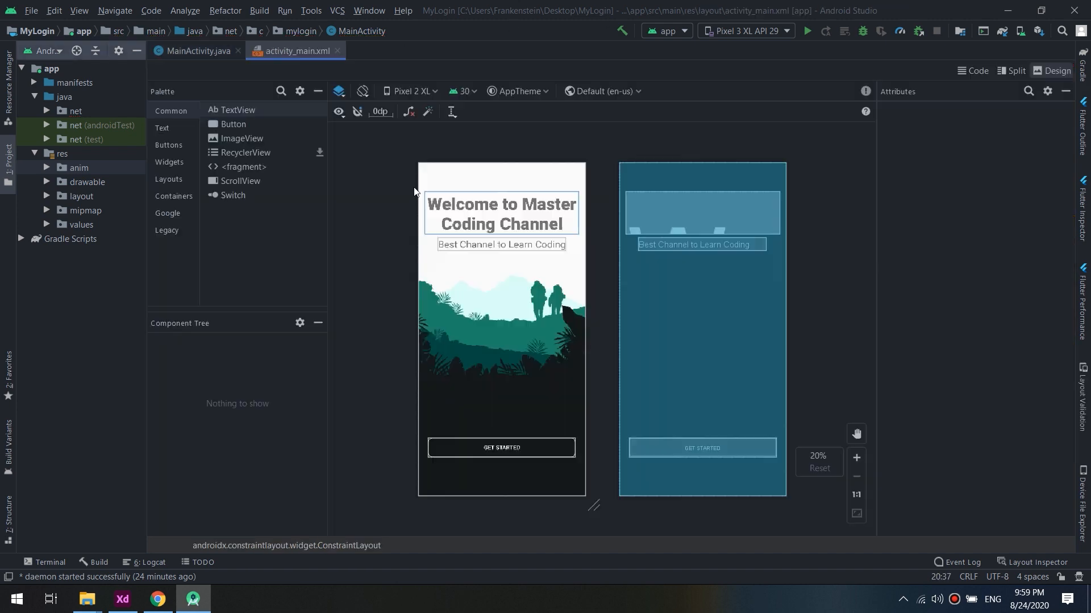
Confirm the layout button's id is 'button', then return to MainActivity.java
click(501, 447)
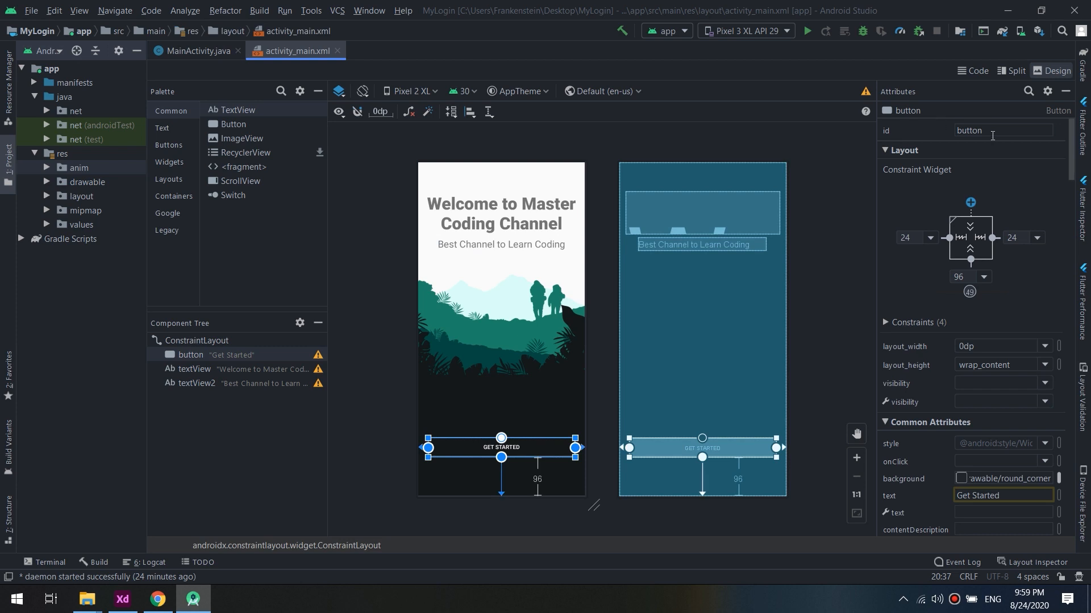
triple_click(1001, 130)
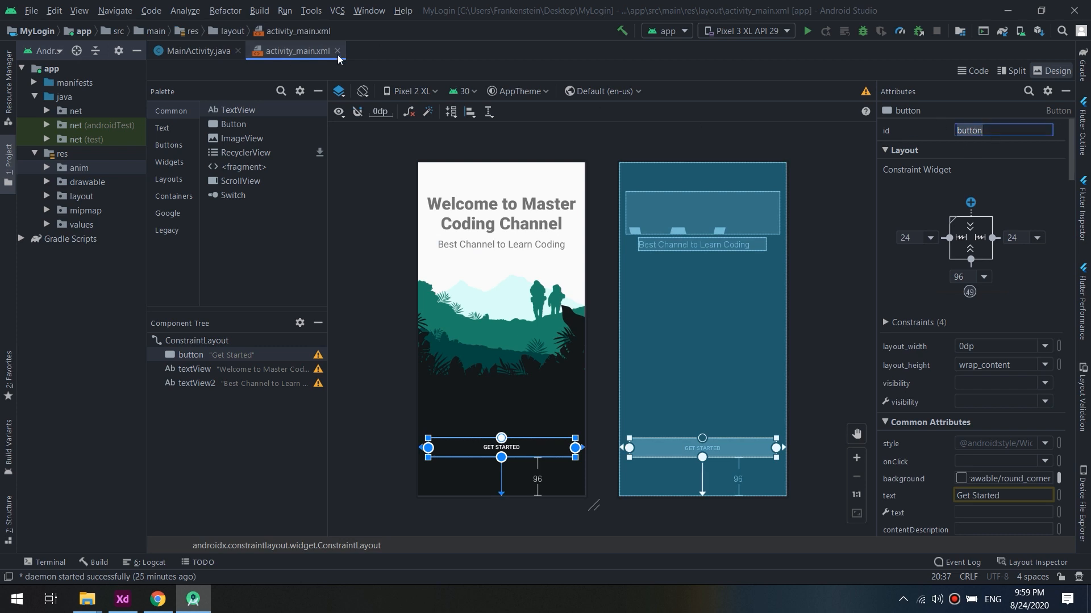
click(195, 51)
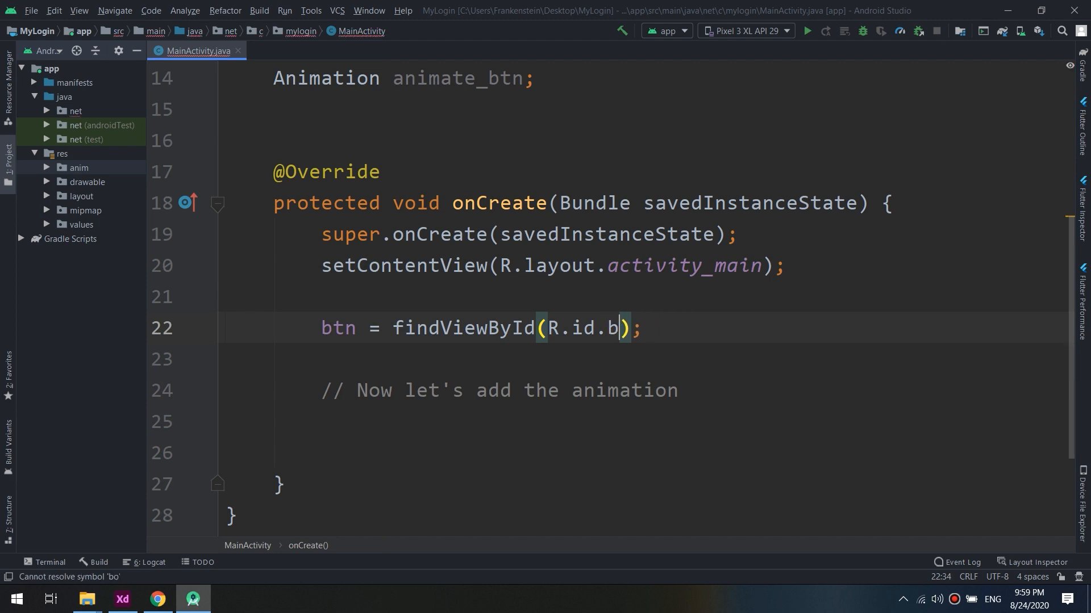
Fix the id to R.id.button and load animate_btn with AnimationUtils.loadAnimation(this, R.anim.animate_btn)
text(utton)
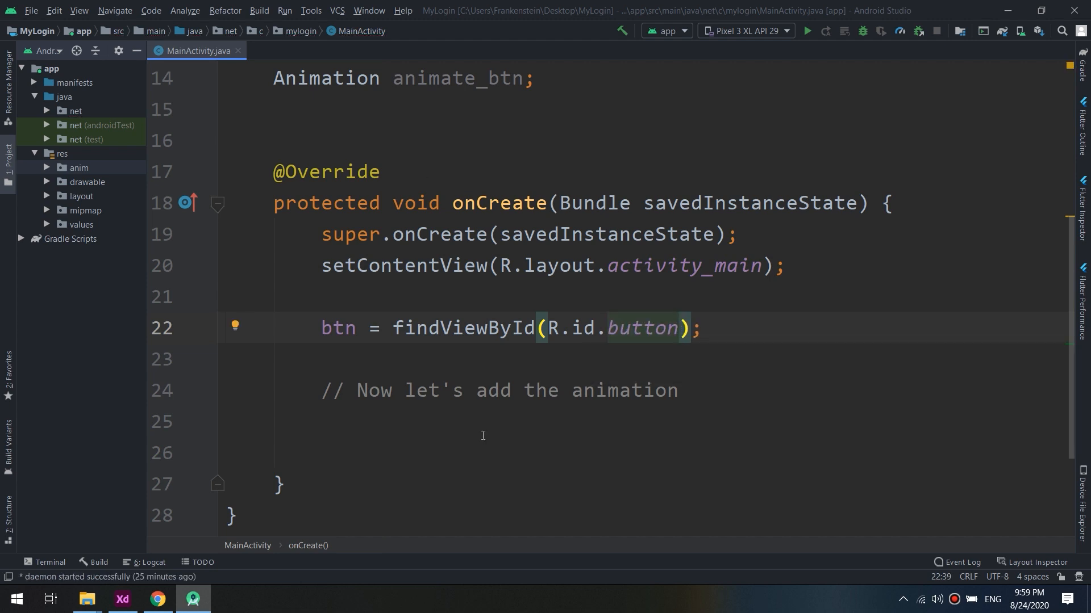
mouse_move(455, 409)
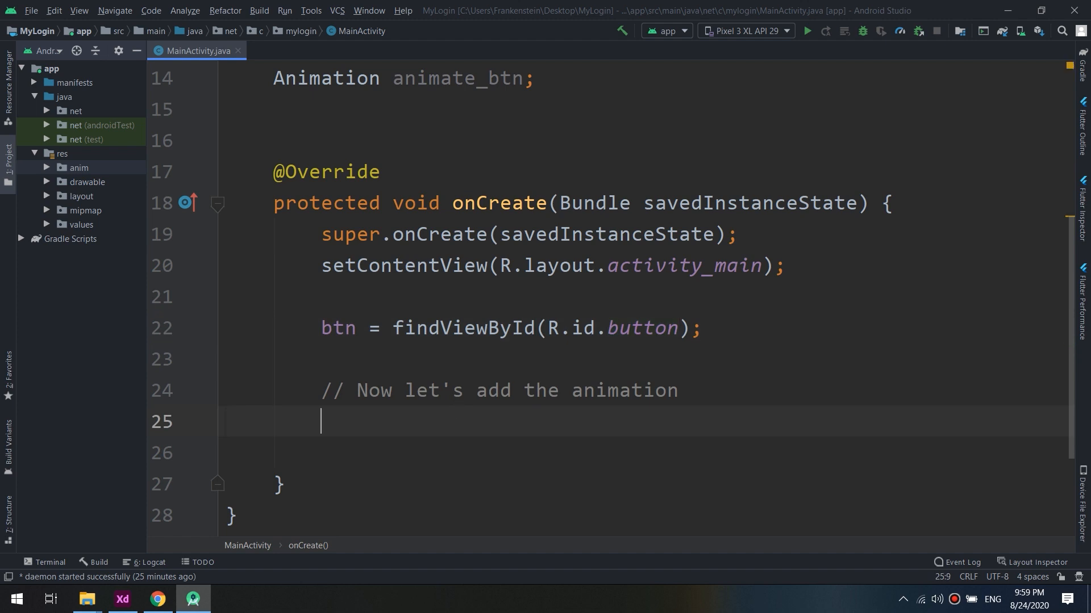
mouse_move(455, 406)
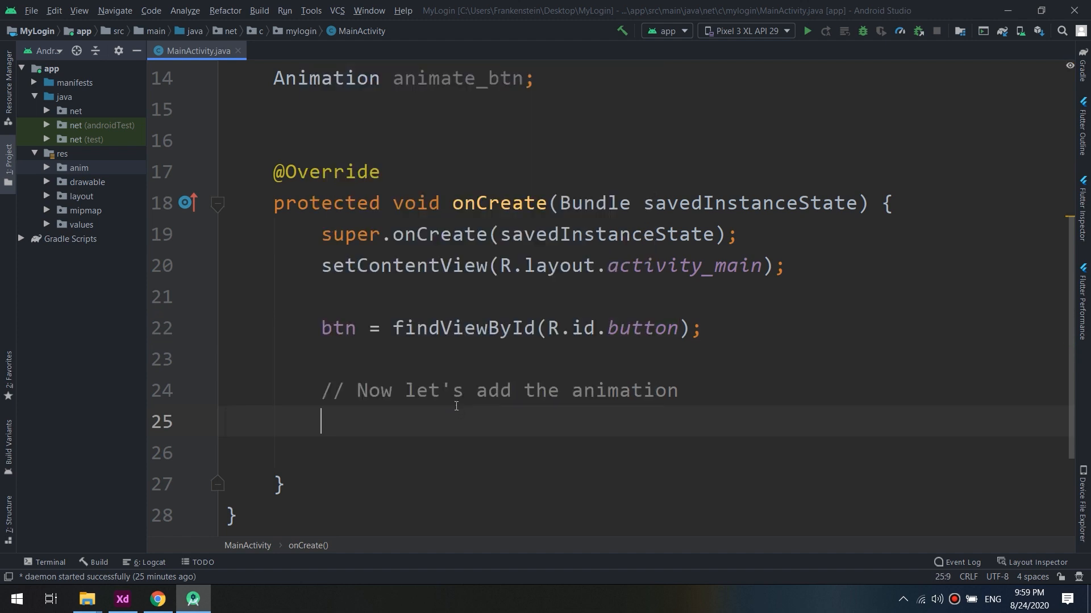
text(animate_btn =)
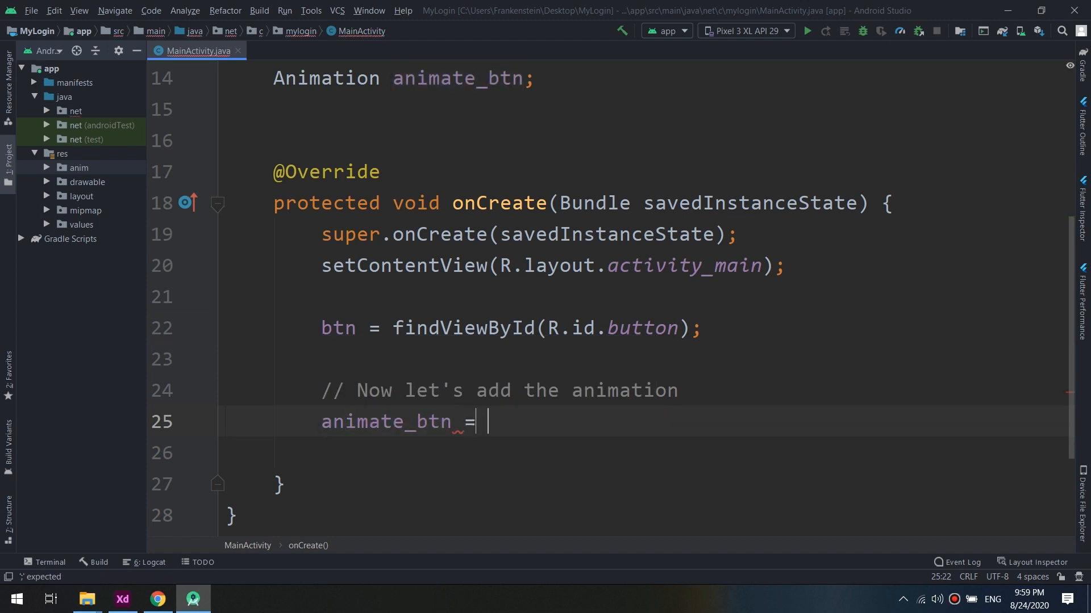
text(AnimationUtils)
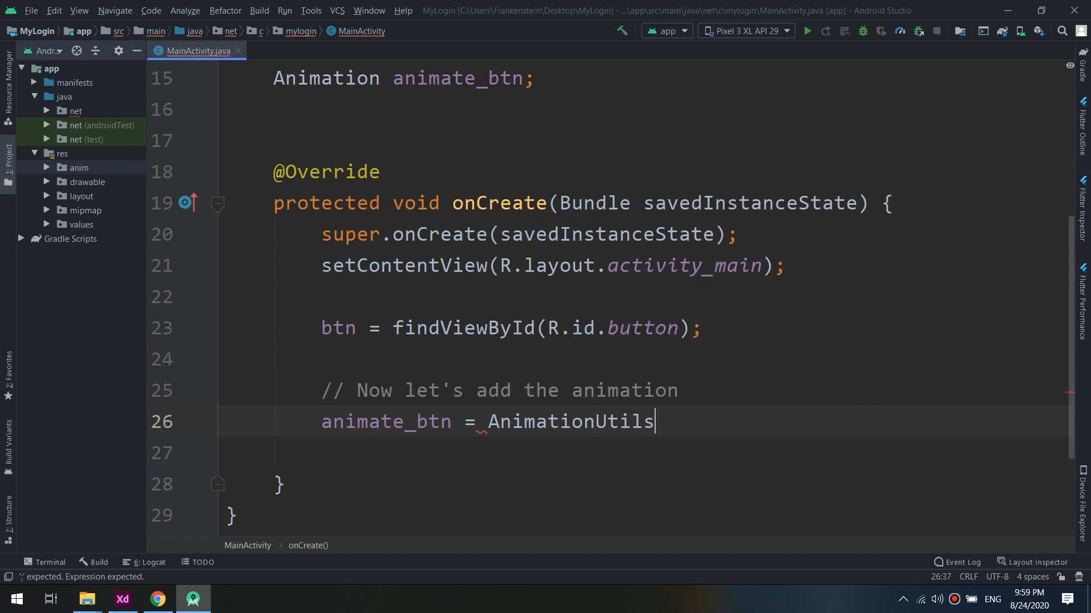
text(.l)
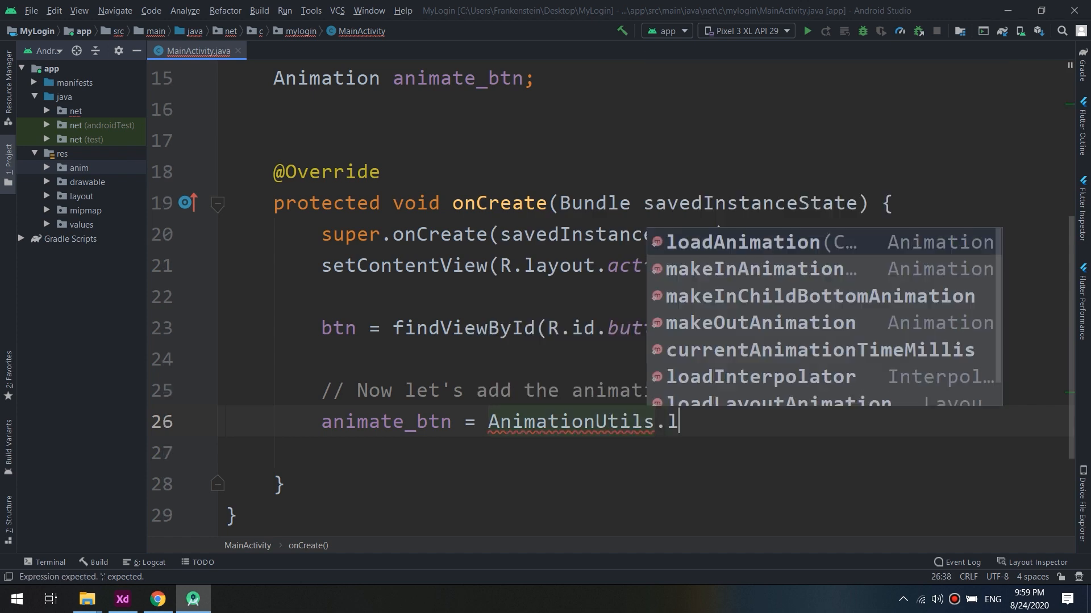
click(740, 242)
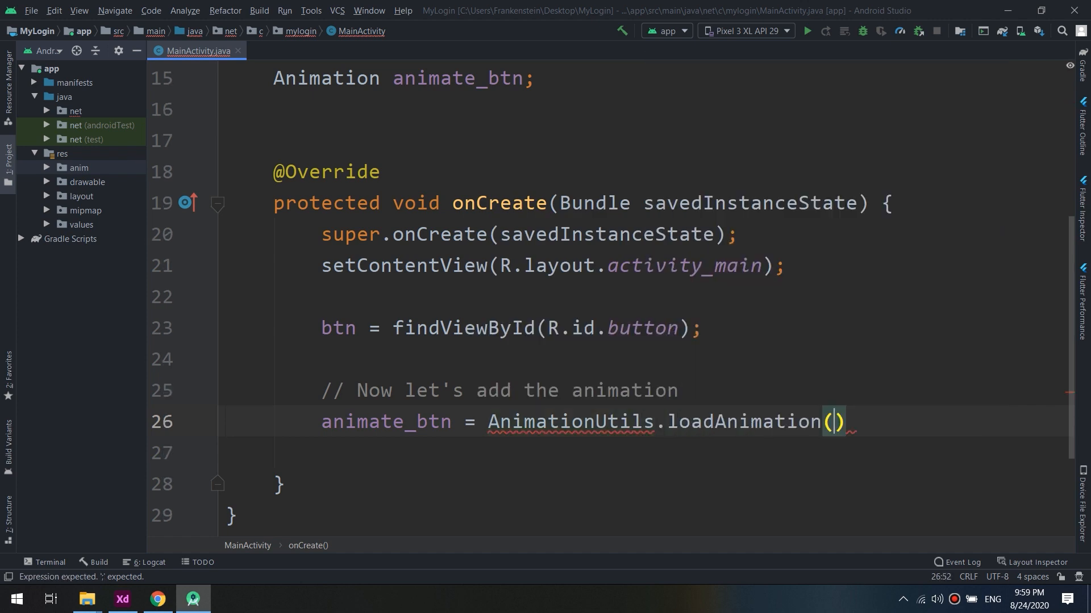
text(this,)
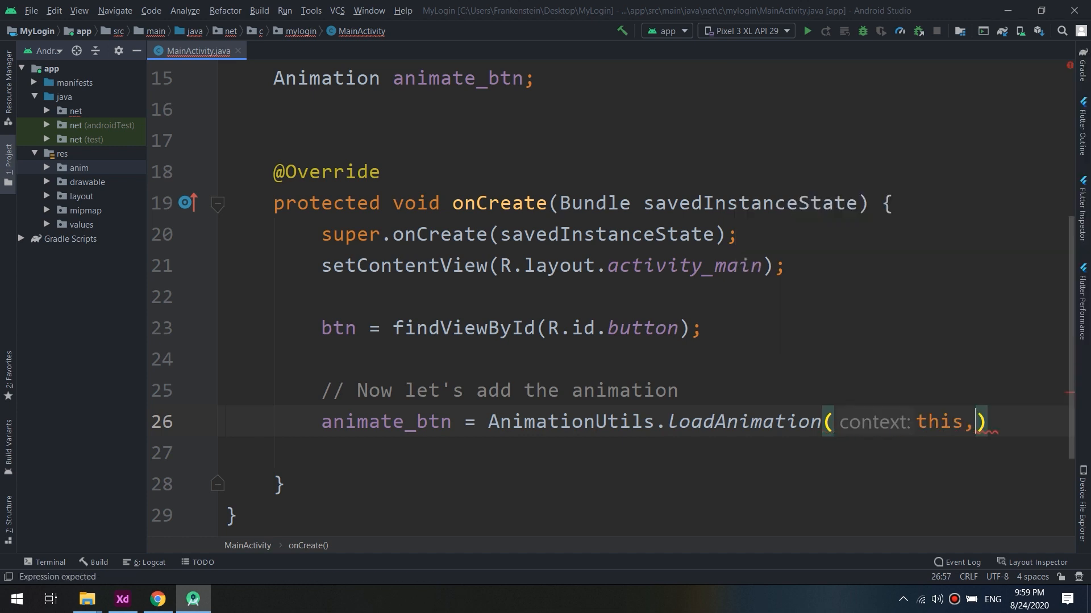
key(enter)
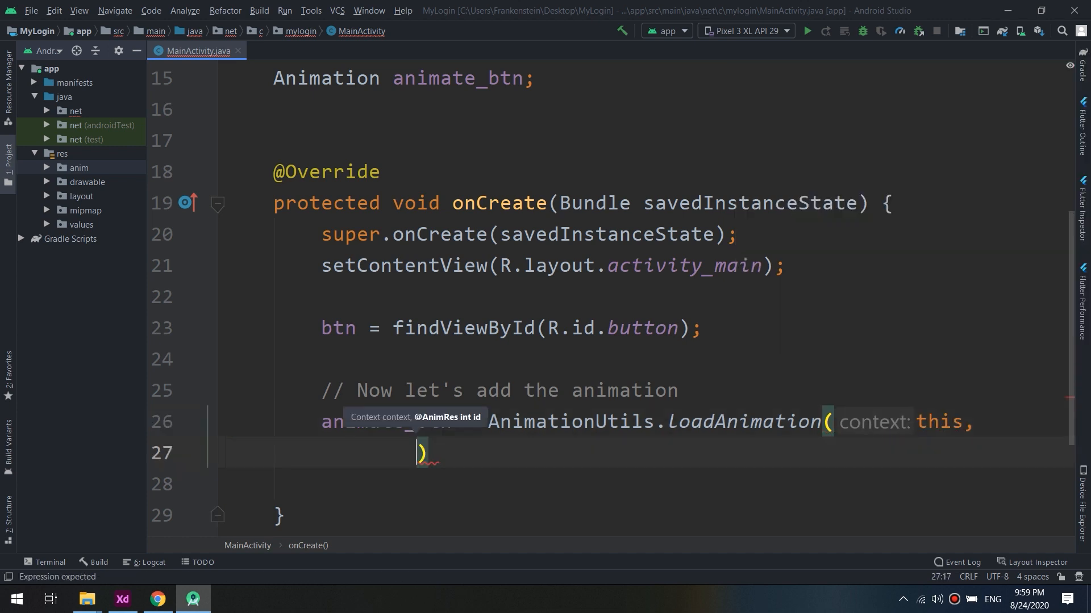
text(R.ani)
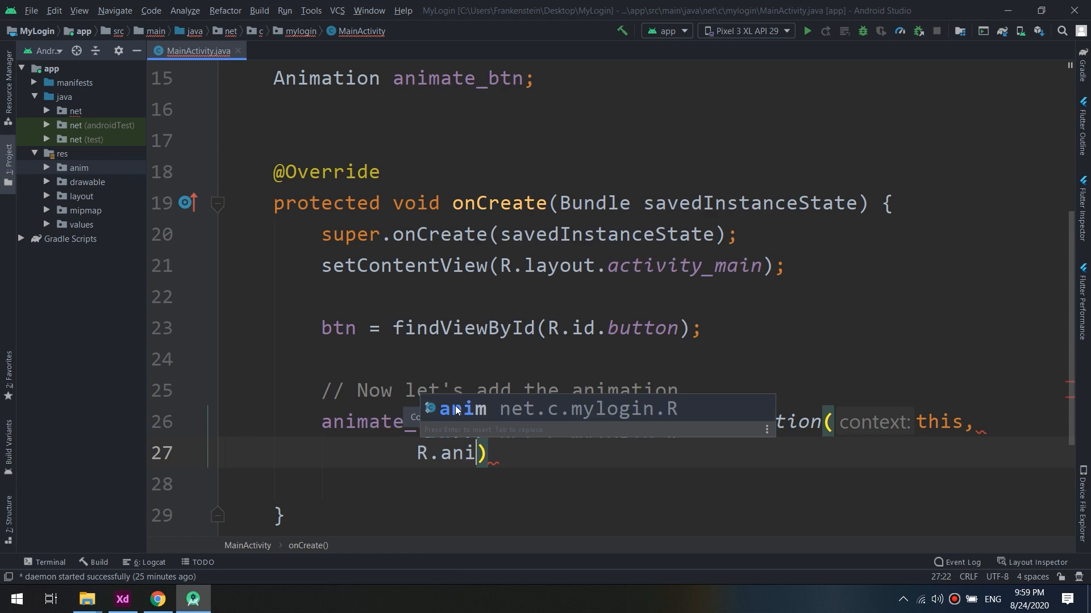
text(m.animate_)
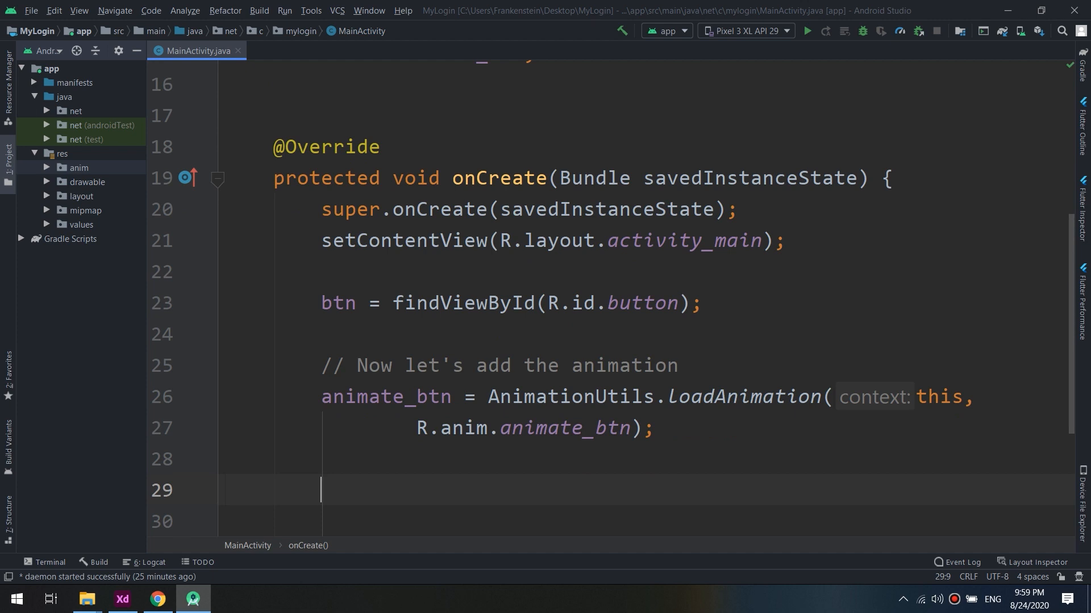
Apply the animation with btn.setAnimation(animate_btn)
text(b)
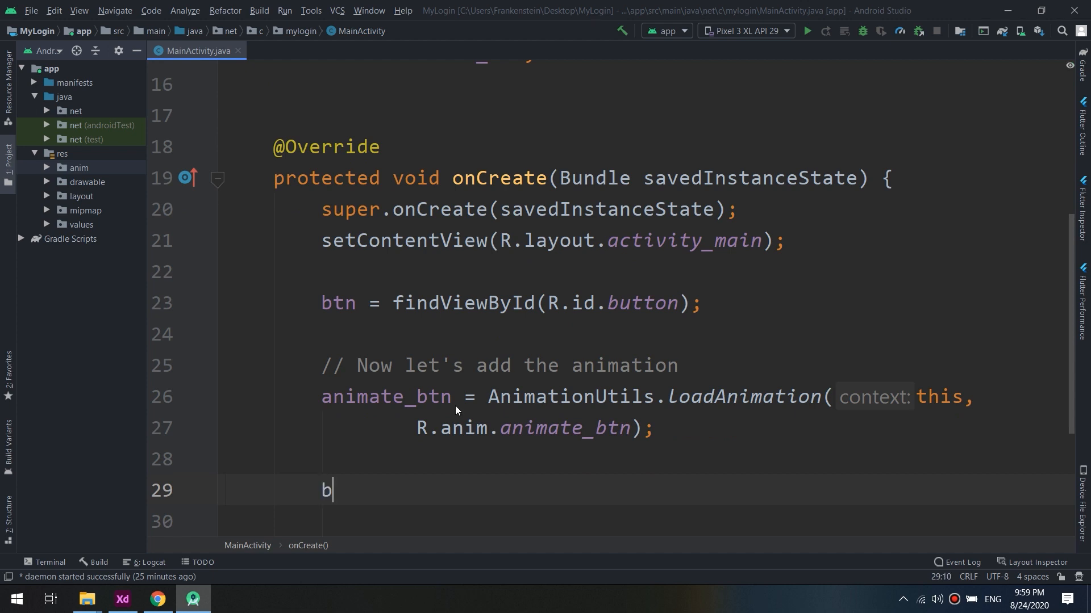
text(tn.)
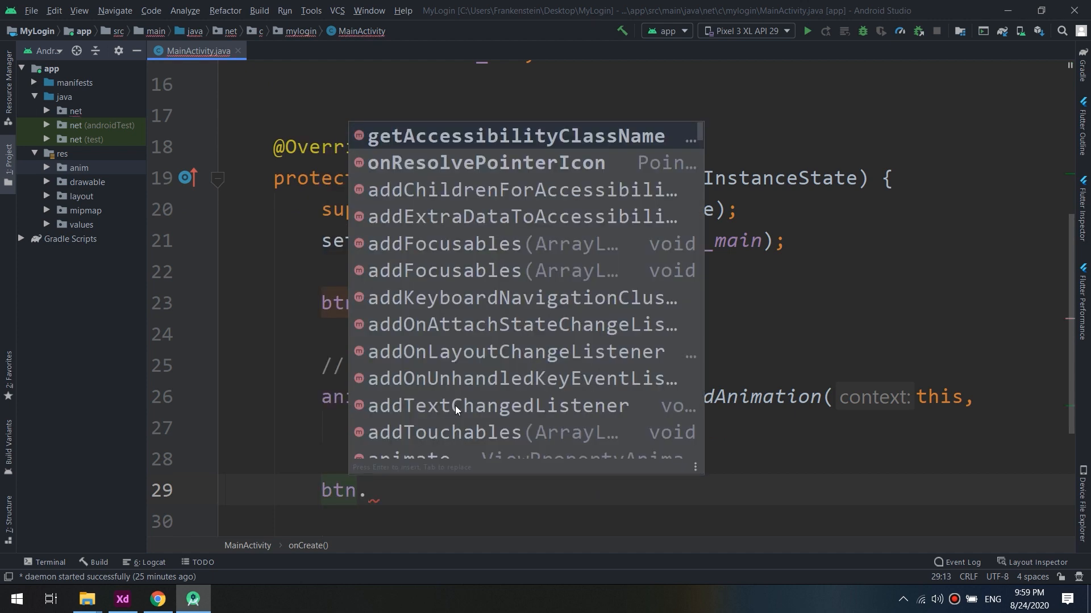
text(setAnimation();)
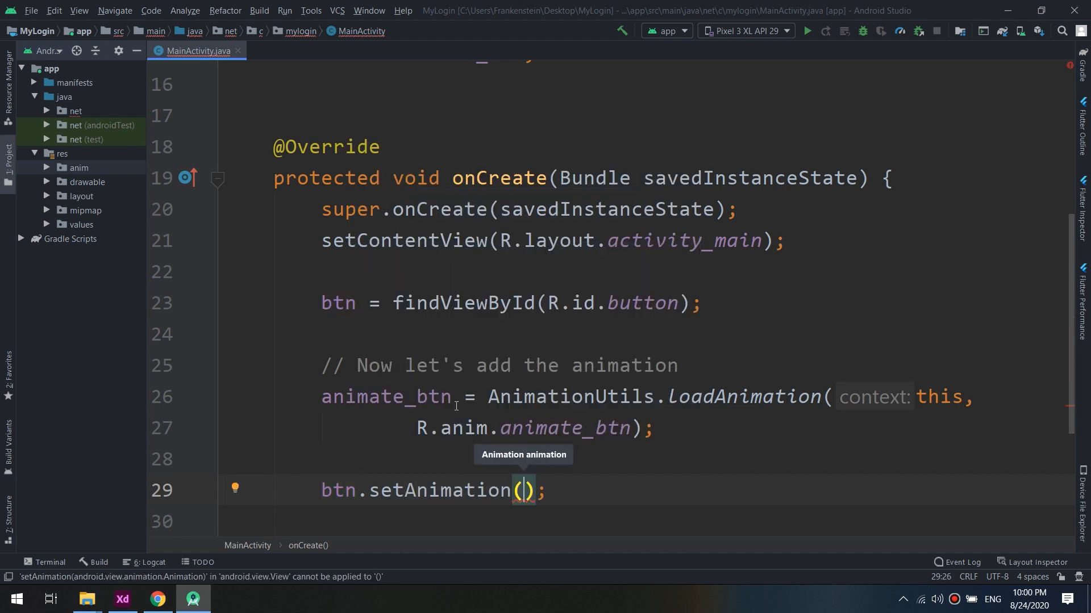
text(animate_btn)
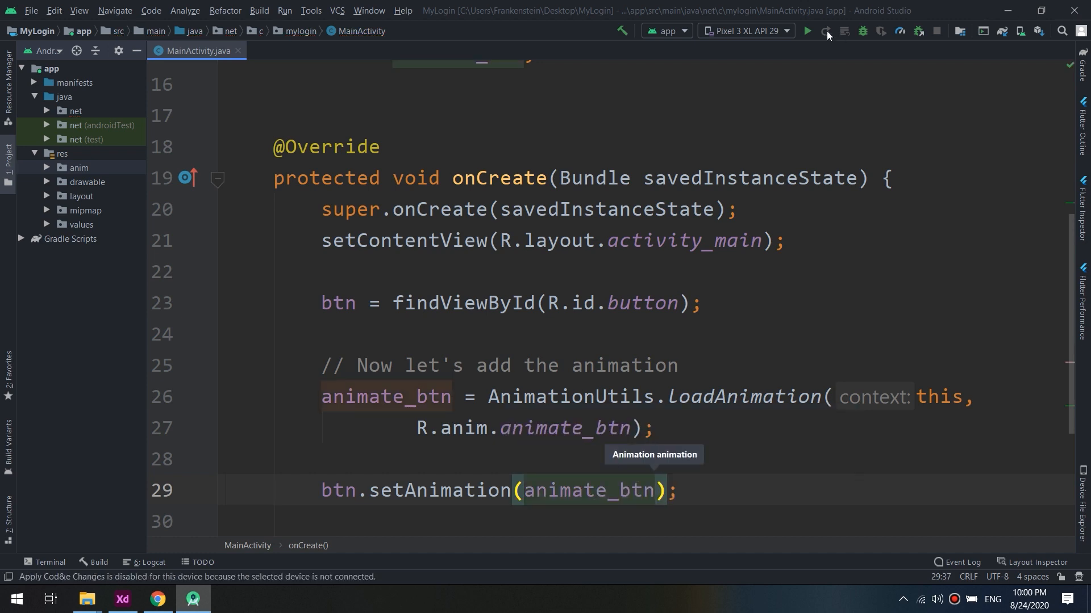
Run the app, add comment "Let's Create animation for the text", and check the subtitle id
click(806, 30)
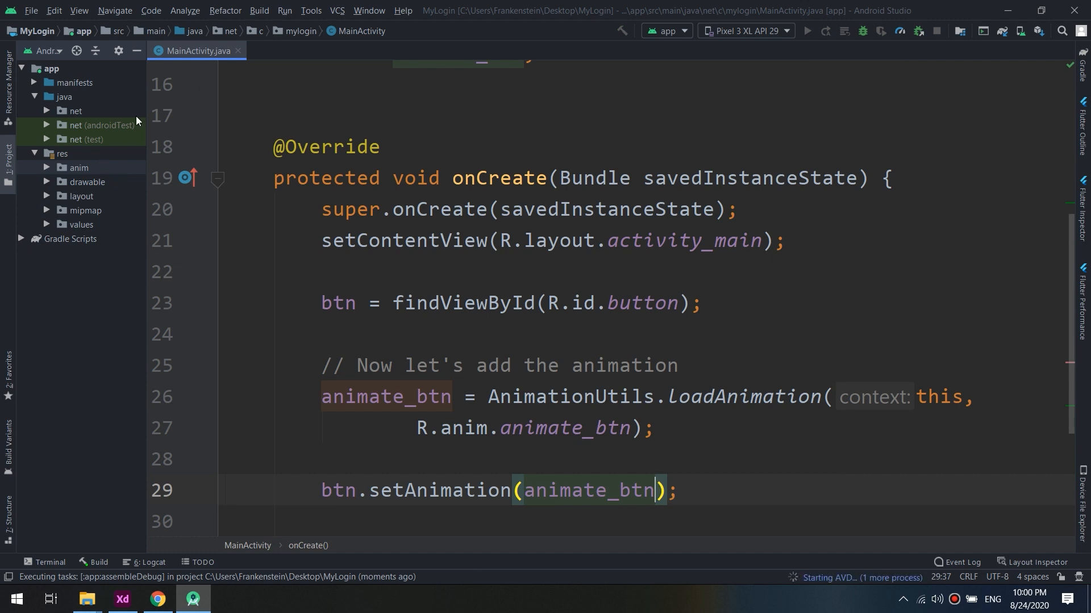
mouse_move(755, 498)
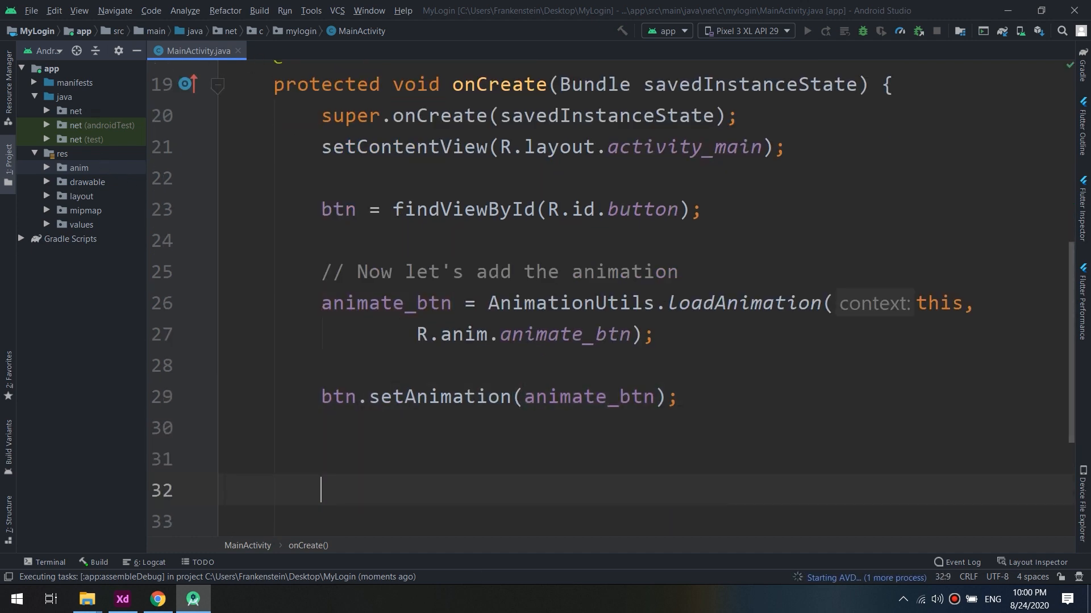
text(// Let's)
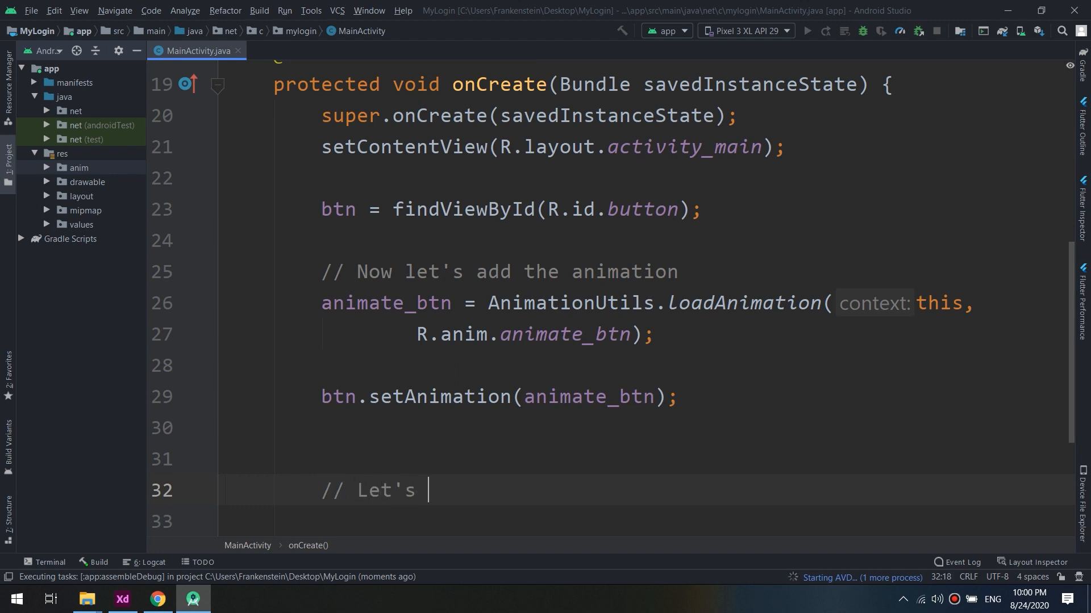
text(Create ani)
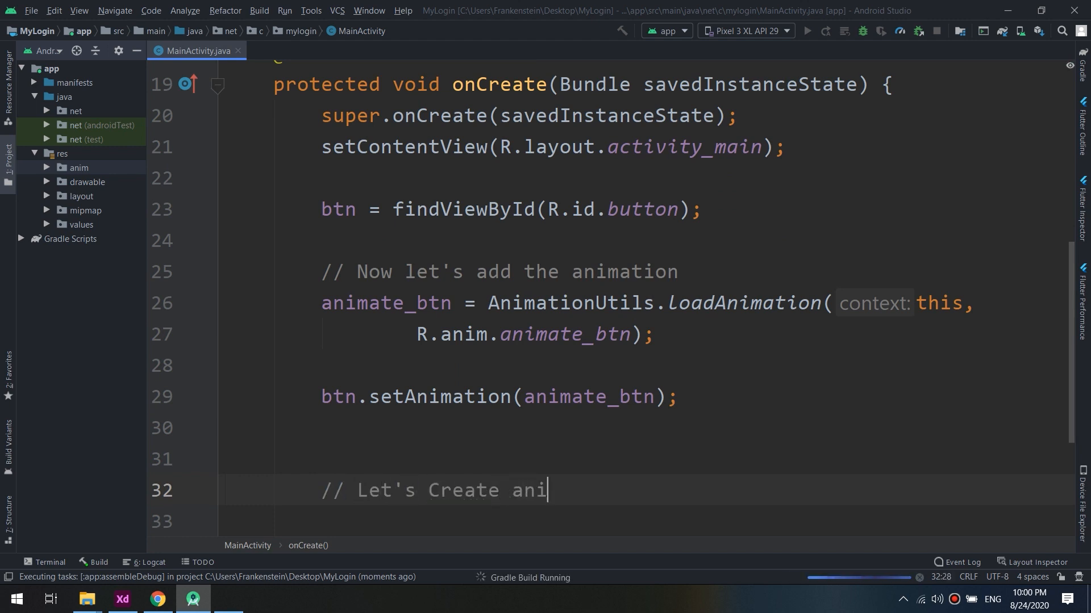
text(mation form t)
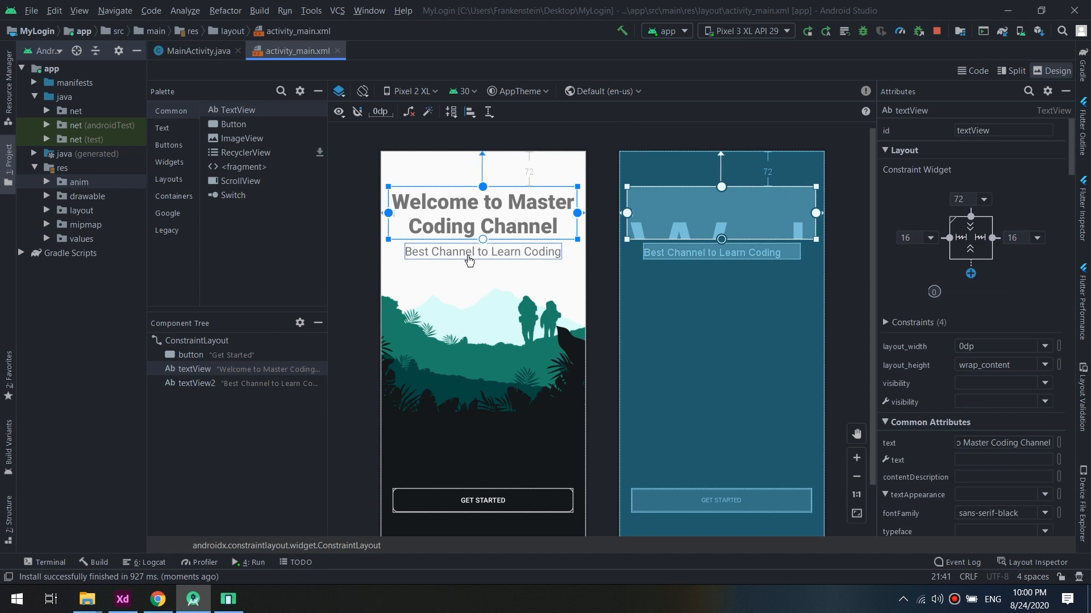
click(481, 252)
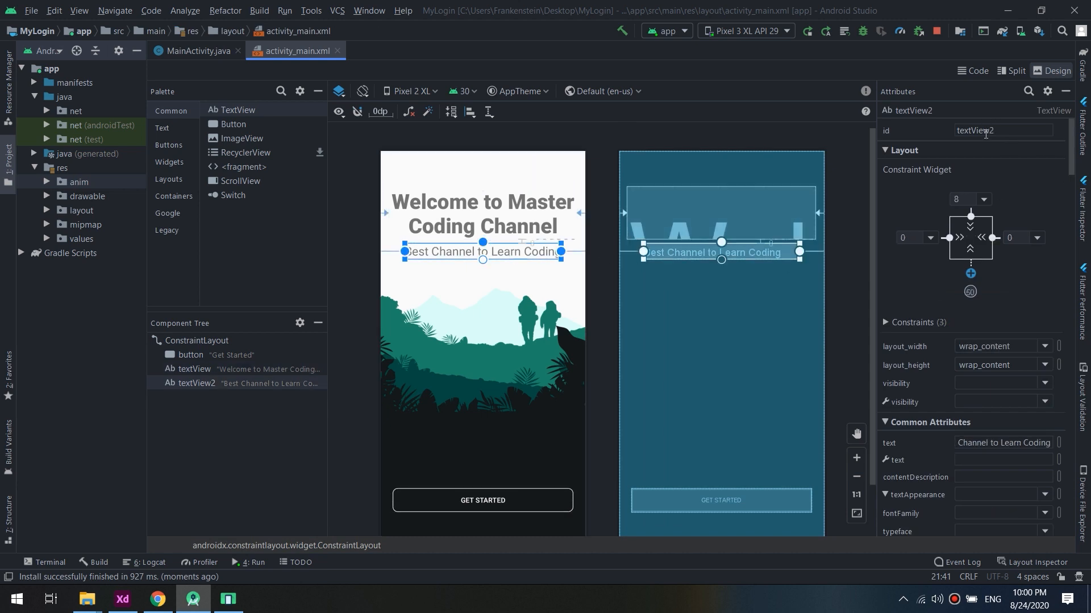
click(197, 50)
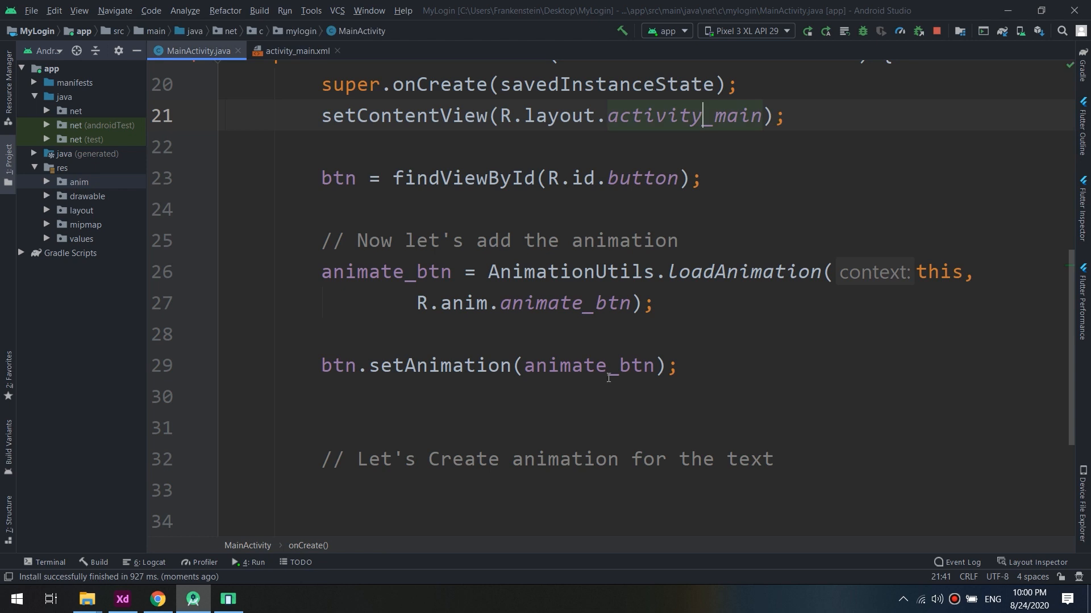
Declare TextView fields t1 and t2
scroll(up, 3)
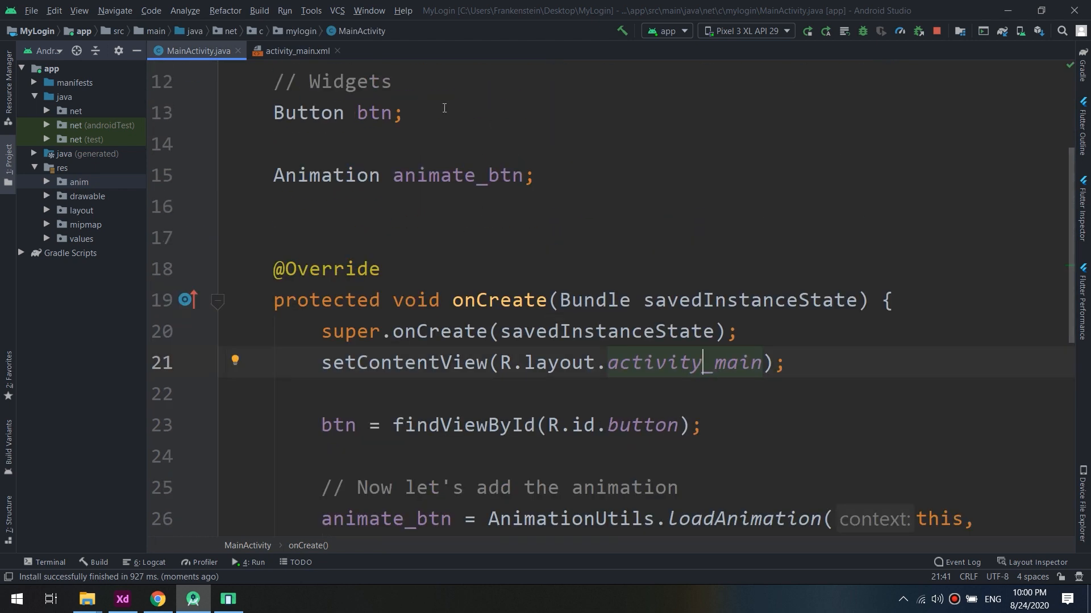
text(TextView t)
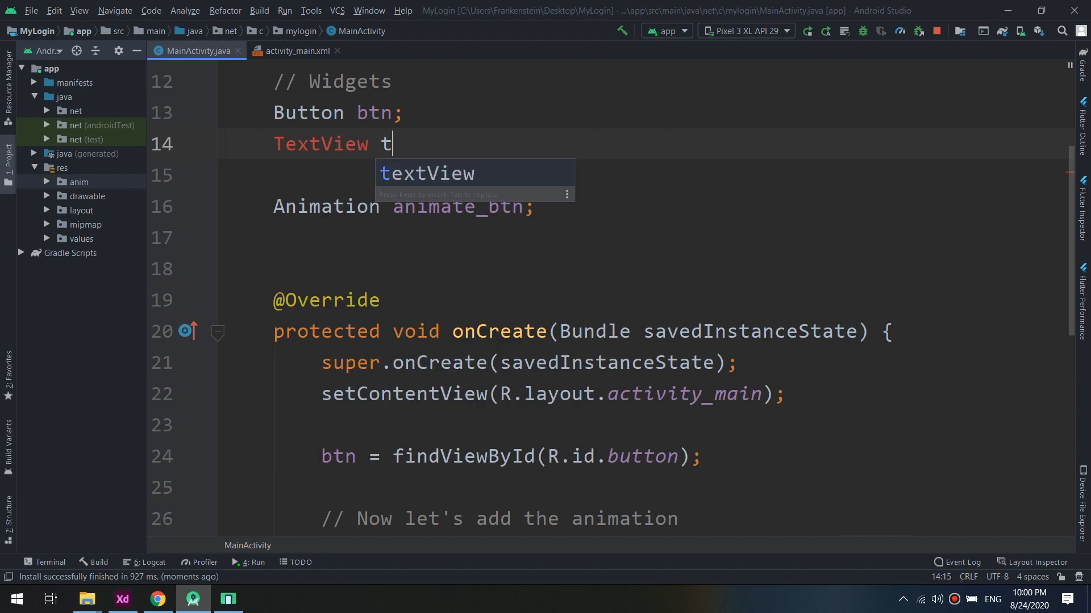
text(1,t1)
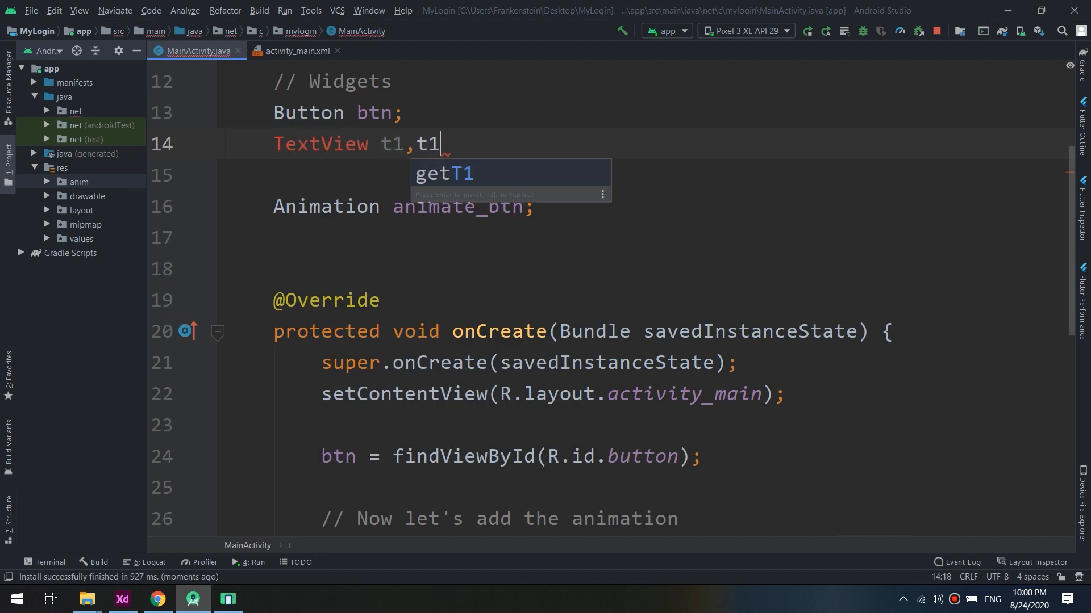
text(2;)
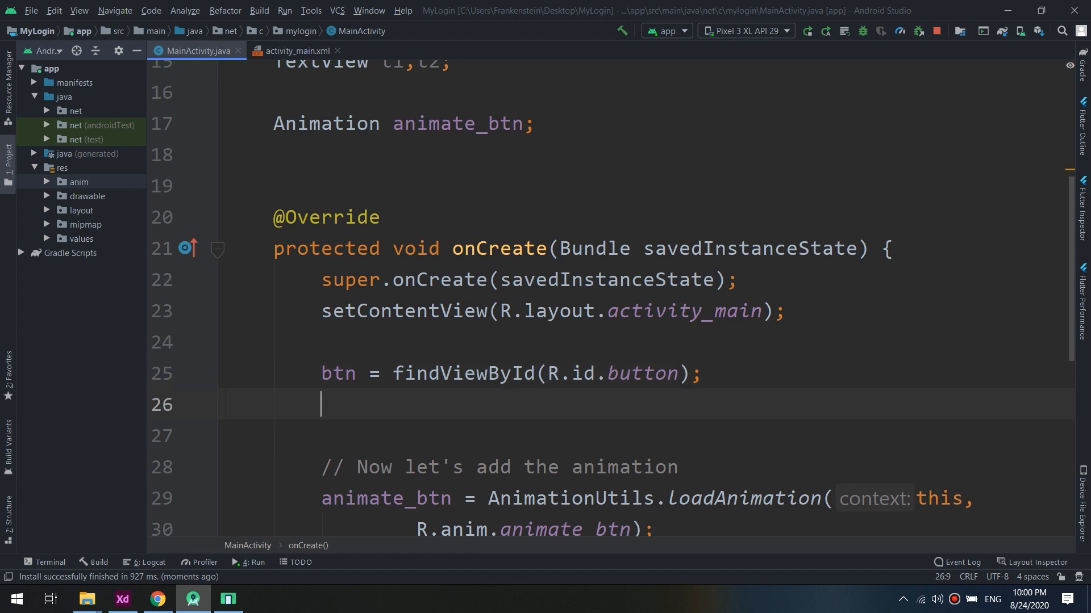
Assign t1 = findViewById(R.id.textView) and t2 = findViewById(R.id.textView2)
text(t1 =)
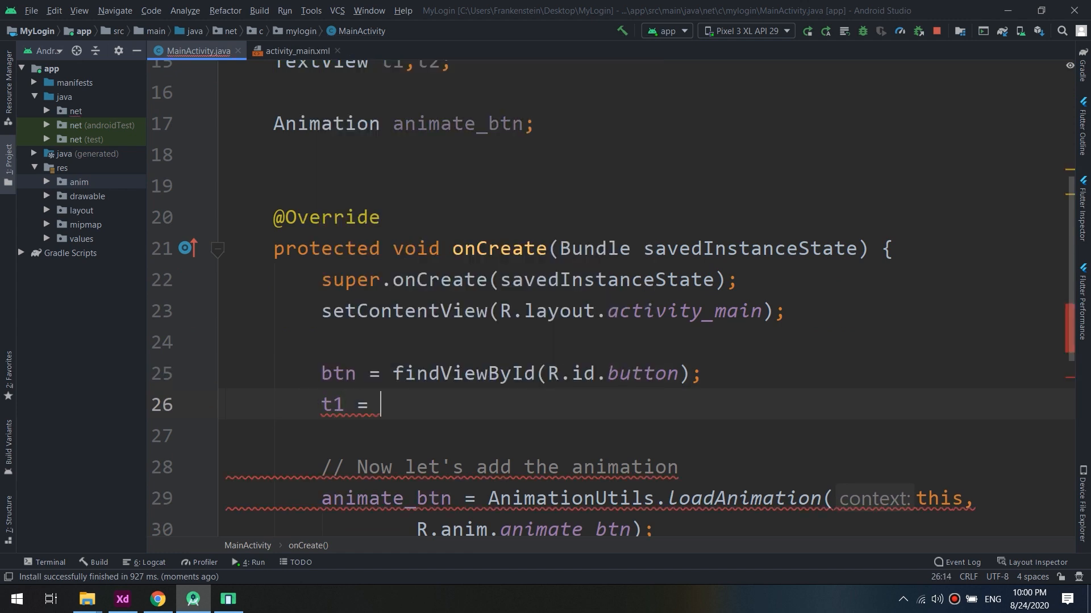
key(Backspace)
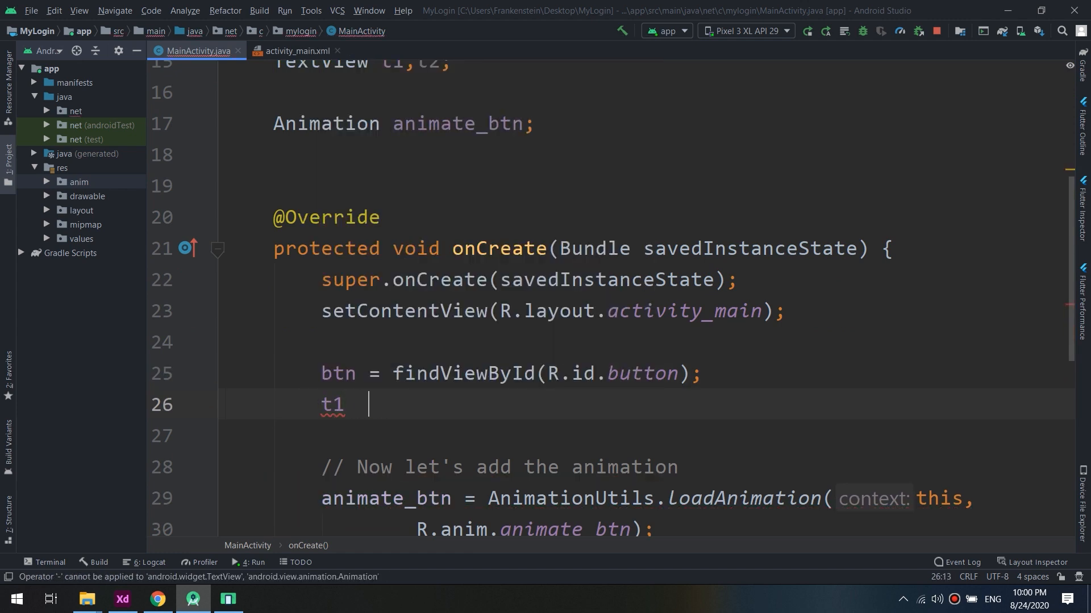
text(= findViewById(R.)
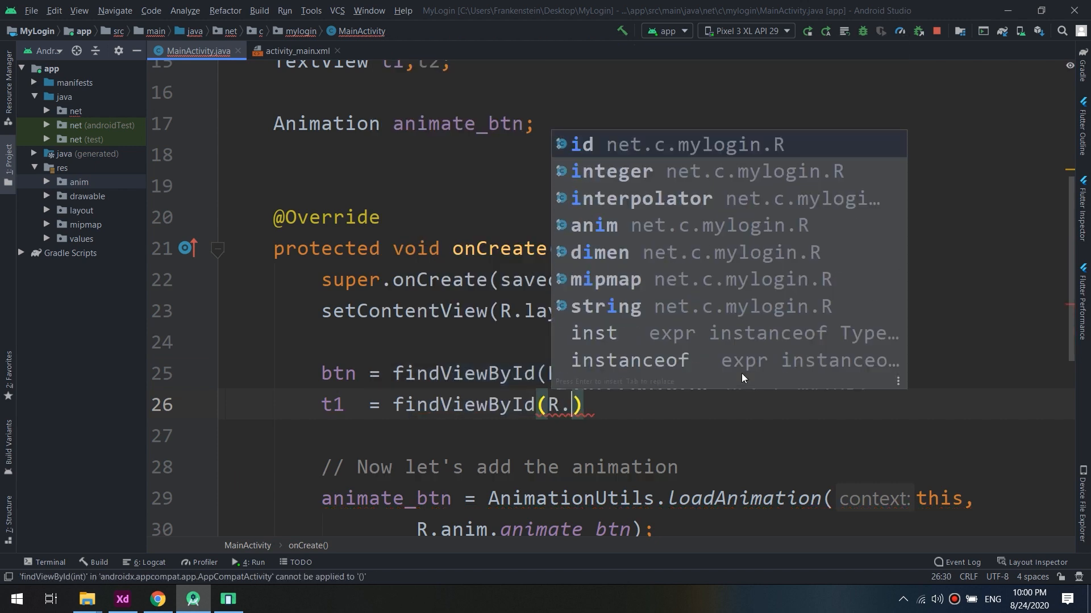
text(id.tex)
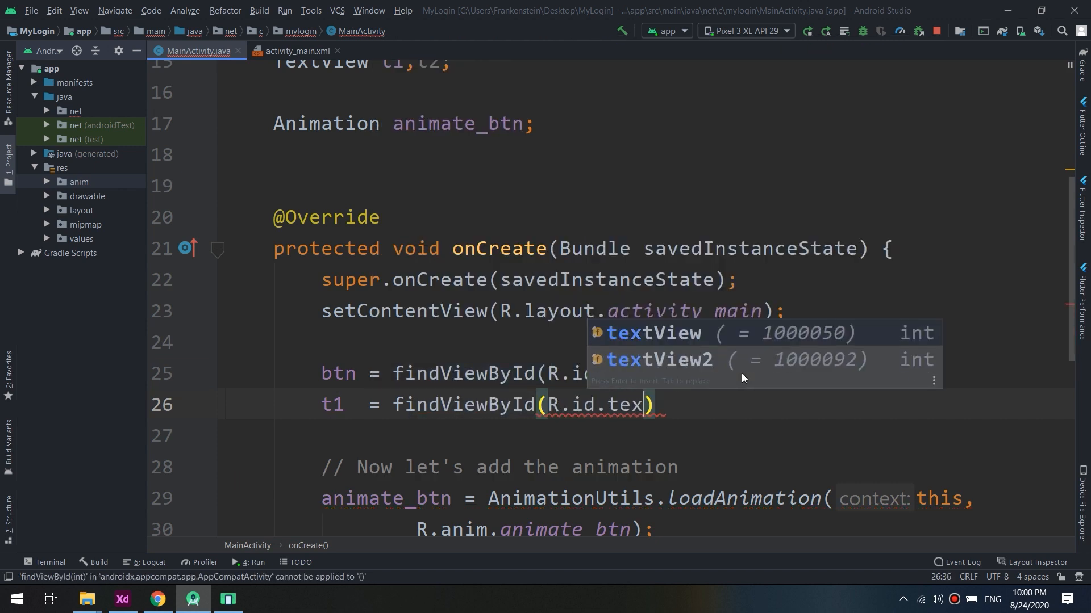
click(652, 332)
text(t2)
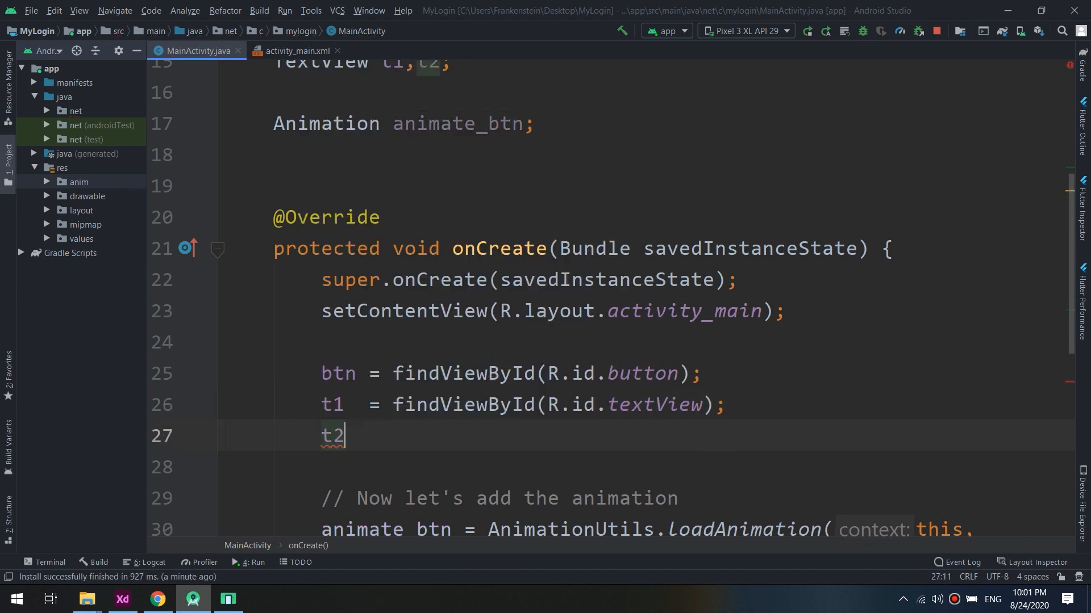
text(= findViewById())
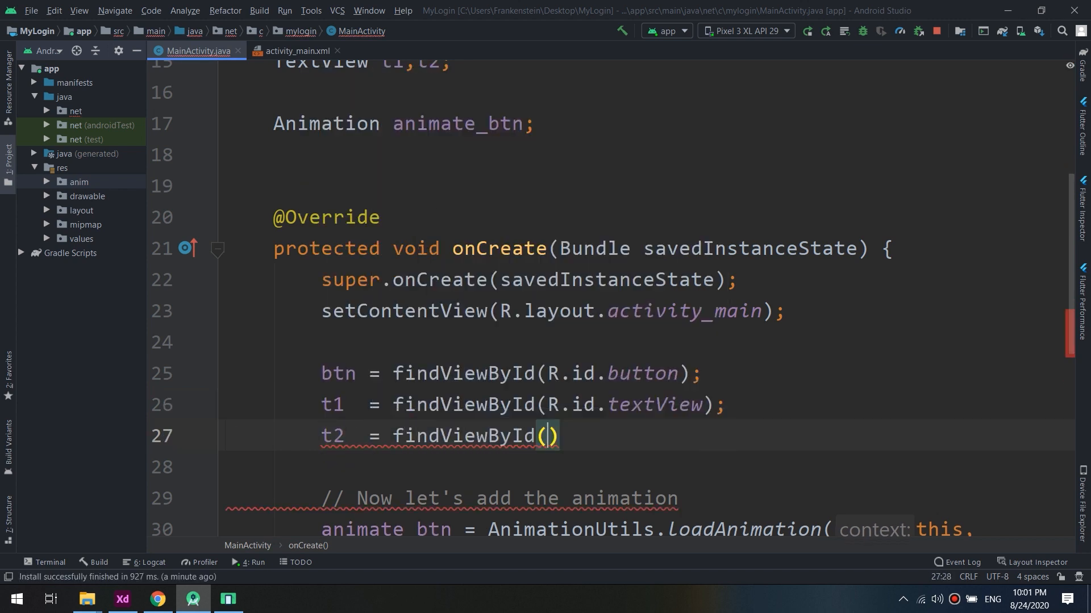
text(R.id.)
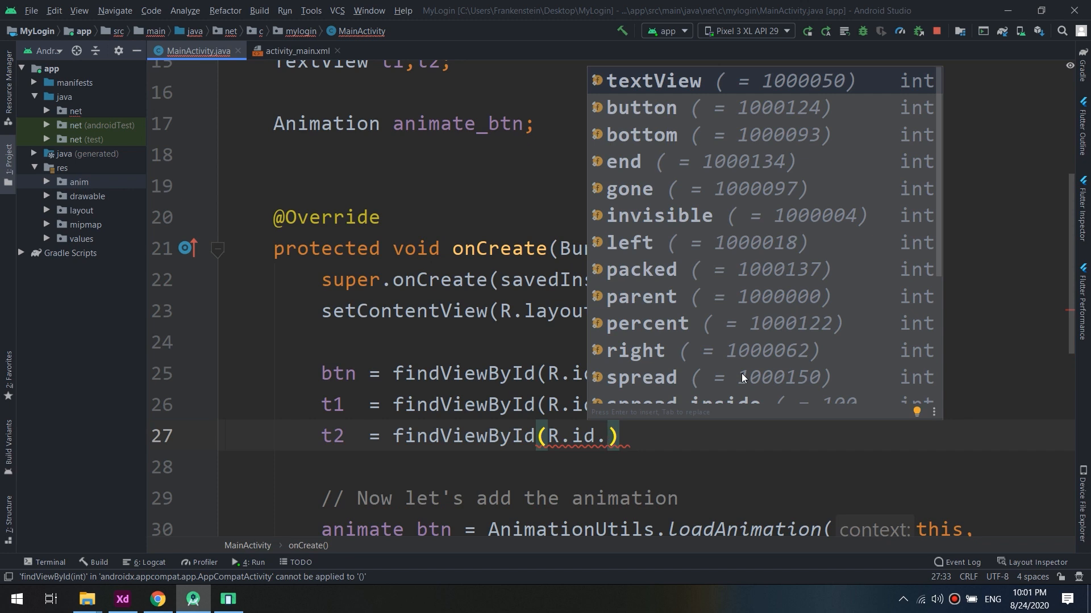
text(textView2)
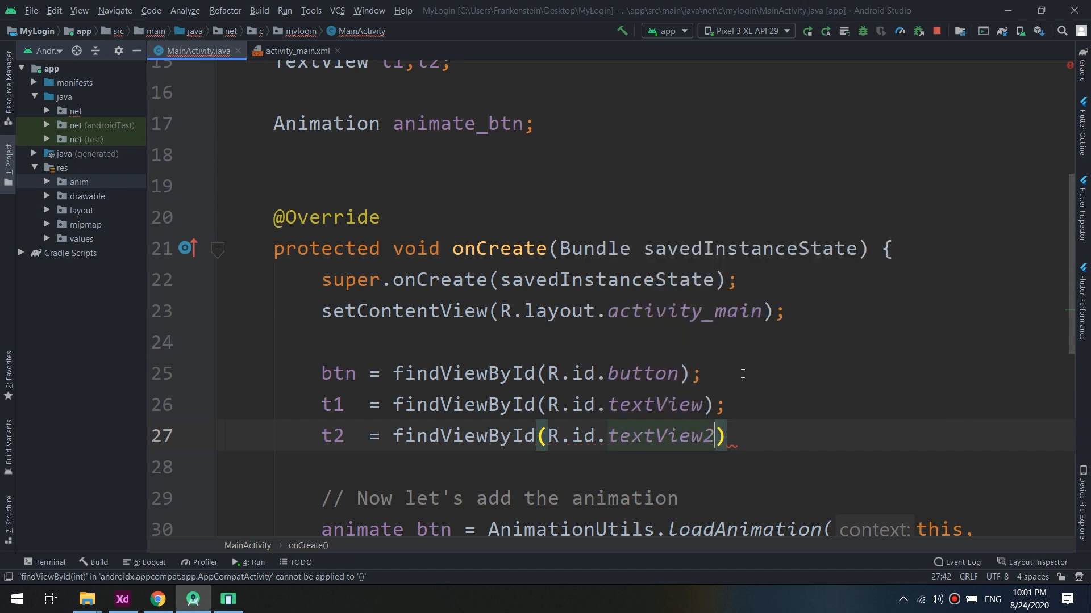
text(;)
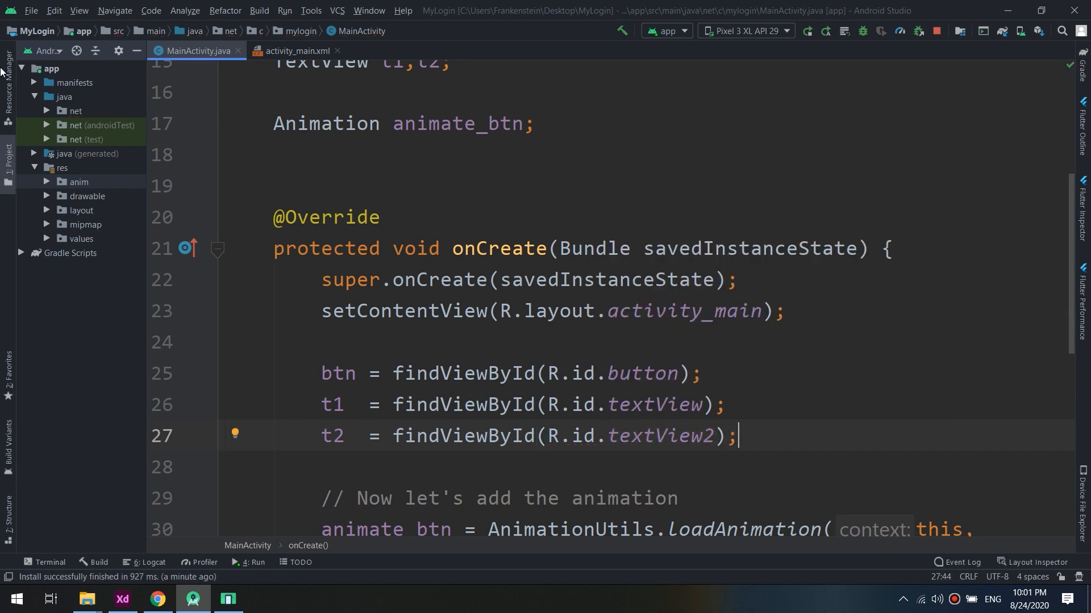
click(75, 110)
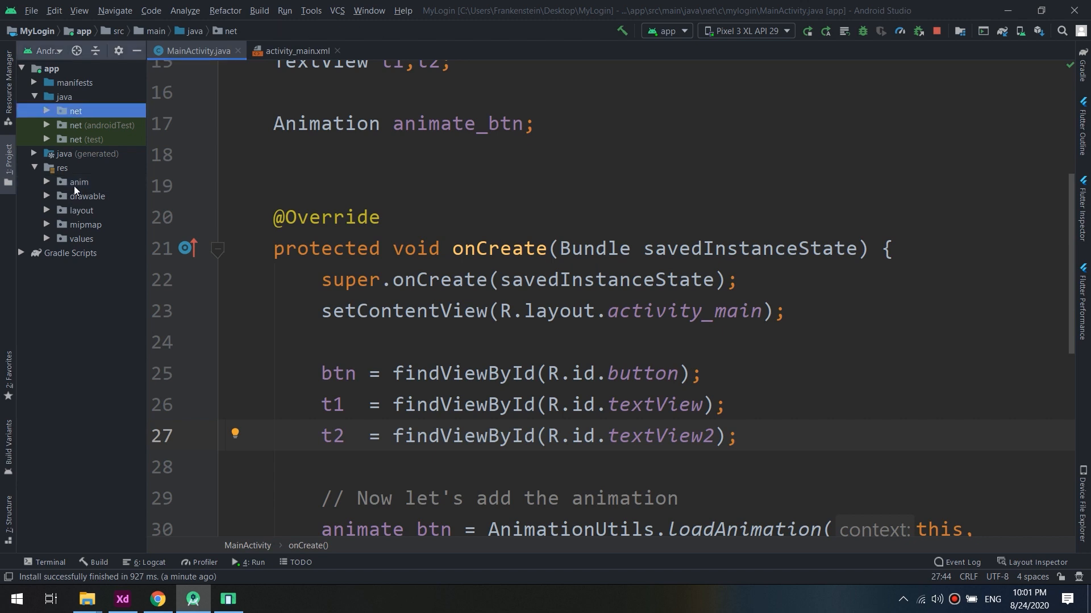
Create the animation resource file animate_texts.xml in res/anim
click(79, 182)
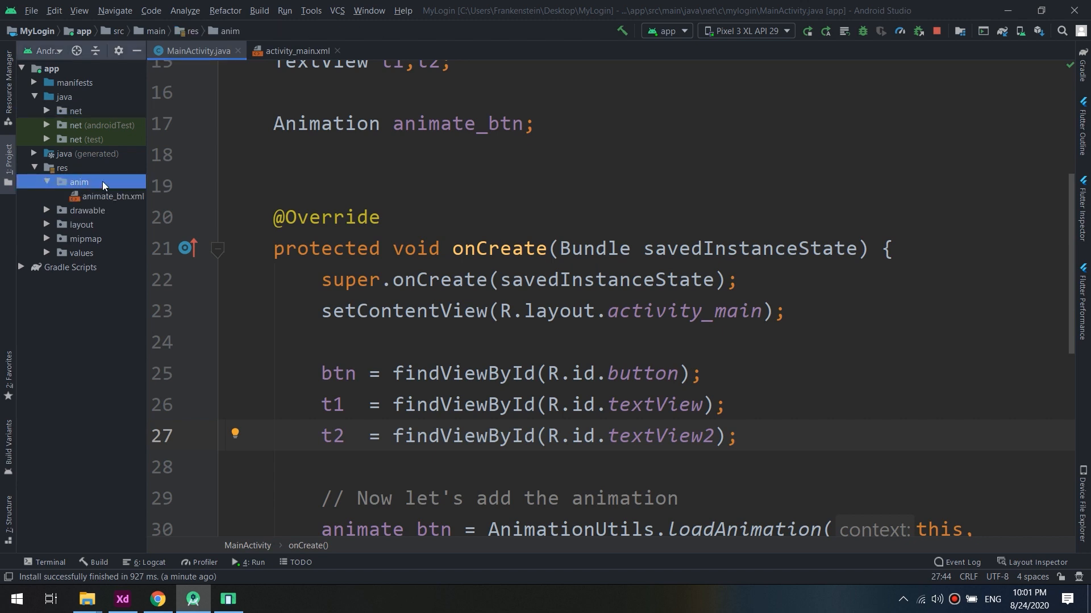
click(430, 143)
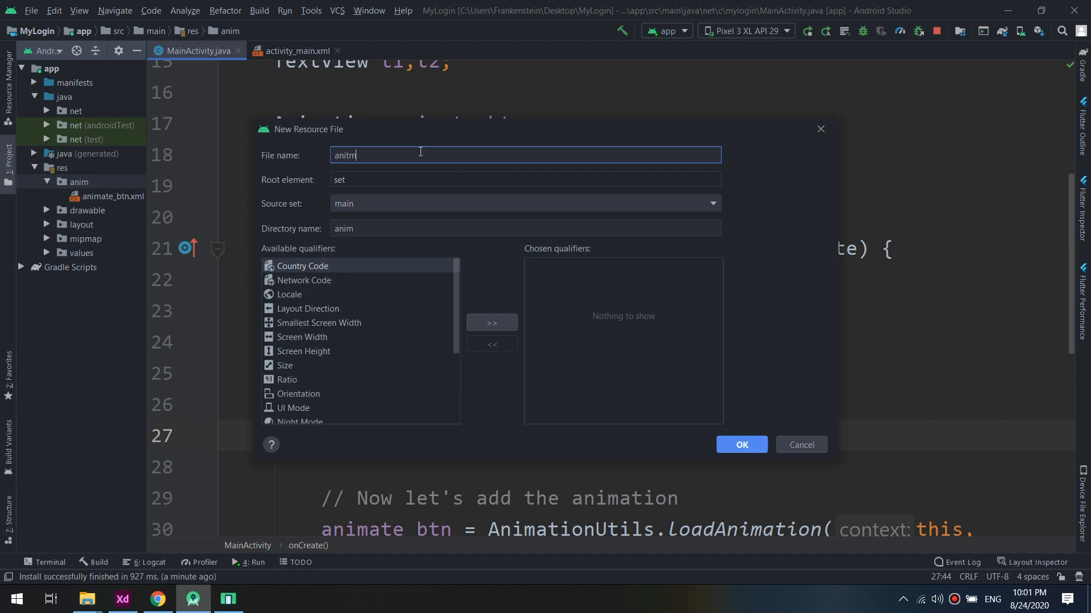
text(animate)
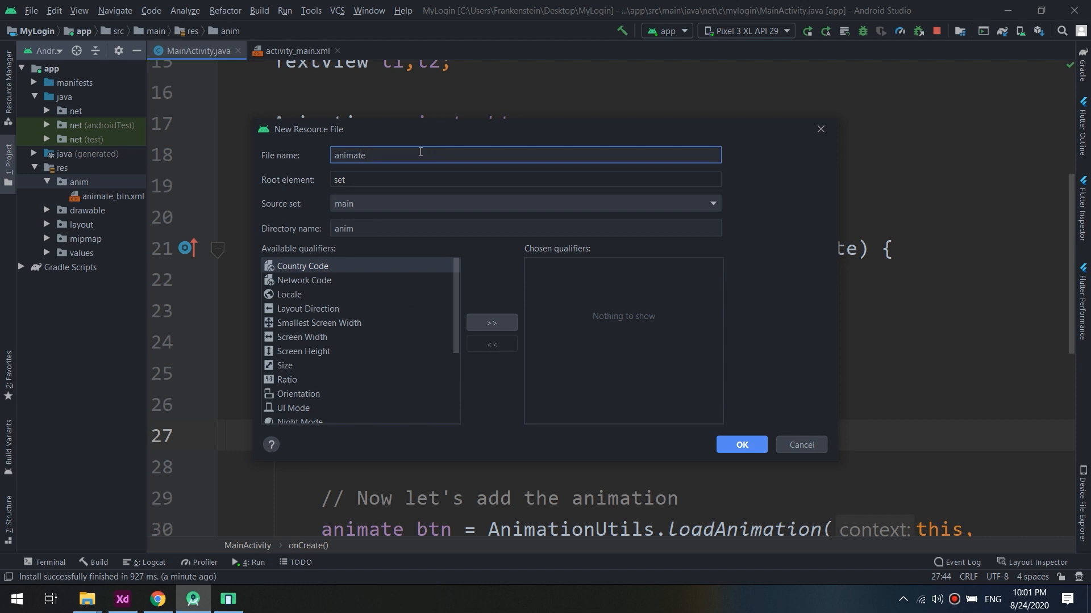
text(_texts)
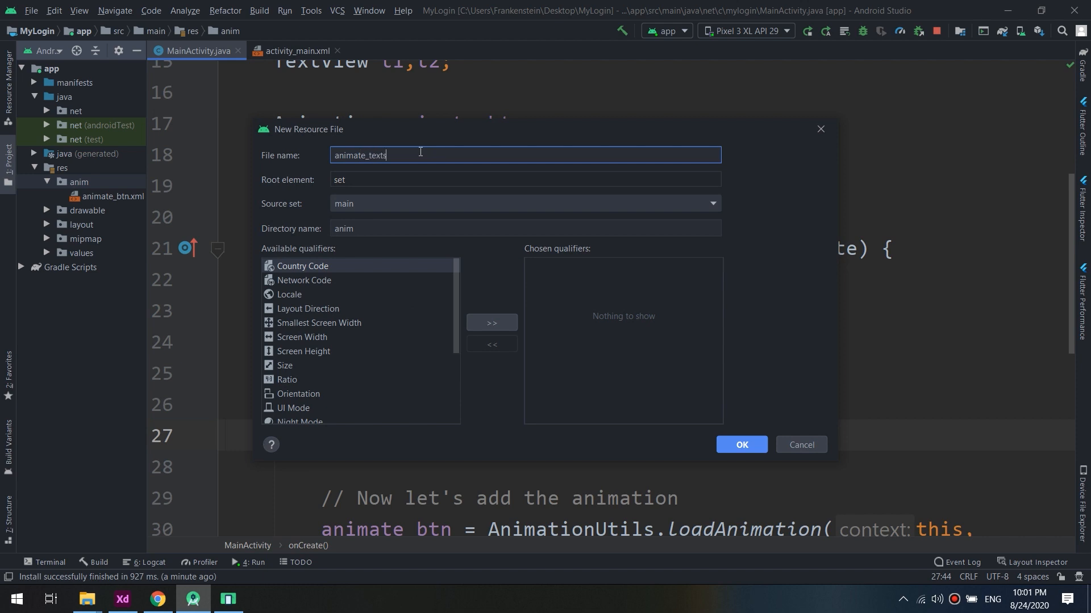
click(740, 445)
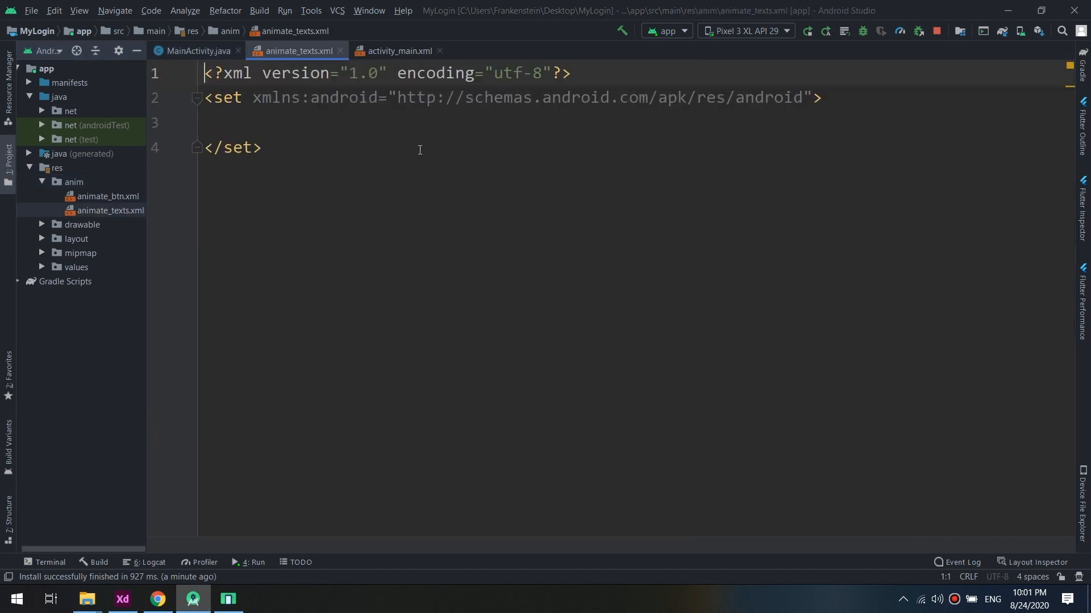
Copy animate_btn.xml's 2000 translate into animate_texts.xml, swapping X and Y so fromXDelta is 100%p
click(108, 196)
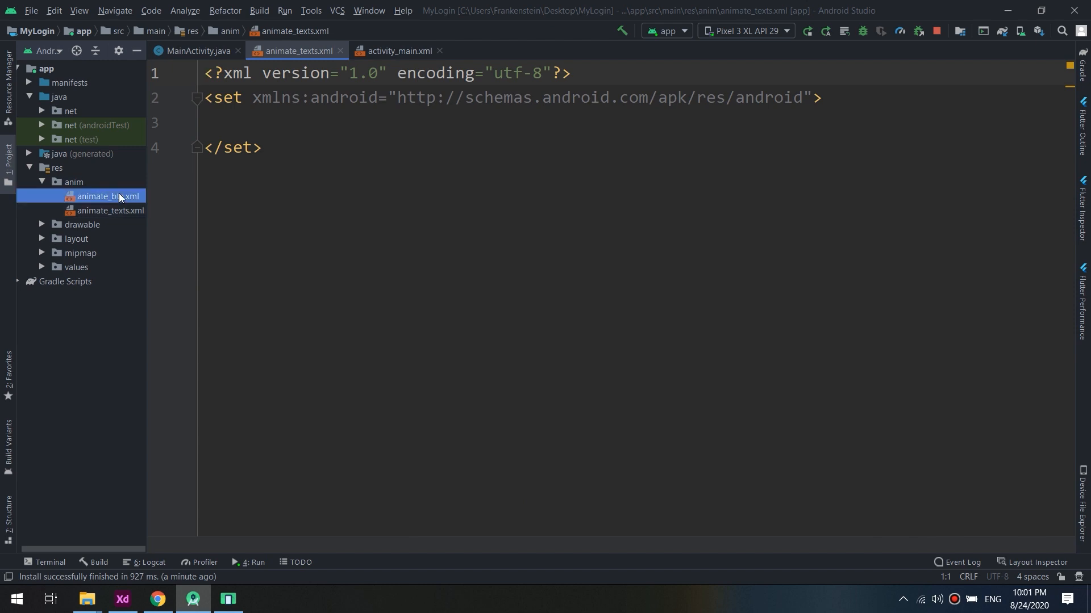
double_click(108, 196)
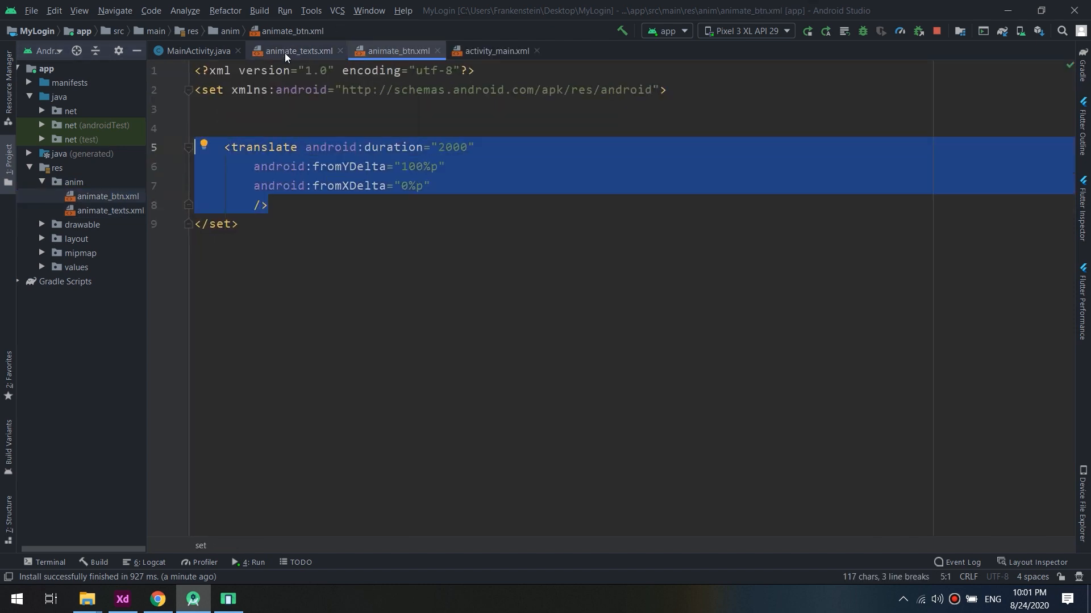
click(297, 50)
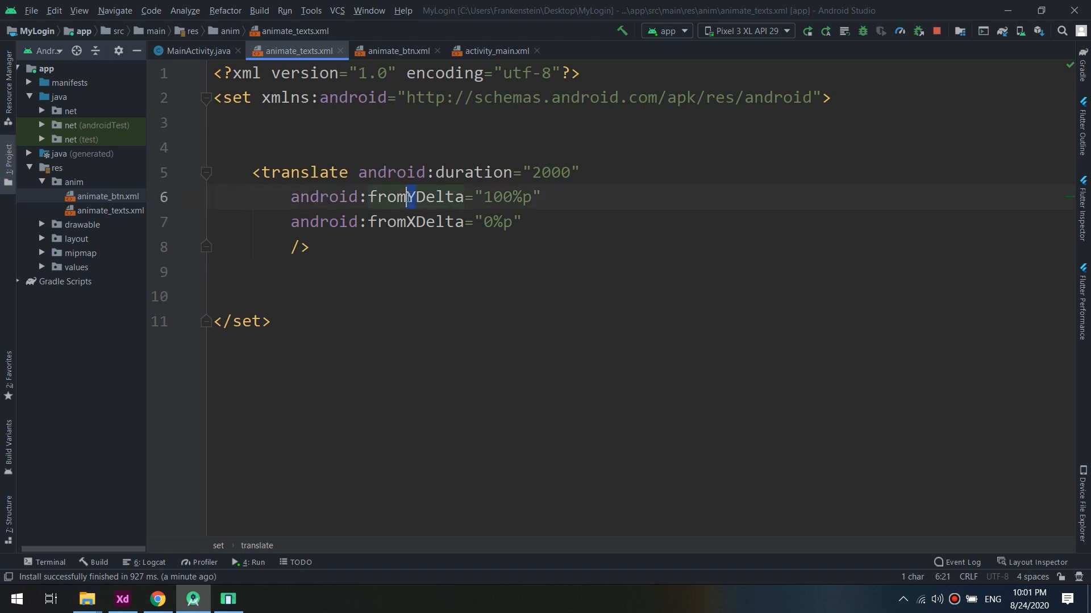
text(X)
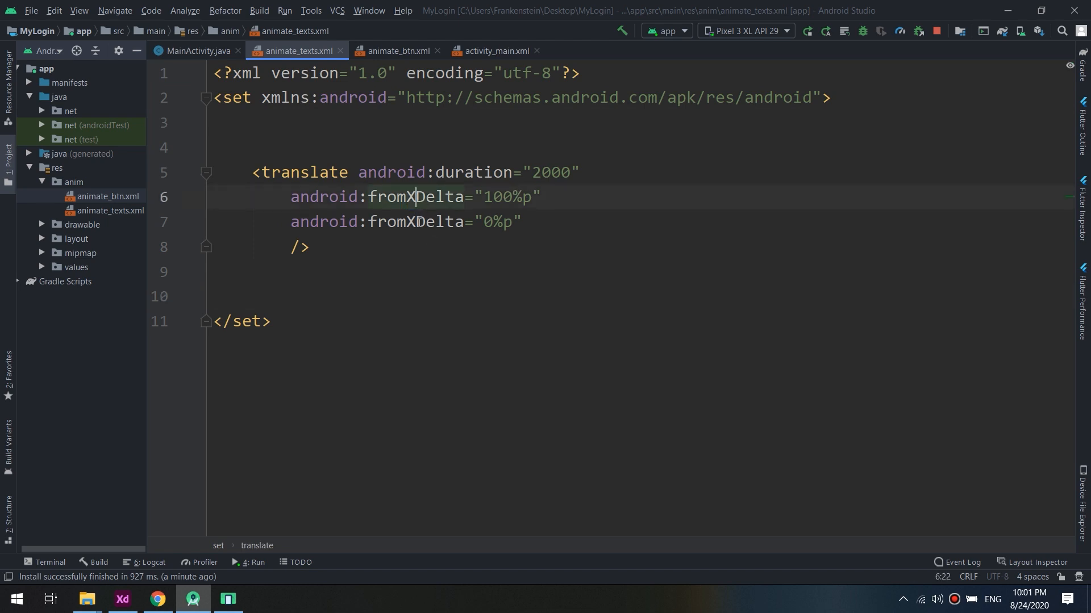
text(Y)
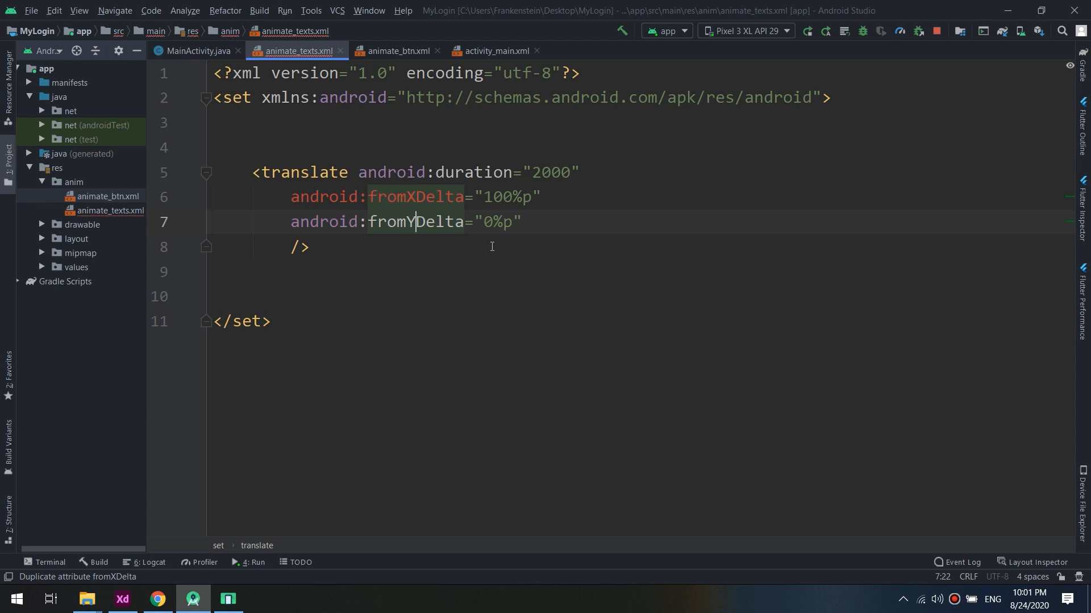
Glance over animate_btn.xml and the activity_main layout before returning to MainActivity.java
click(396, 51)
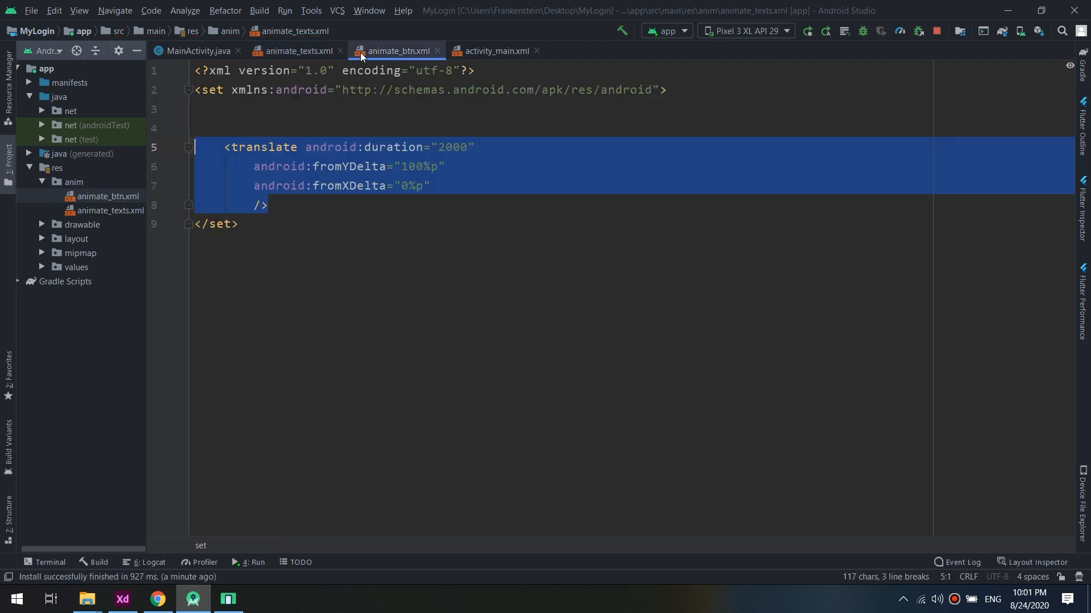
click(495, 51)
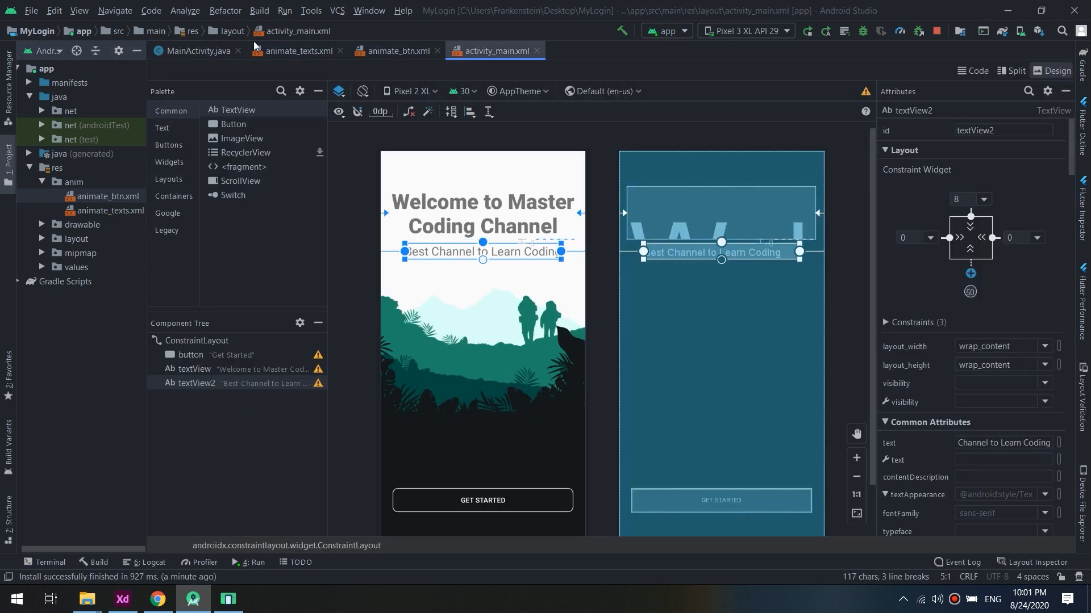
click(197, 50)
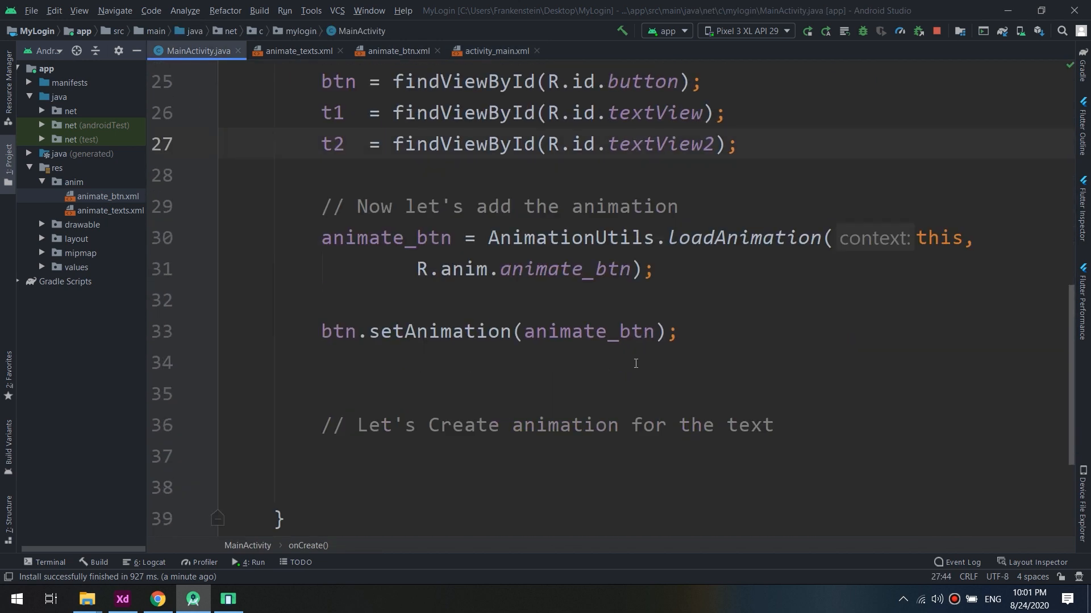
mouse_move(550, 285)
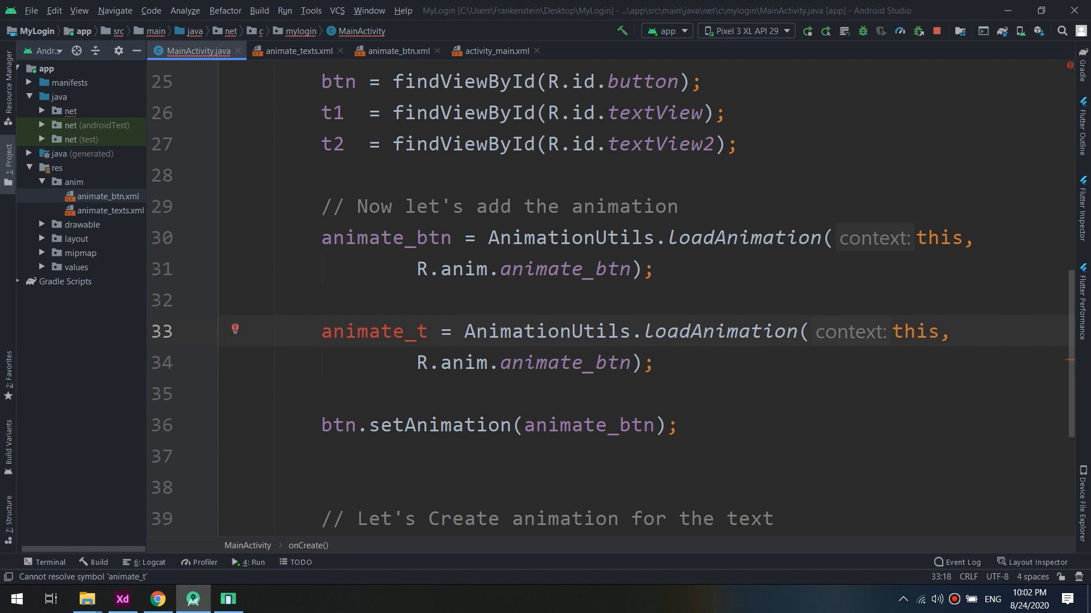
Declare animate_txt, load it from R.anim.animate_texts, and add two t1.setAnimation(animate_txt) lines
scroll(up, 3)
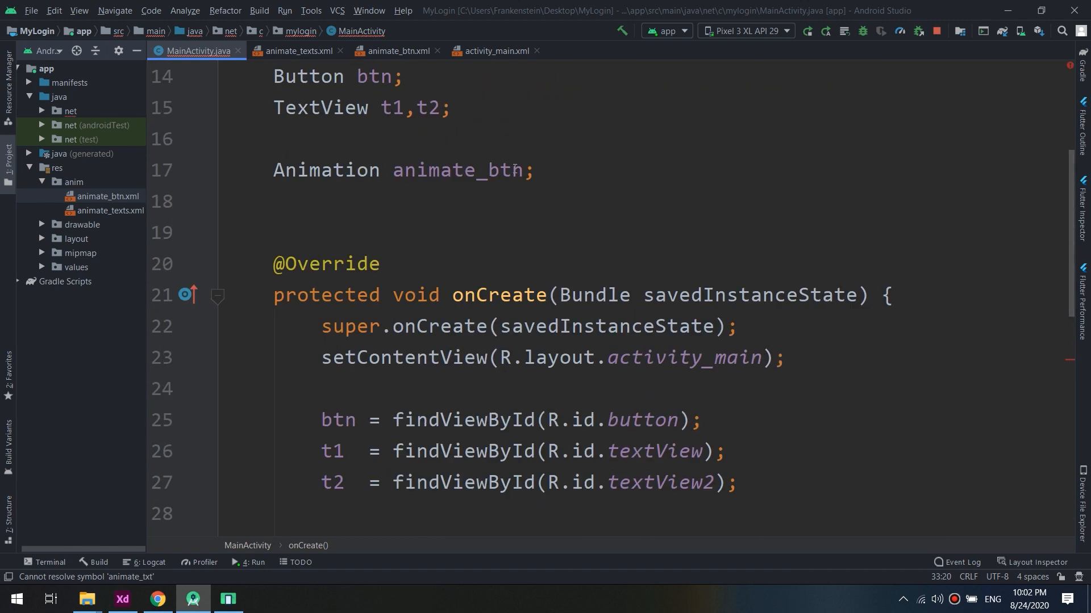
text(,ani)
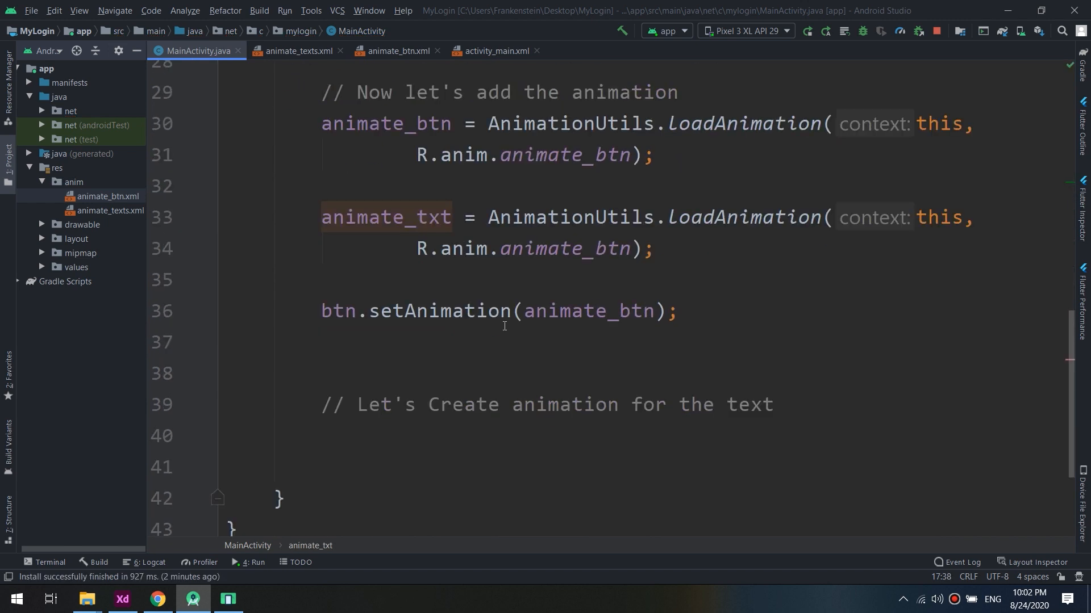
text(a)
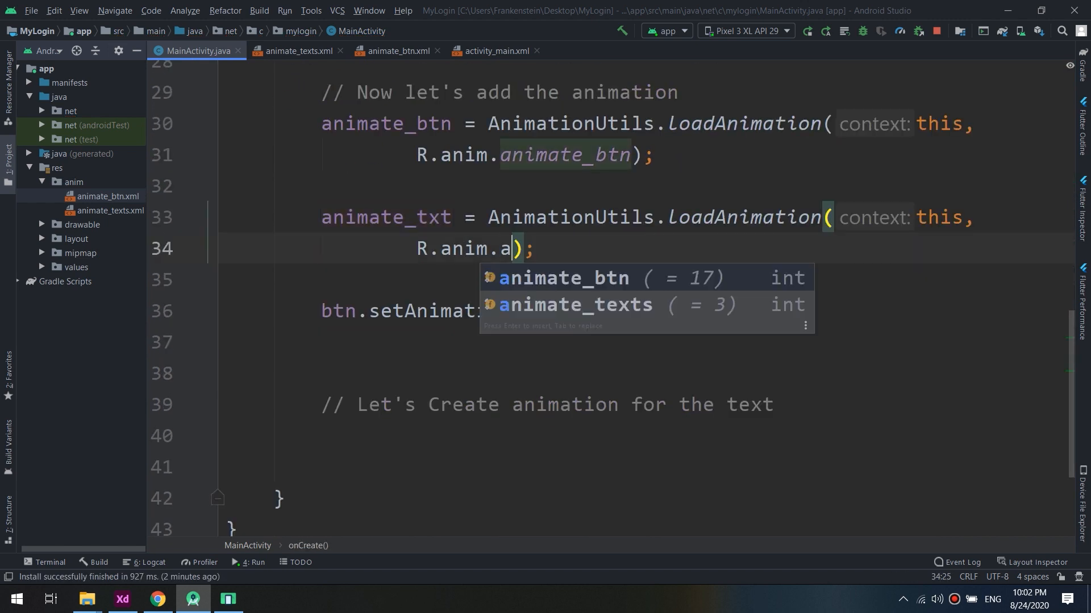
text(nimate_texts)
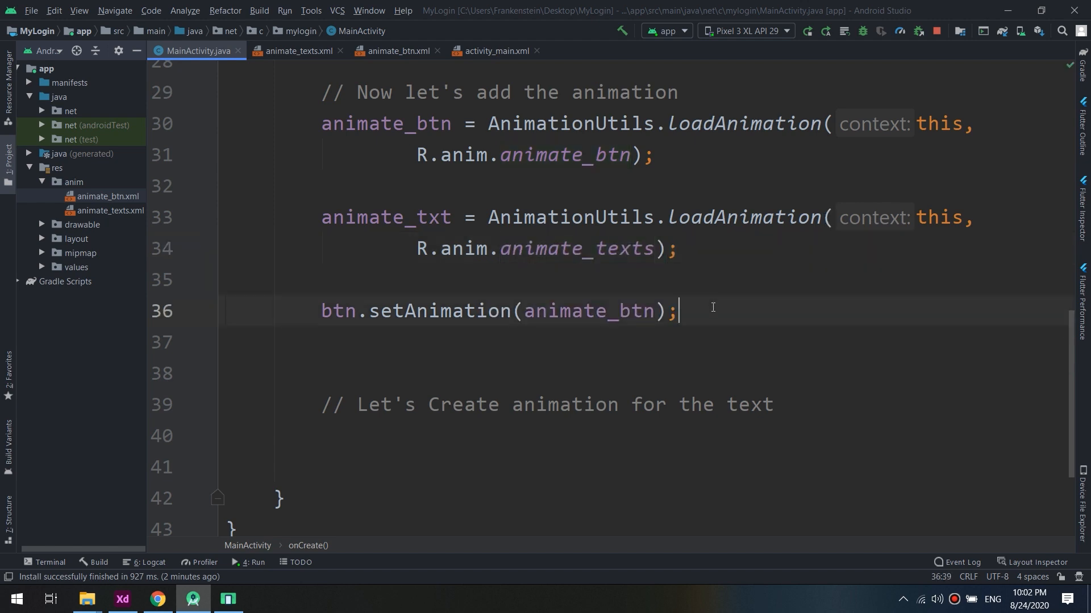
text(t1.setAnimation();)
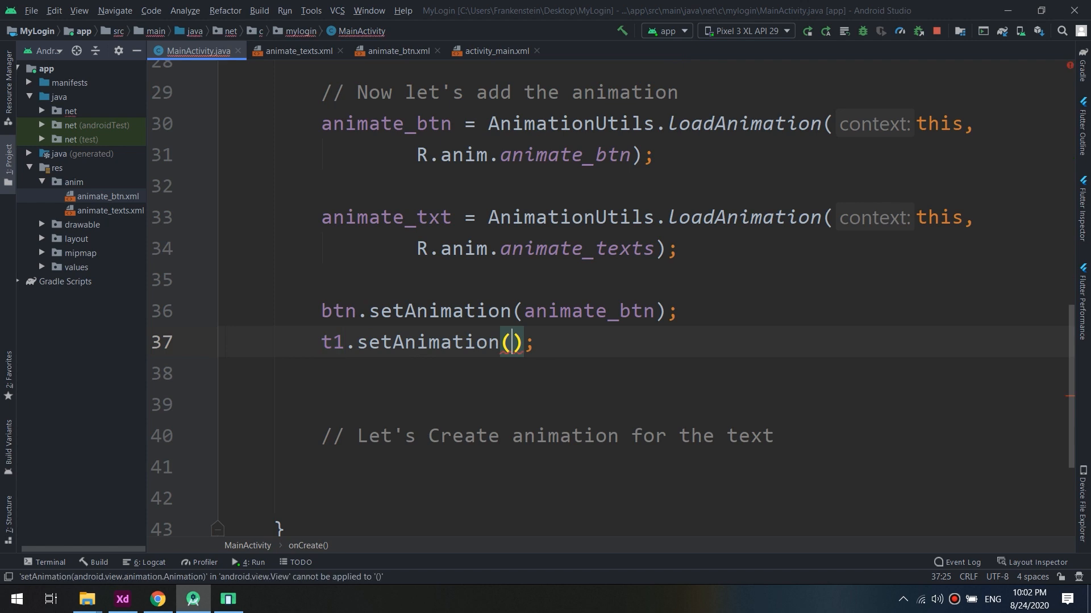
text(animate_tx)
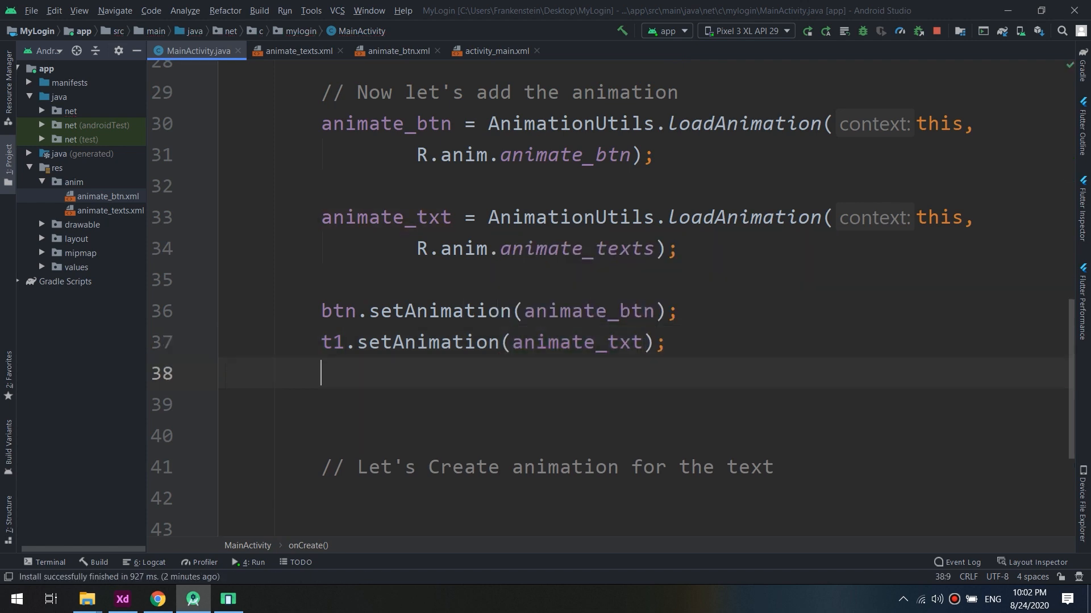
text(t1.setAnimation();)
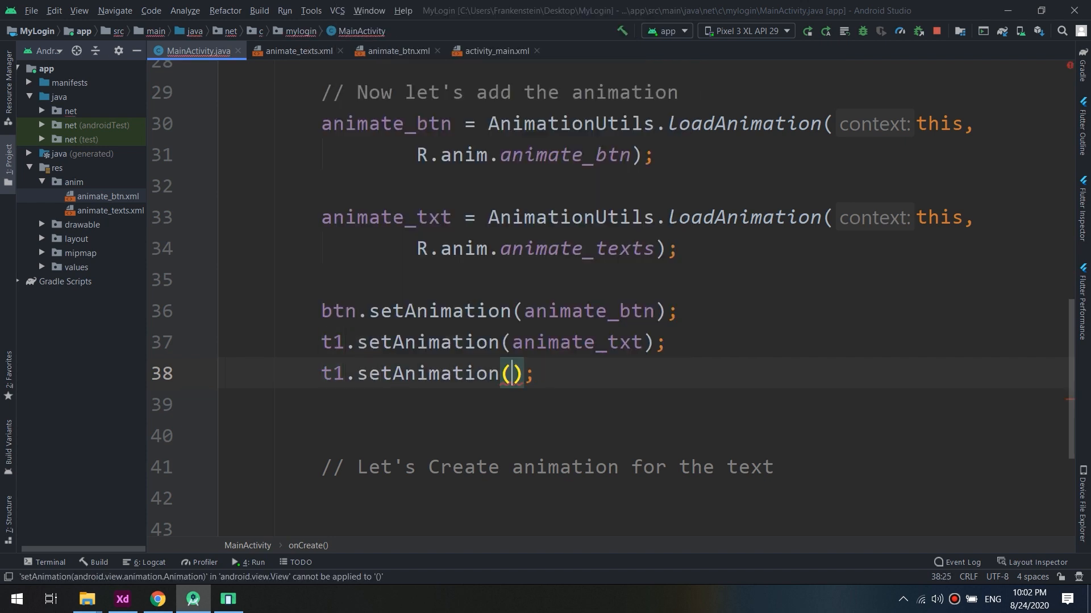
text(animate_txt)
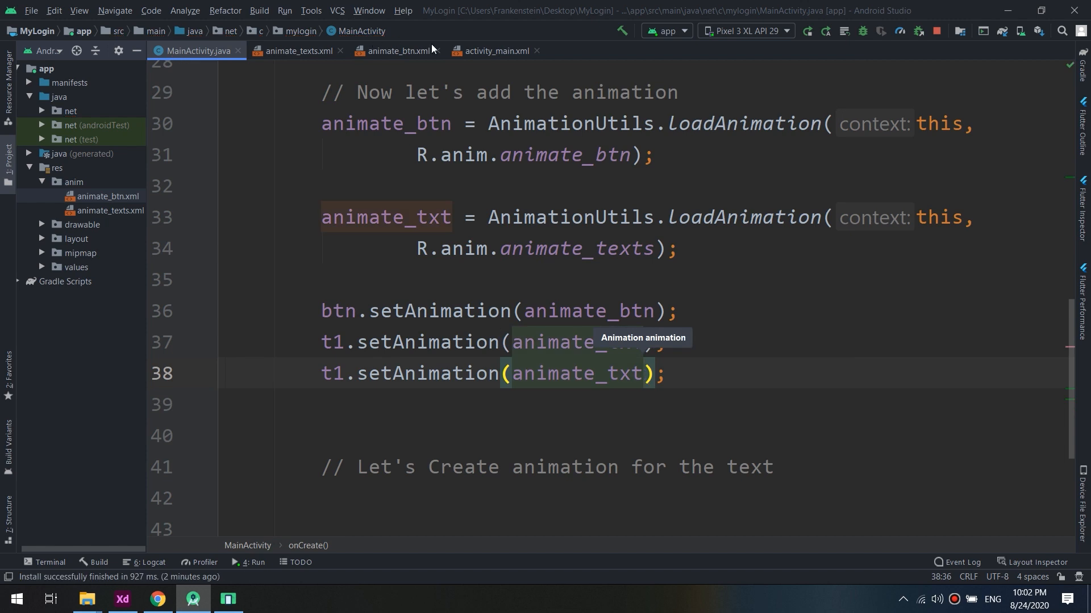
Review the animate_texts.xml and animate_btn.xml tabs, then come back to MainActivity.java
click(295, 50)
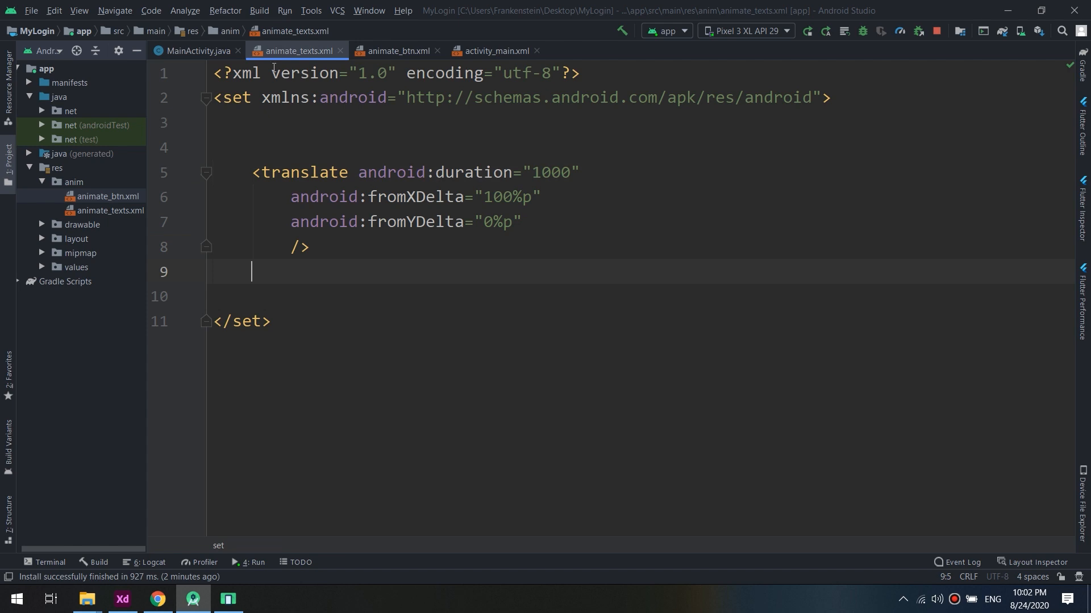
click(395, 51)
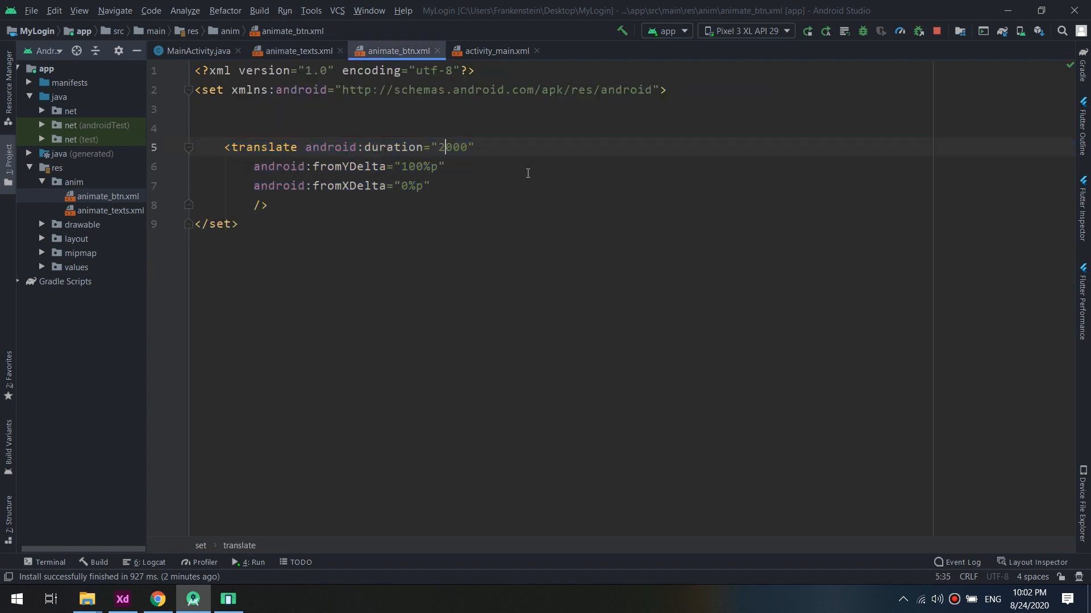
click(298, 51)
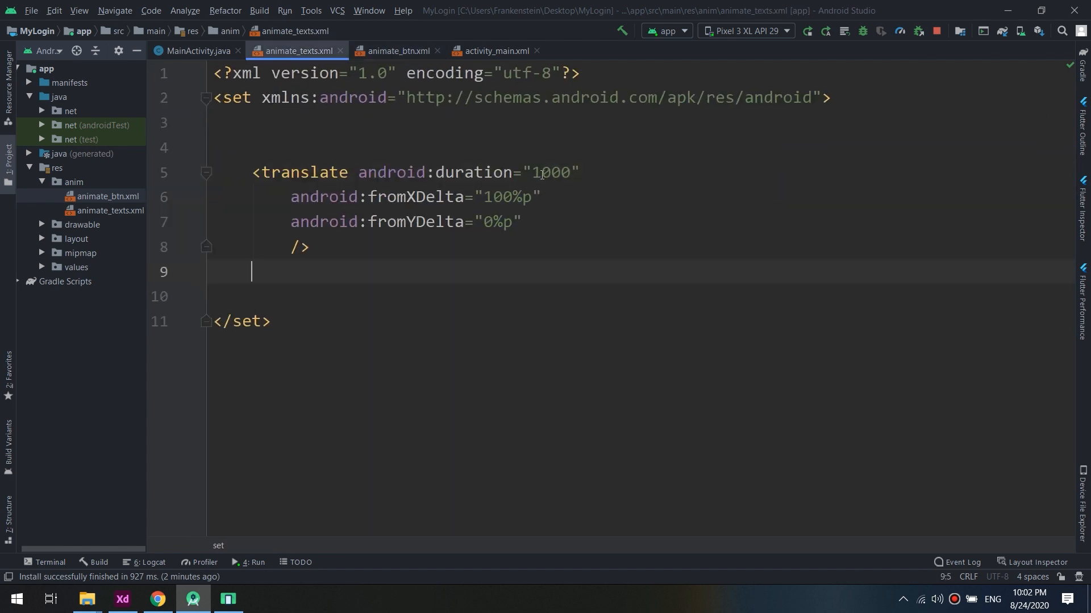
click(197, 50)
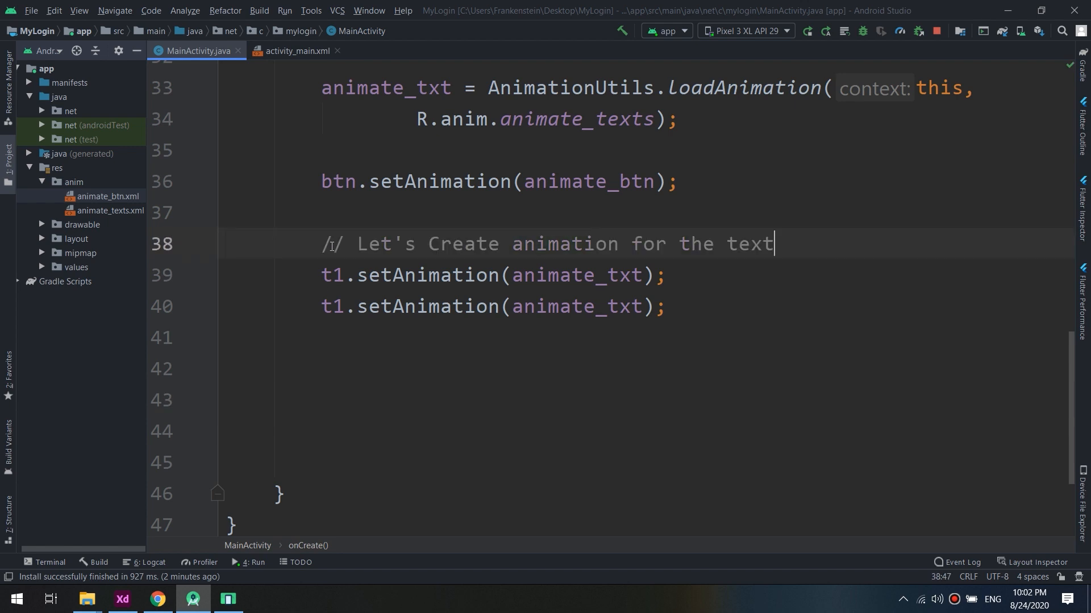
Change the second setAnimation line on line 40 from t1 to t2.setAnimation(animate_txt)
scroll(up, 3)
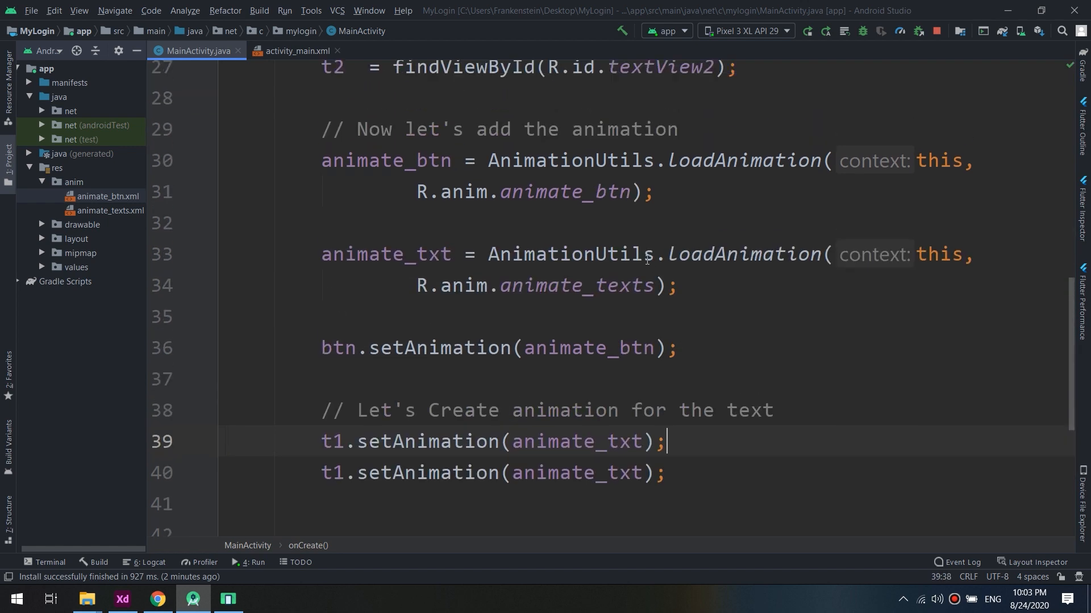
triple_click(516, 129)
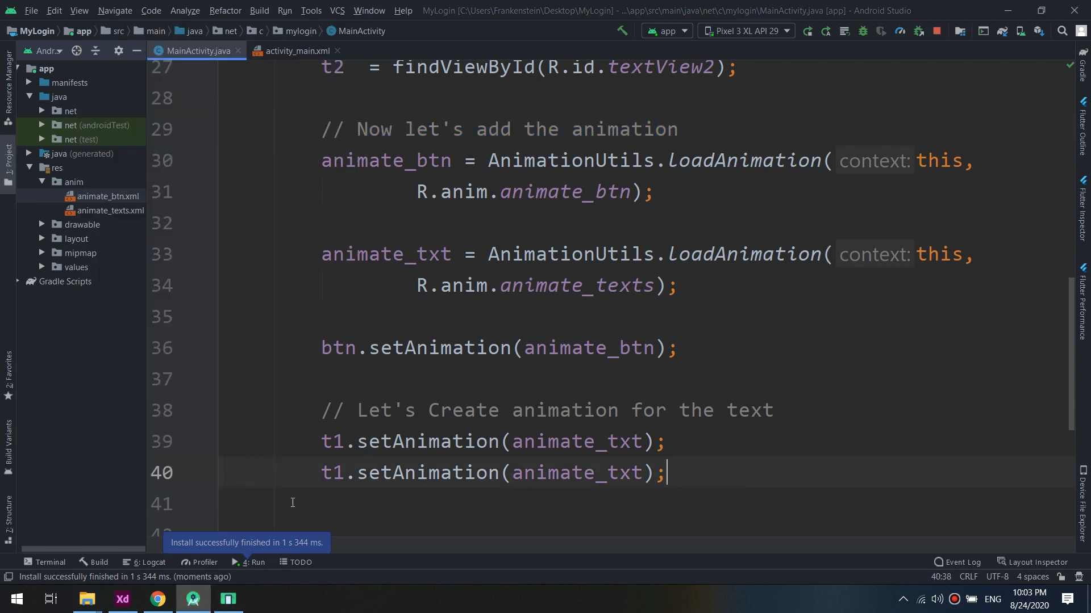
double_click(338, 473)
text(2)
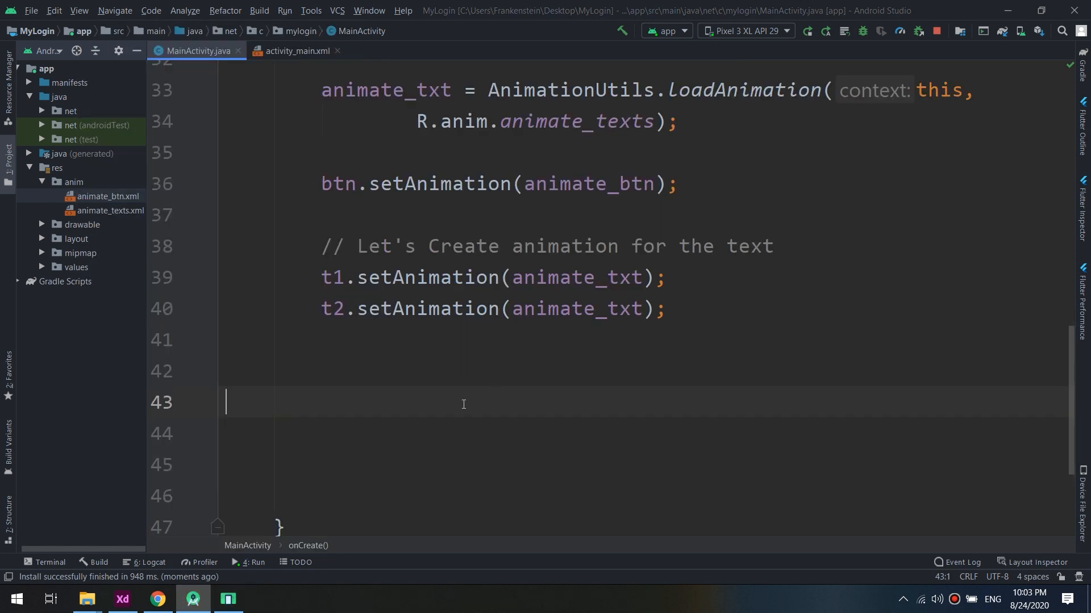
Add comments thanking viewers and hoping they benefit from the course's free tutorials
text(//)
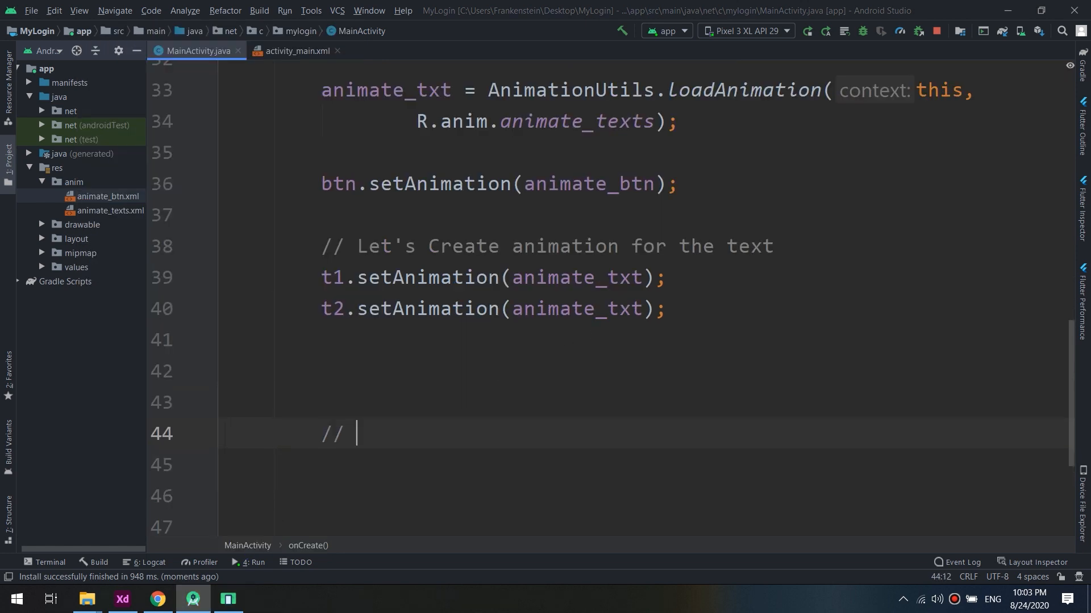
text(Than)
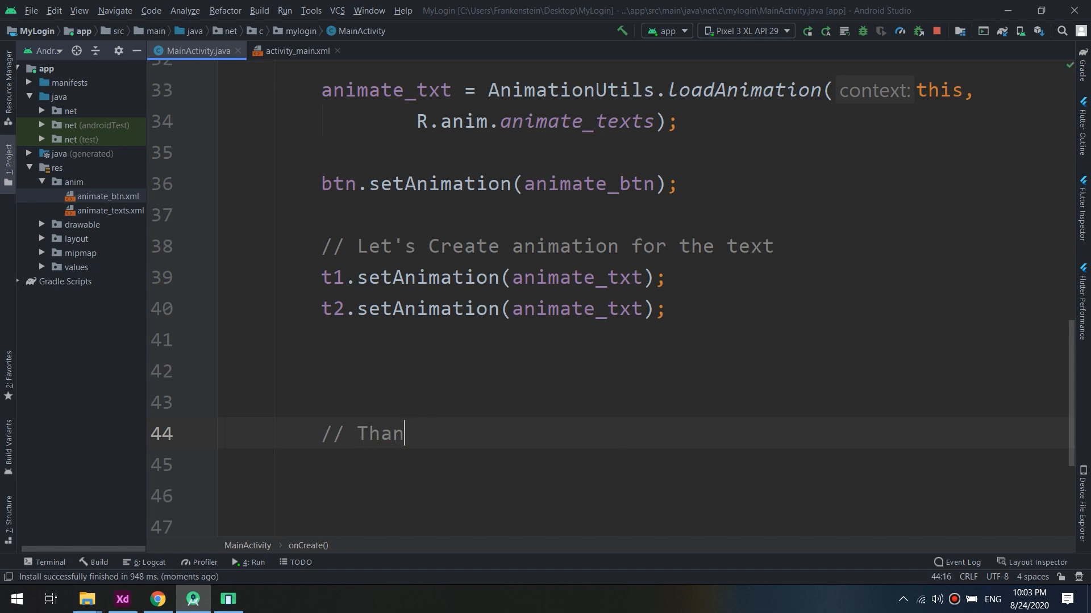
text(ks Guys)
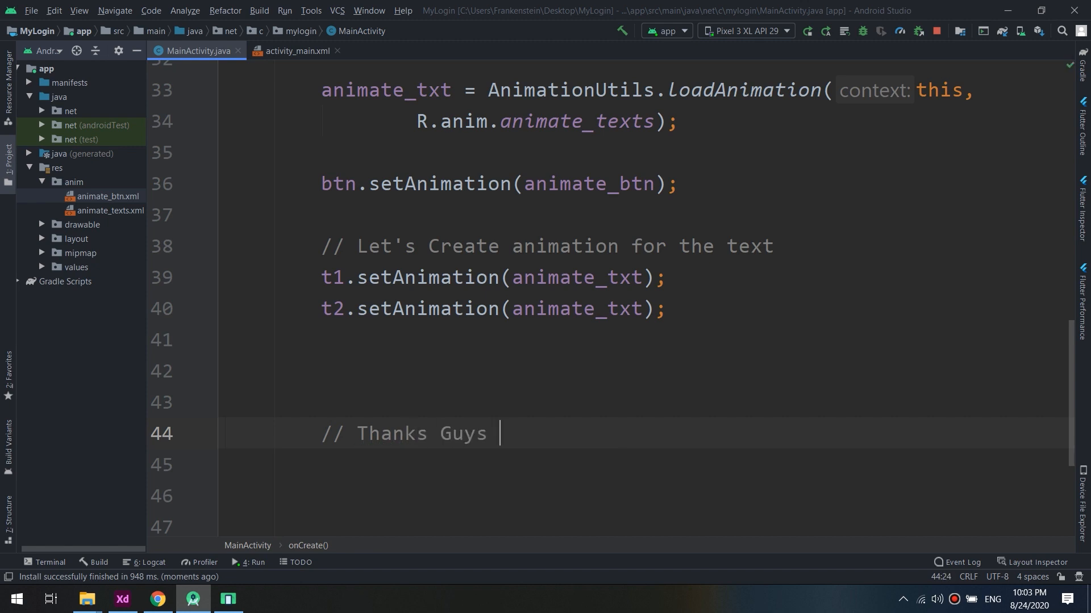
text(and we ho)
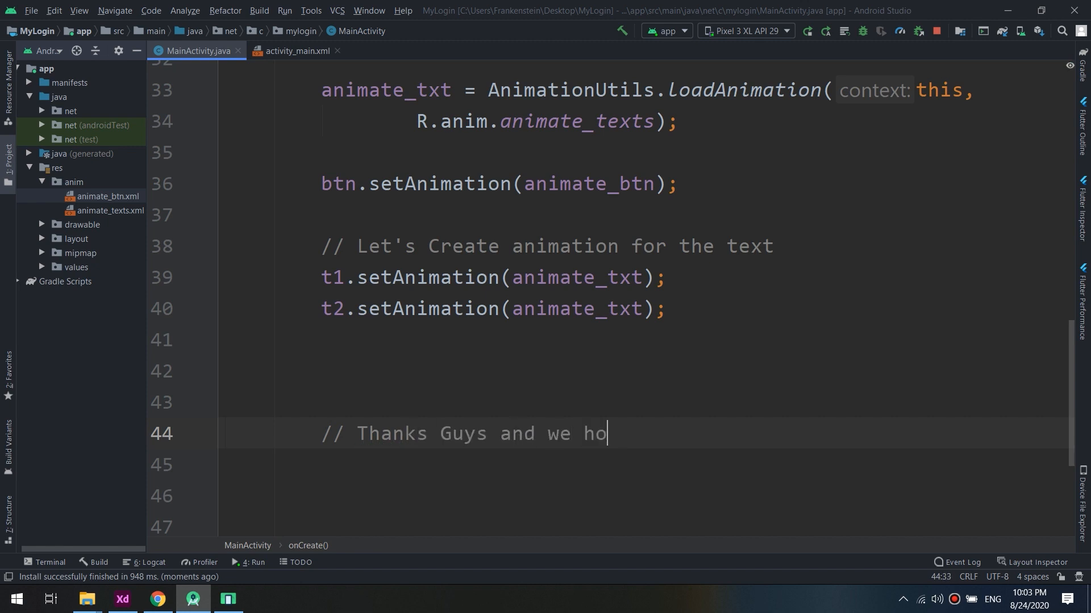
text(pe y)
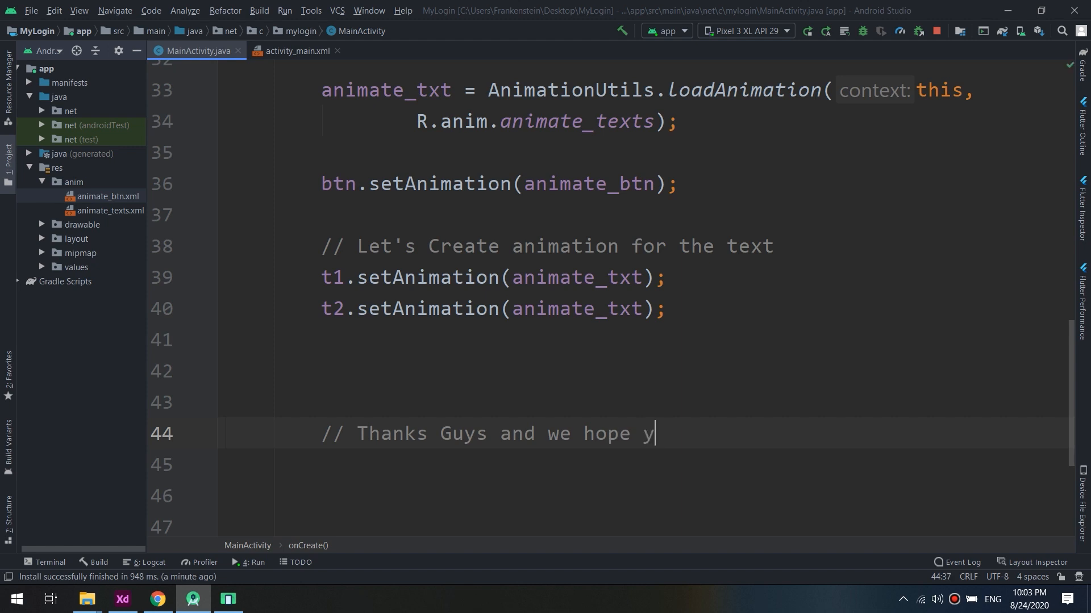
text(ou benifit)
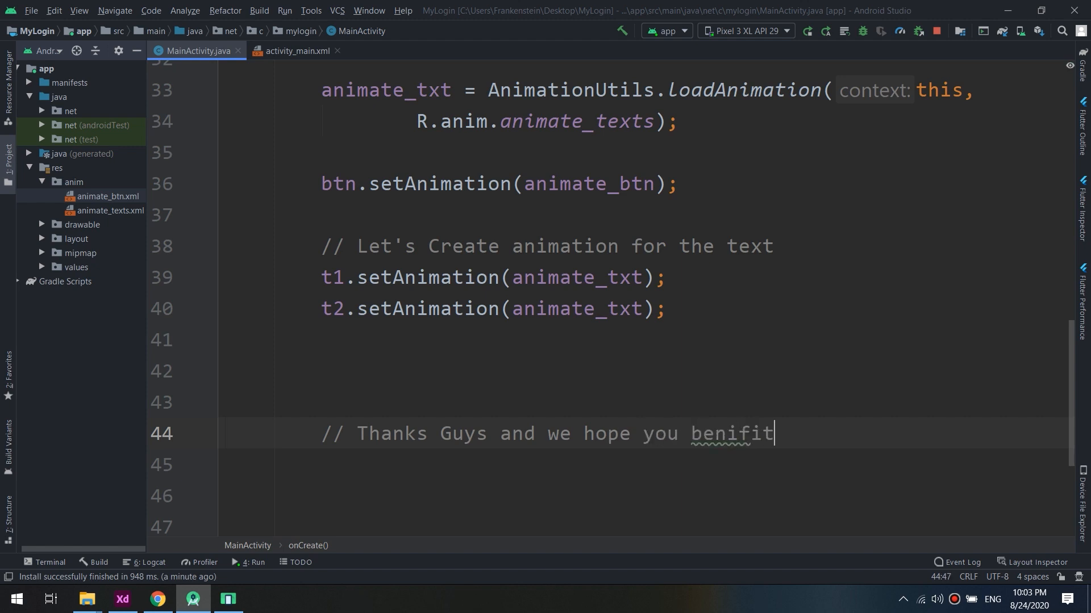
text(from)
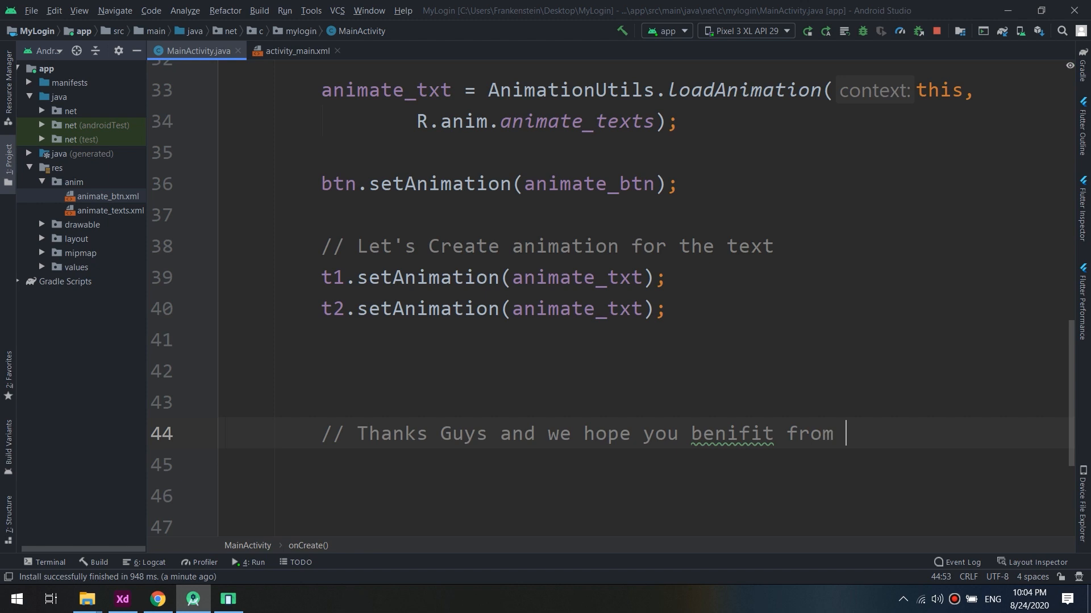
text(our course)
click(644, 465)
text(an)
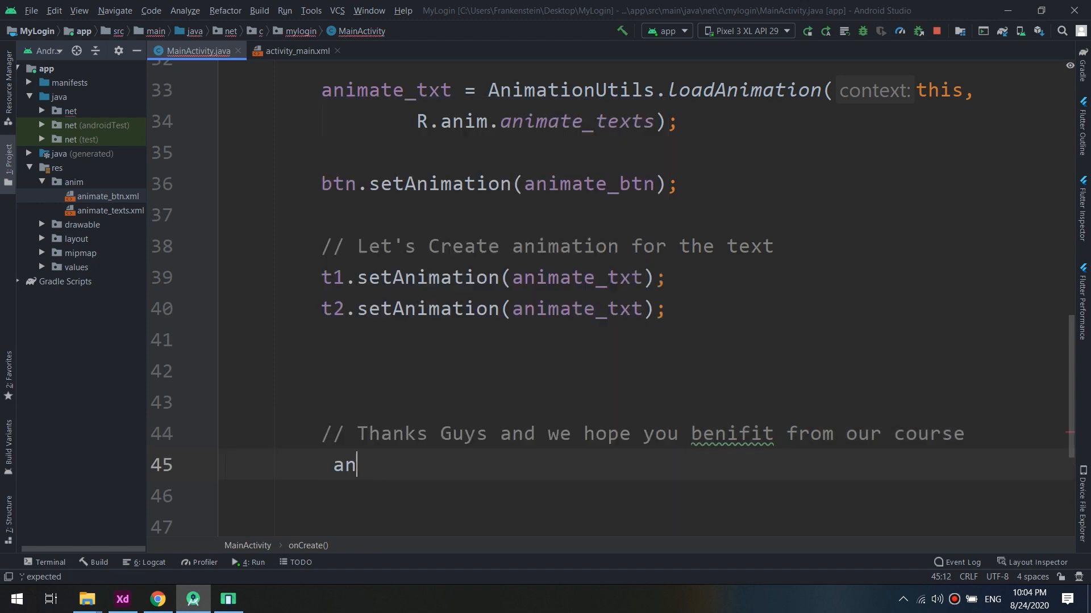
text(// free)
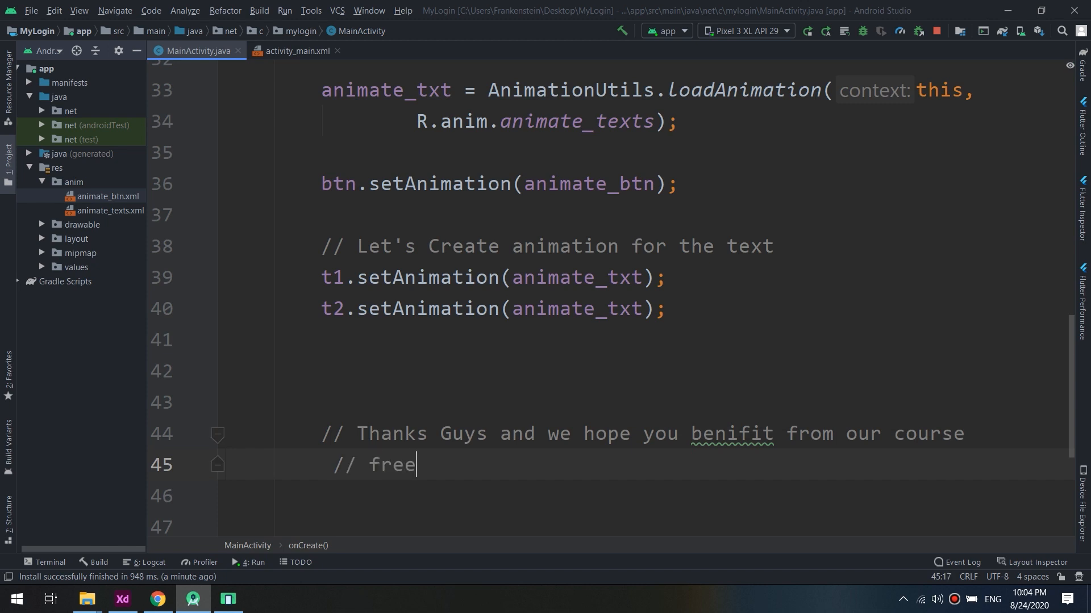
text(tutorials)
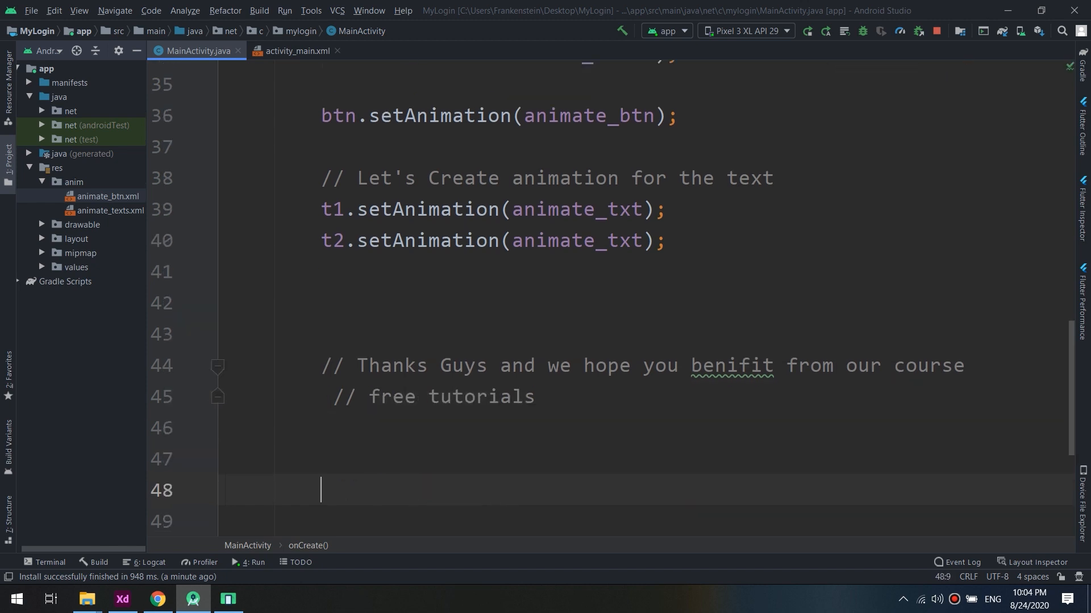
Add comments asking for a 5-star Udemy rating and subscription, ending with 'Master Coding Channel'
text(// please)
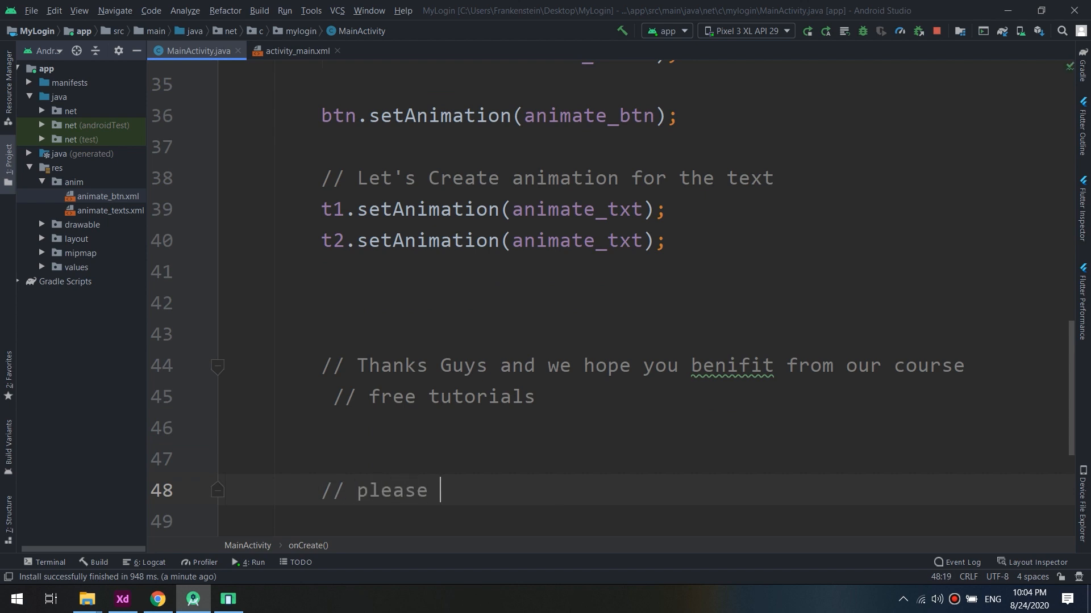
text(rate us)
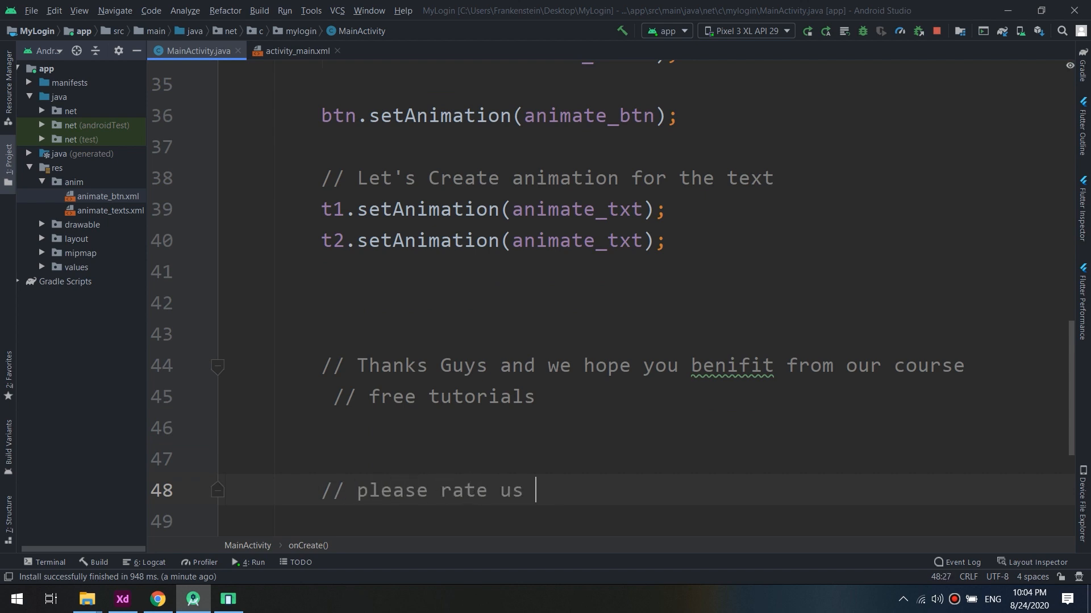
text(5 stars on)
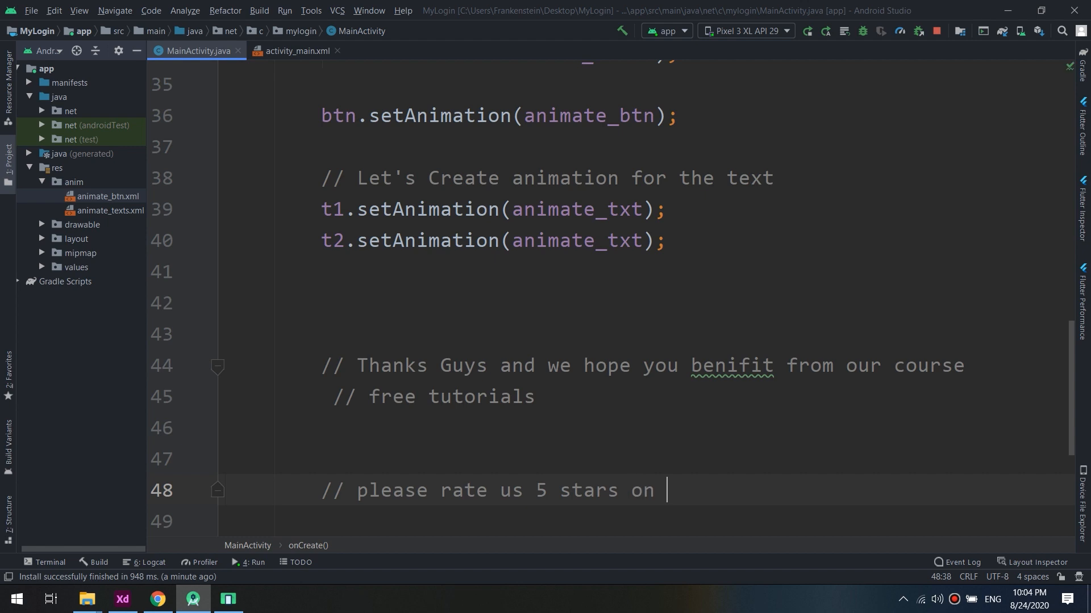
text(udey)
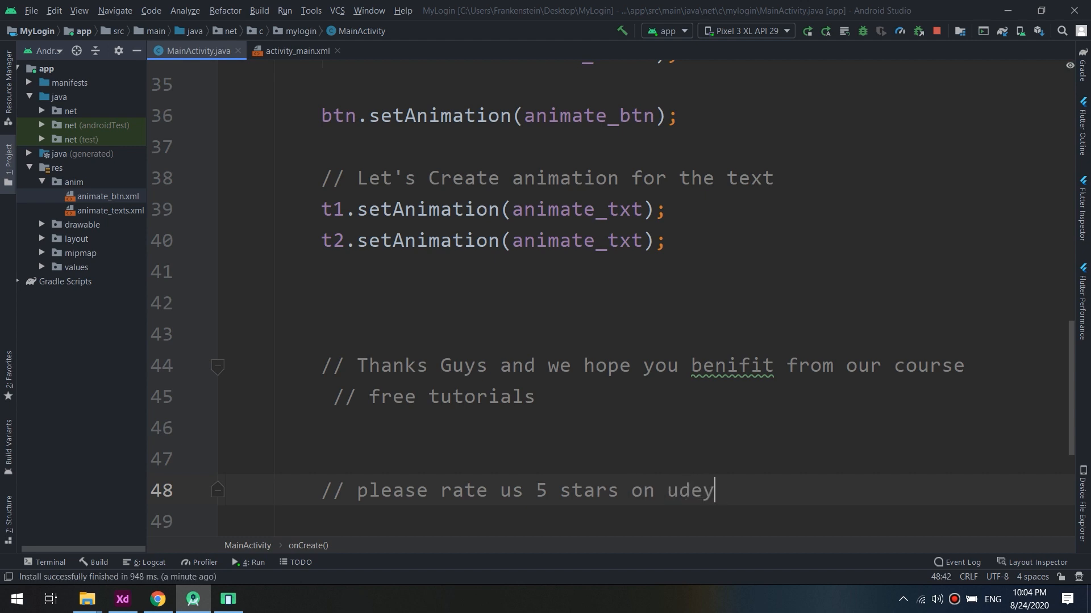
text(my a)
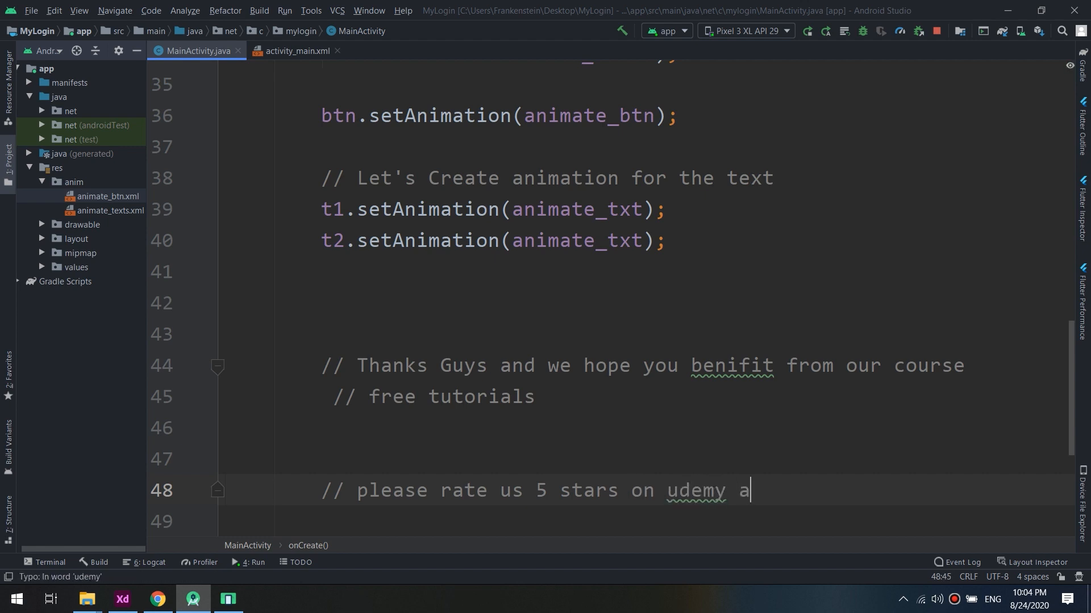
text(nd susbcri)
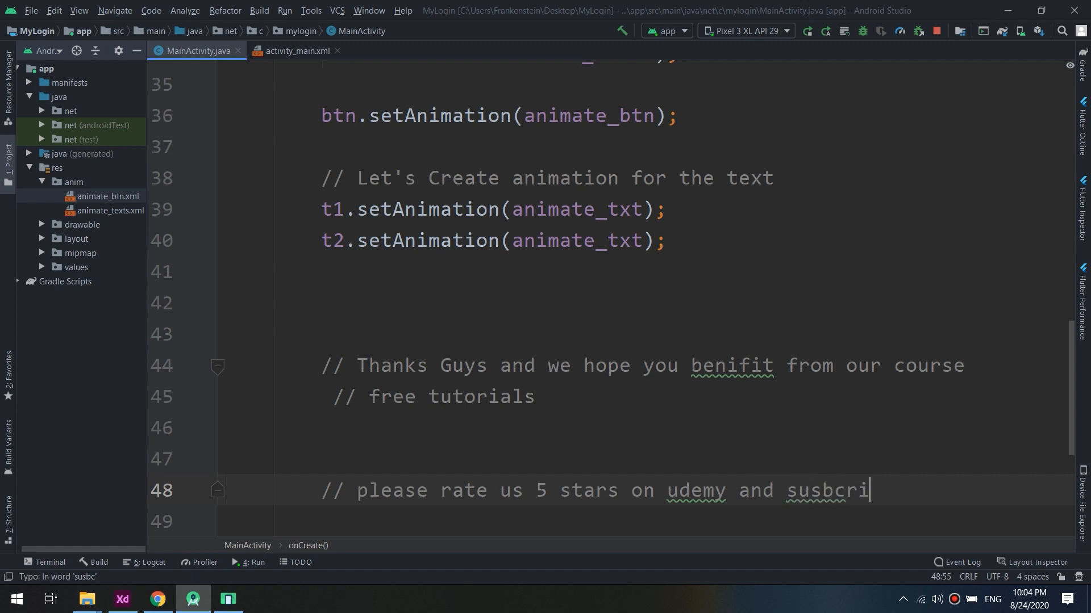
text(be to our channel)
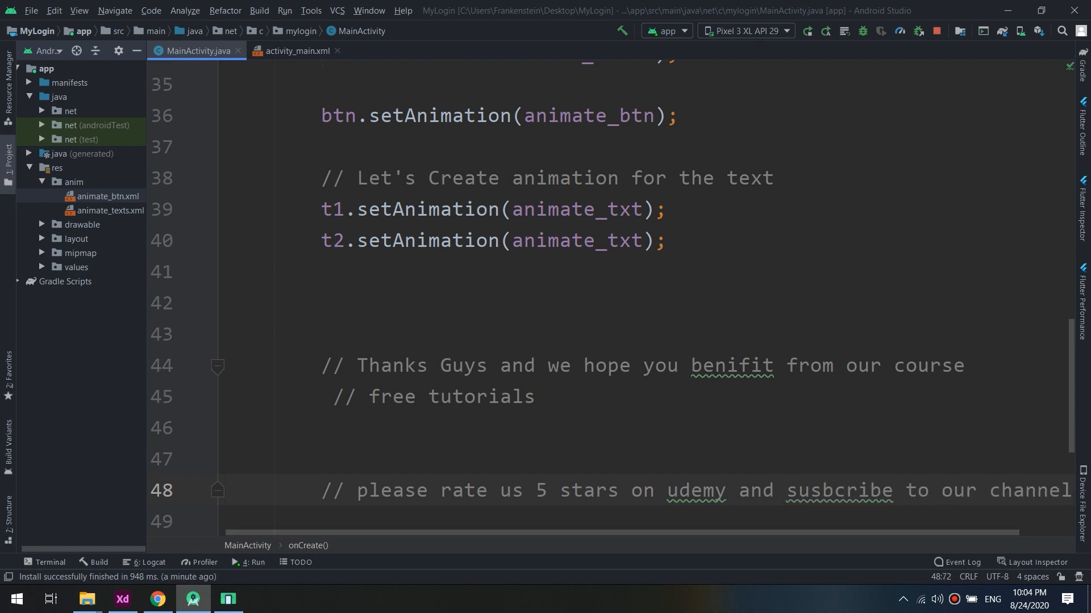
text(Maste)
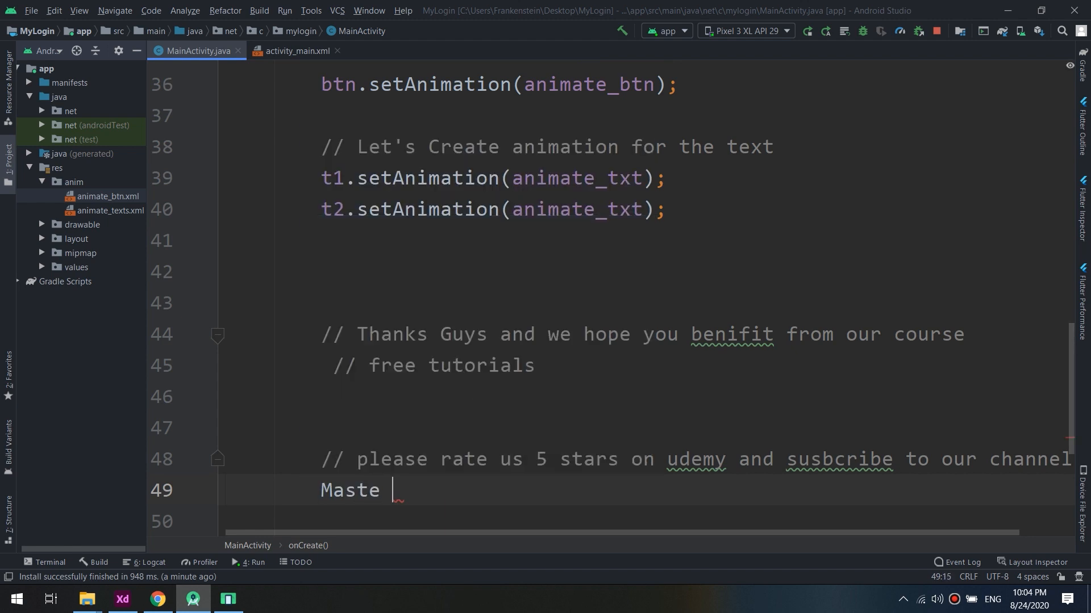
text(r Coding)
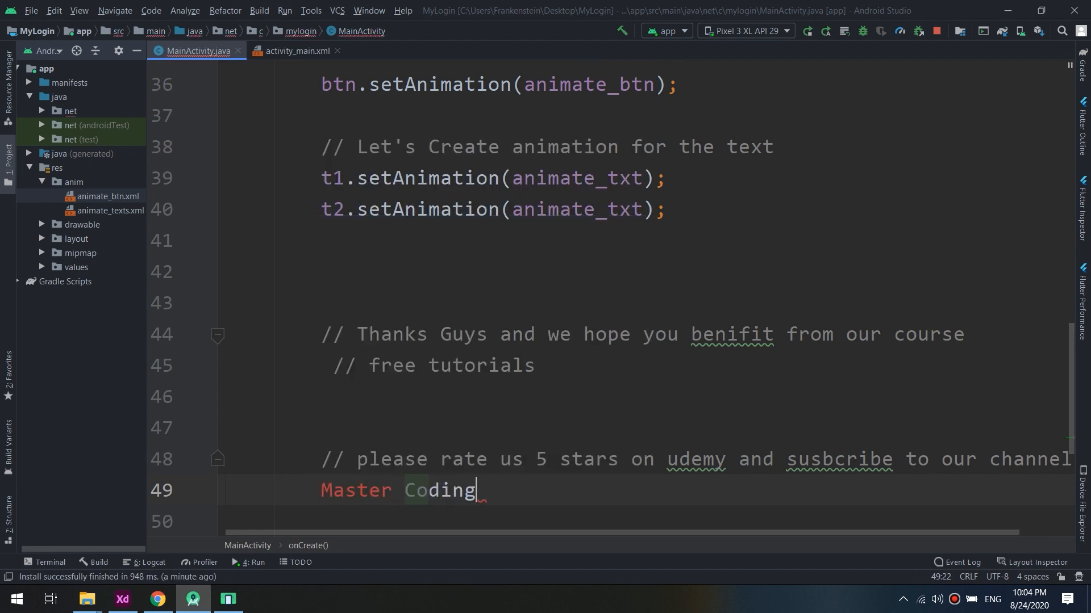
text(Channel)
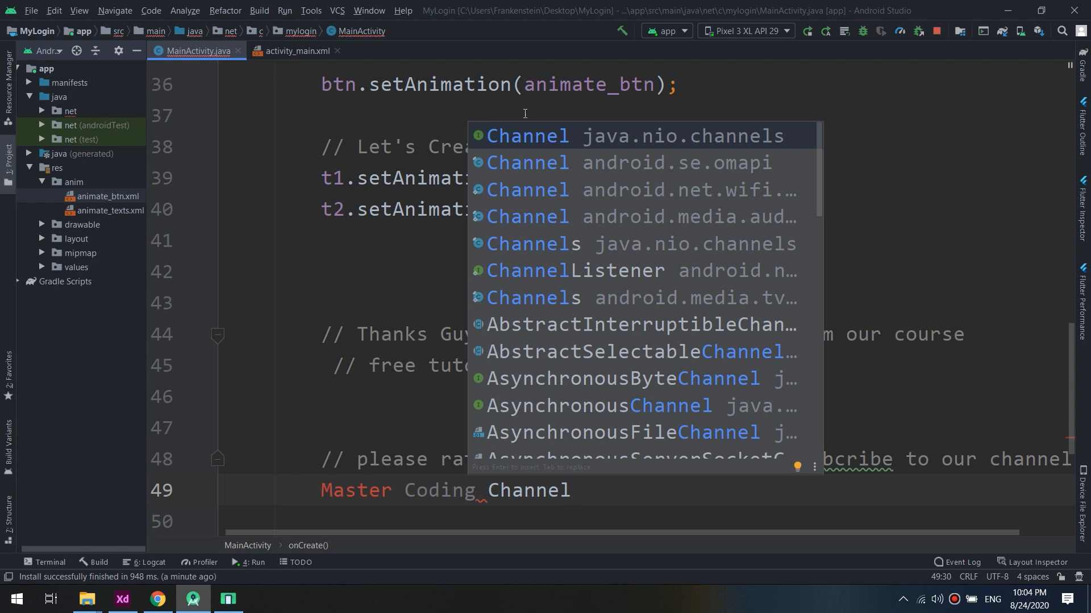